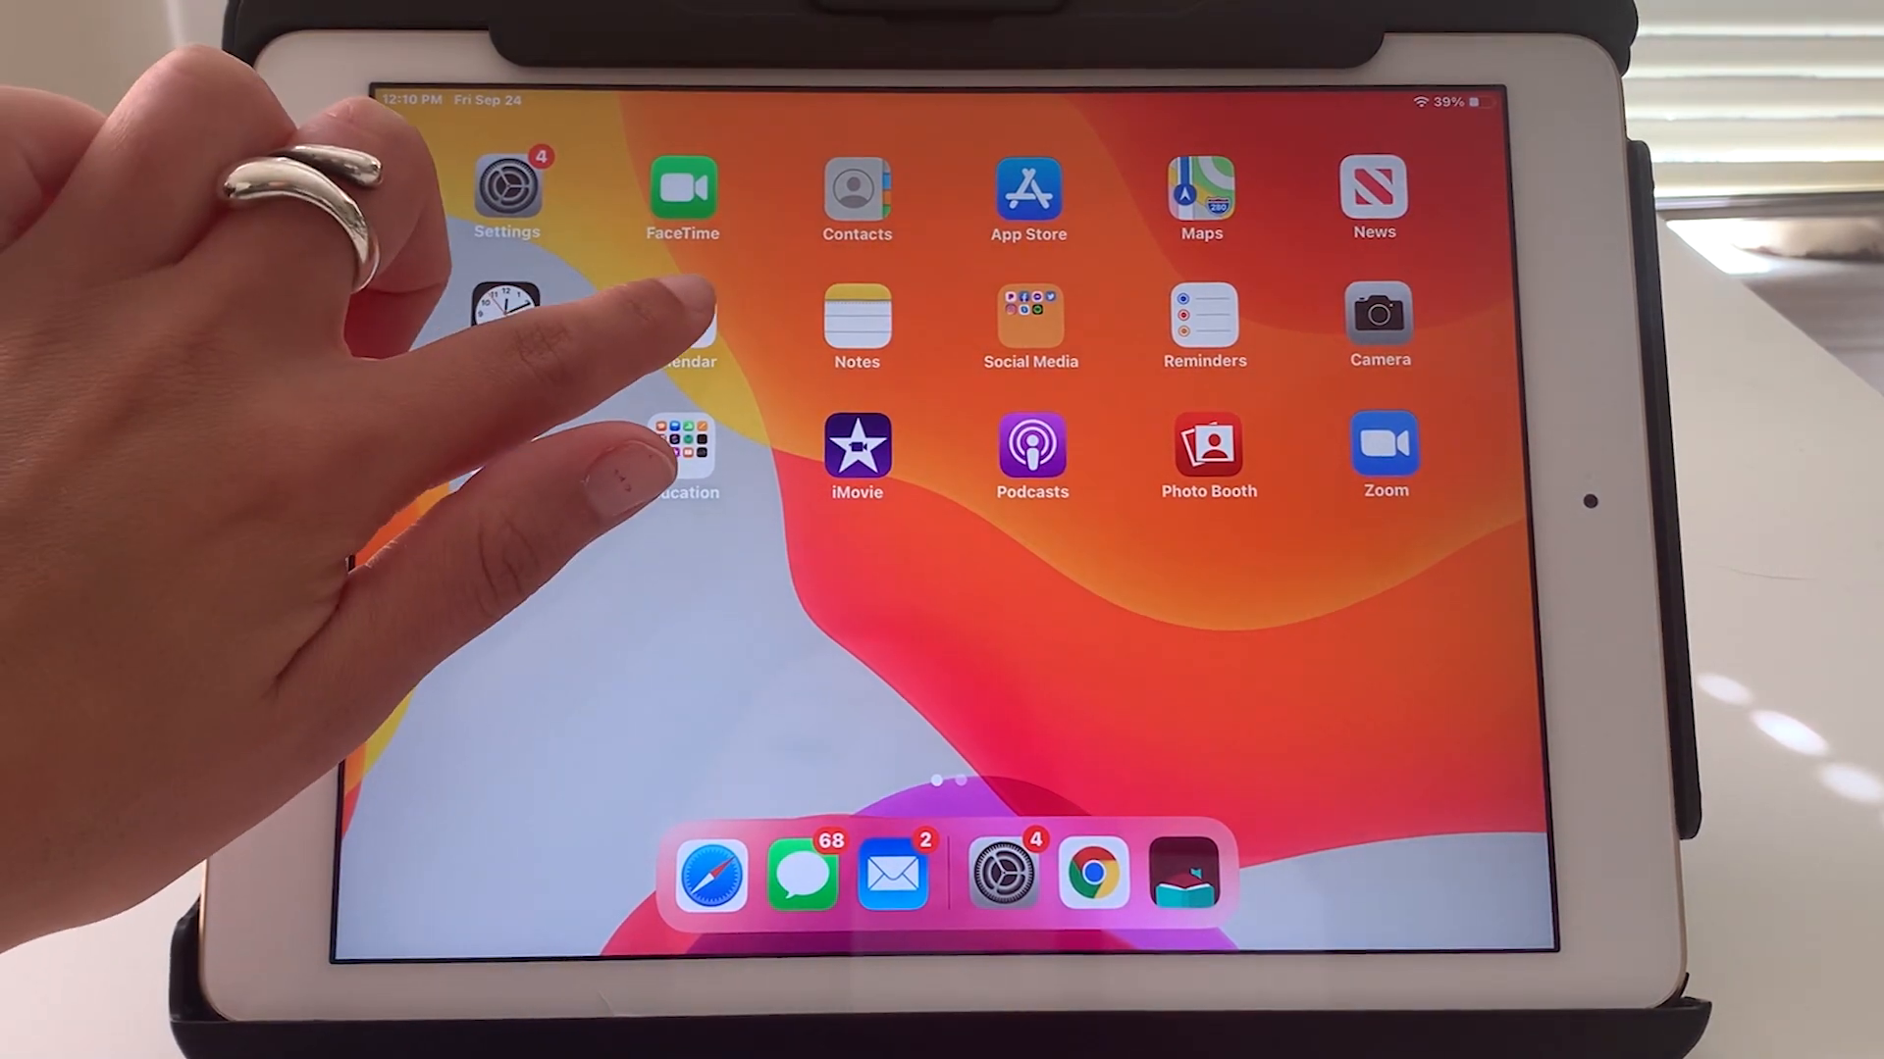
Launch Calendar from the Home Screen, landing on September 2021 in month layout
click(682, 324)
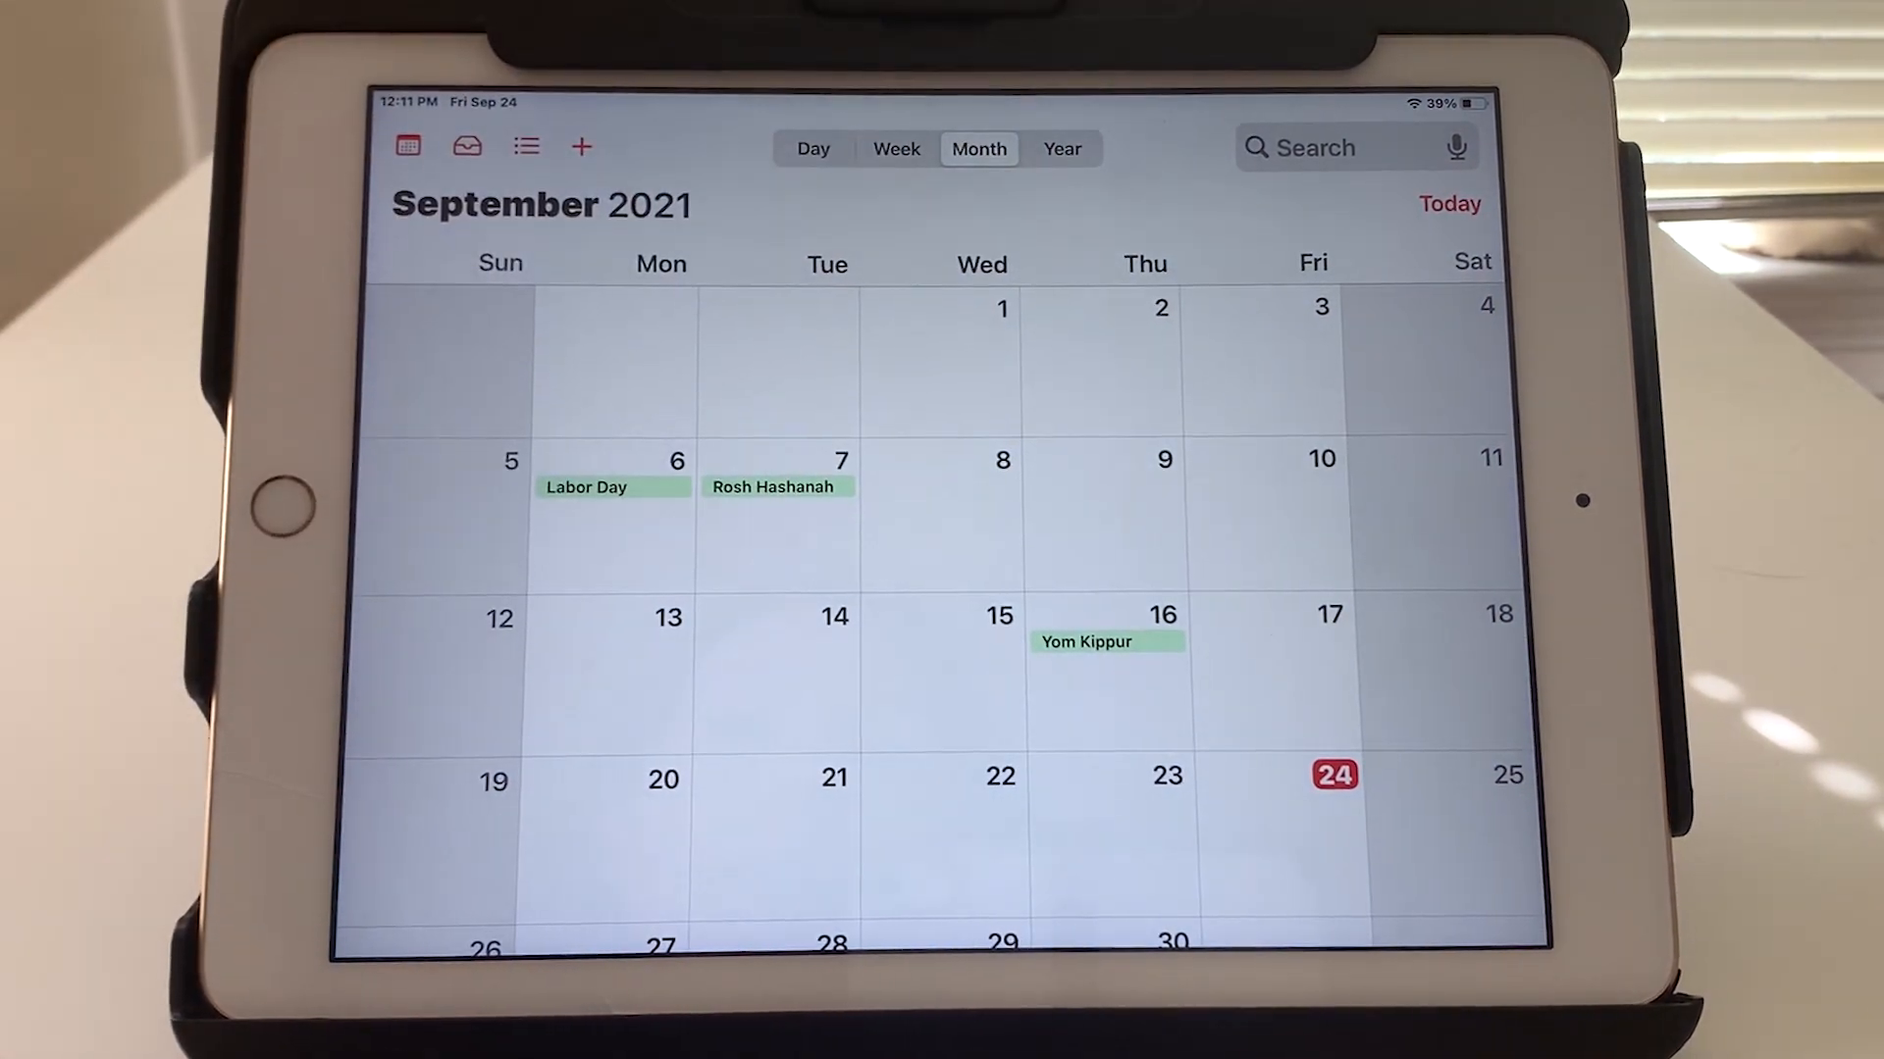
Cycle through Day, Week, Month and Year layouts, ending on Friday, September 24
click(812, 149)
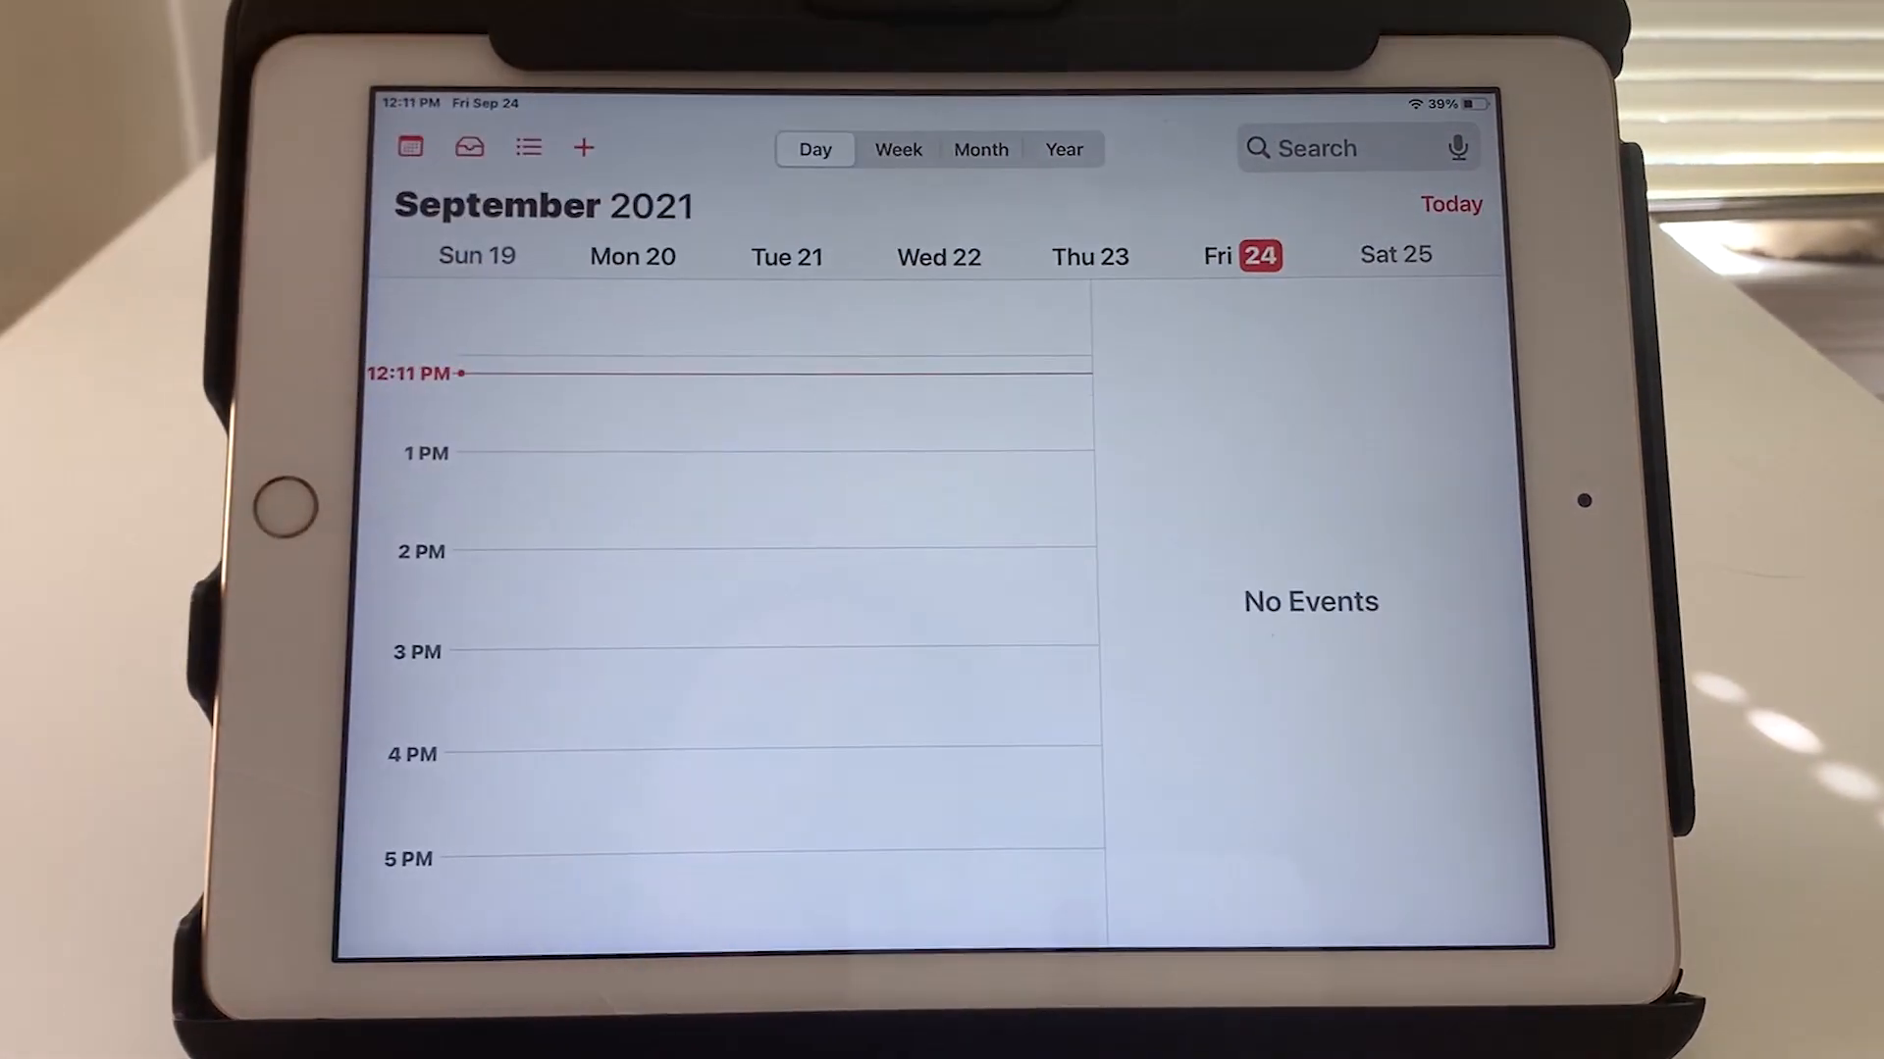
click(897, 149)
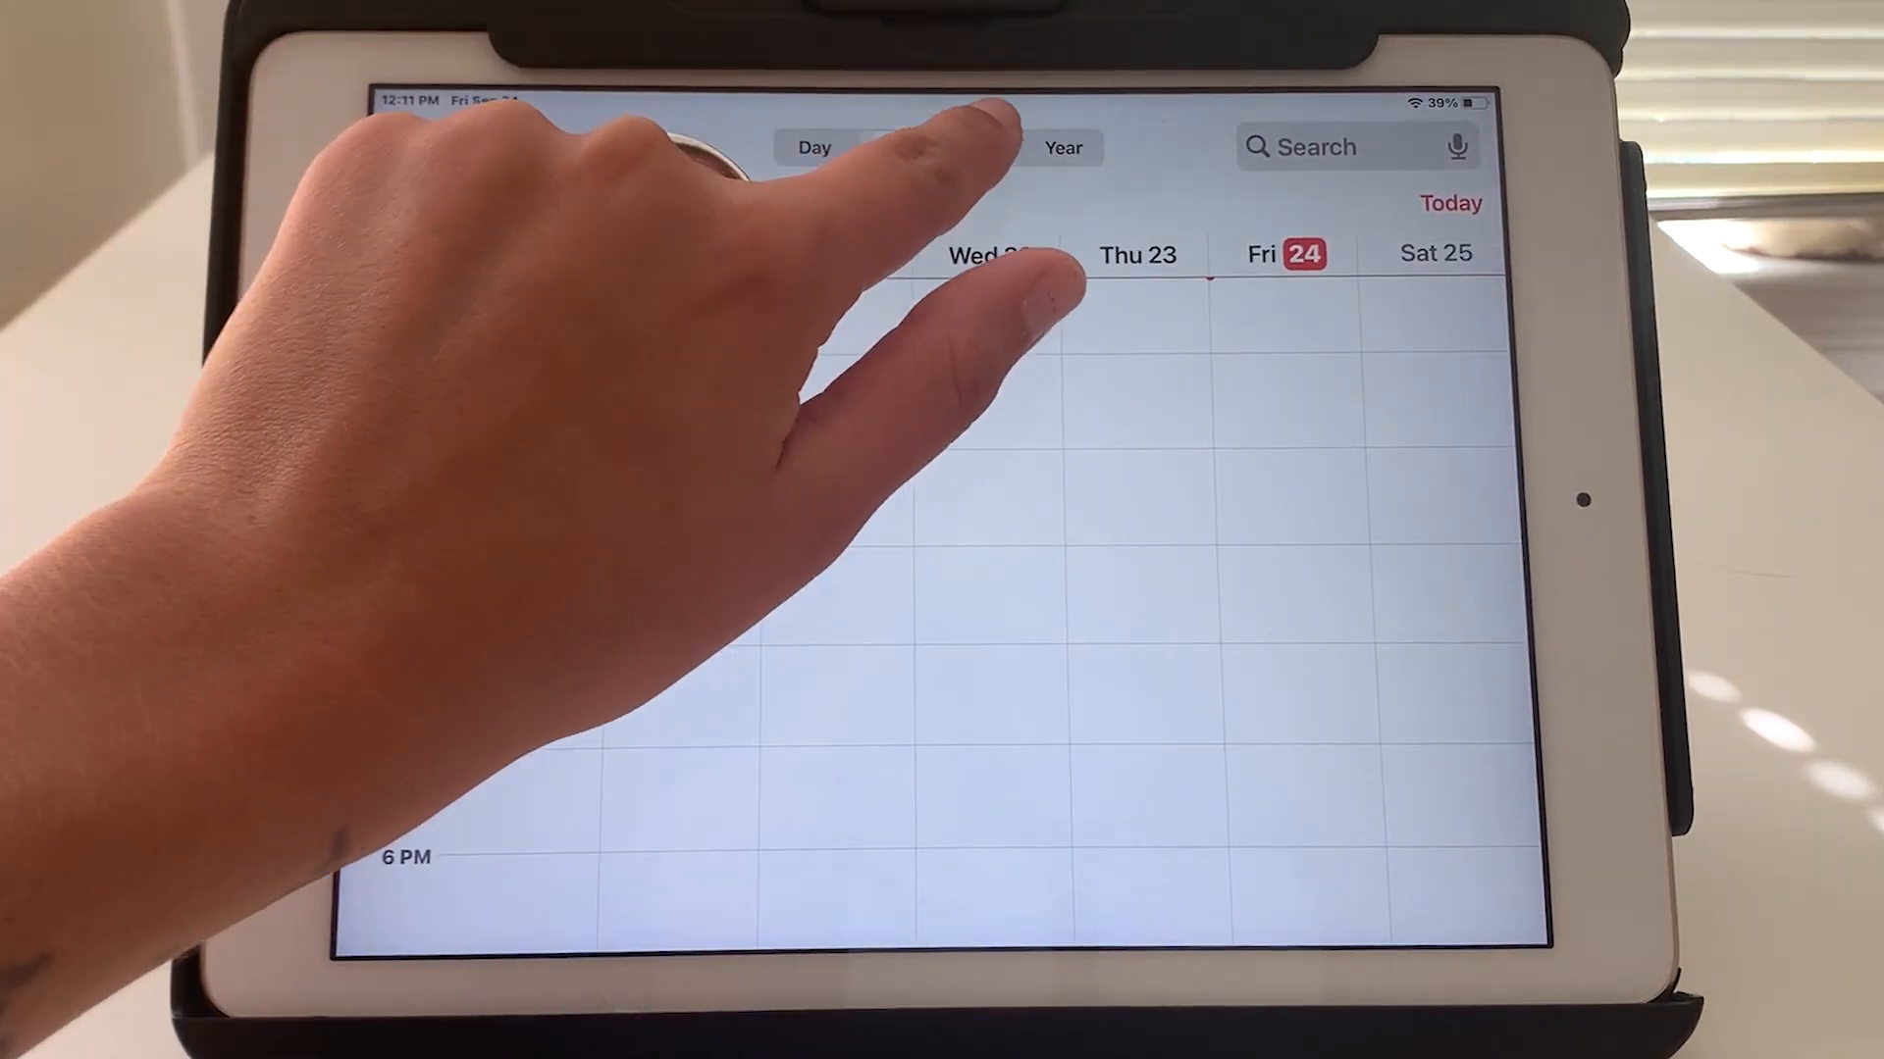
click(977, 147)
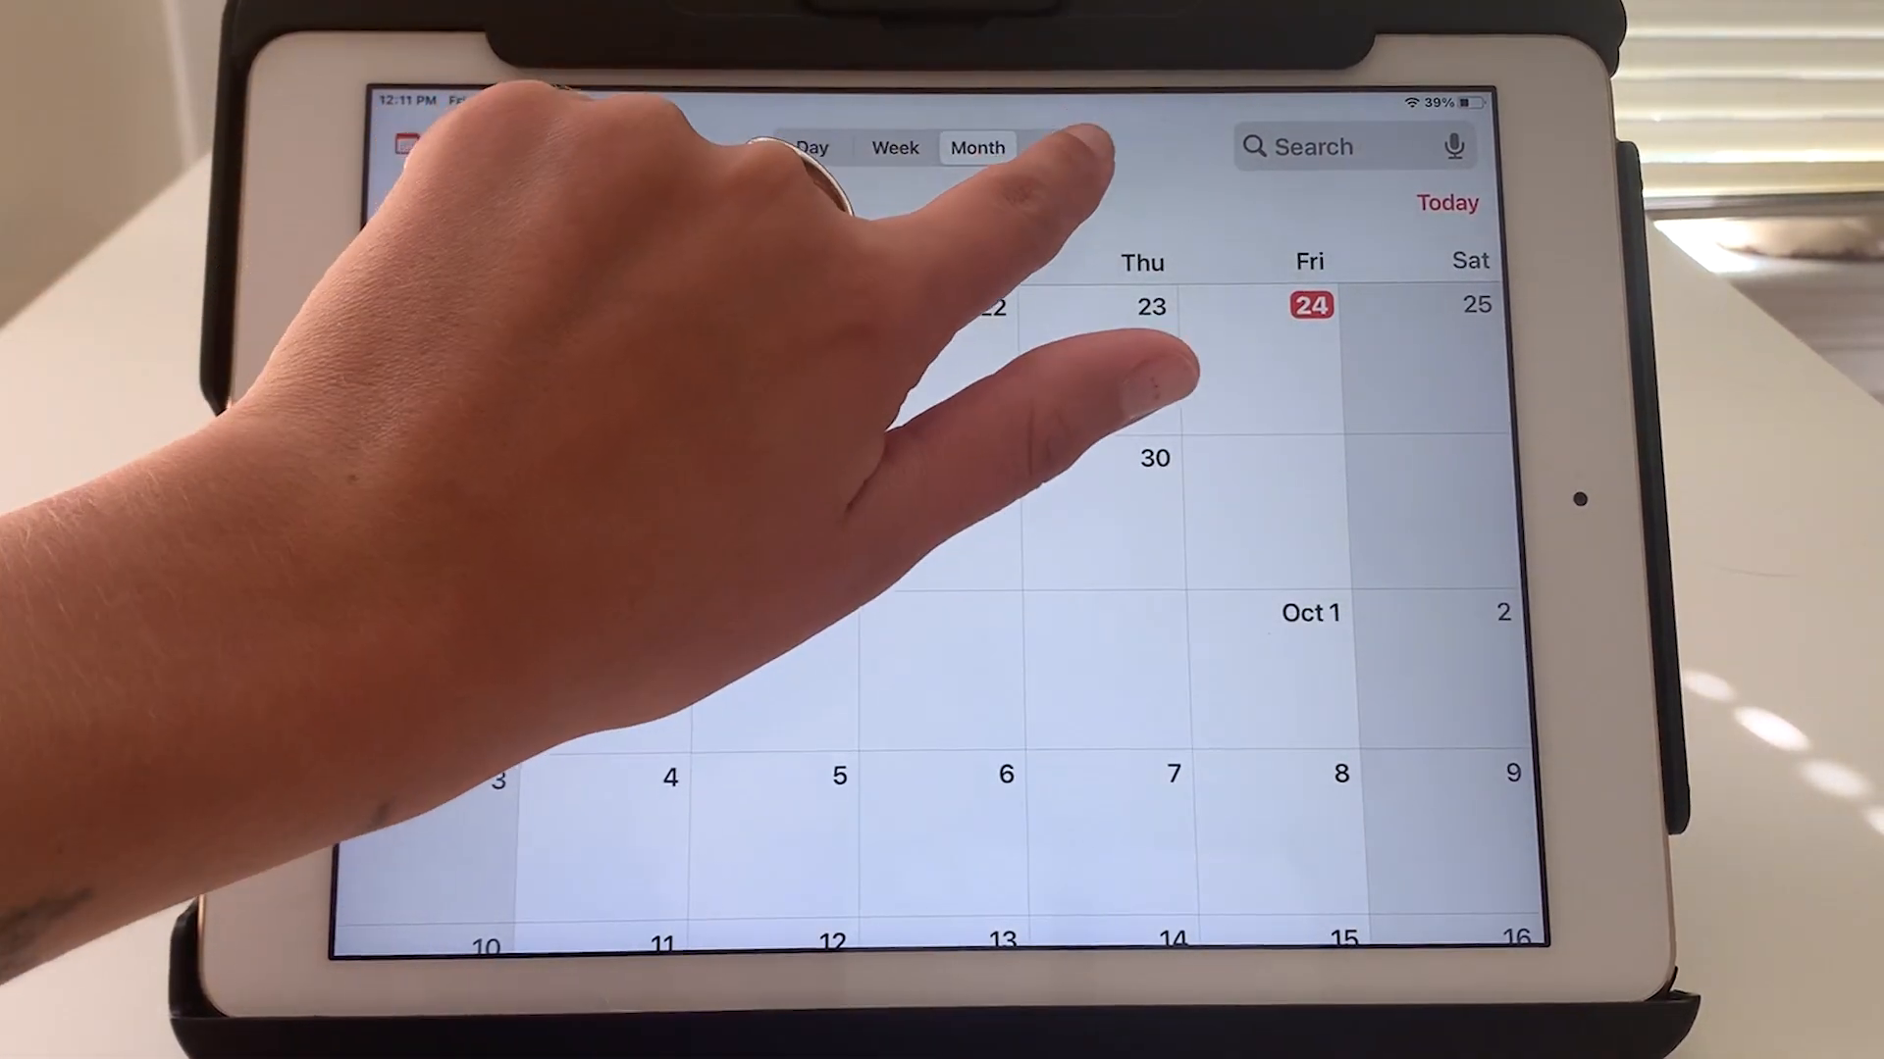
click(1064, 147)
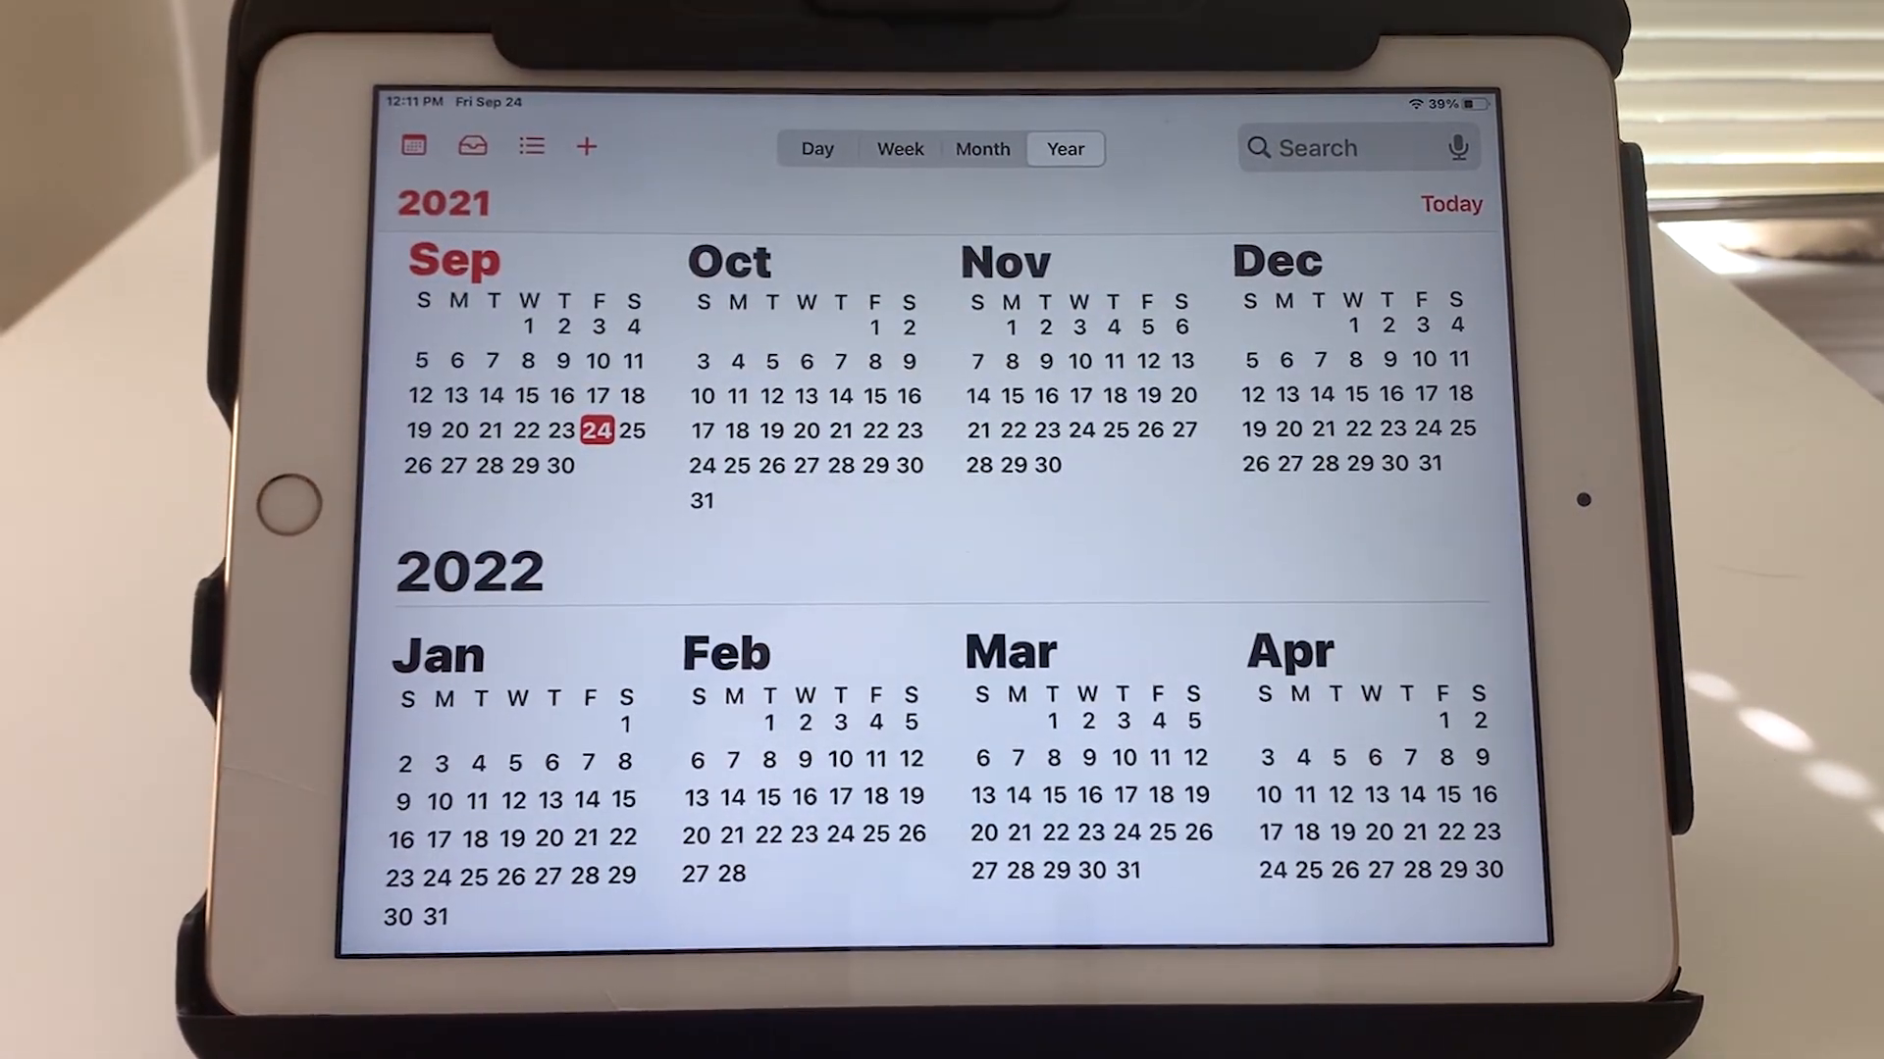
click(599, 429)
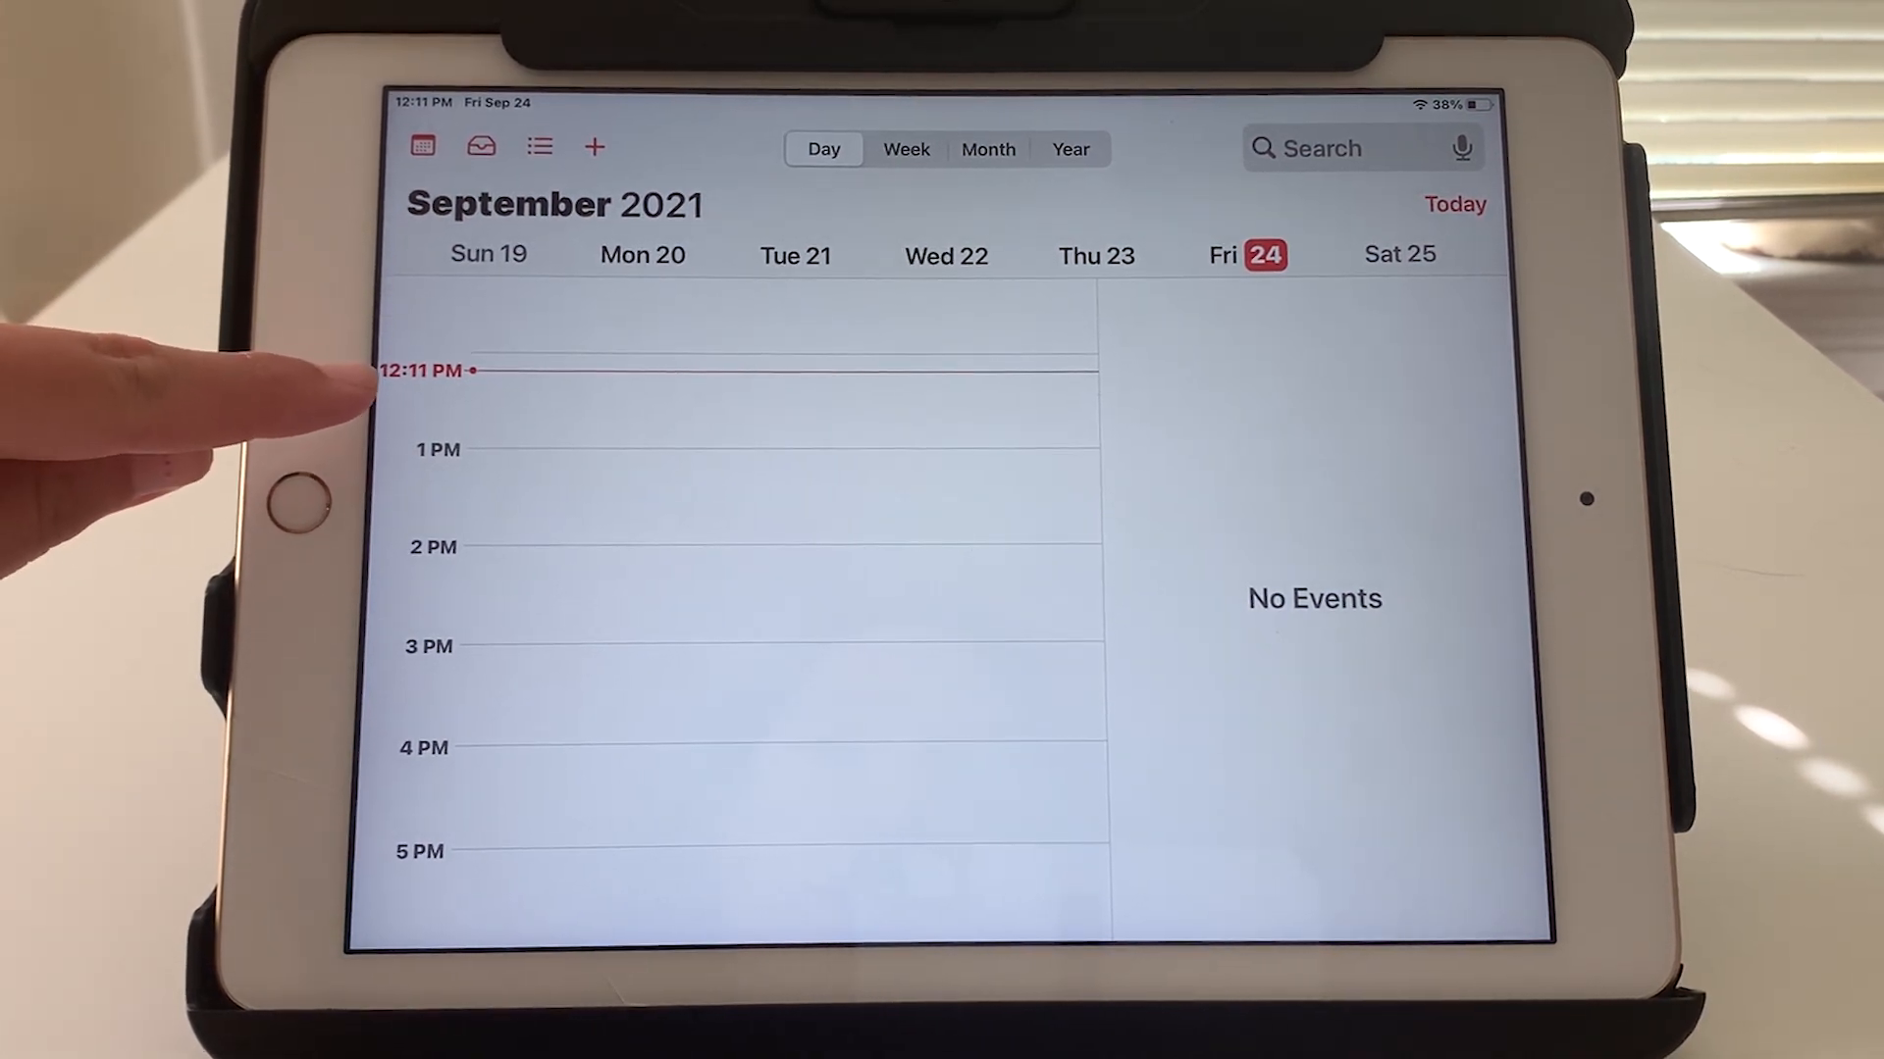
scroll(down, 3)
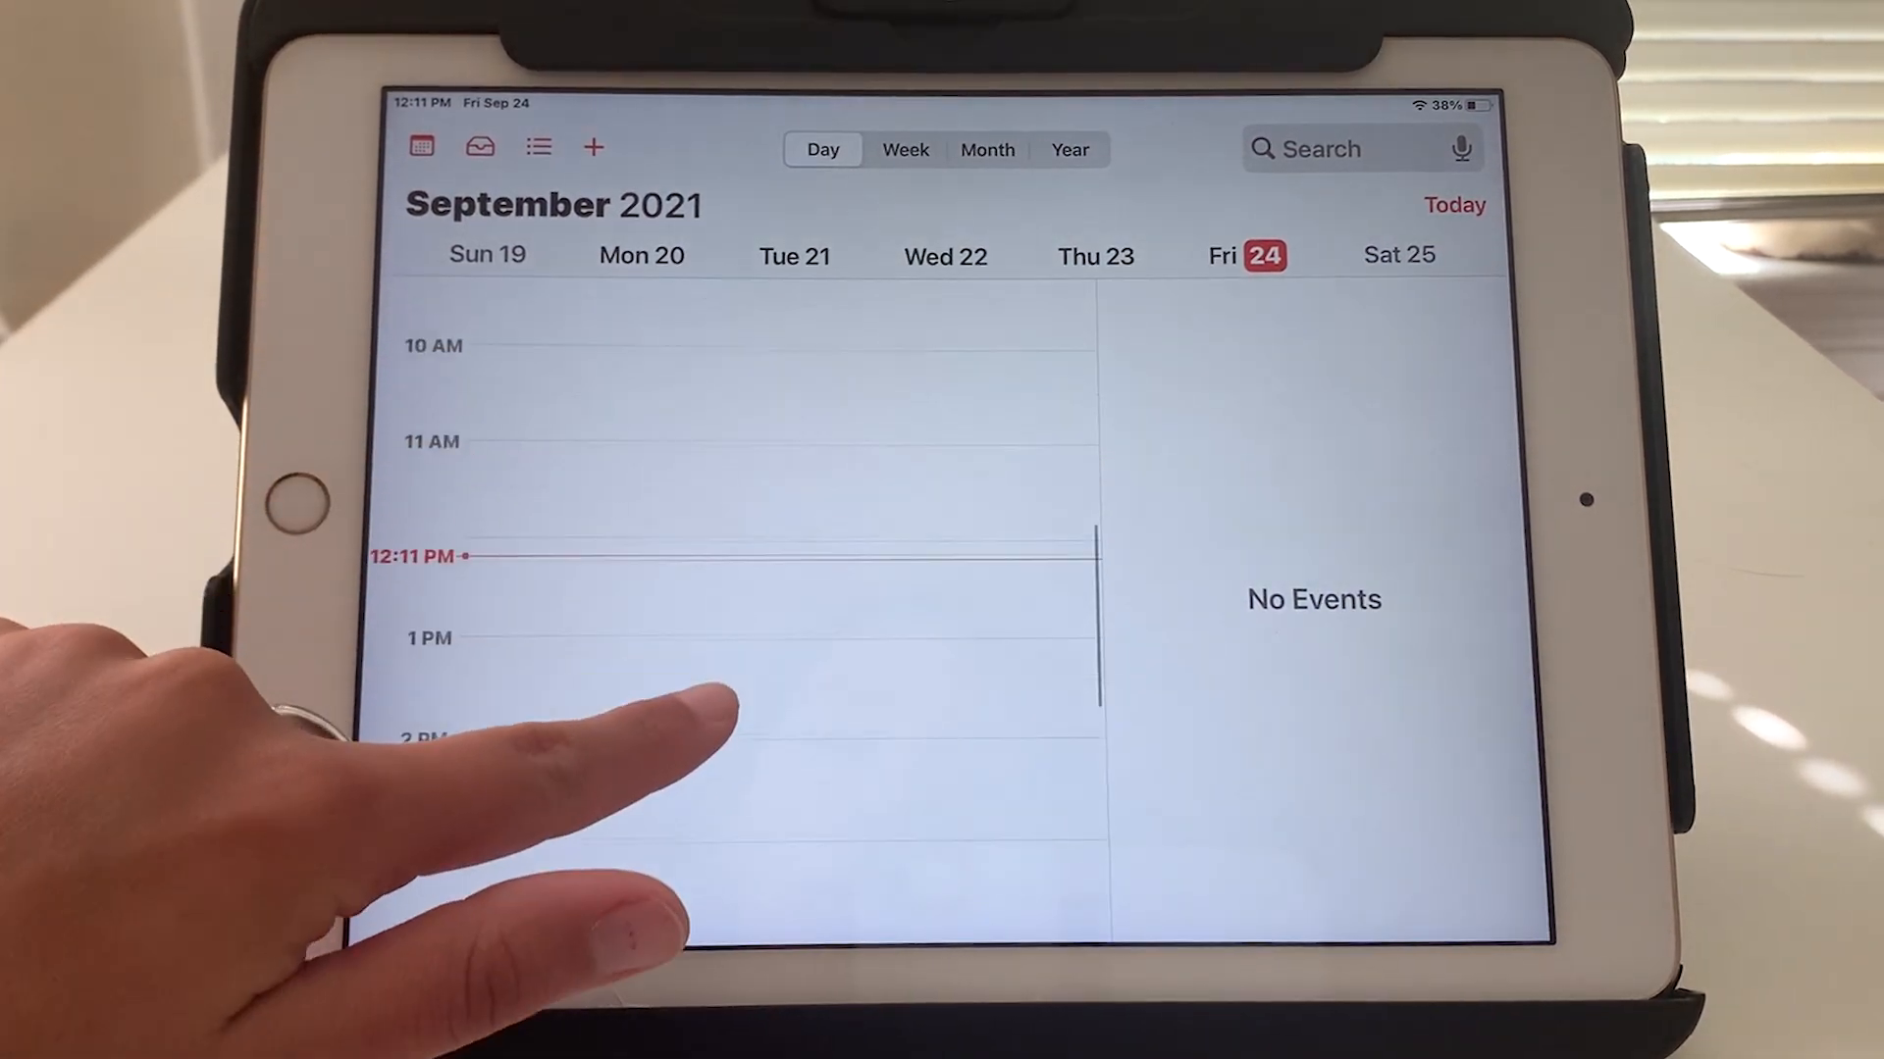
scroll(down, 3)
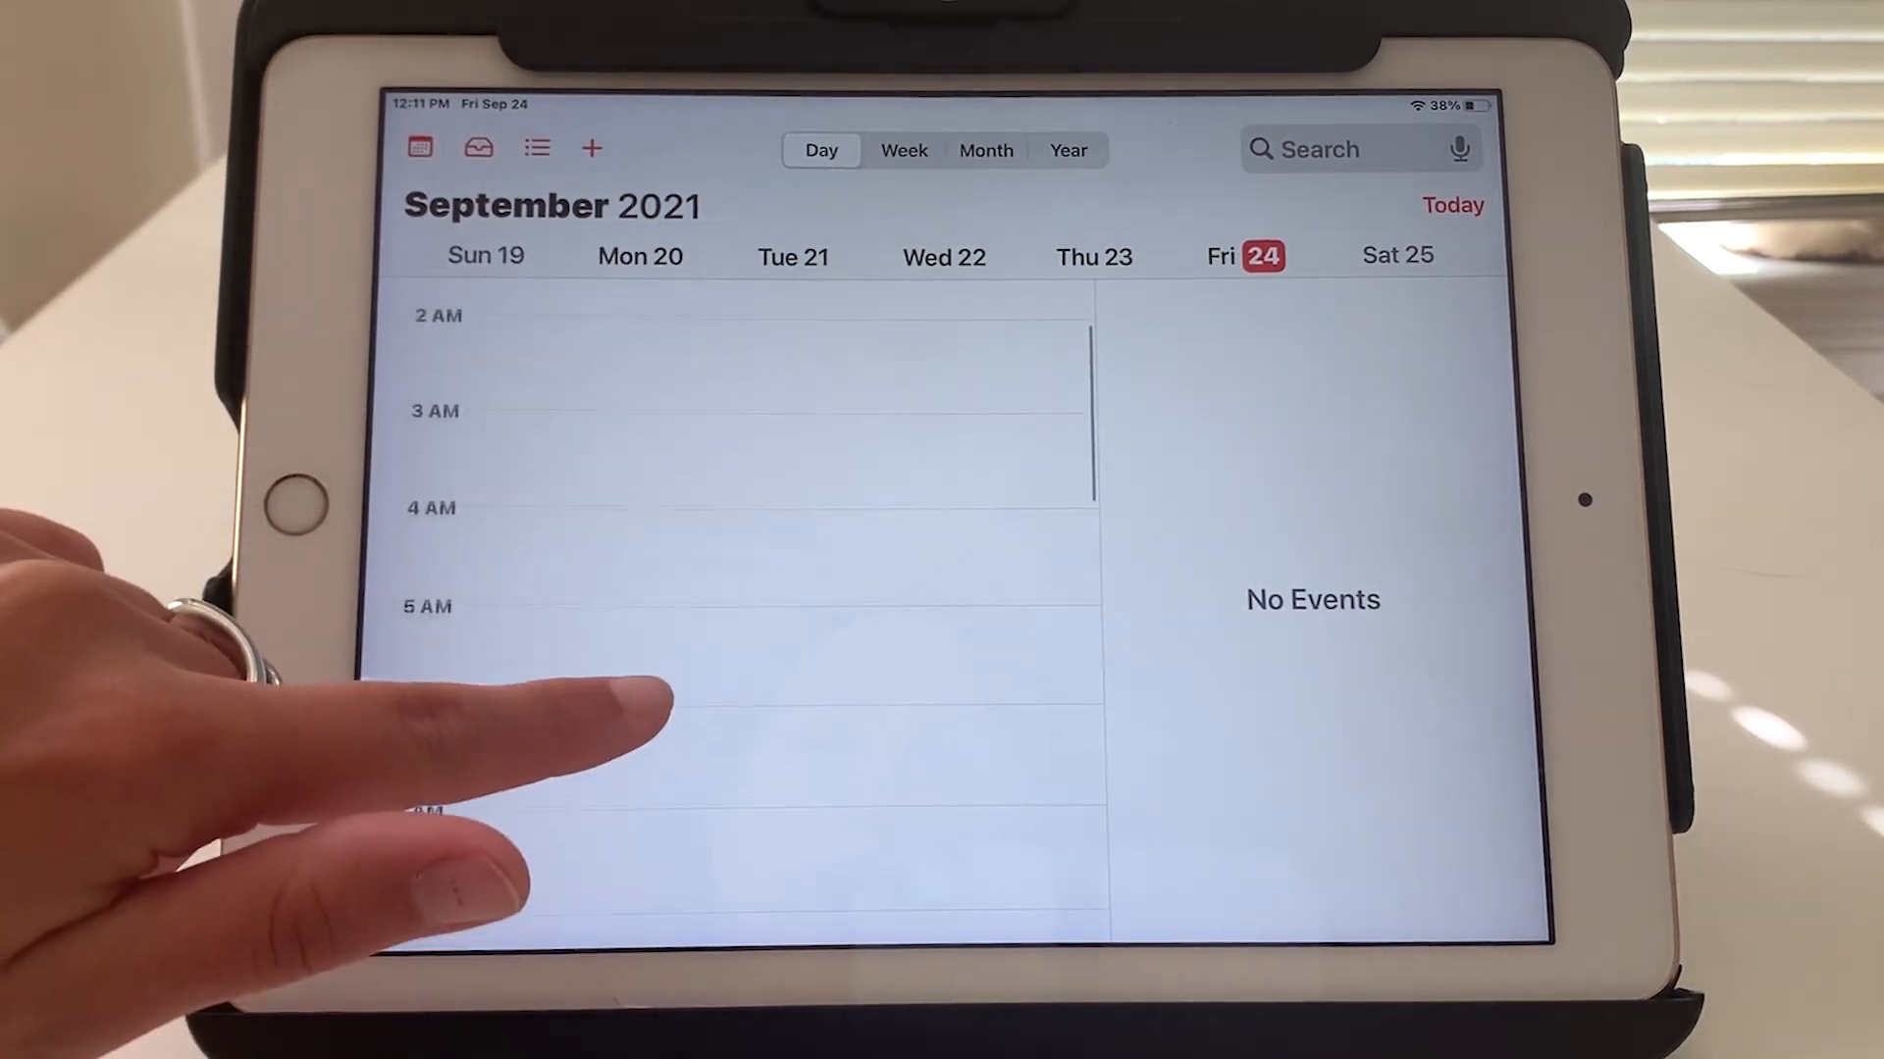
scroll(down, 3)
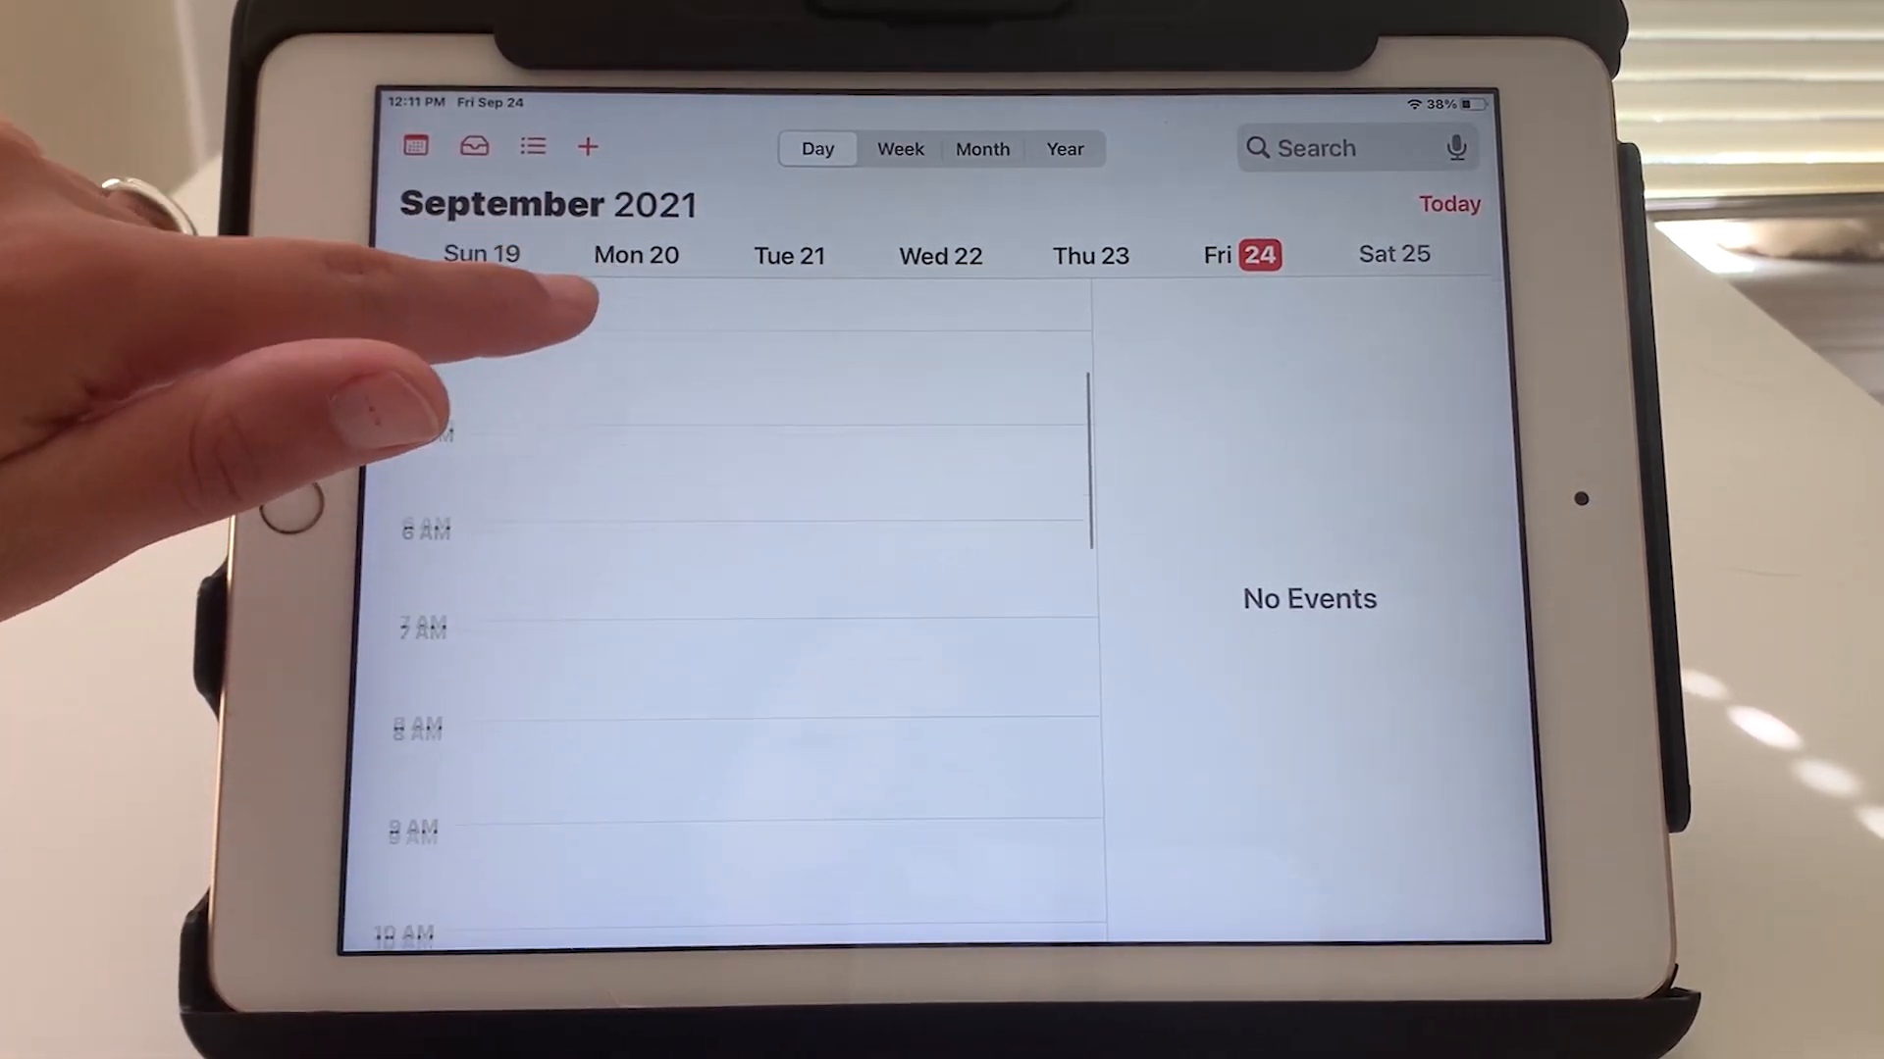
scroll(down, 3)
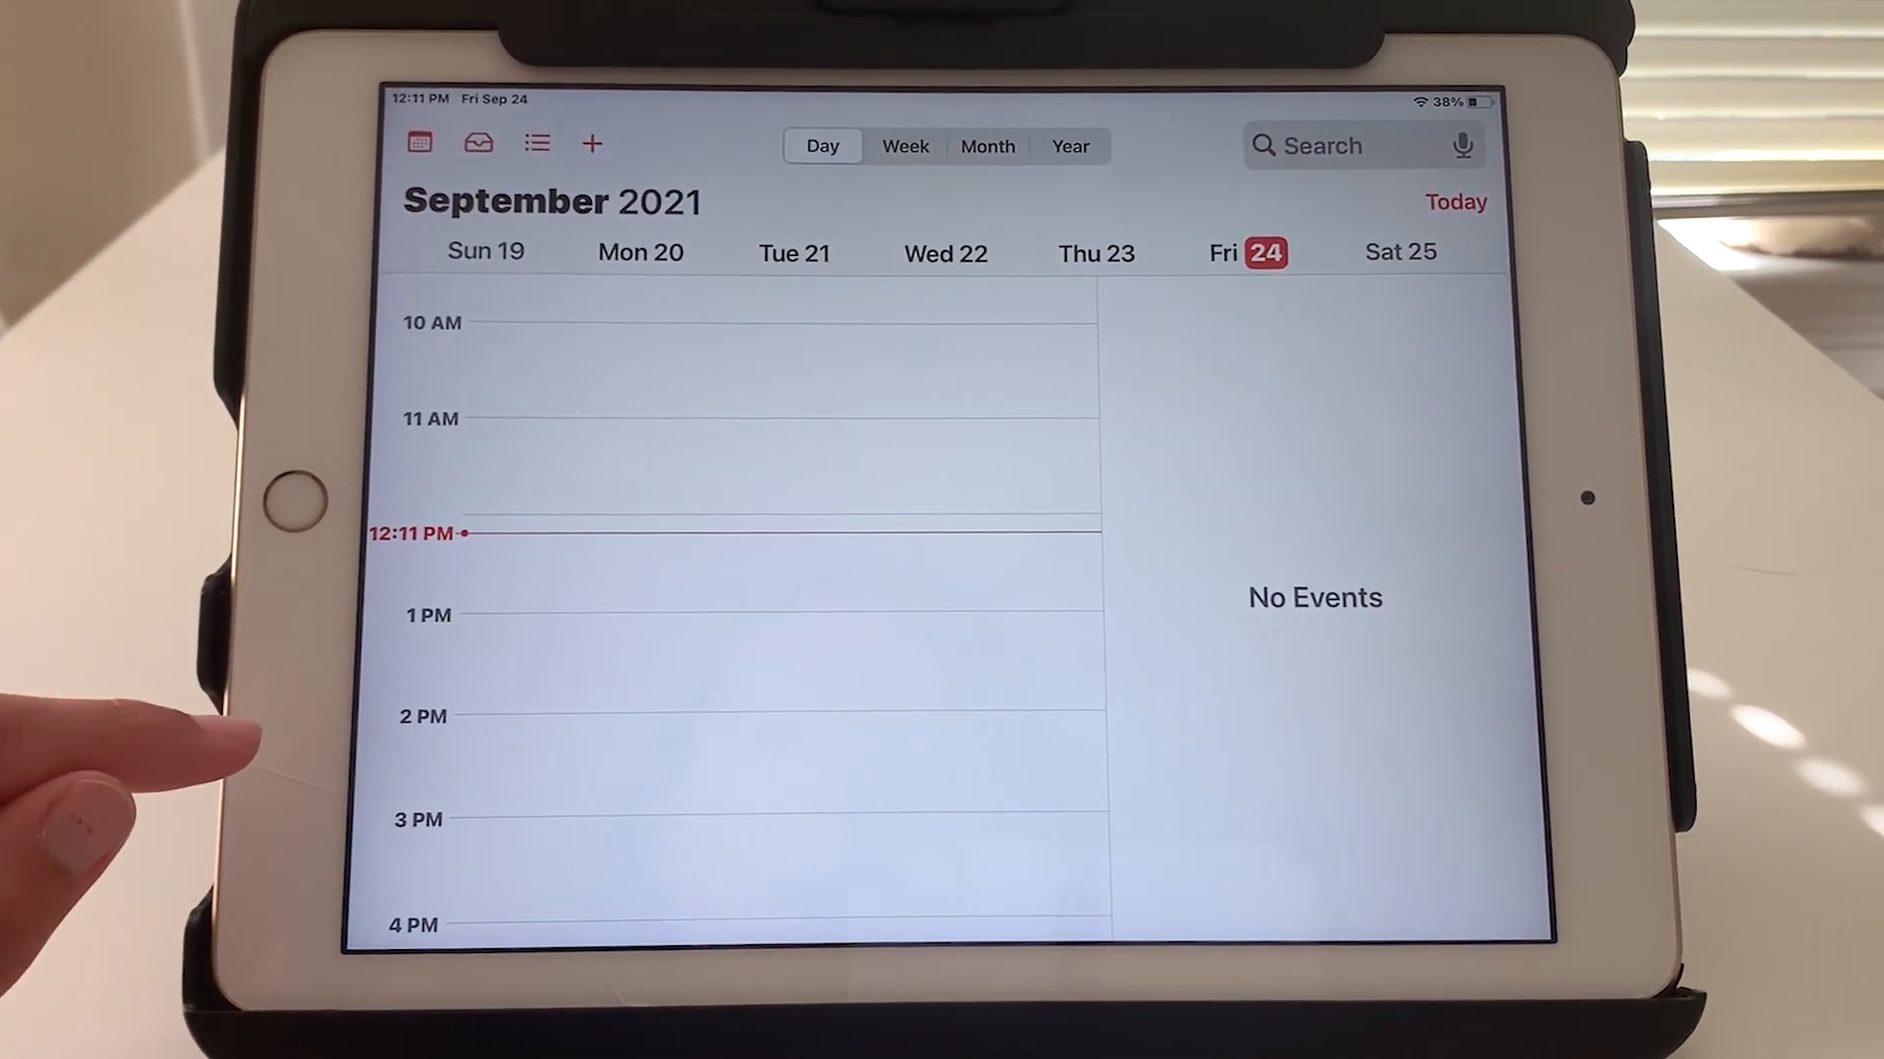
scroll(down, 3)
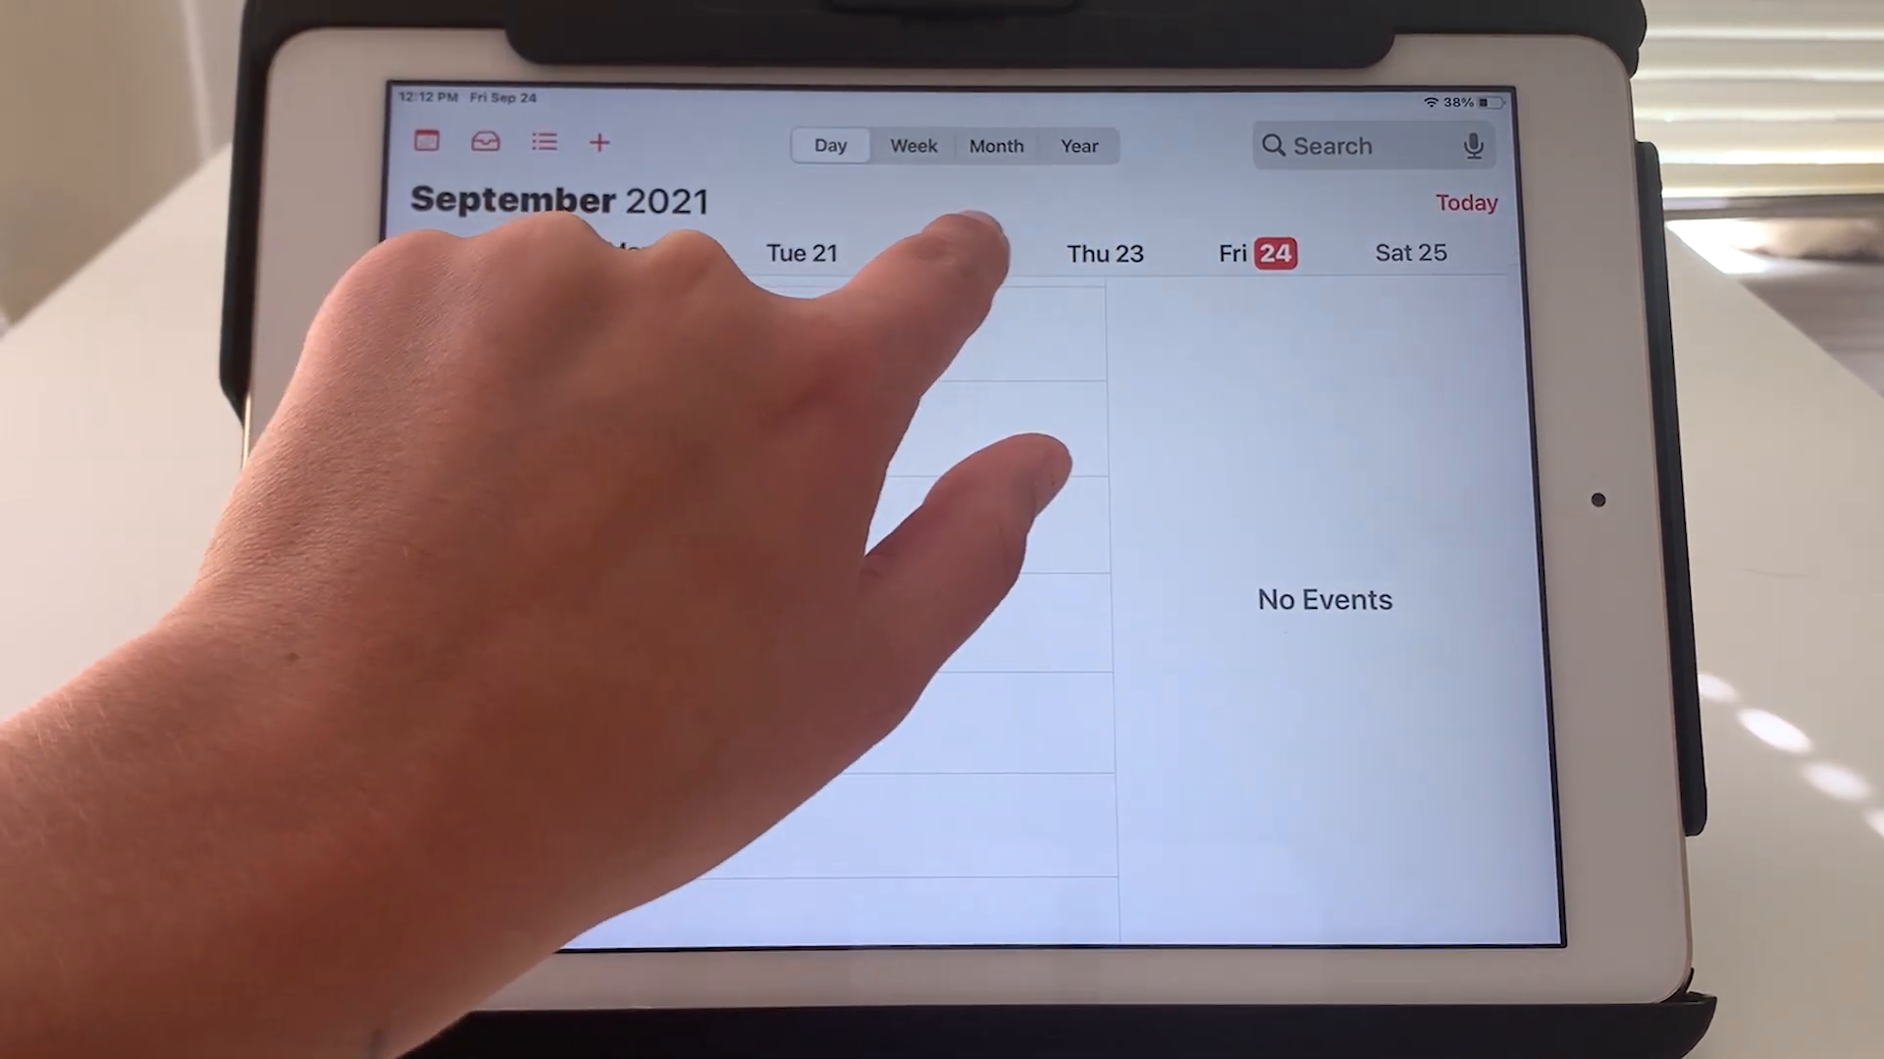
click(1101, 253)
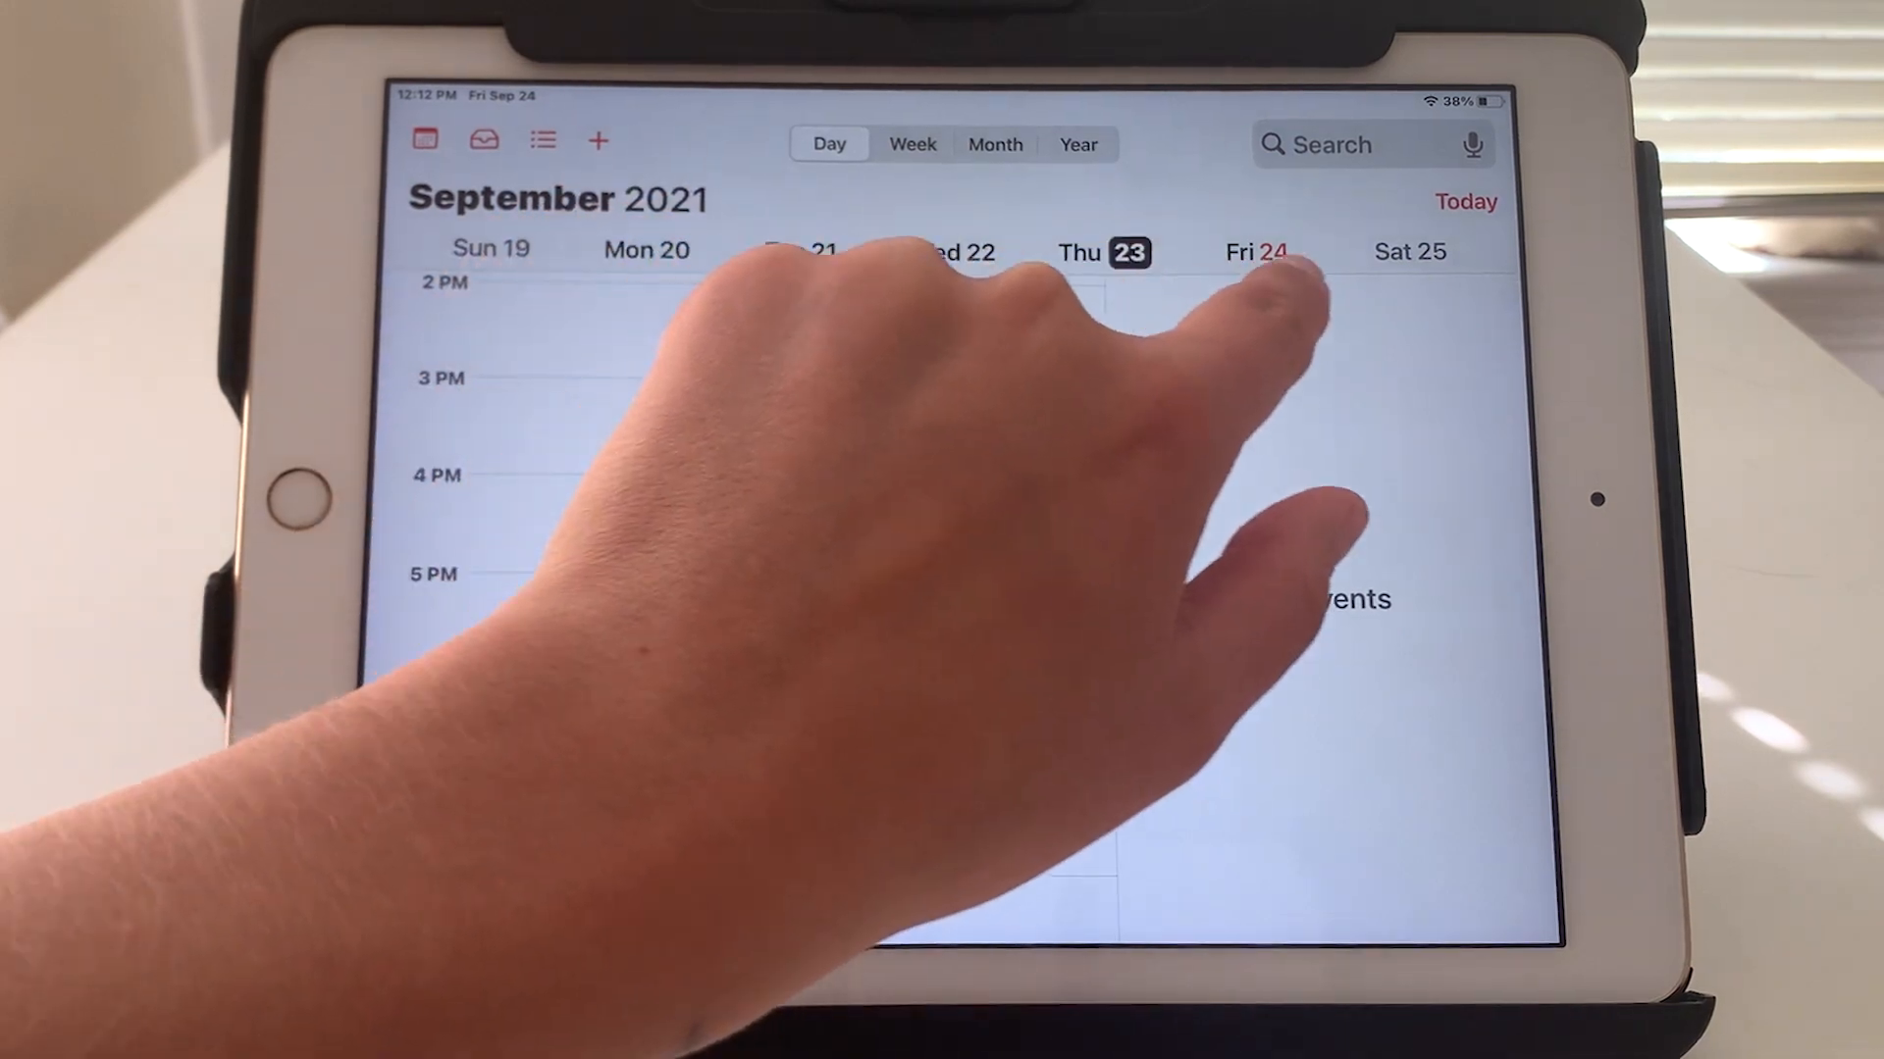
click(1410, 253)
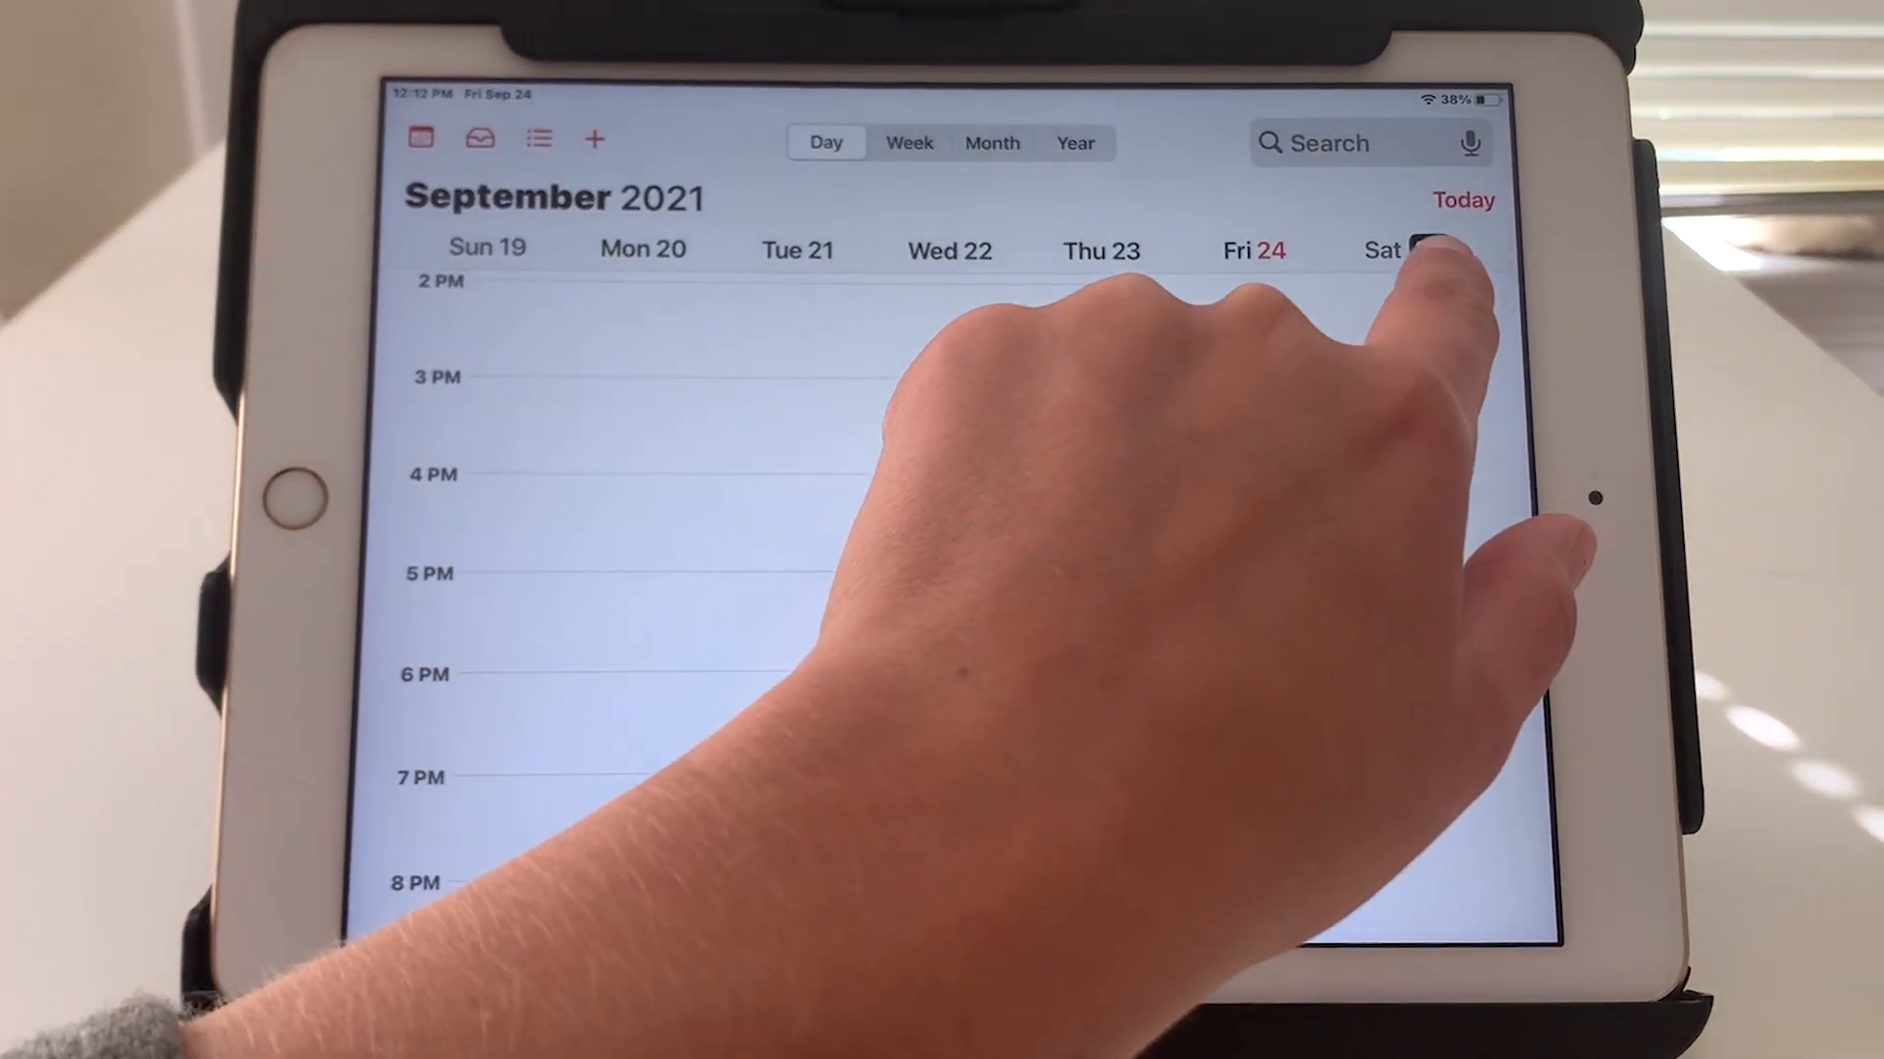
click(1425, 249)
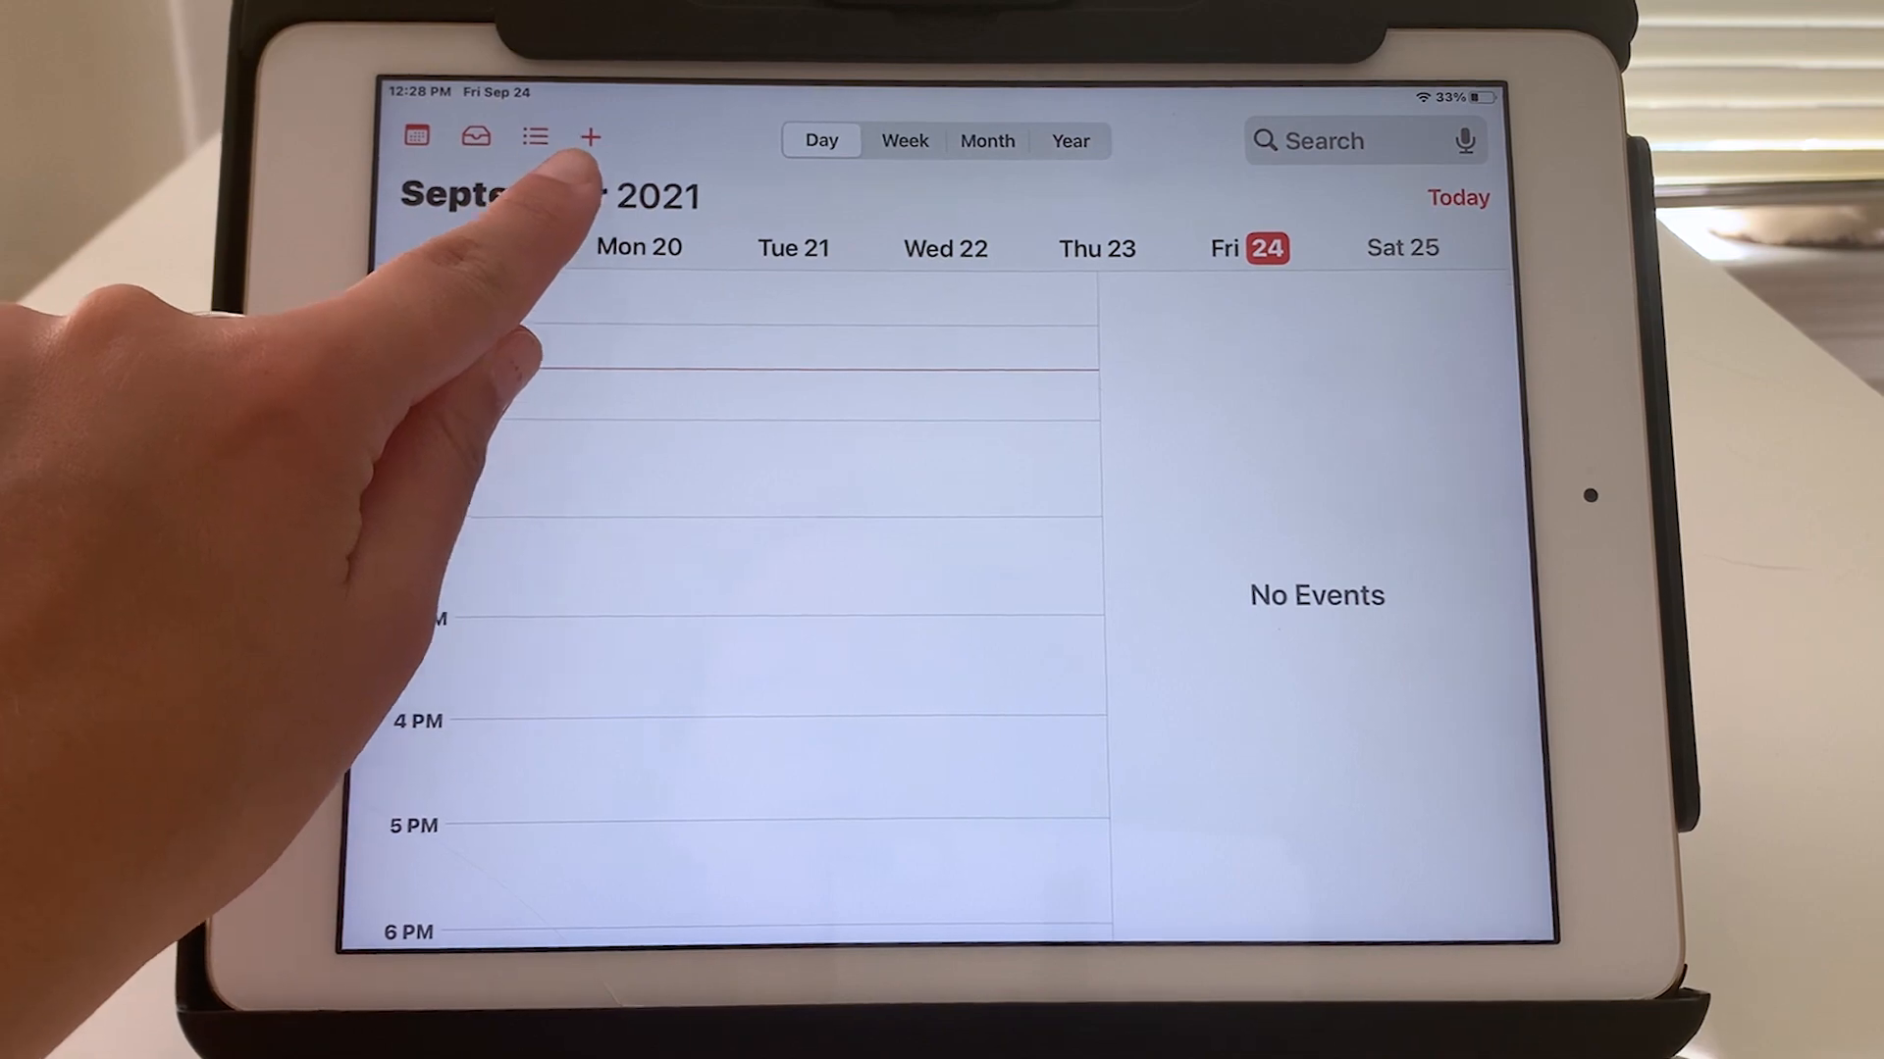
Create a new event and title it 'Class', keeping the noon–1 PM default times
click(590, 137)
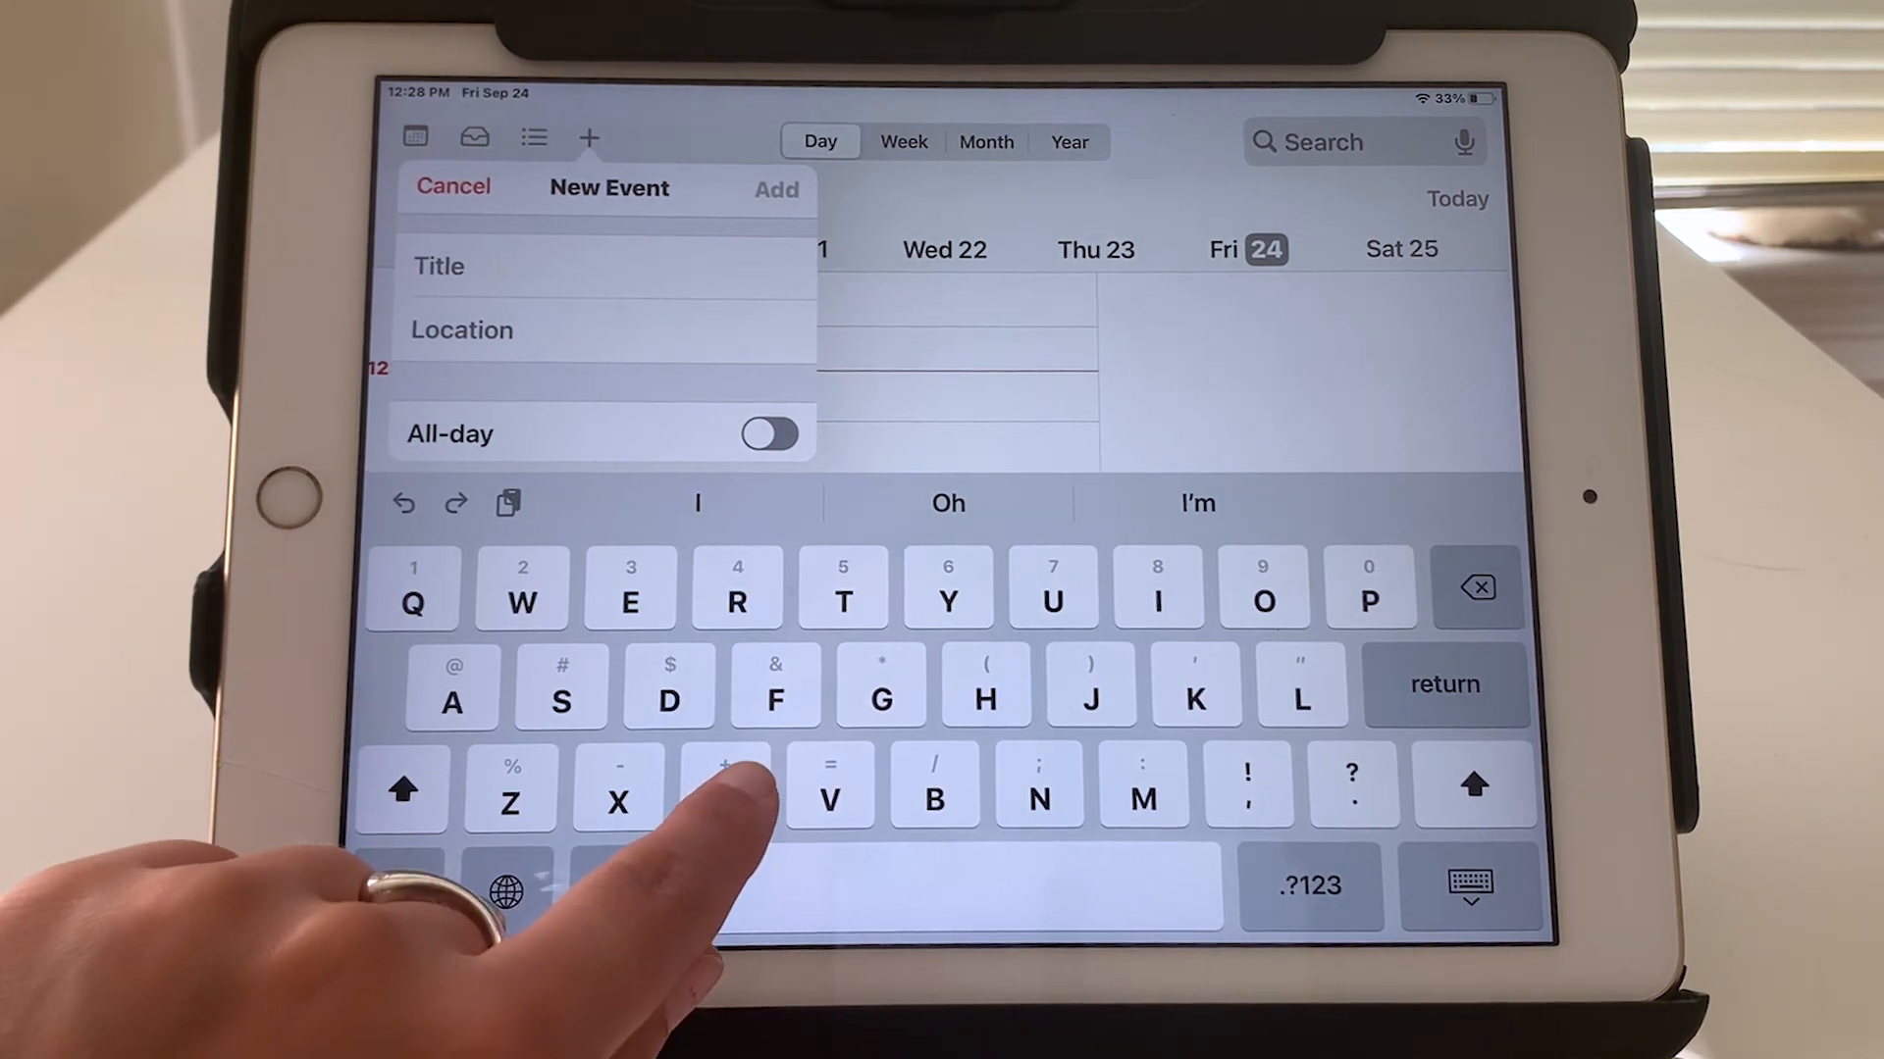
text(Cl)
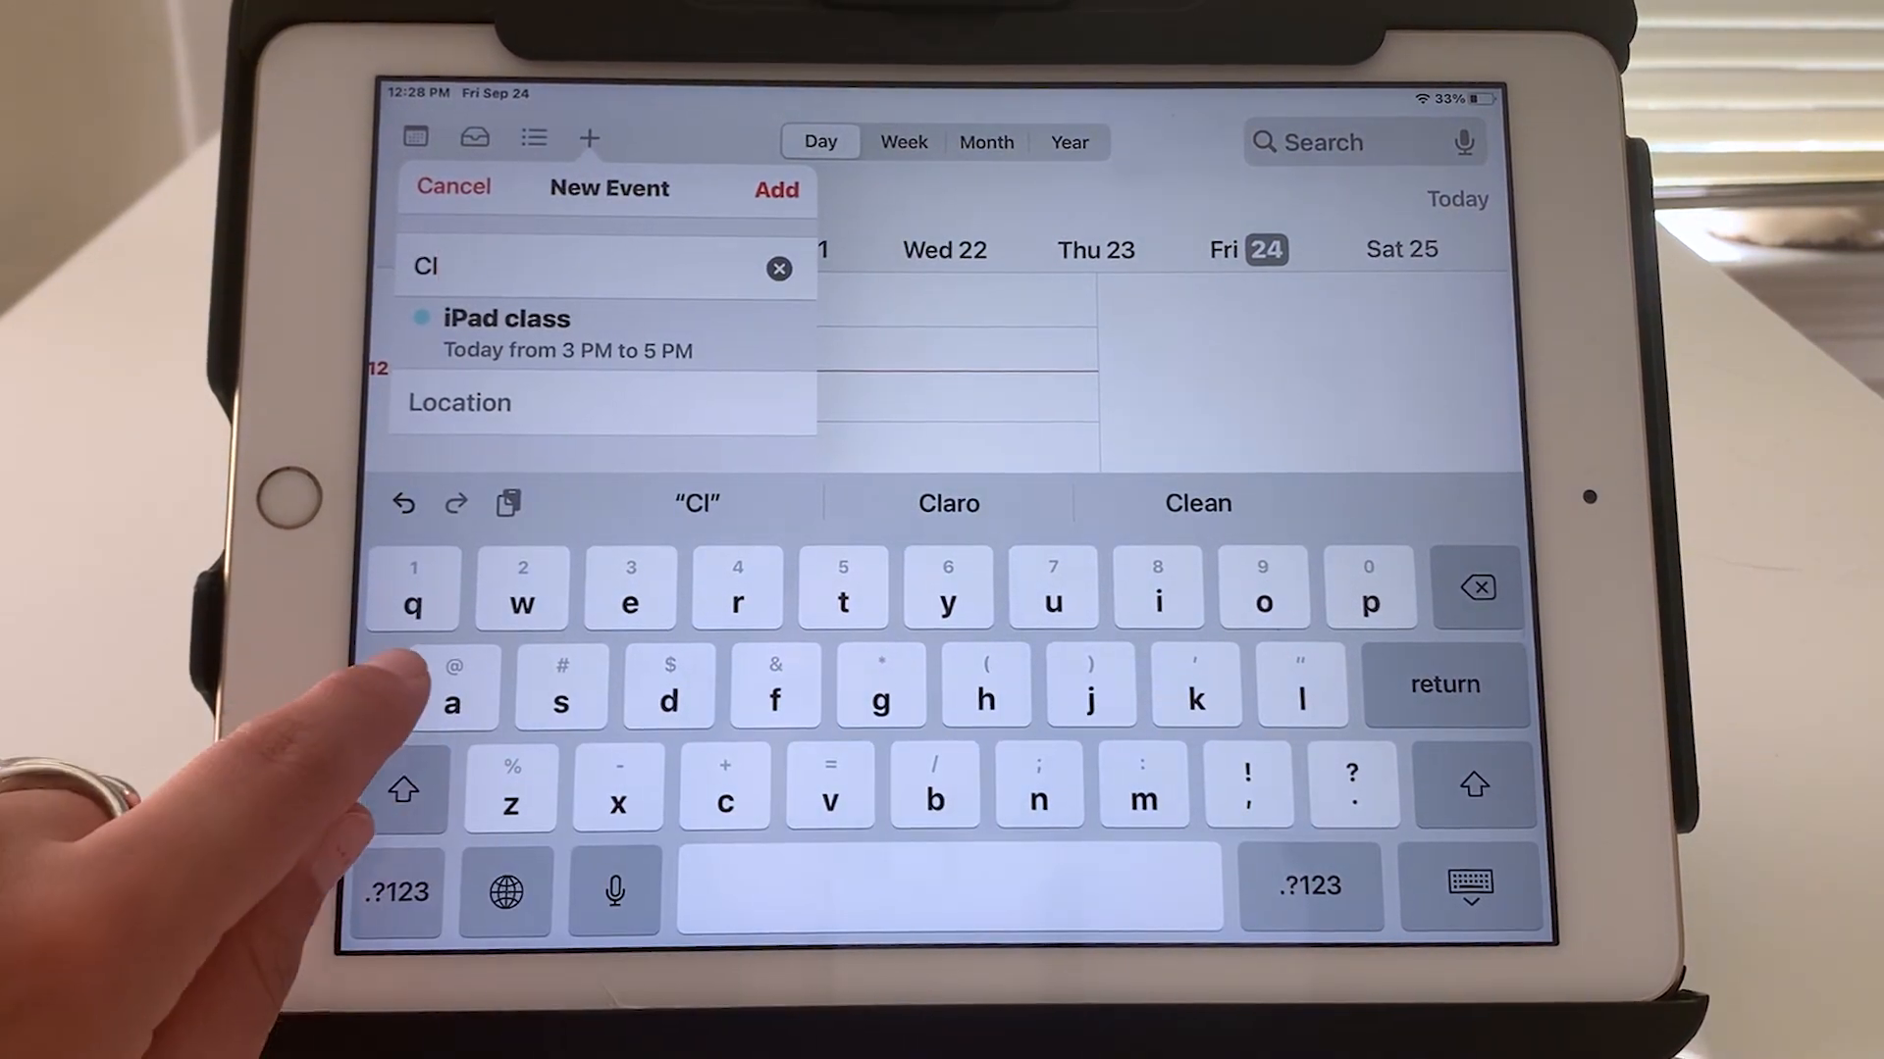
text(ass)
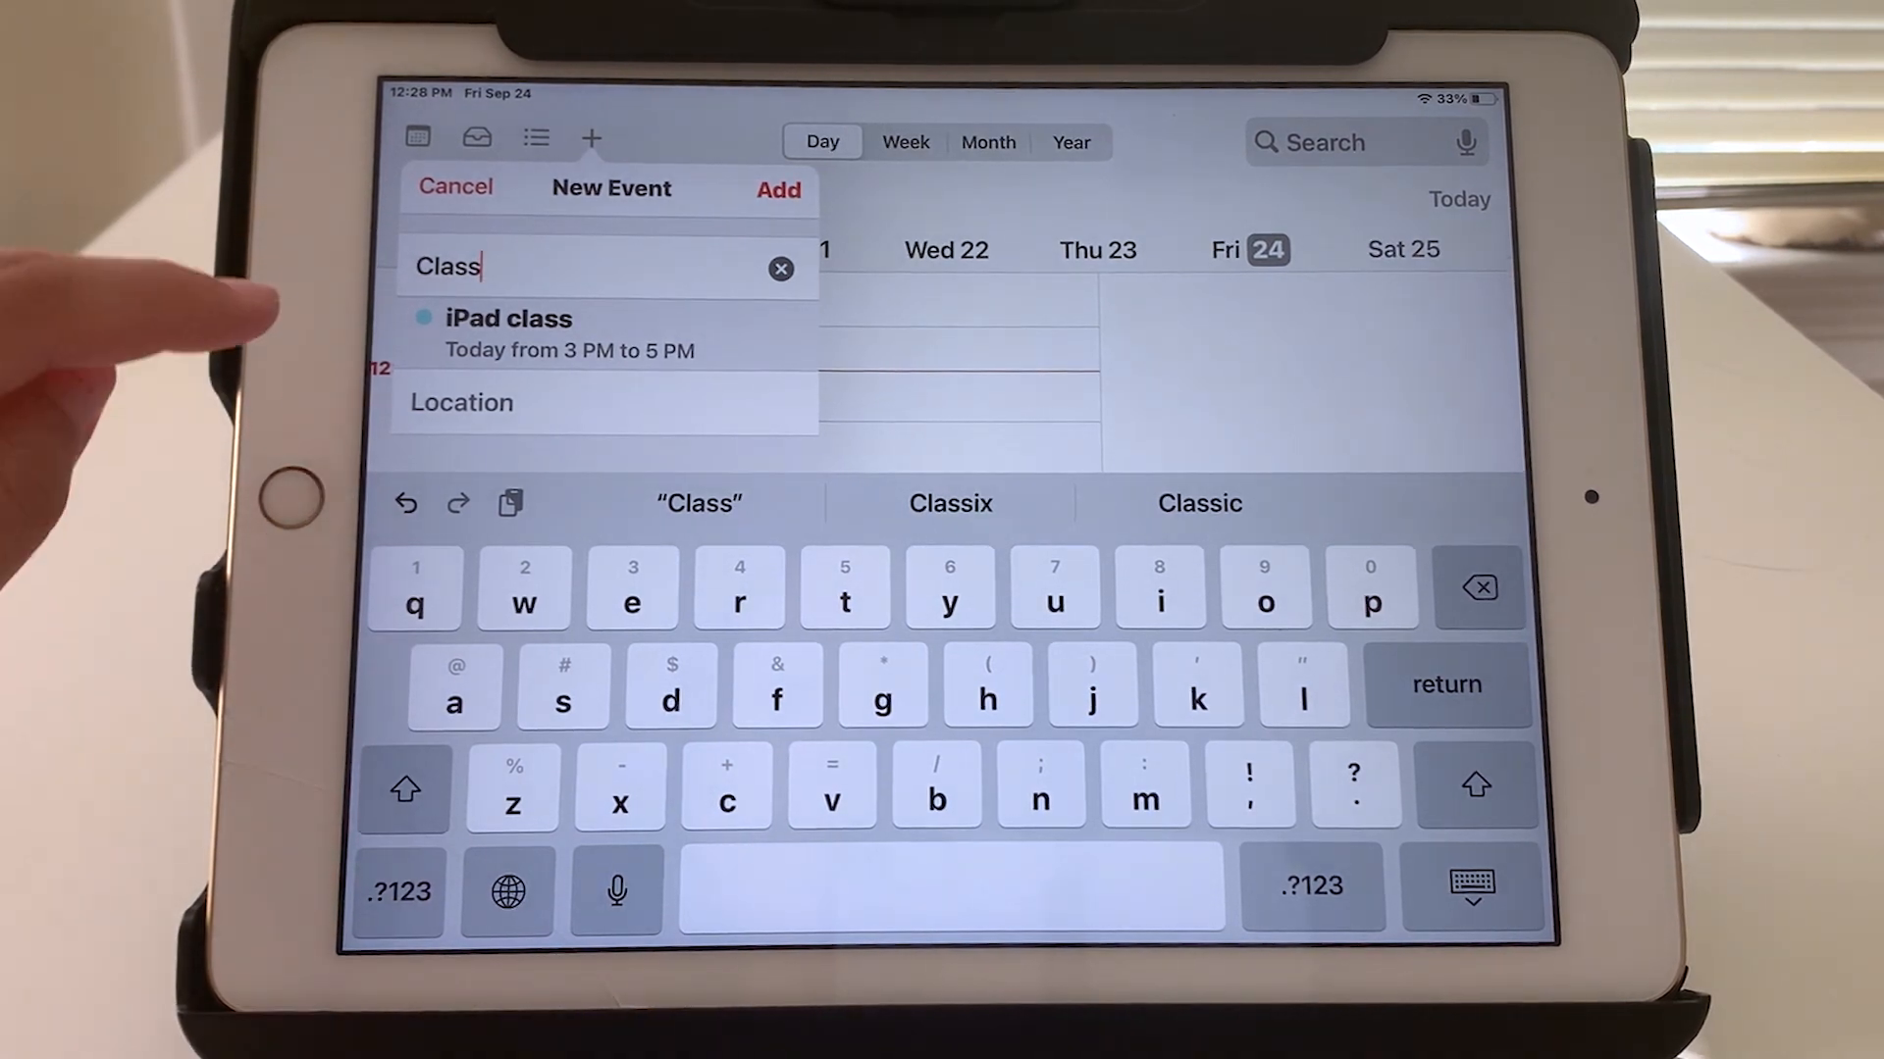
click(508, 334)
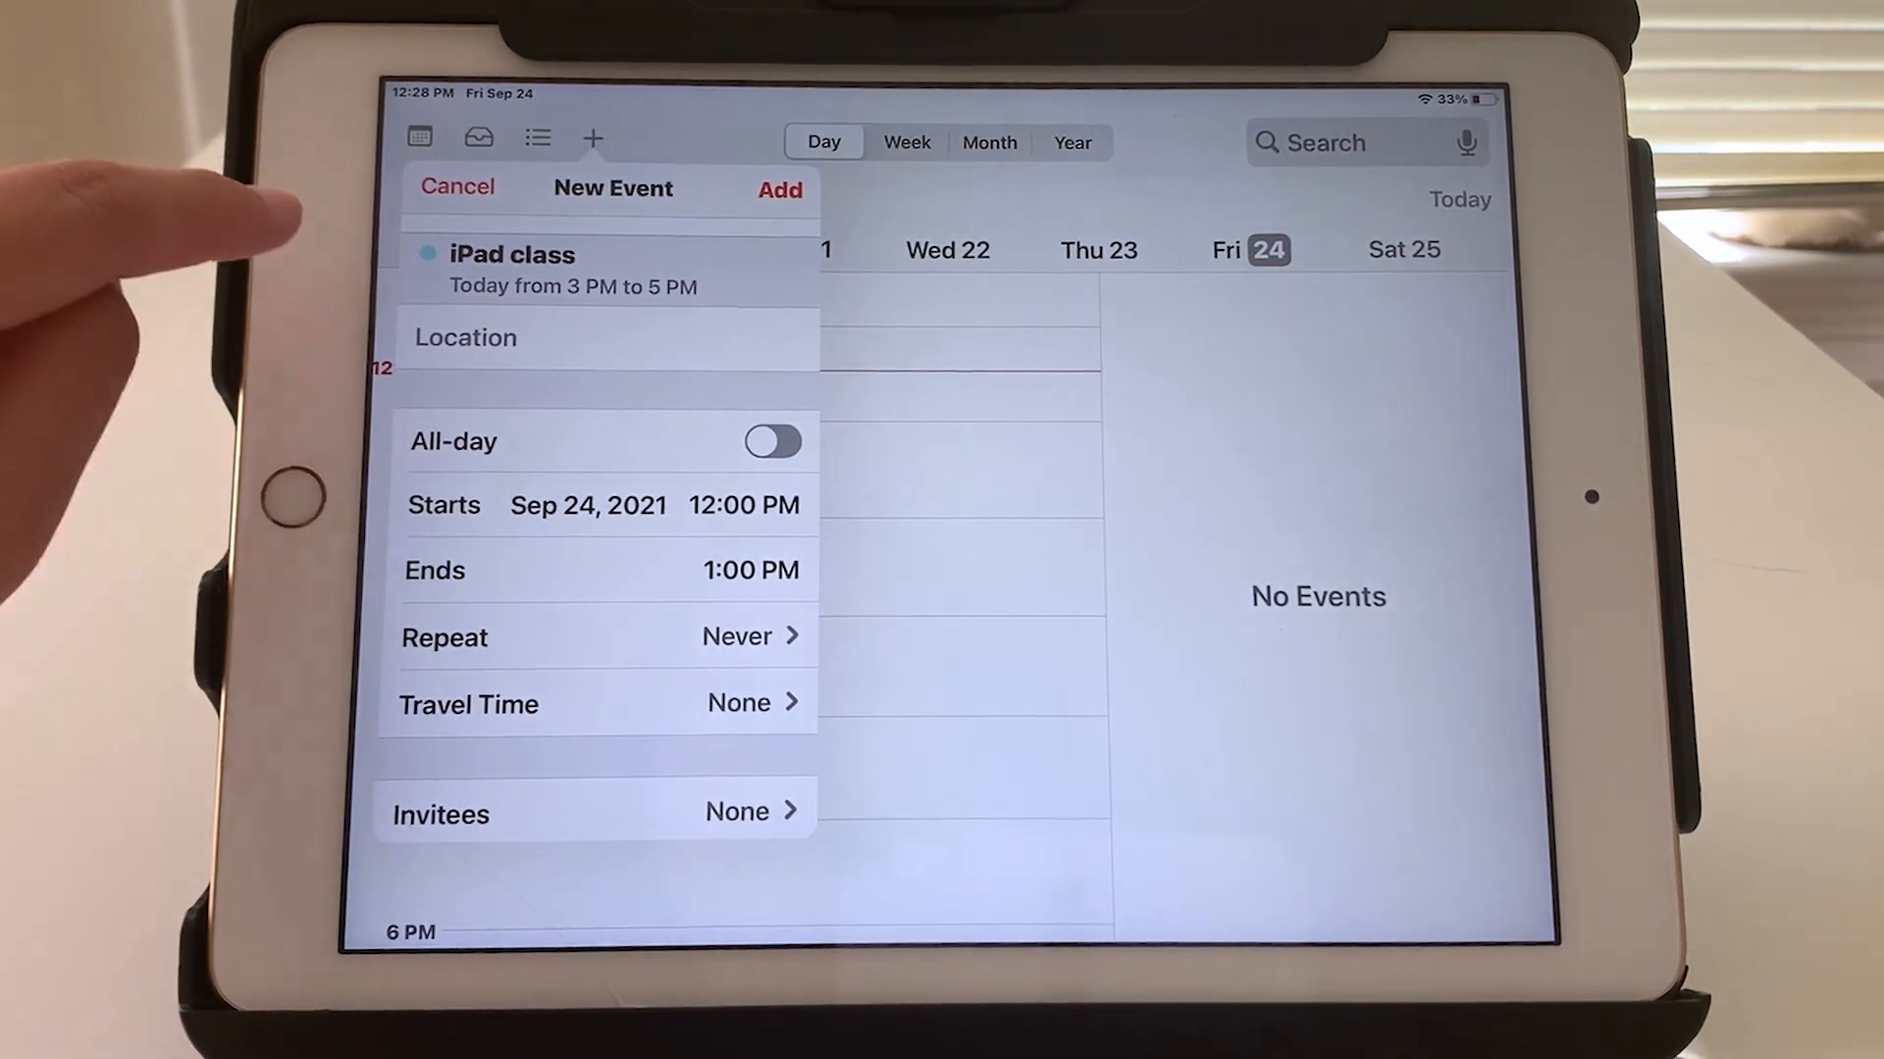
Set the event location to Curry Senior Center from Recents
click(465, 337)
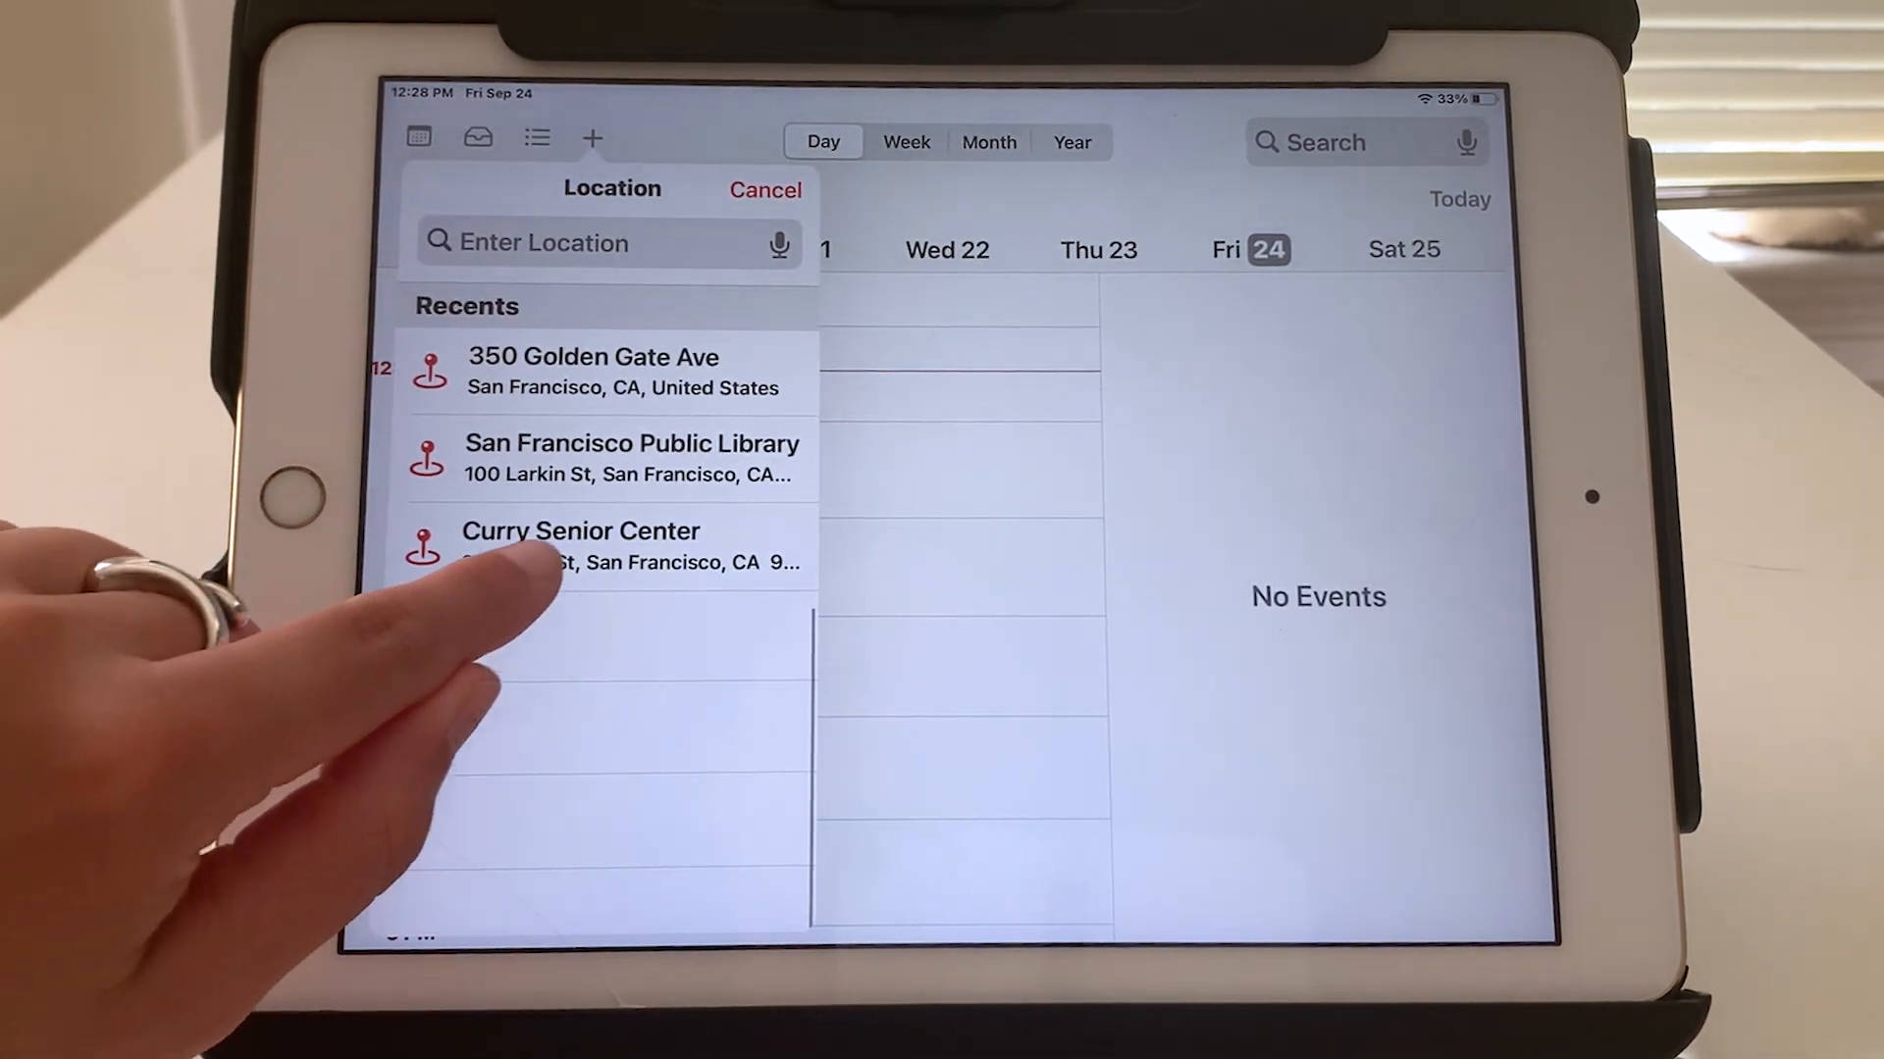
click(578, 530)
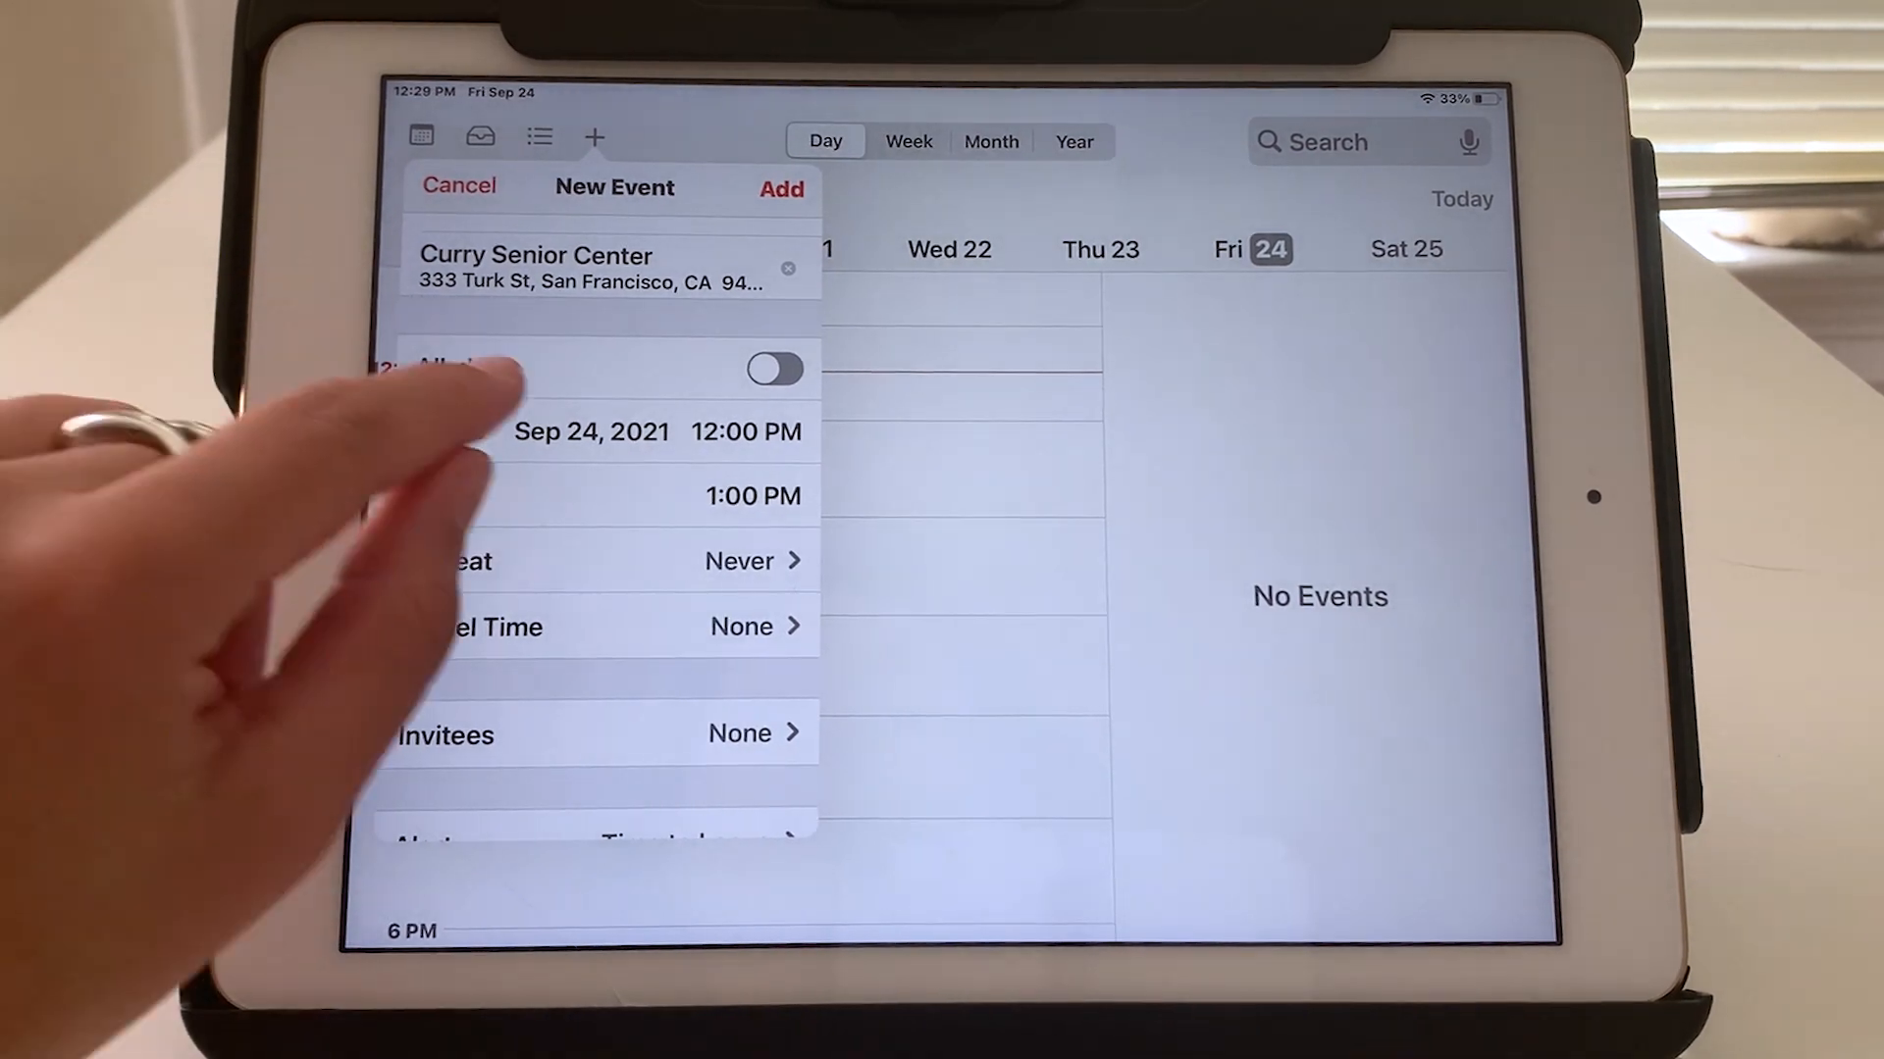
Switch All-day on and back off so the Class event stays timed
click(775, 367)
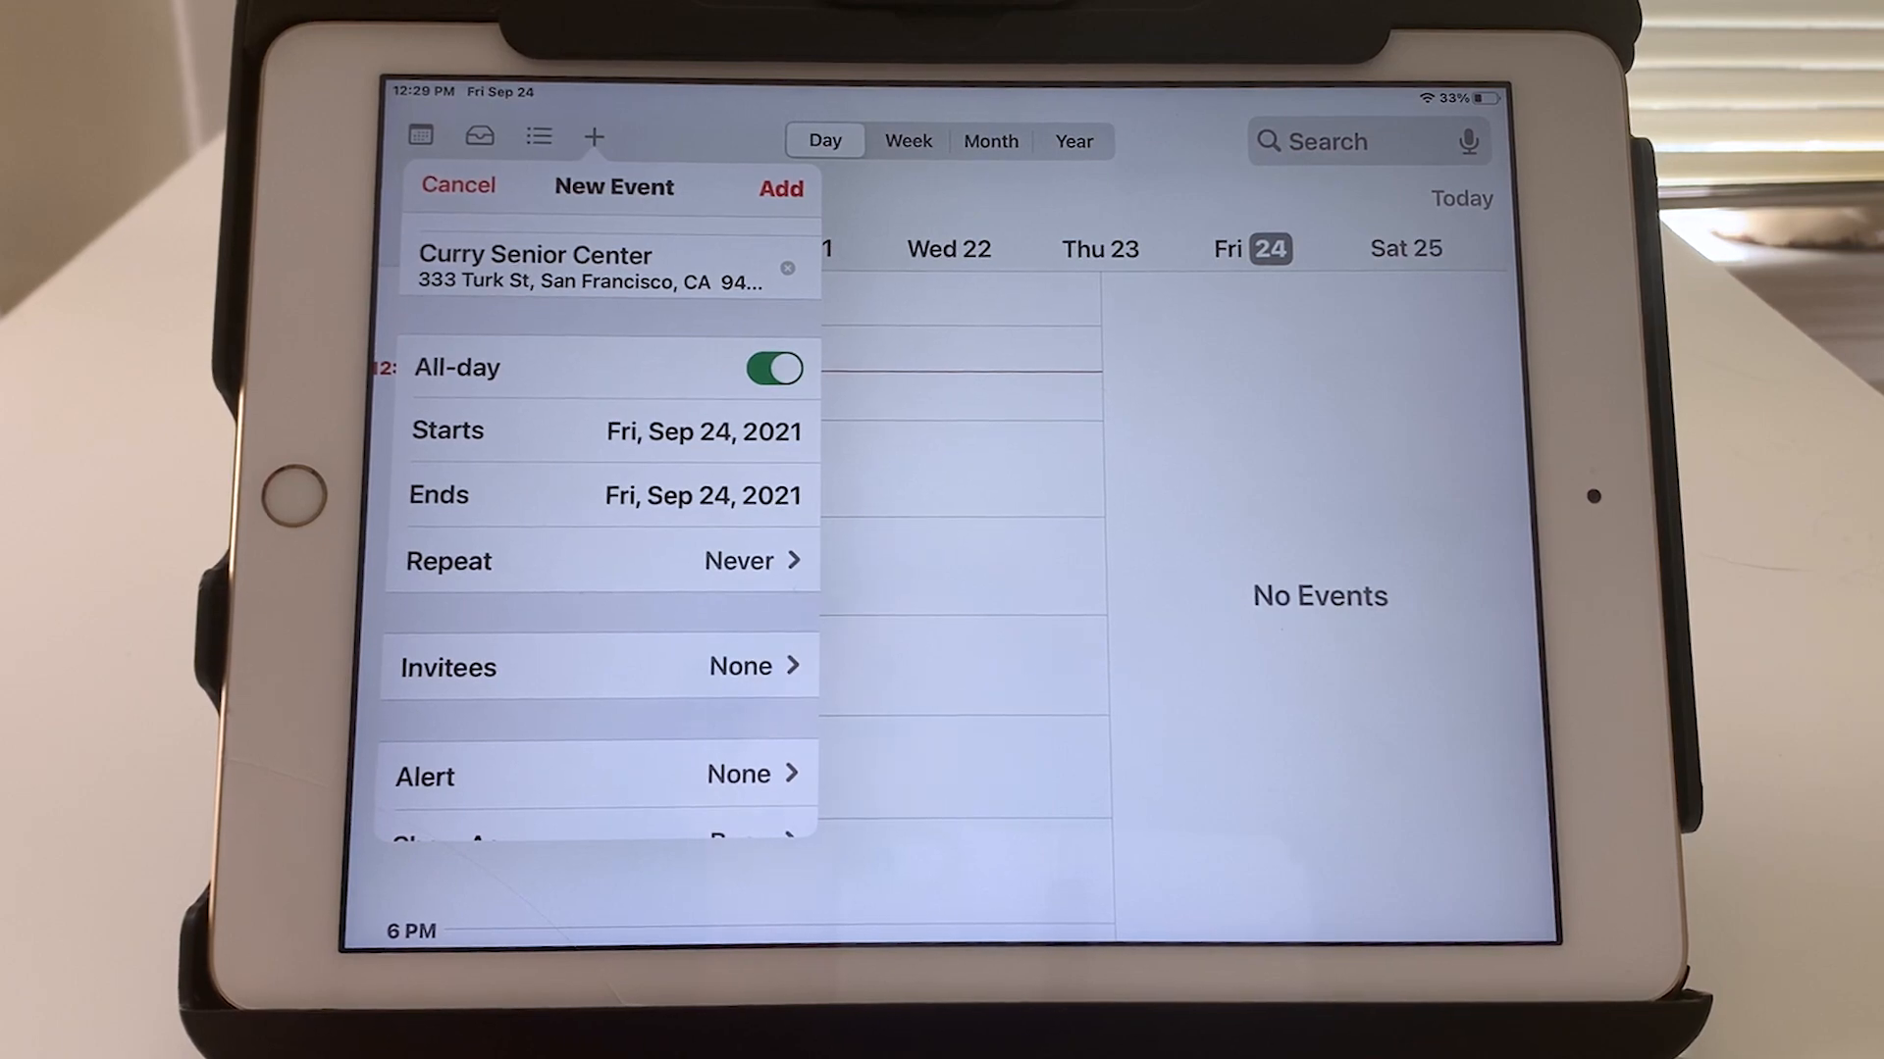
click(775, 367)
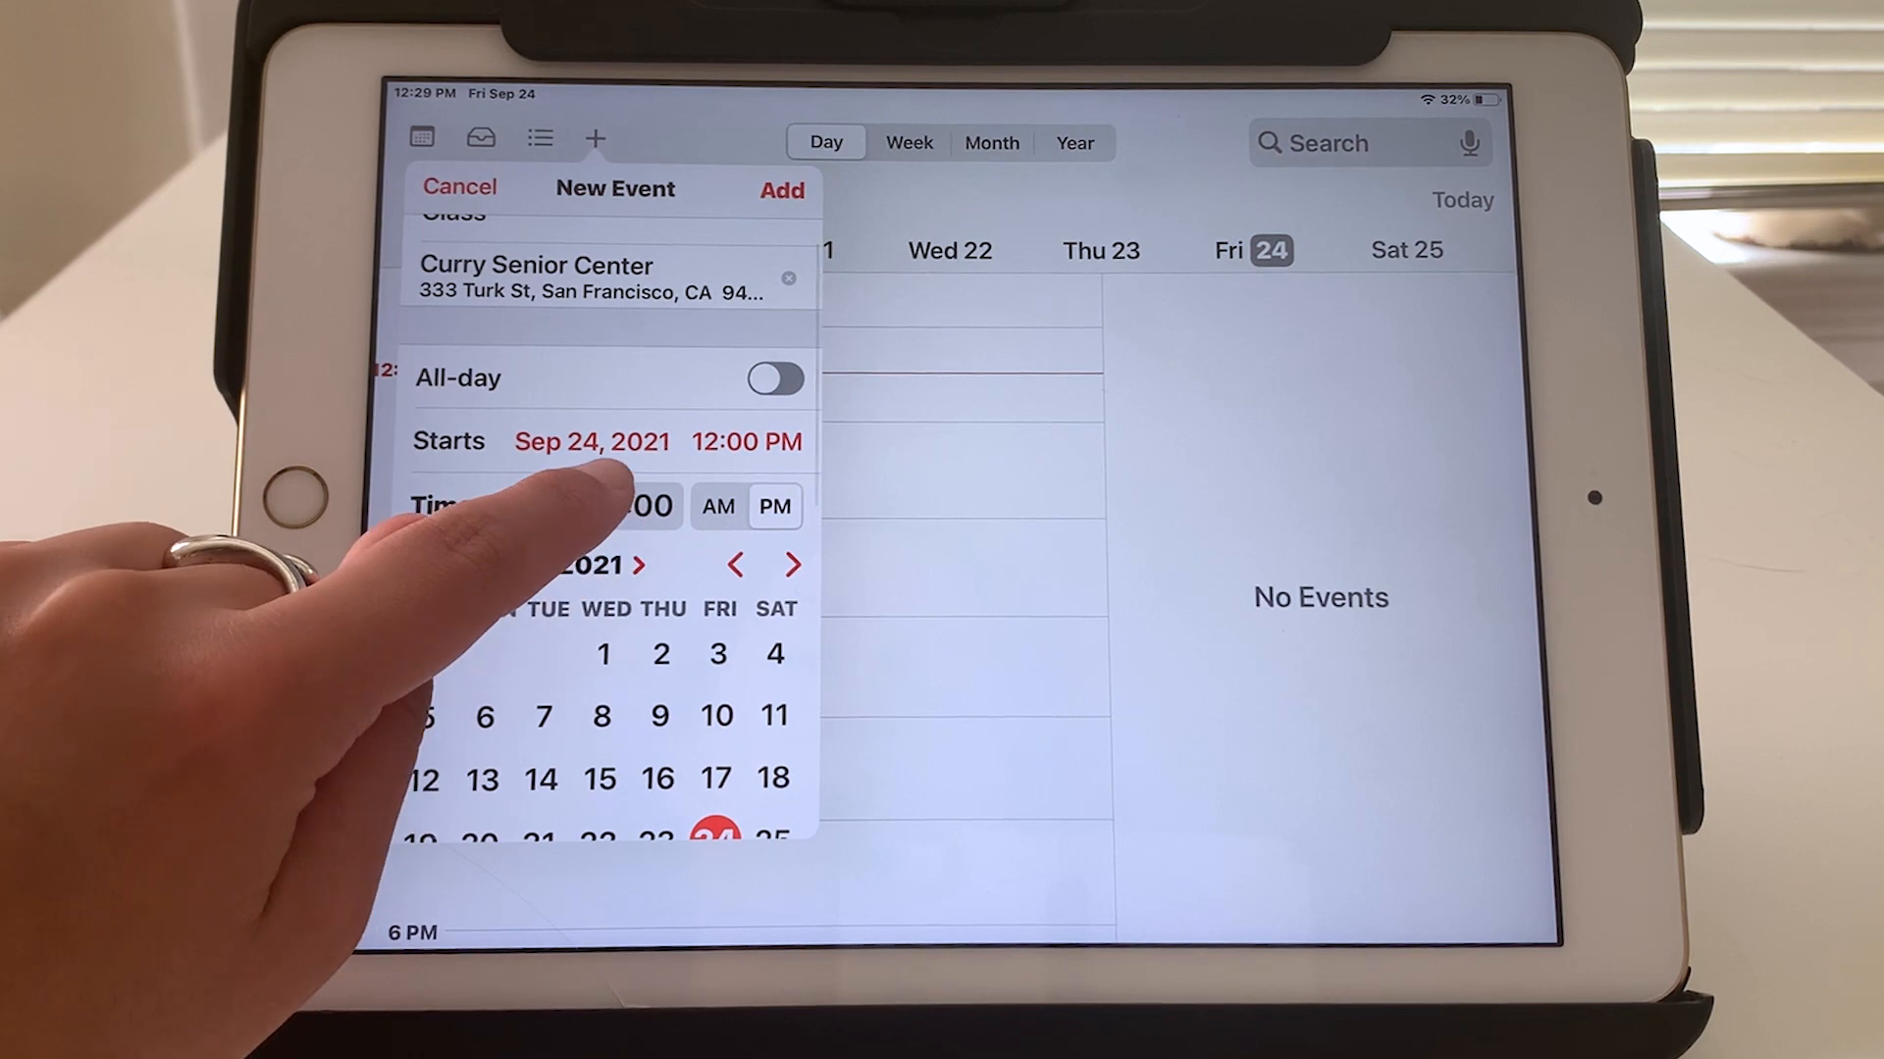
Move the event to Sep 27 starting at 2 PM and ending at 3 PM
click(624, 506)
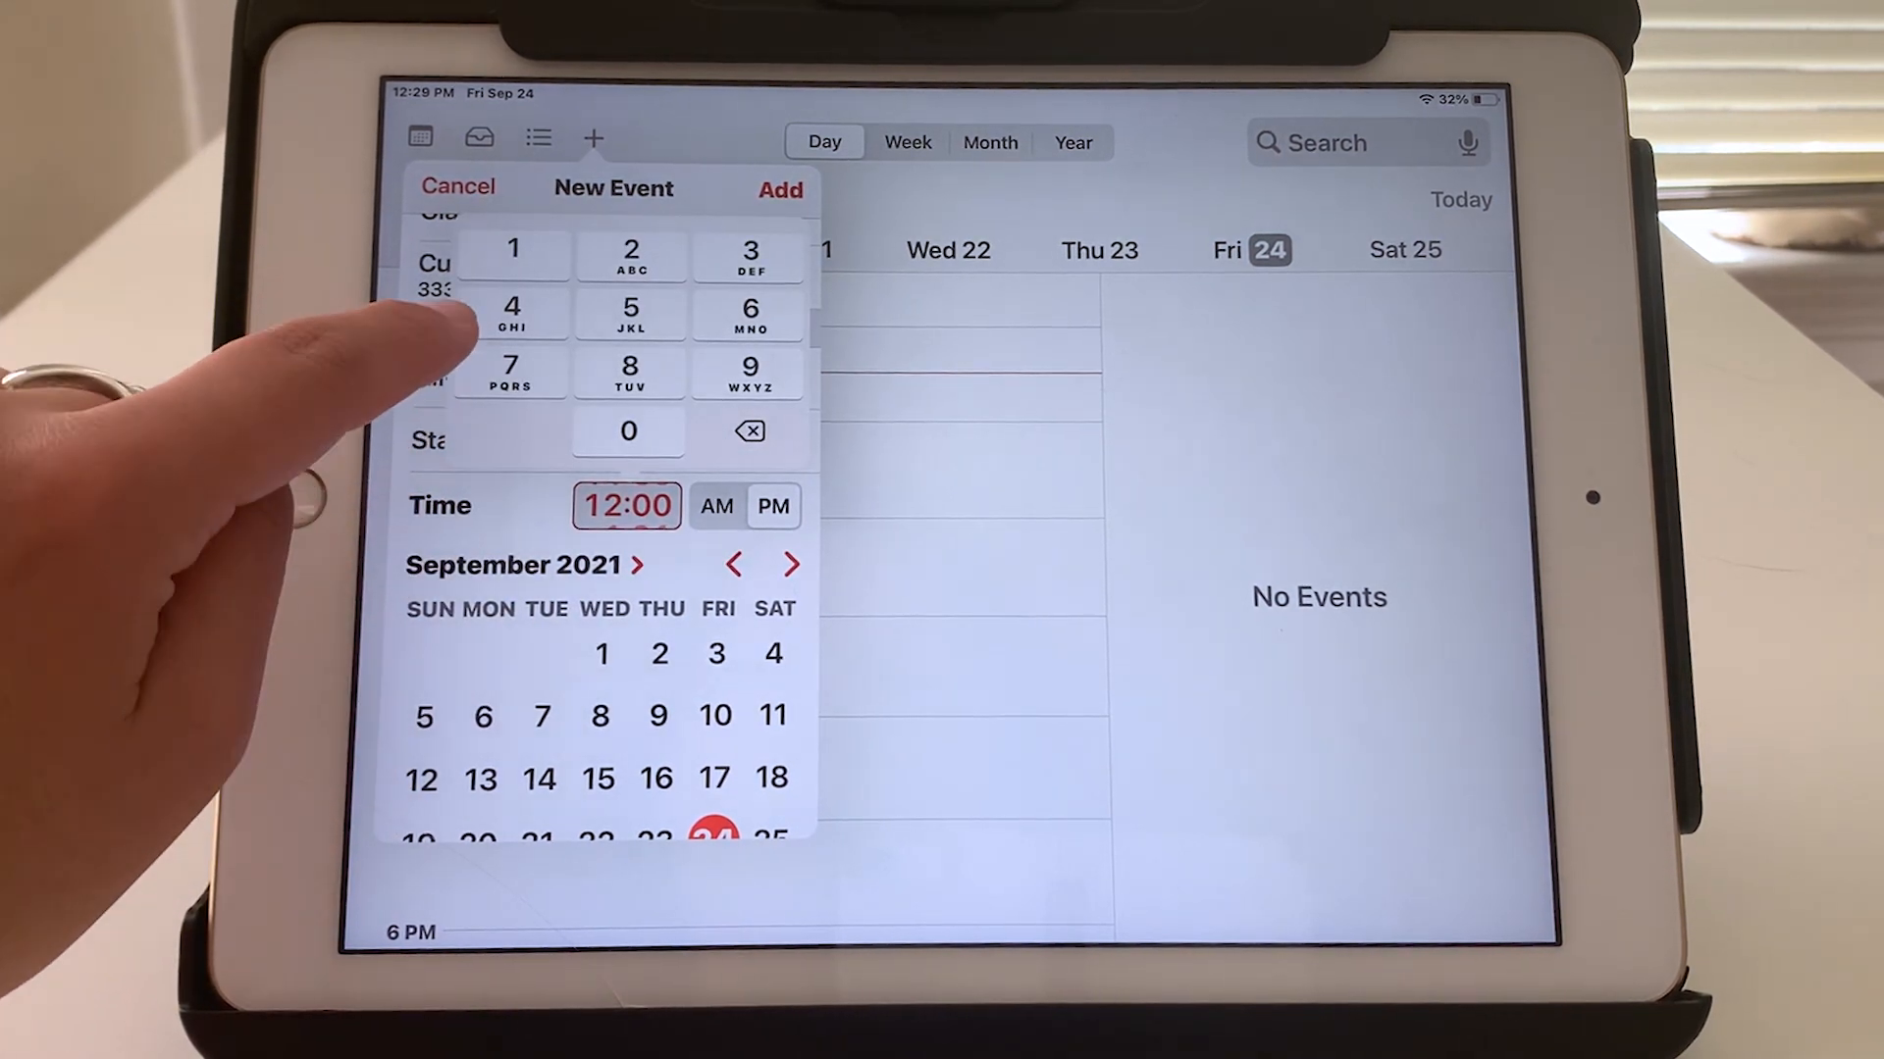
click(630, 249)
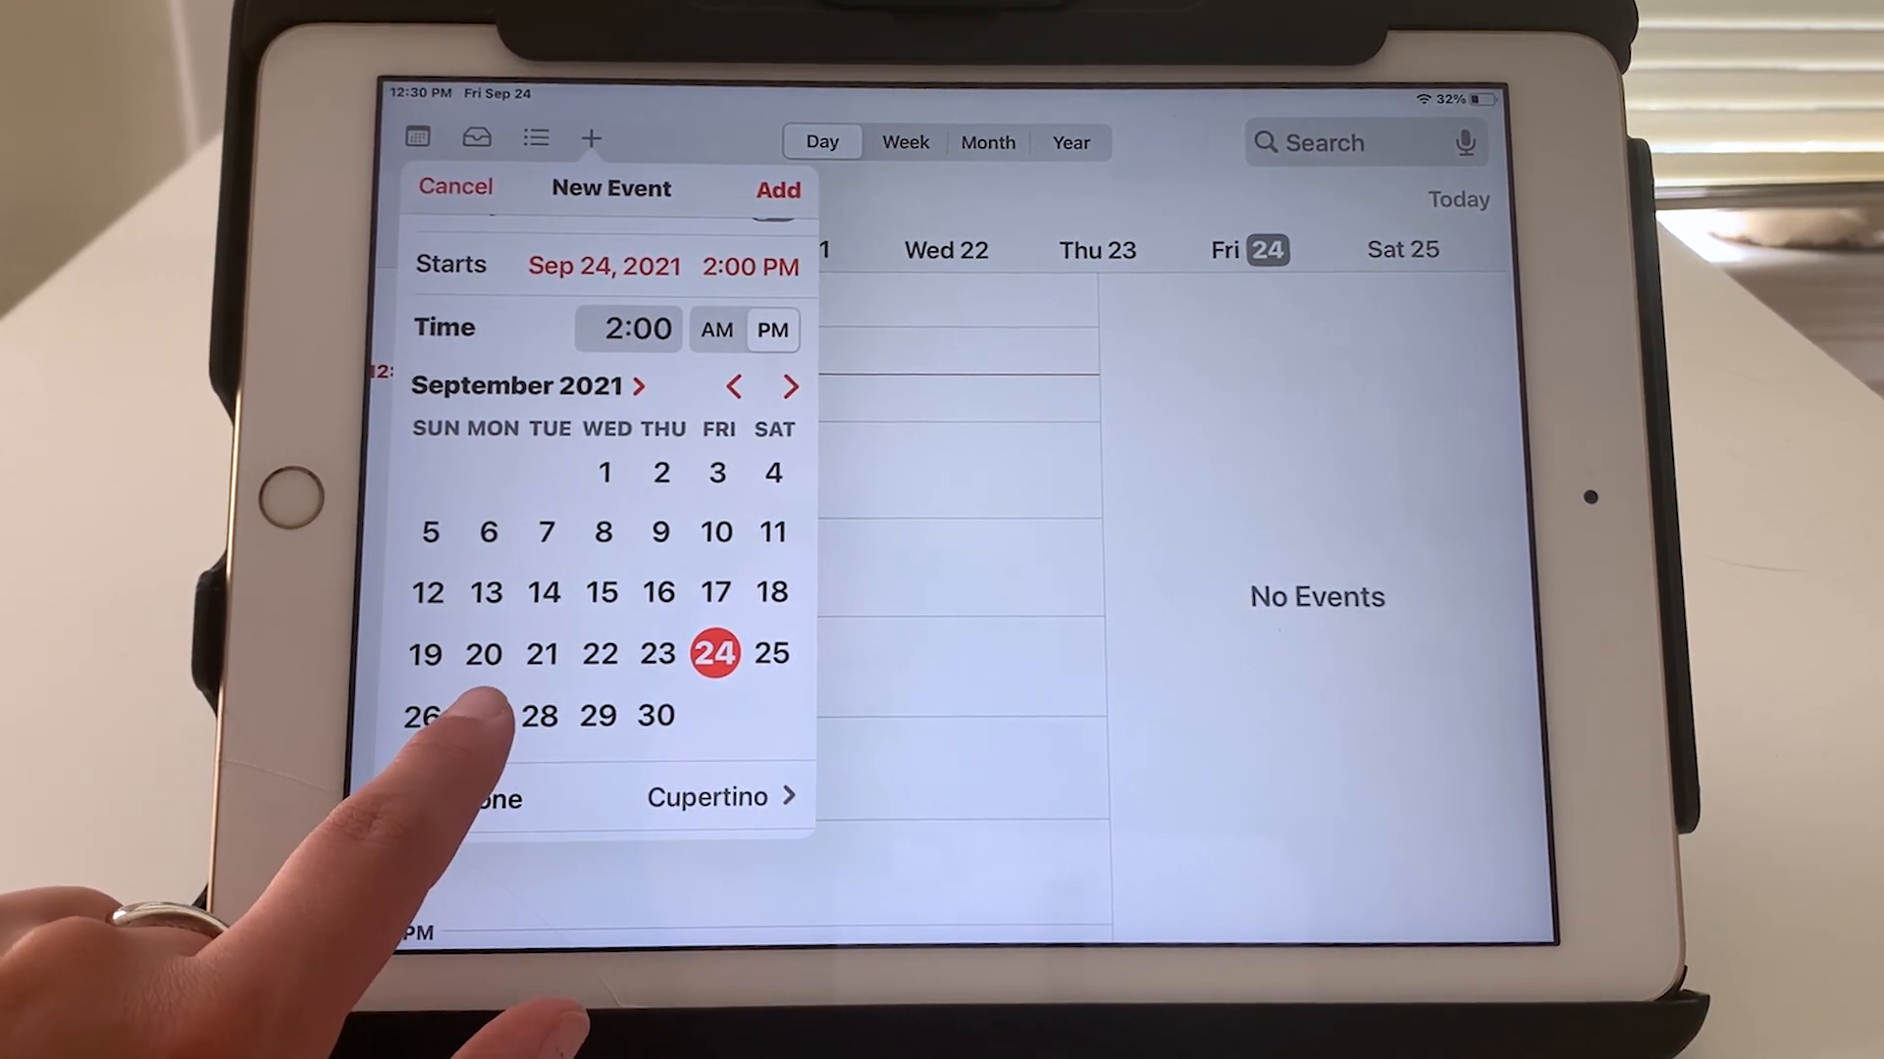
click(483, 715)
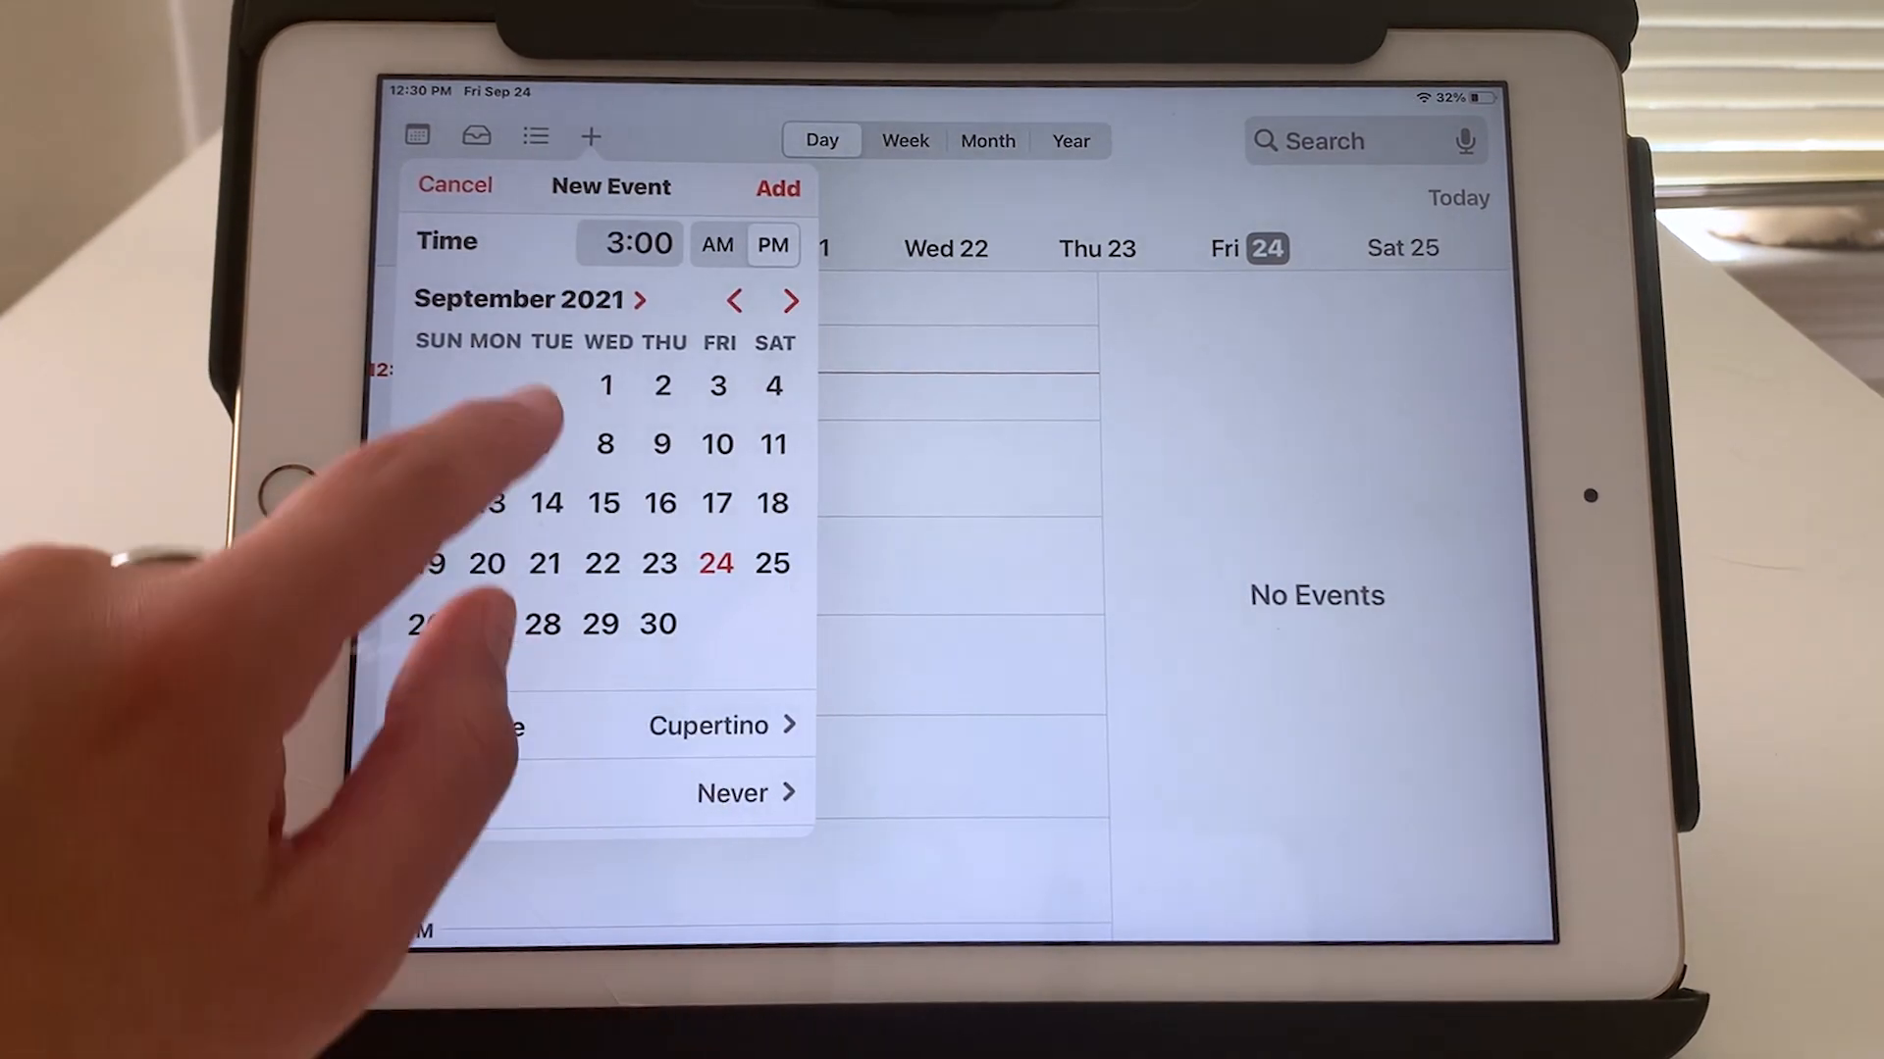
click(636, 243)
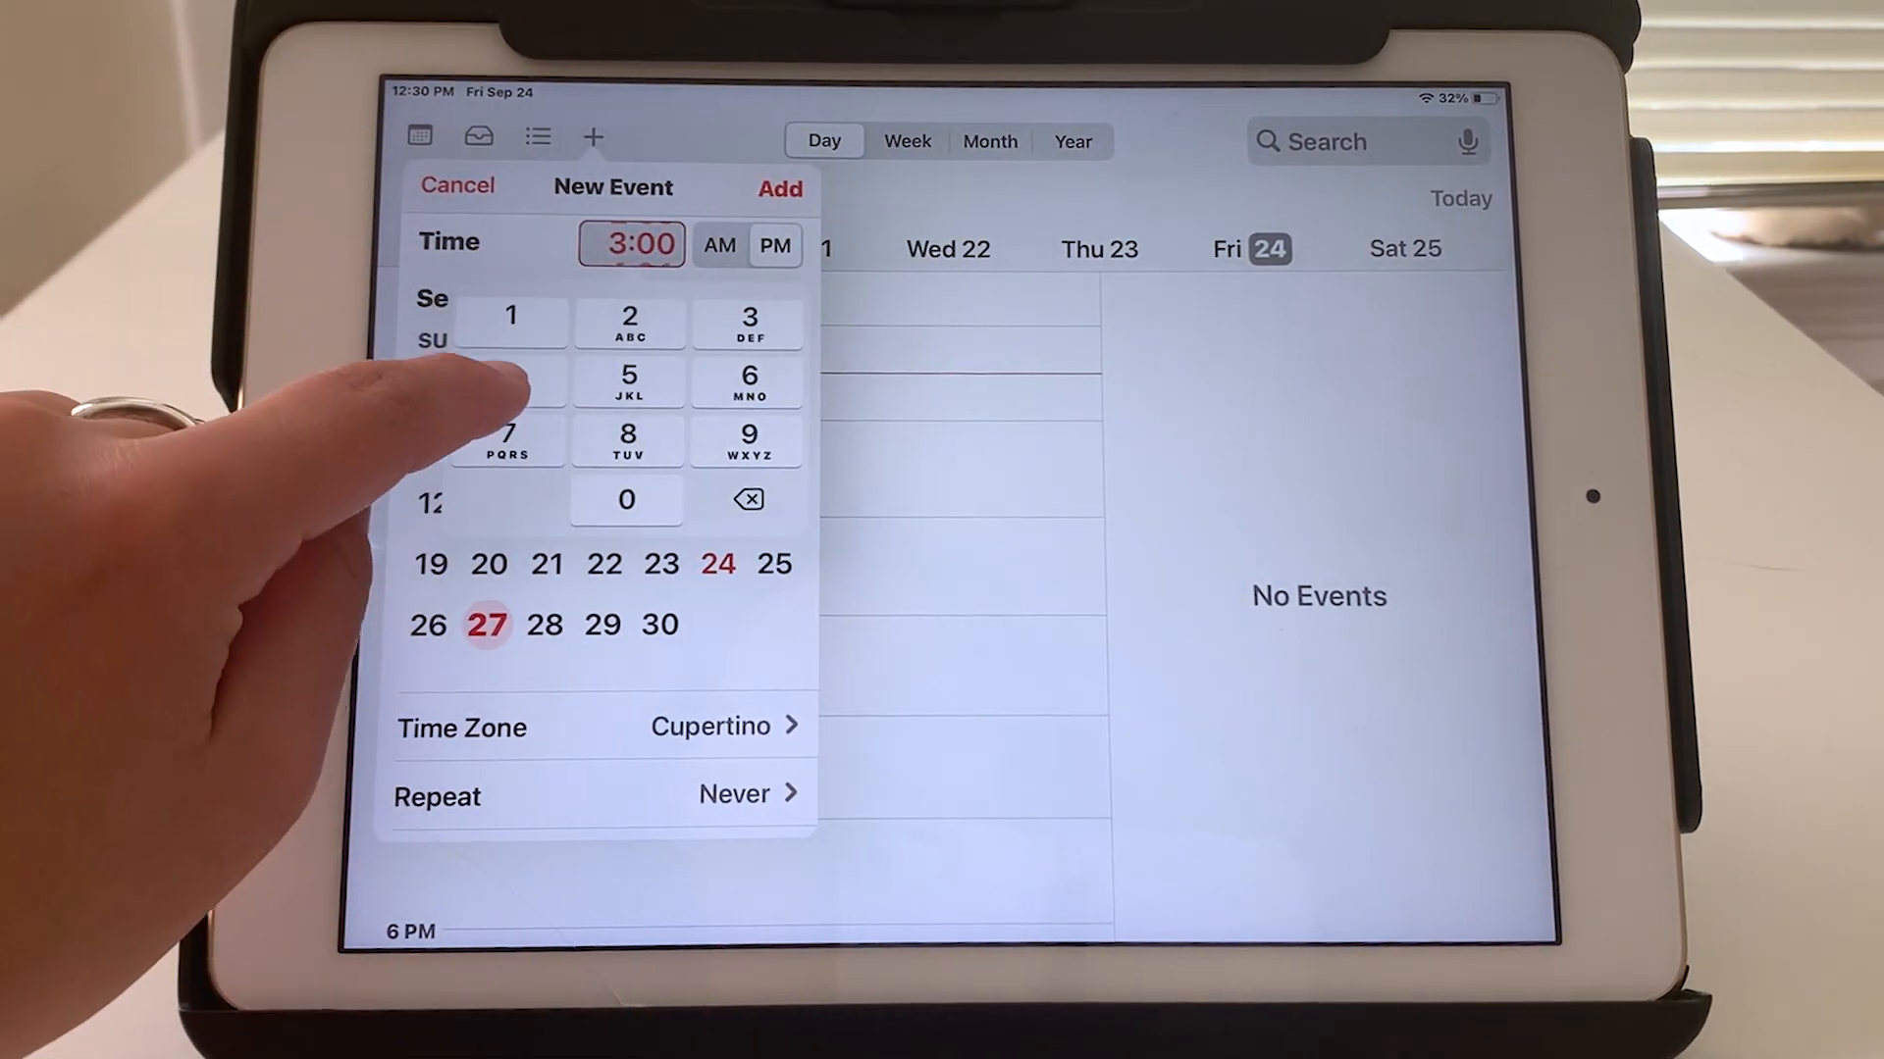
click(507, 379)
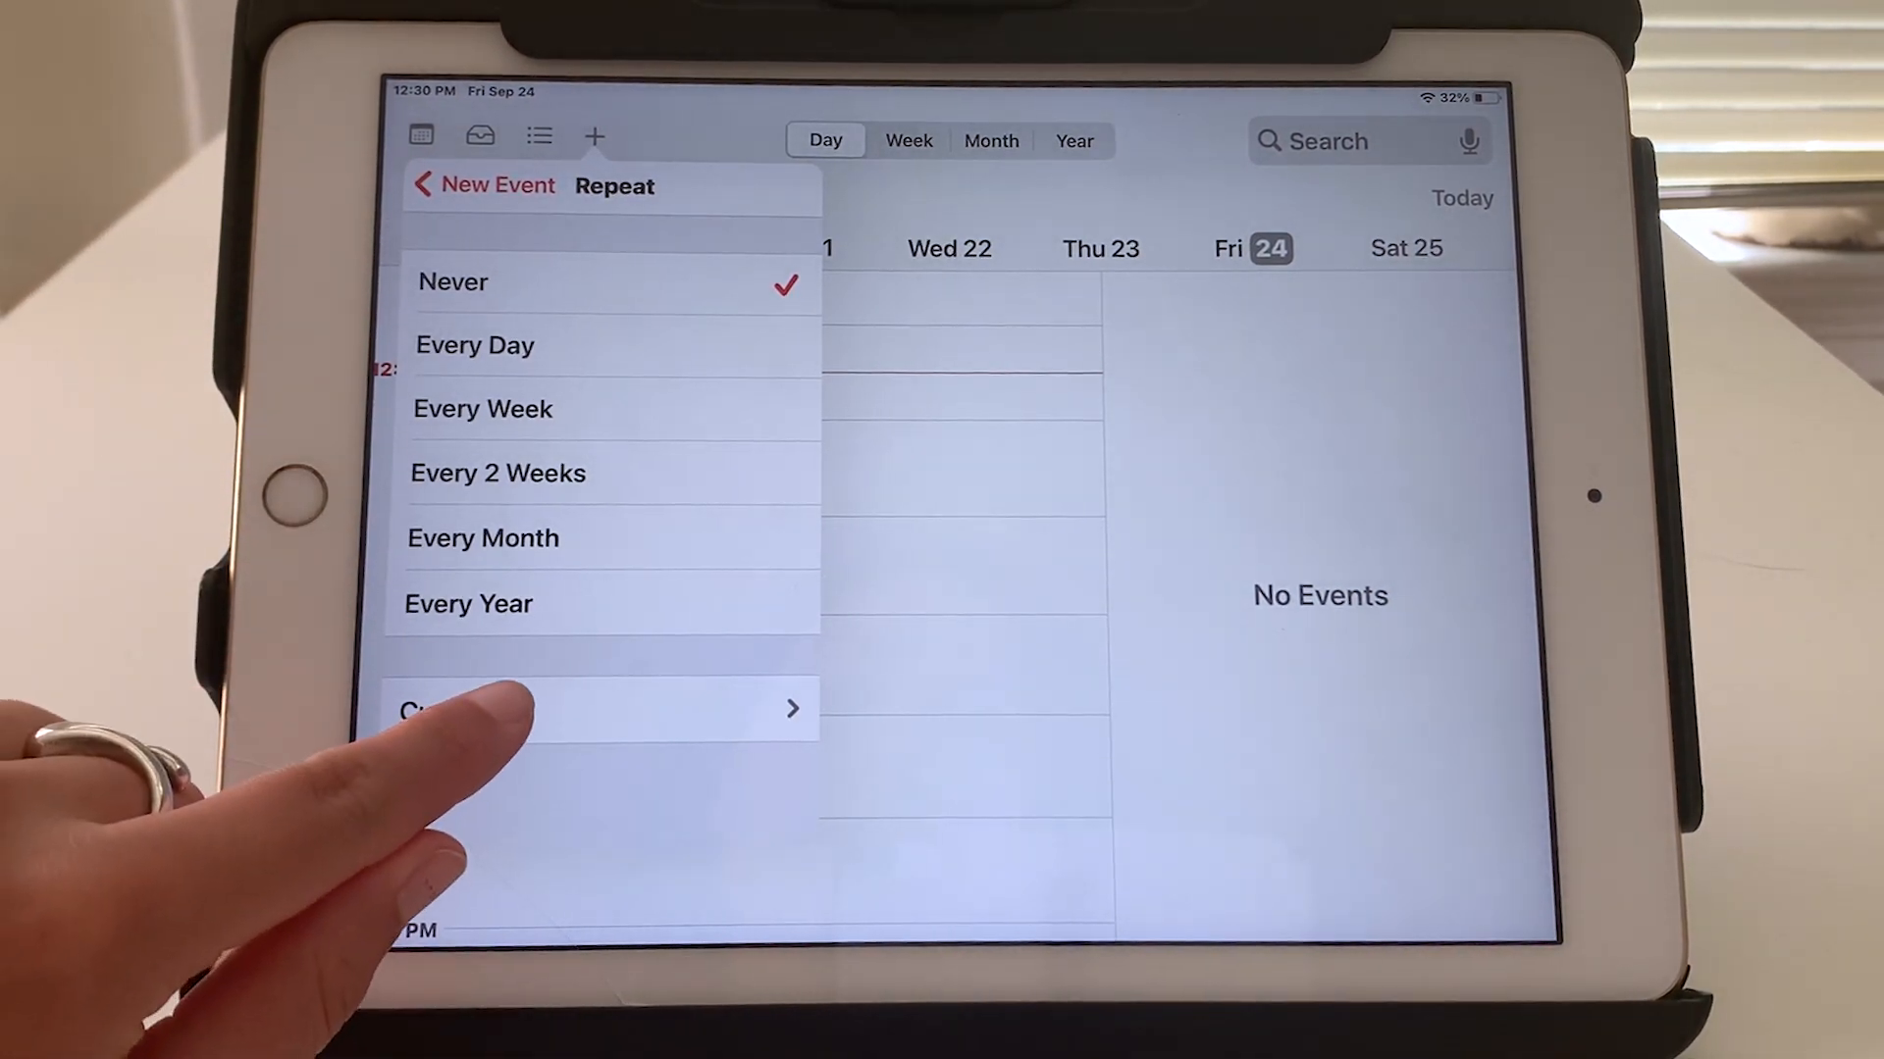
Set a custom weekly repeat every 1 week on Monday
click(588, 708)
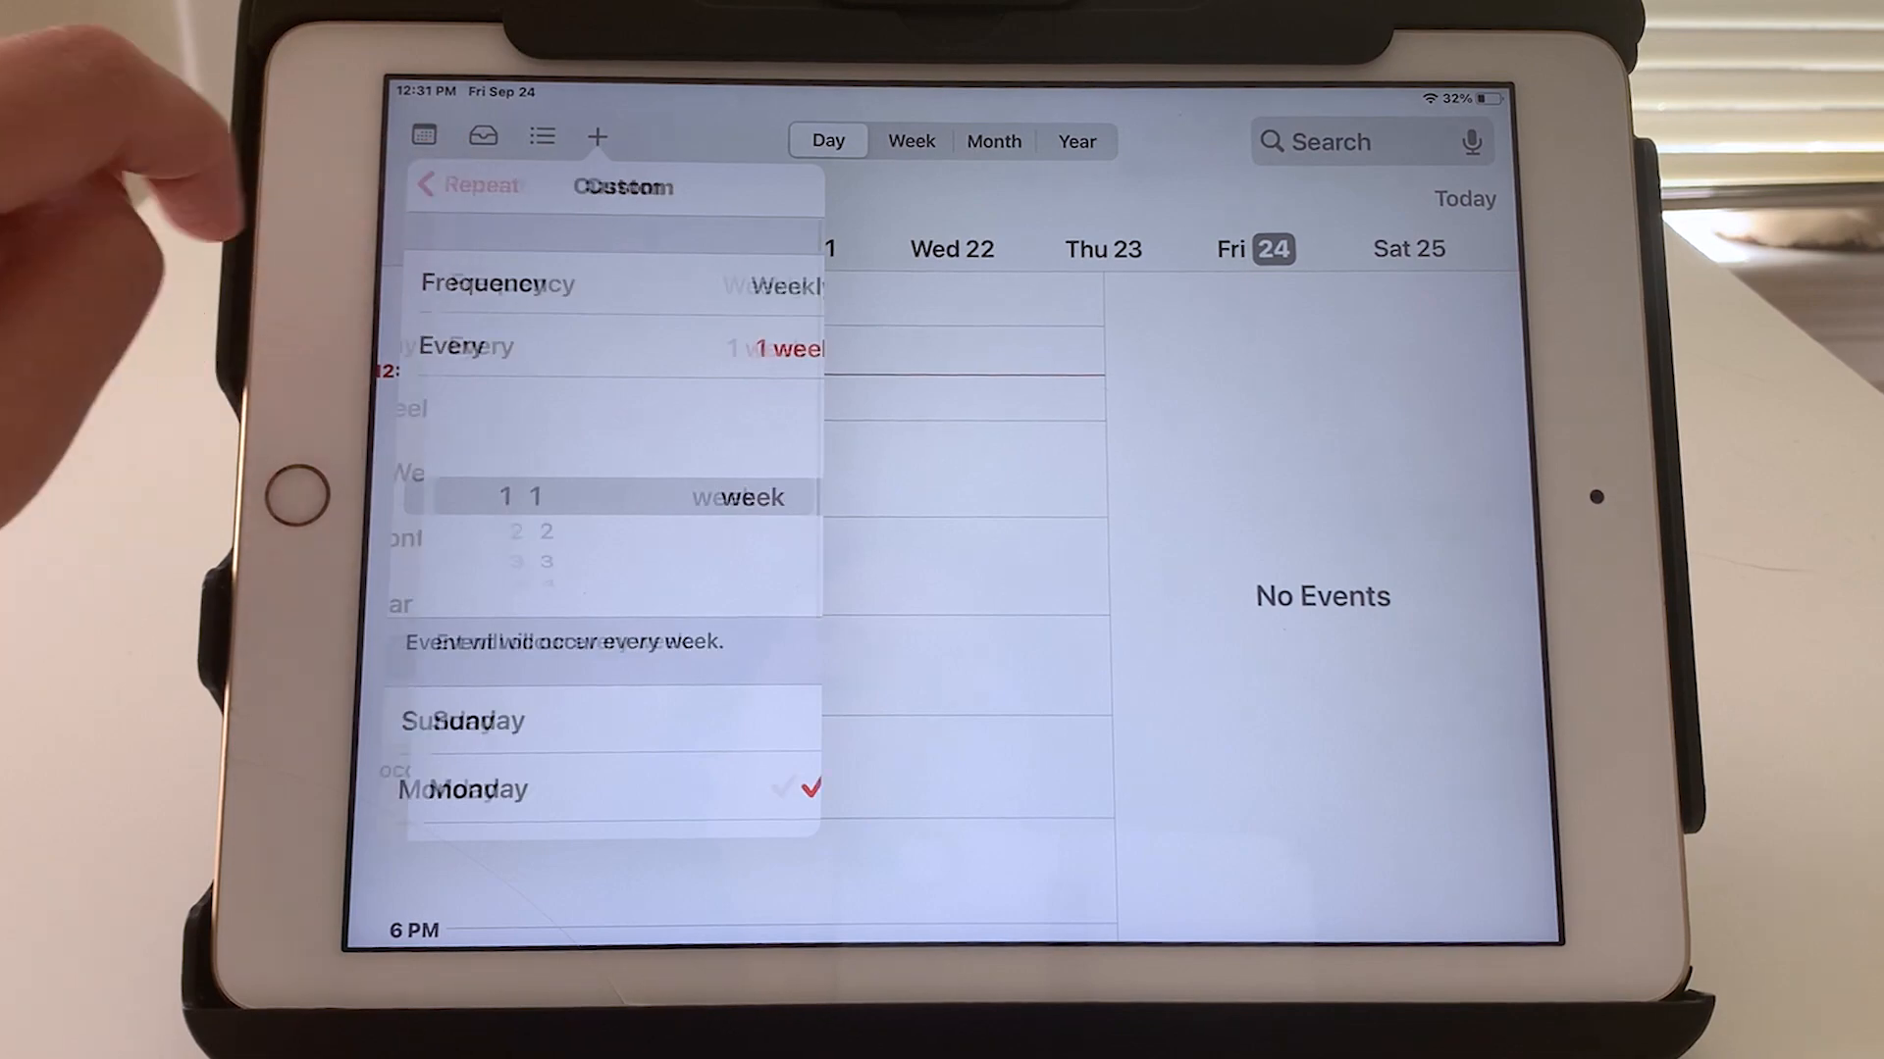
click(430, 184)
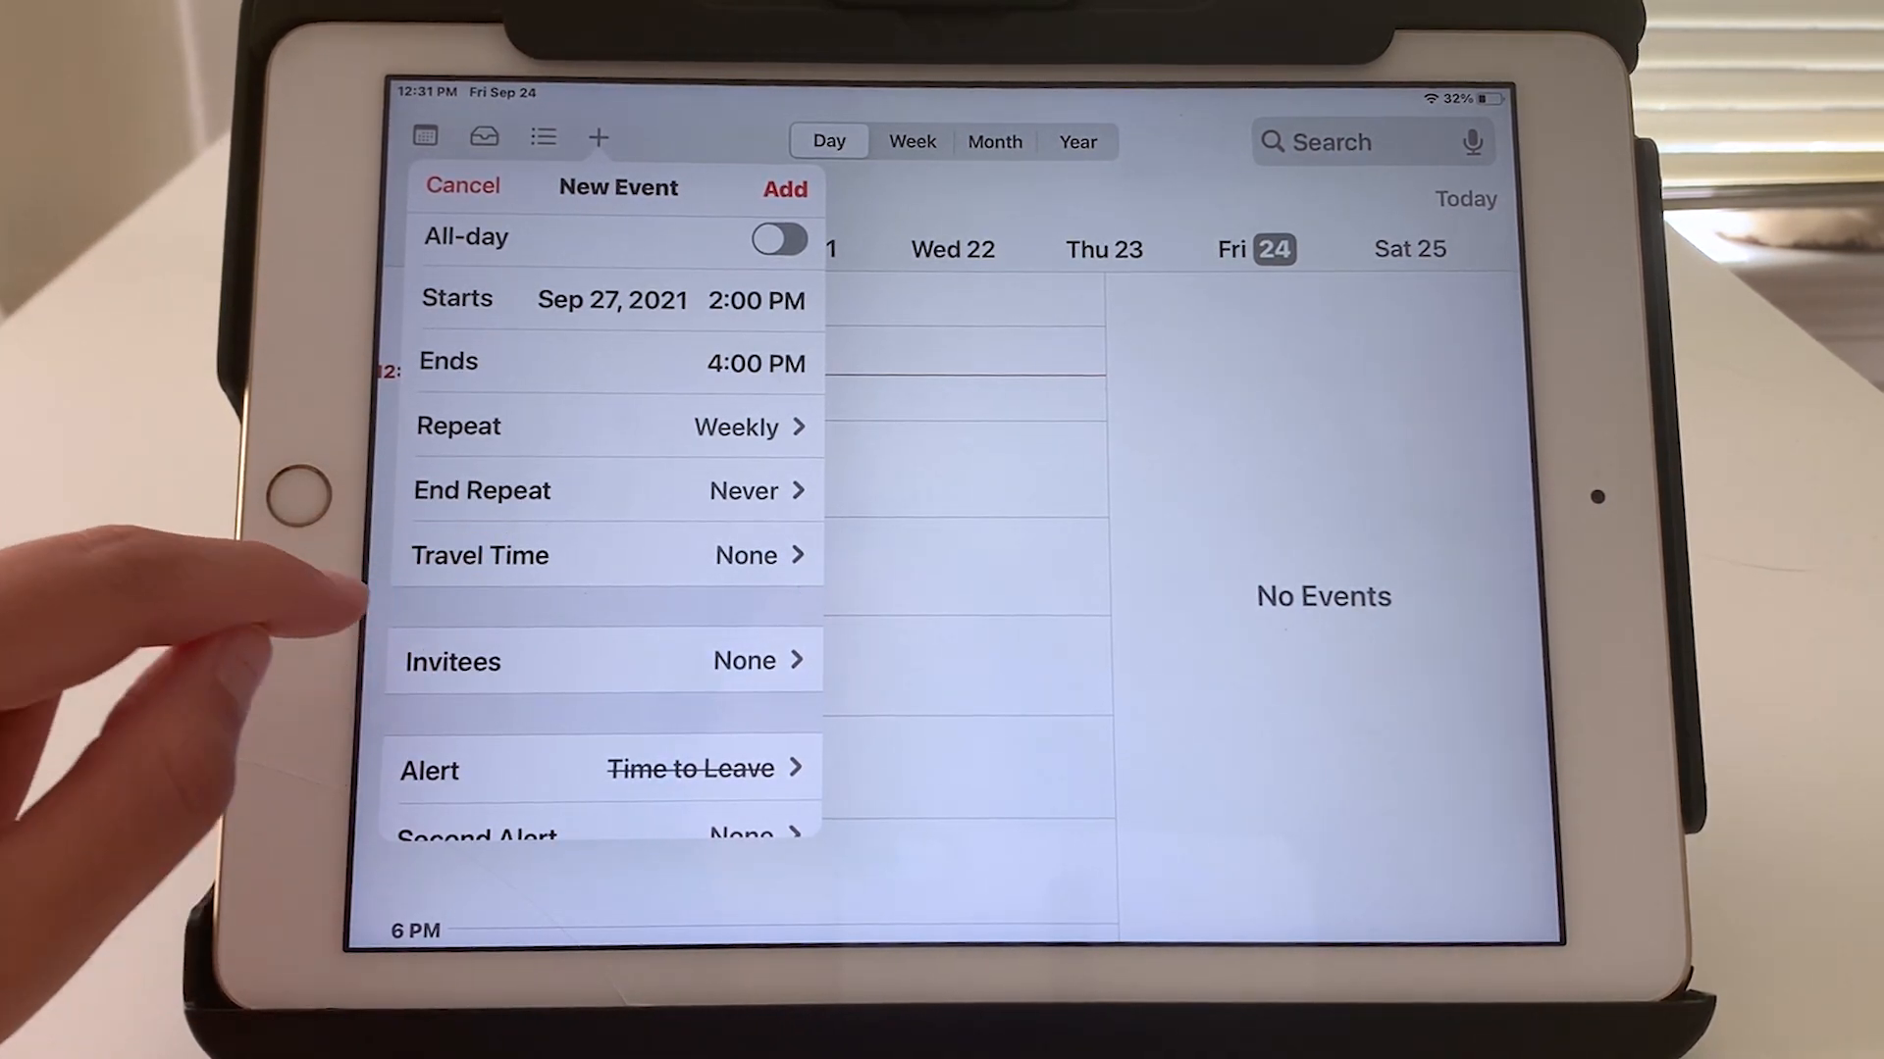
Set the alert to 5 minutes before the event starts
scroll(down, 3)
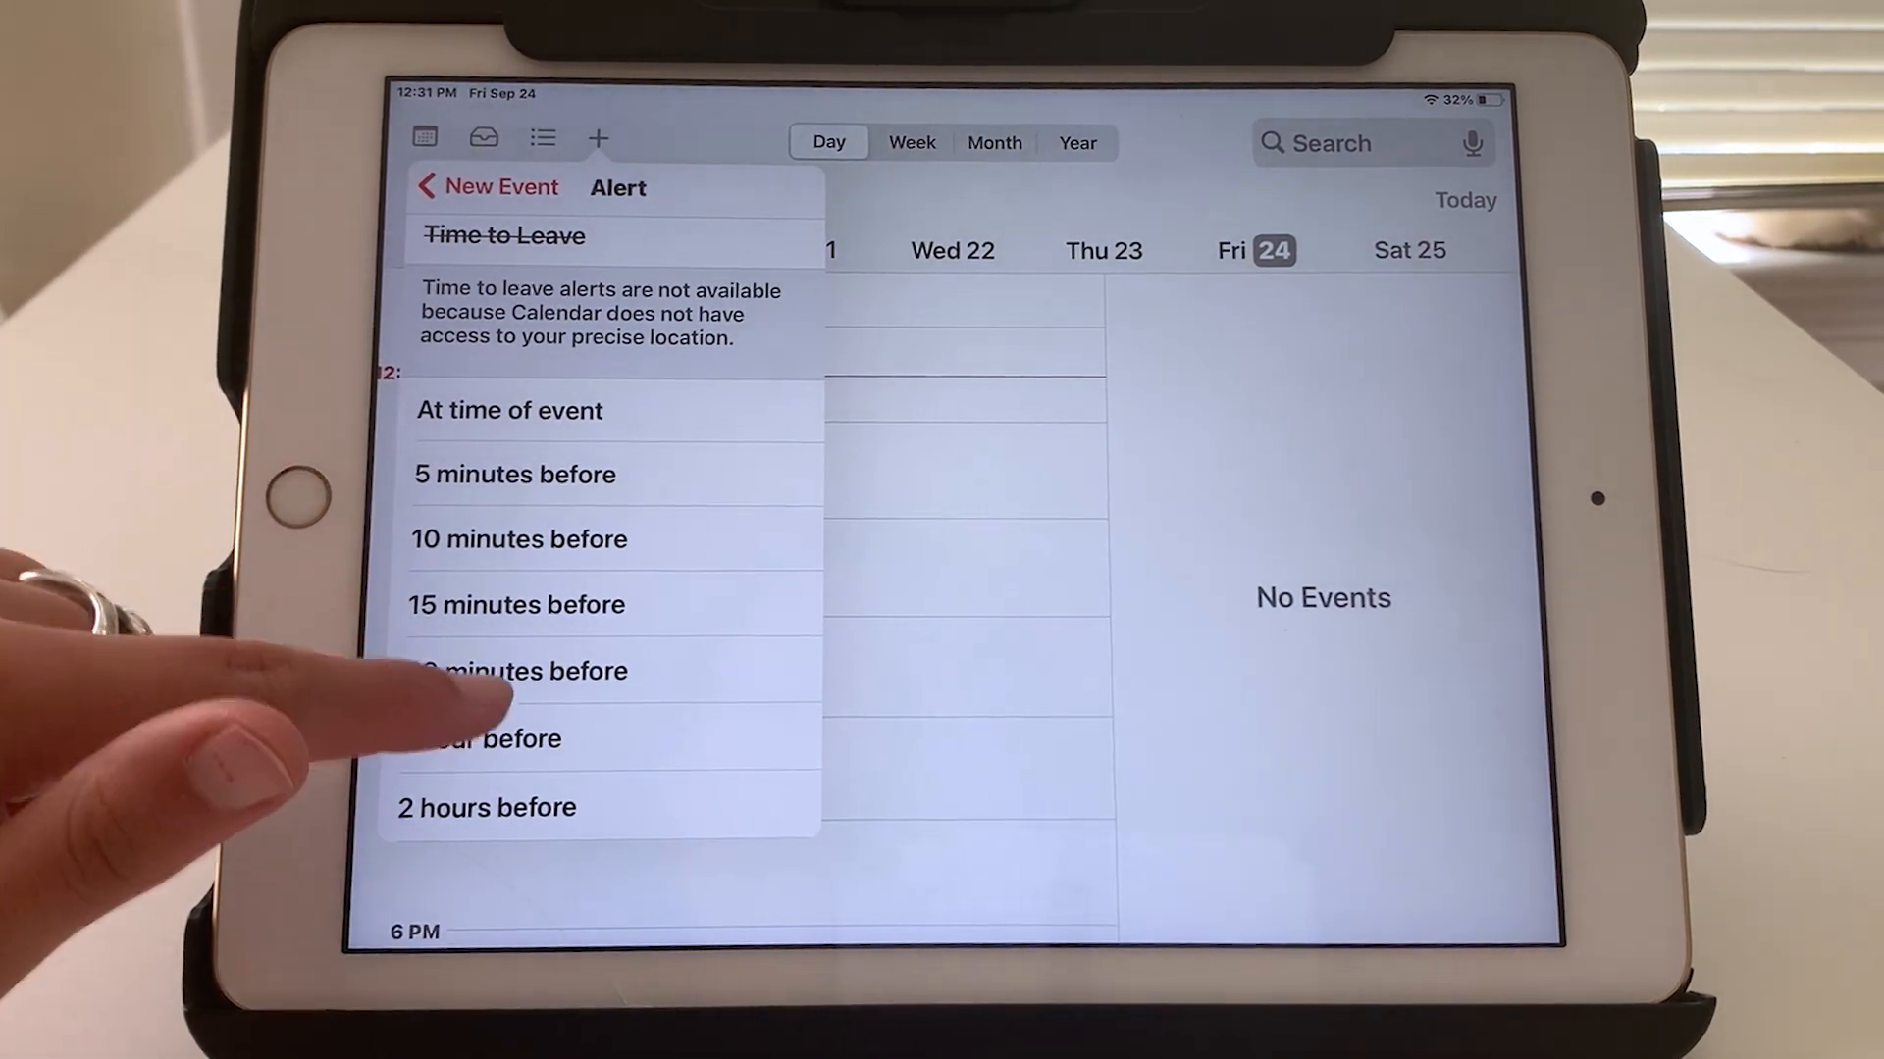
scroll(down, 3)
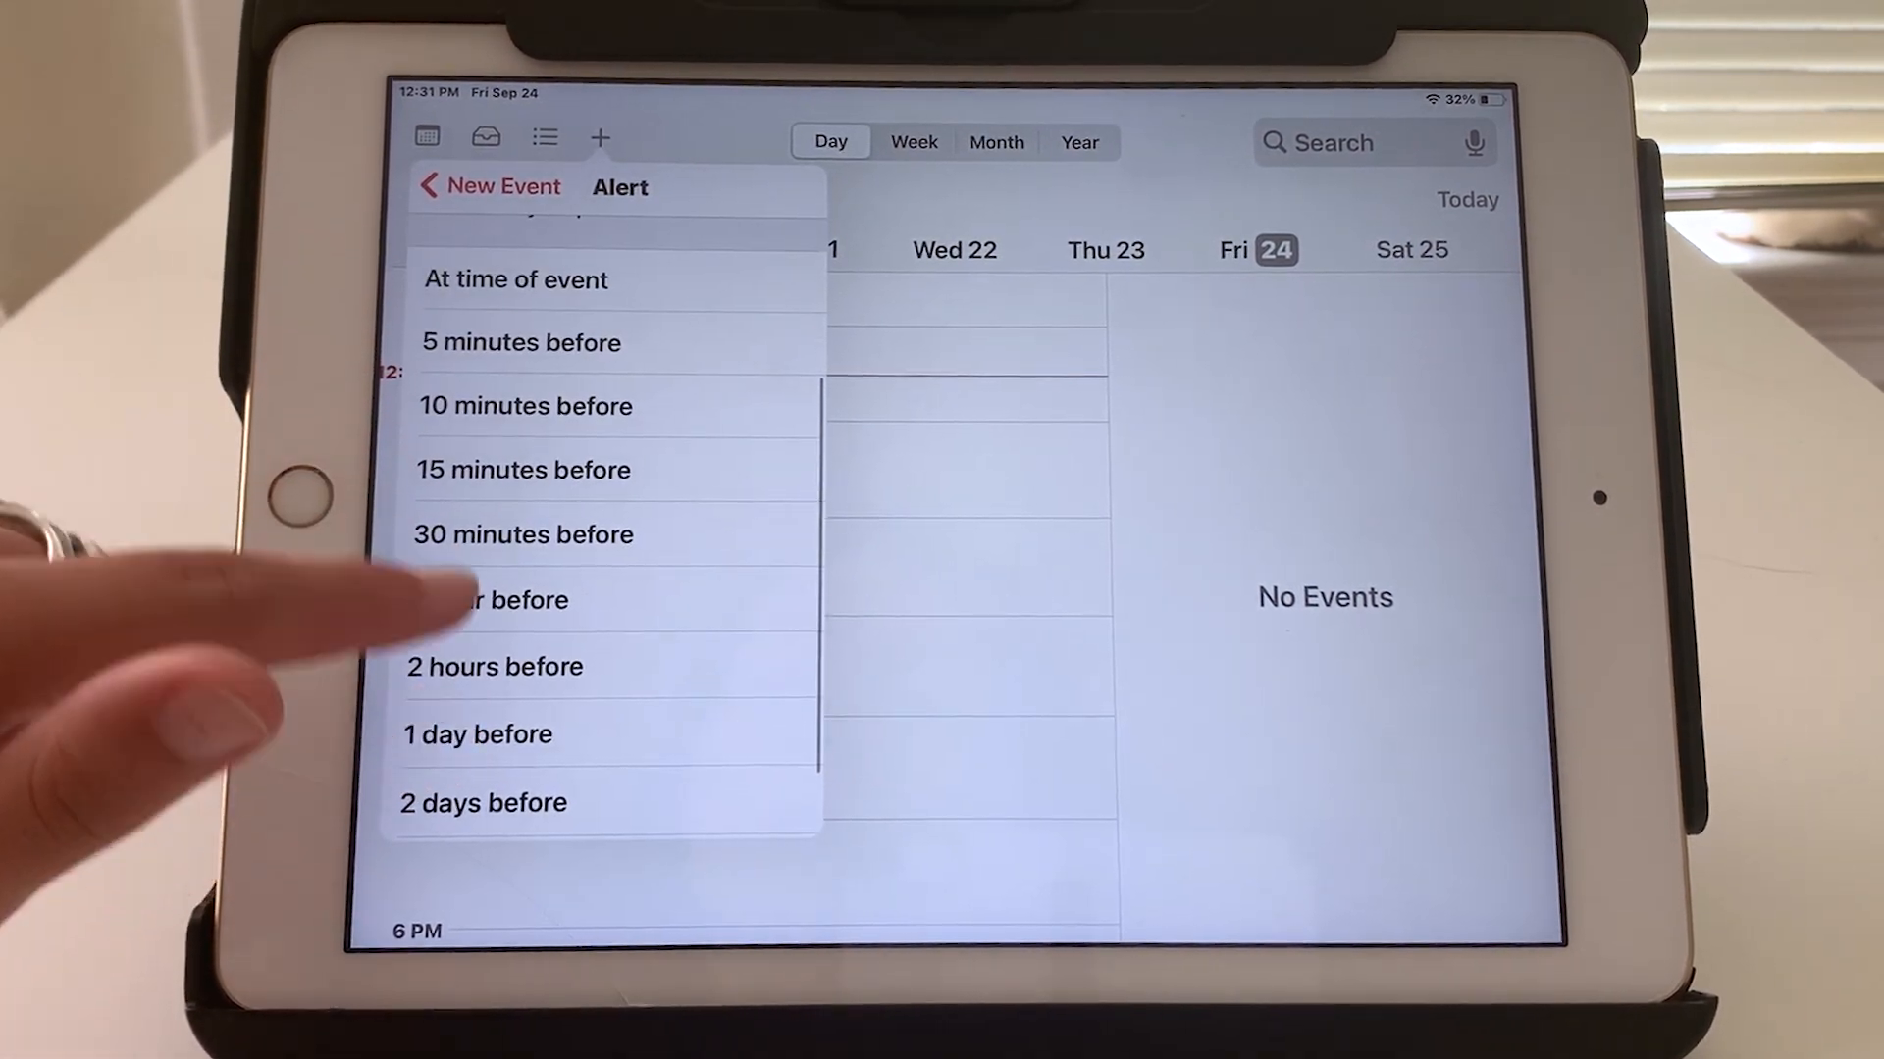
click(522, 342)
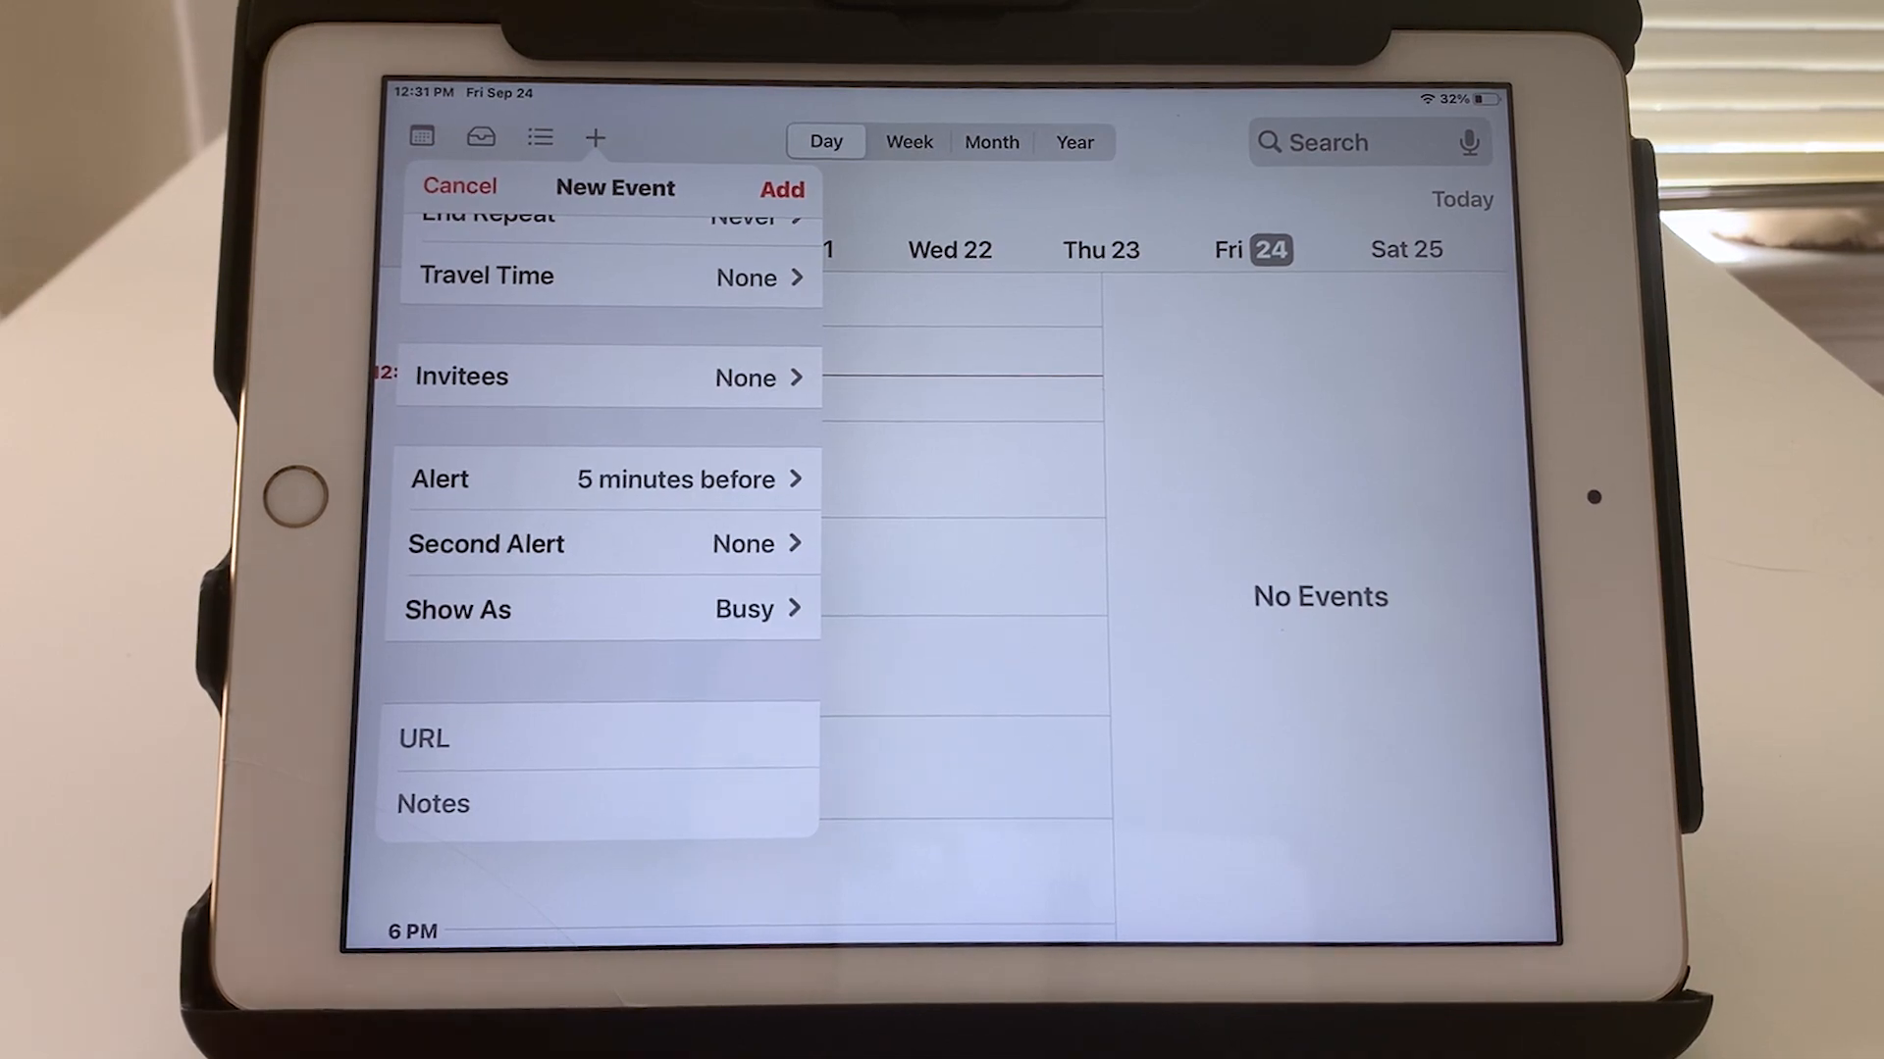
click(431, 804)
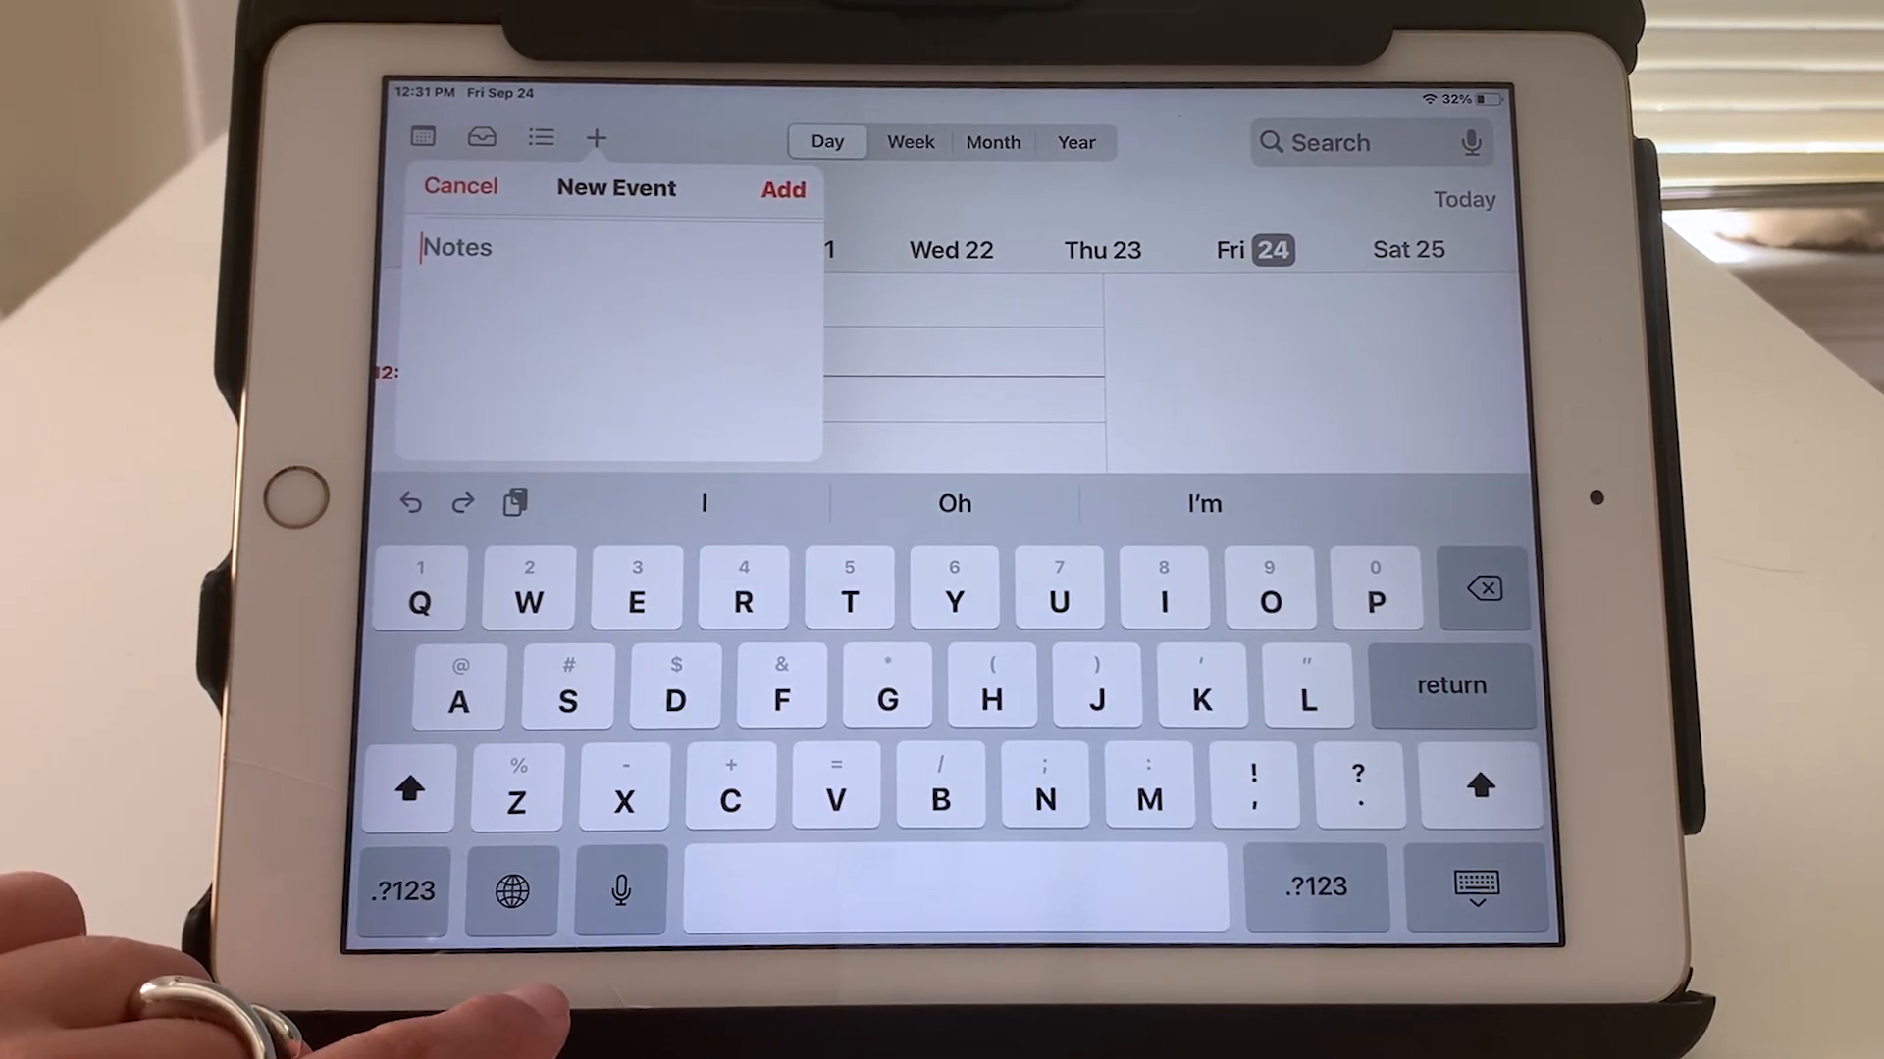
click(459, 187)
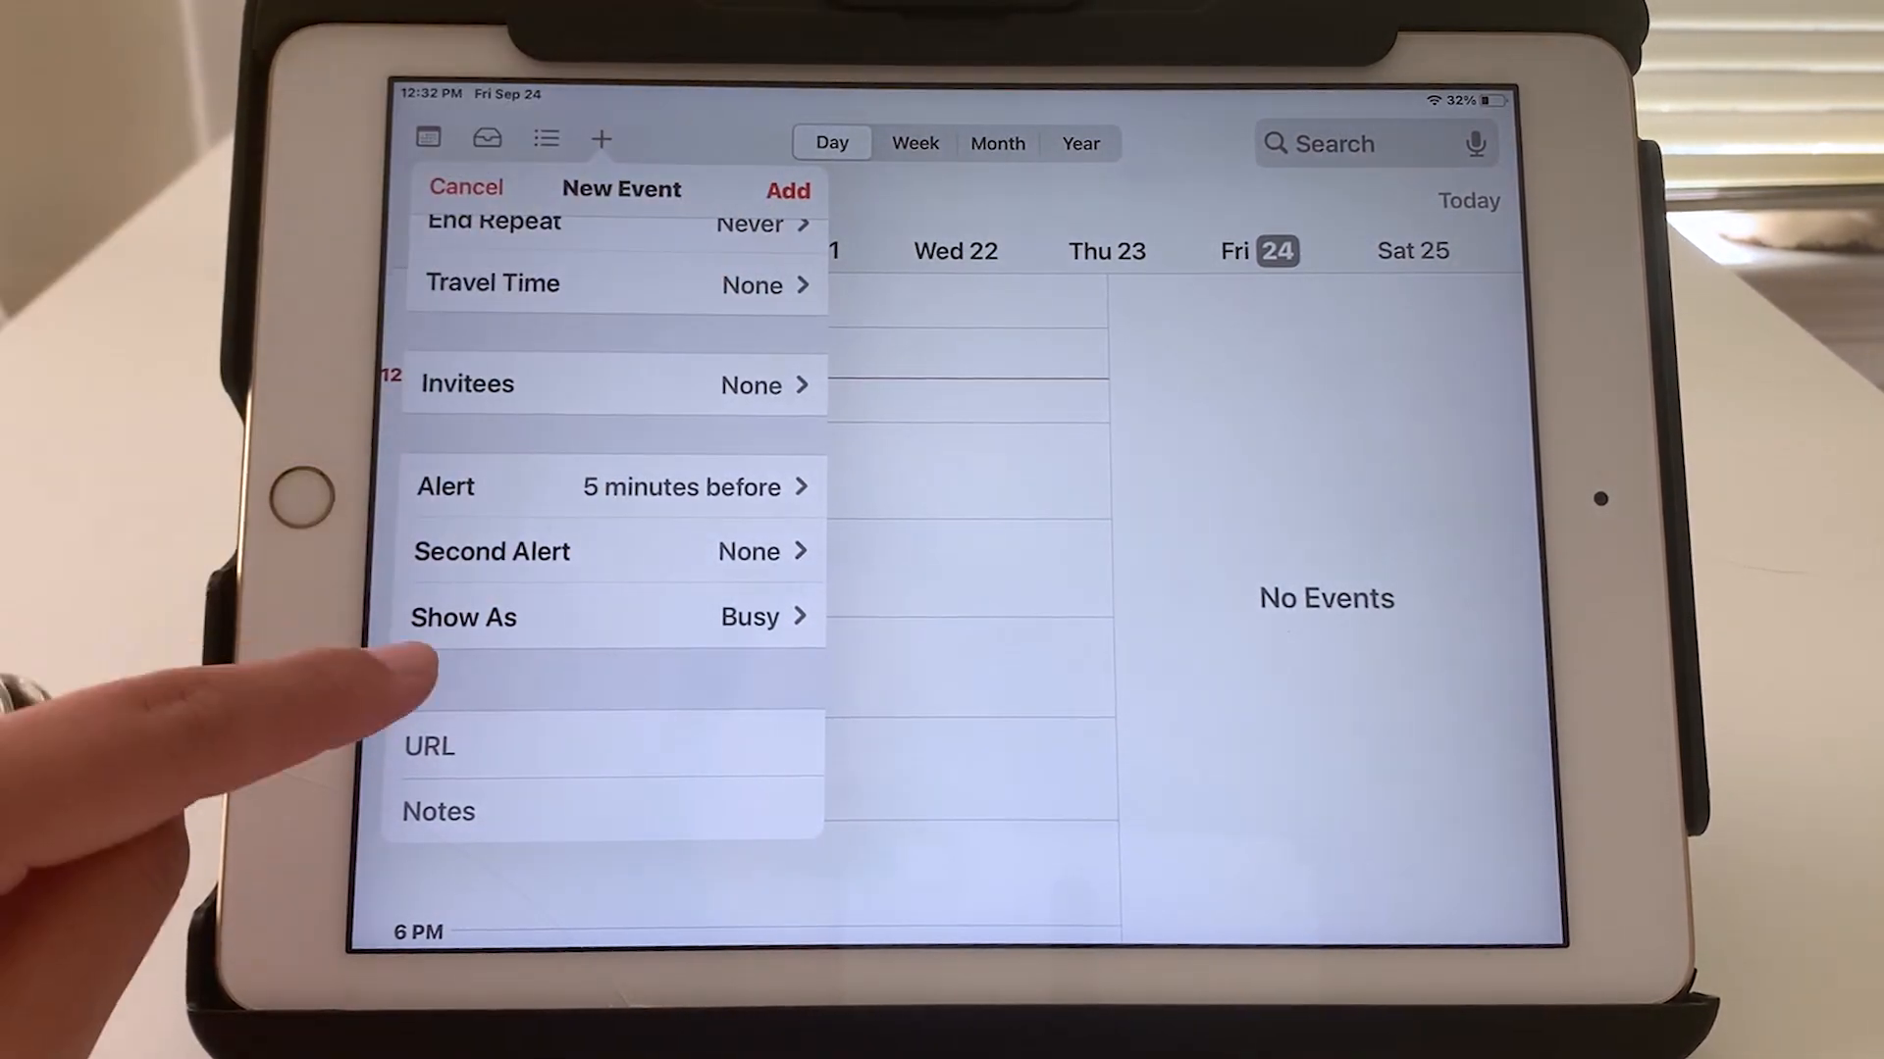
scroll(down, 3)
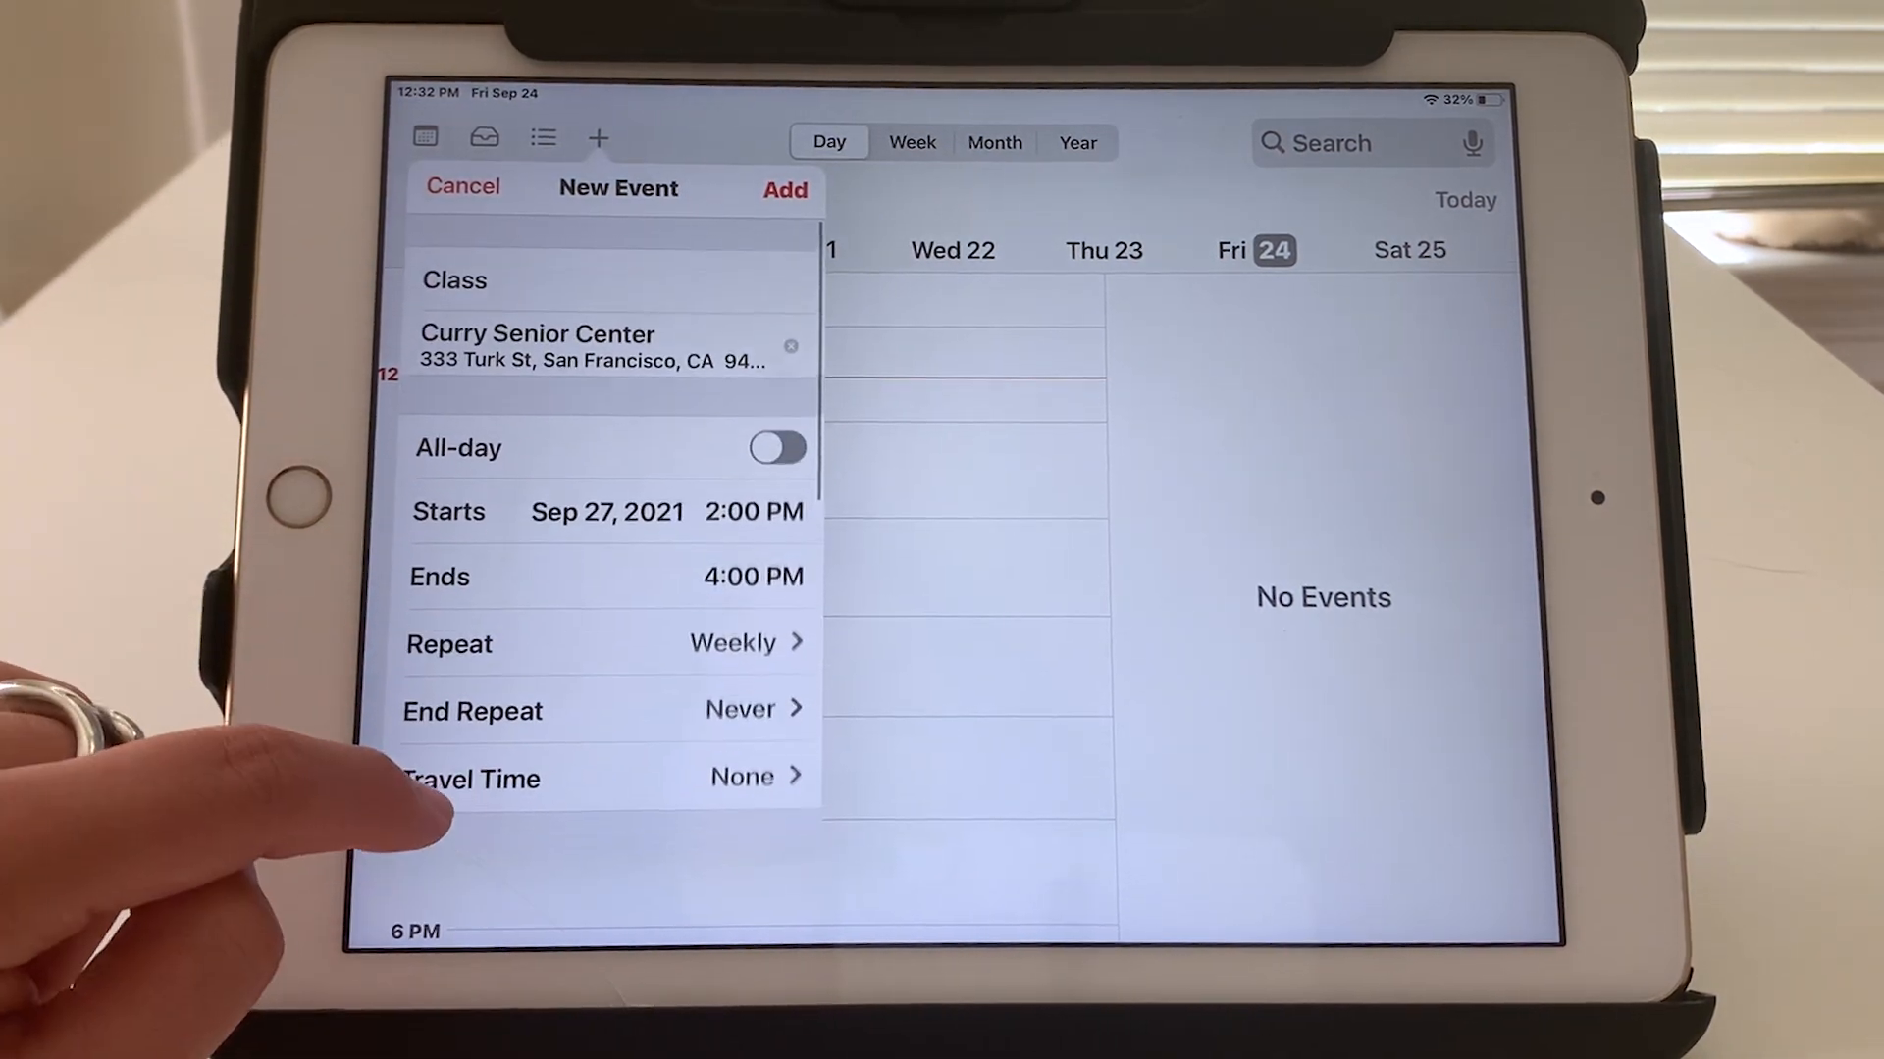
scroll(down, 3)
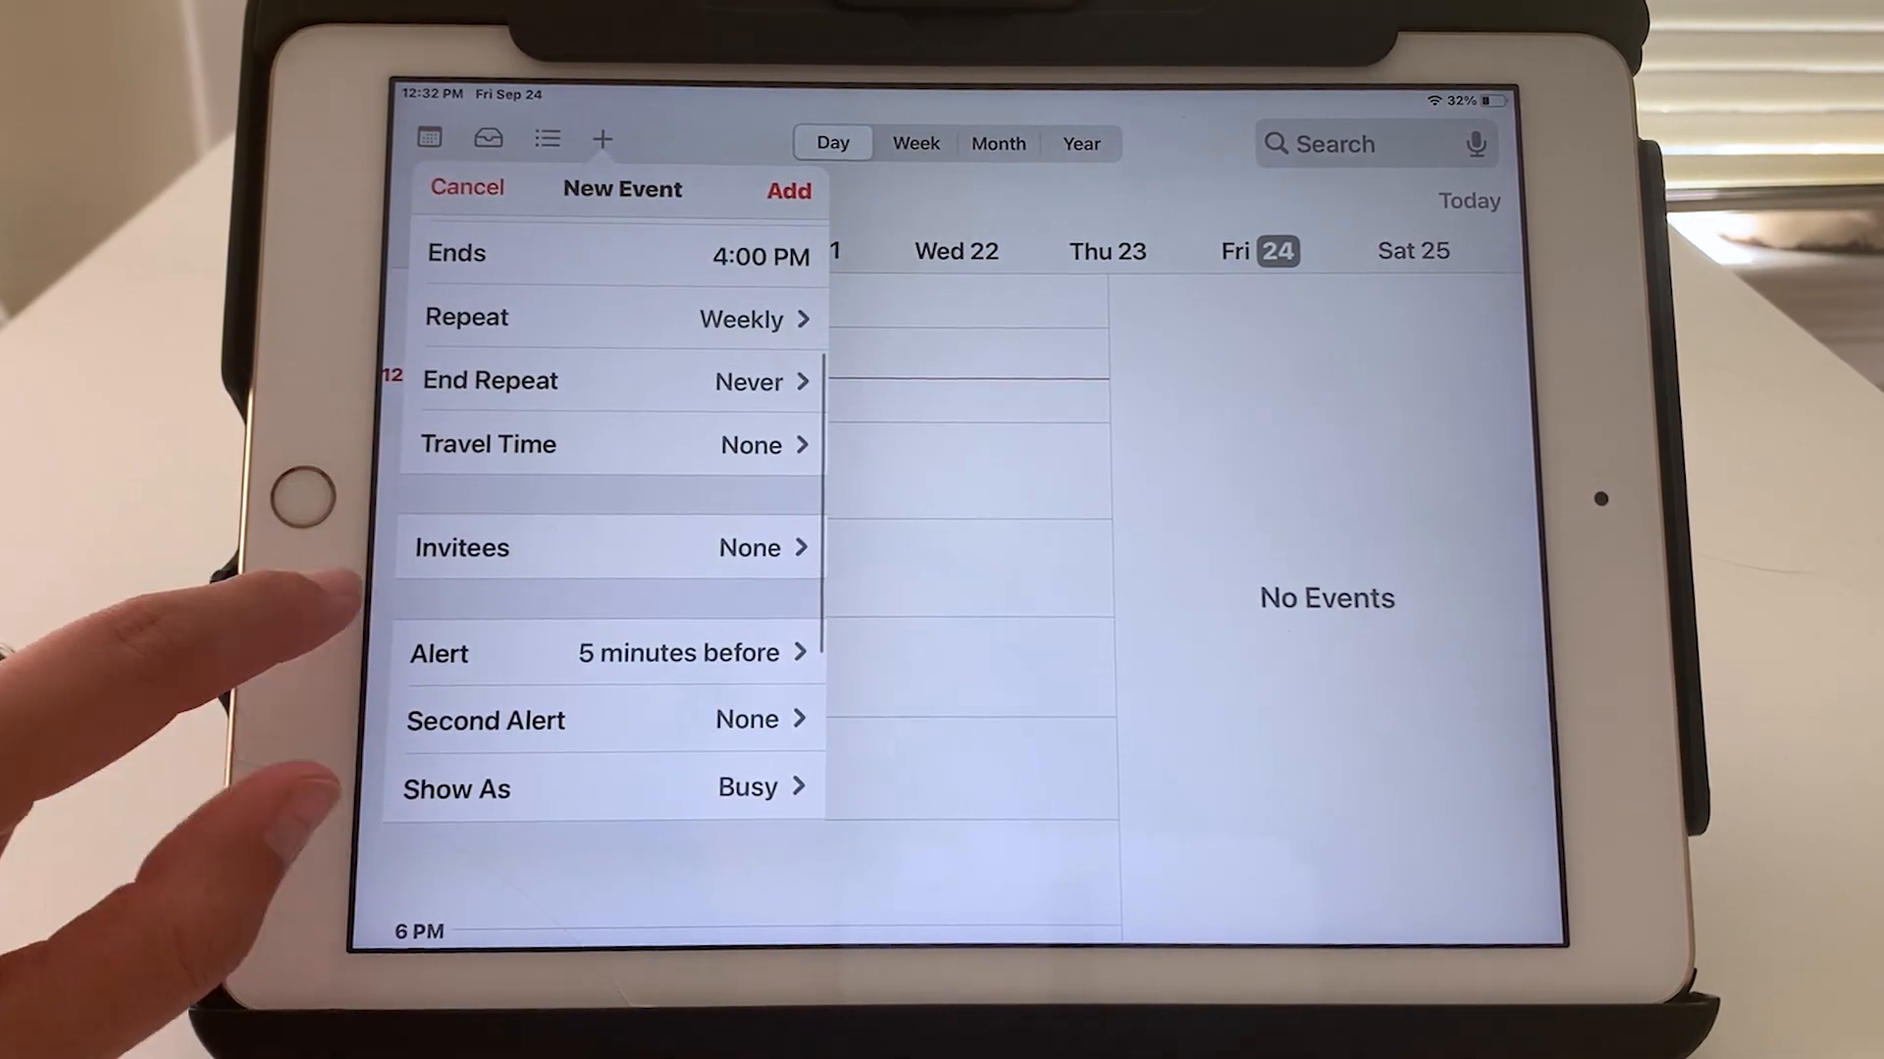
mouse_move(457, 576)
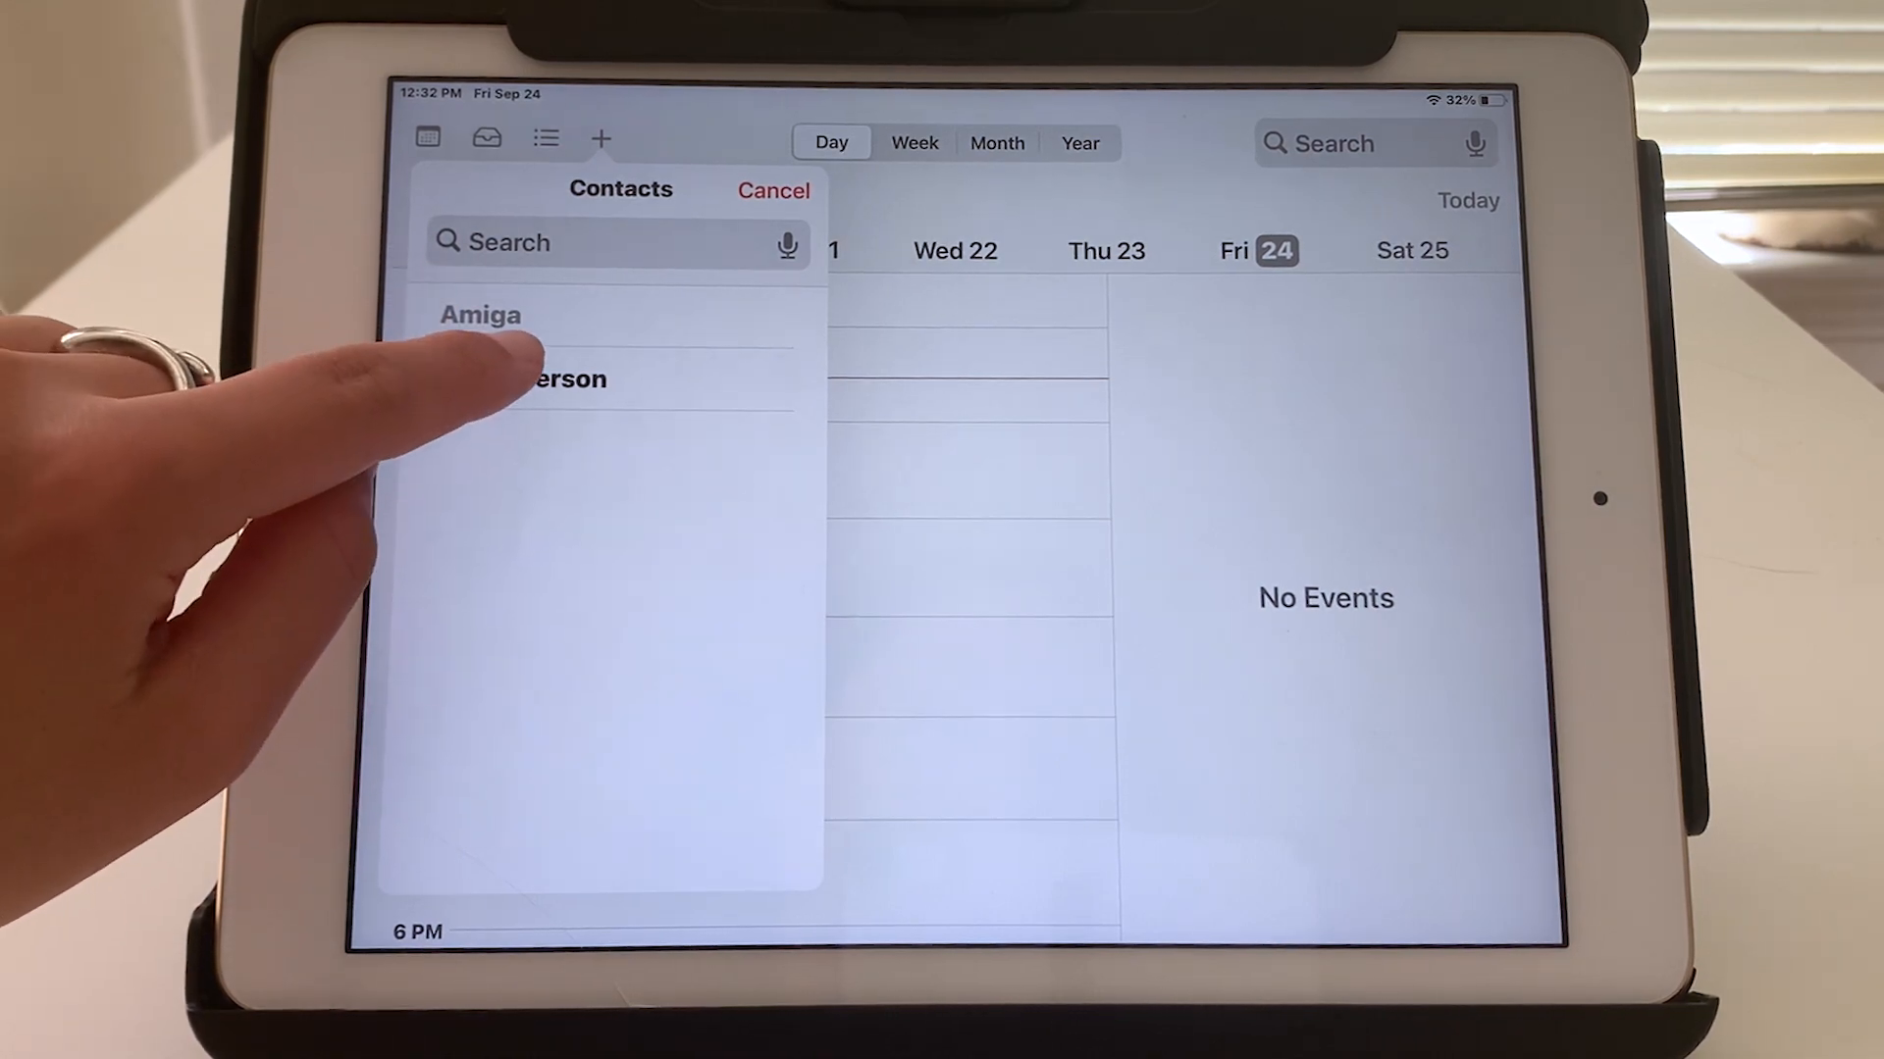
click(565, 378)
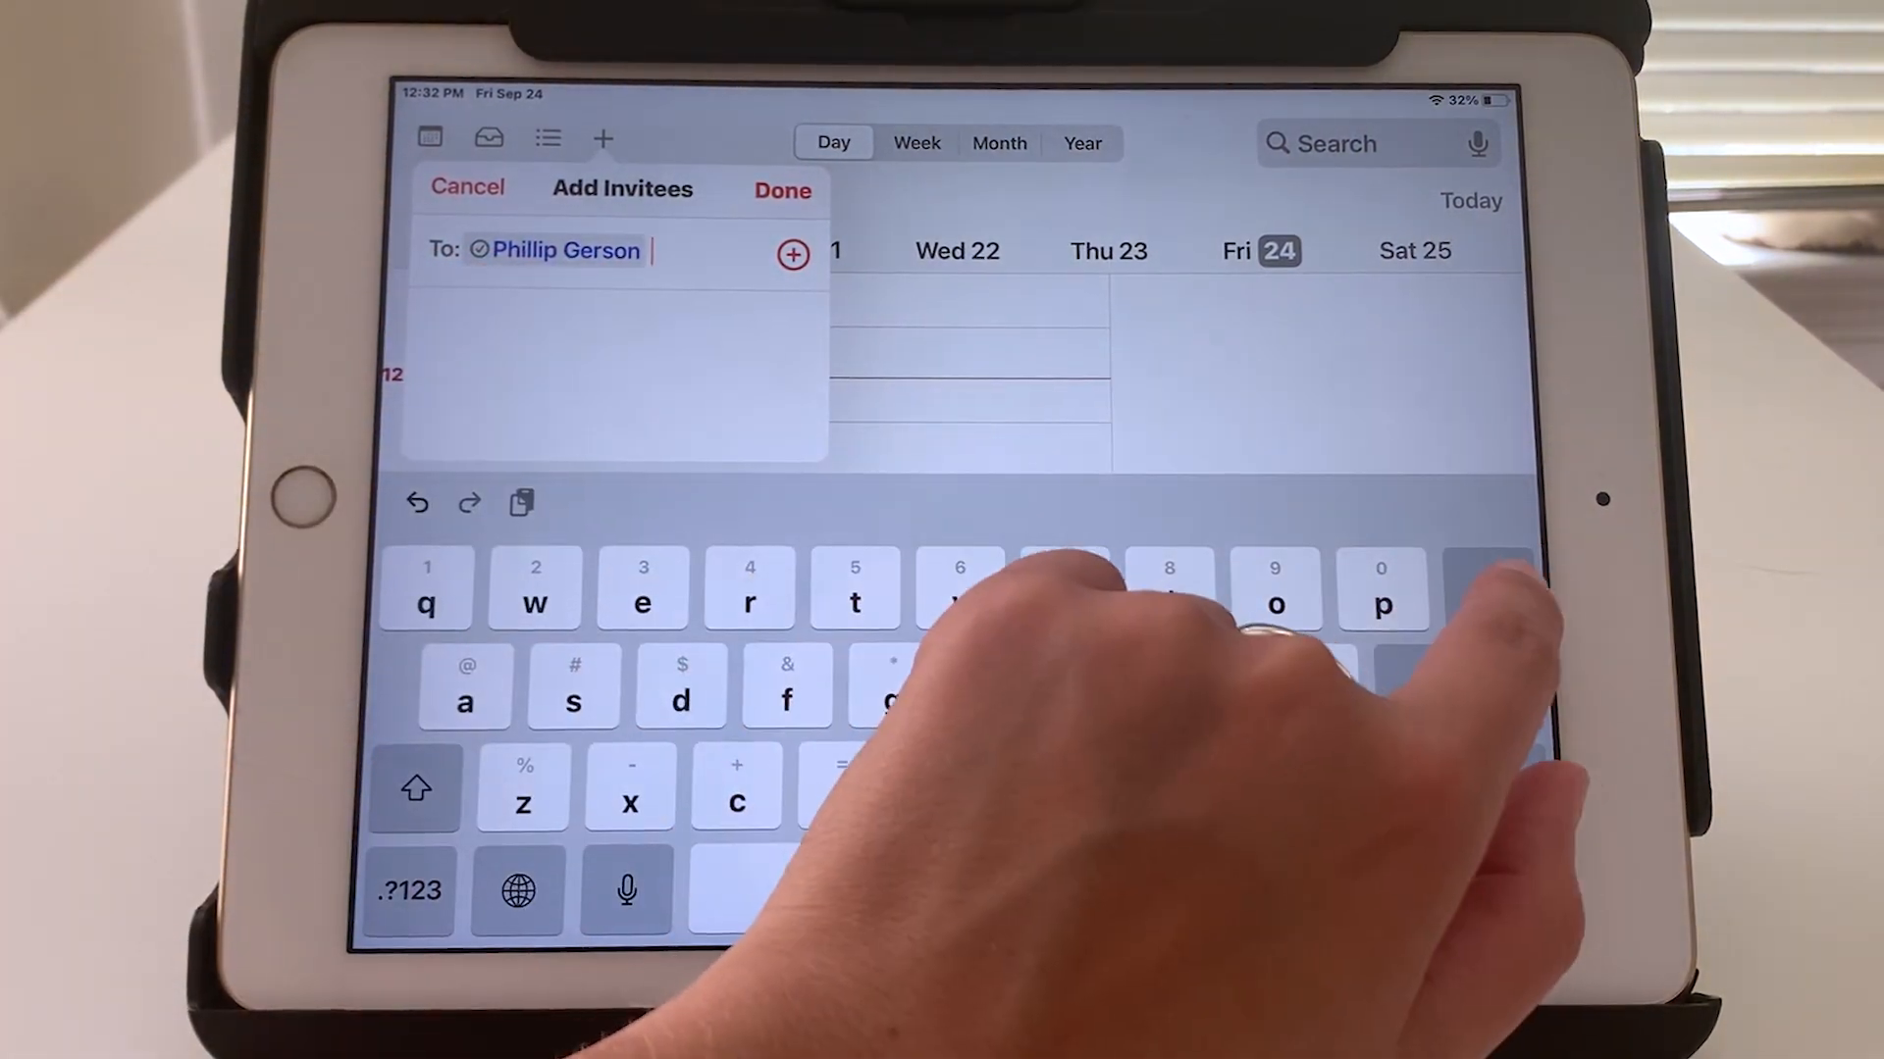
click(1488, 589)
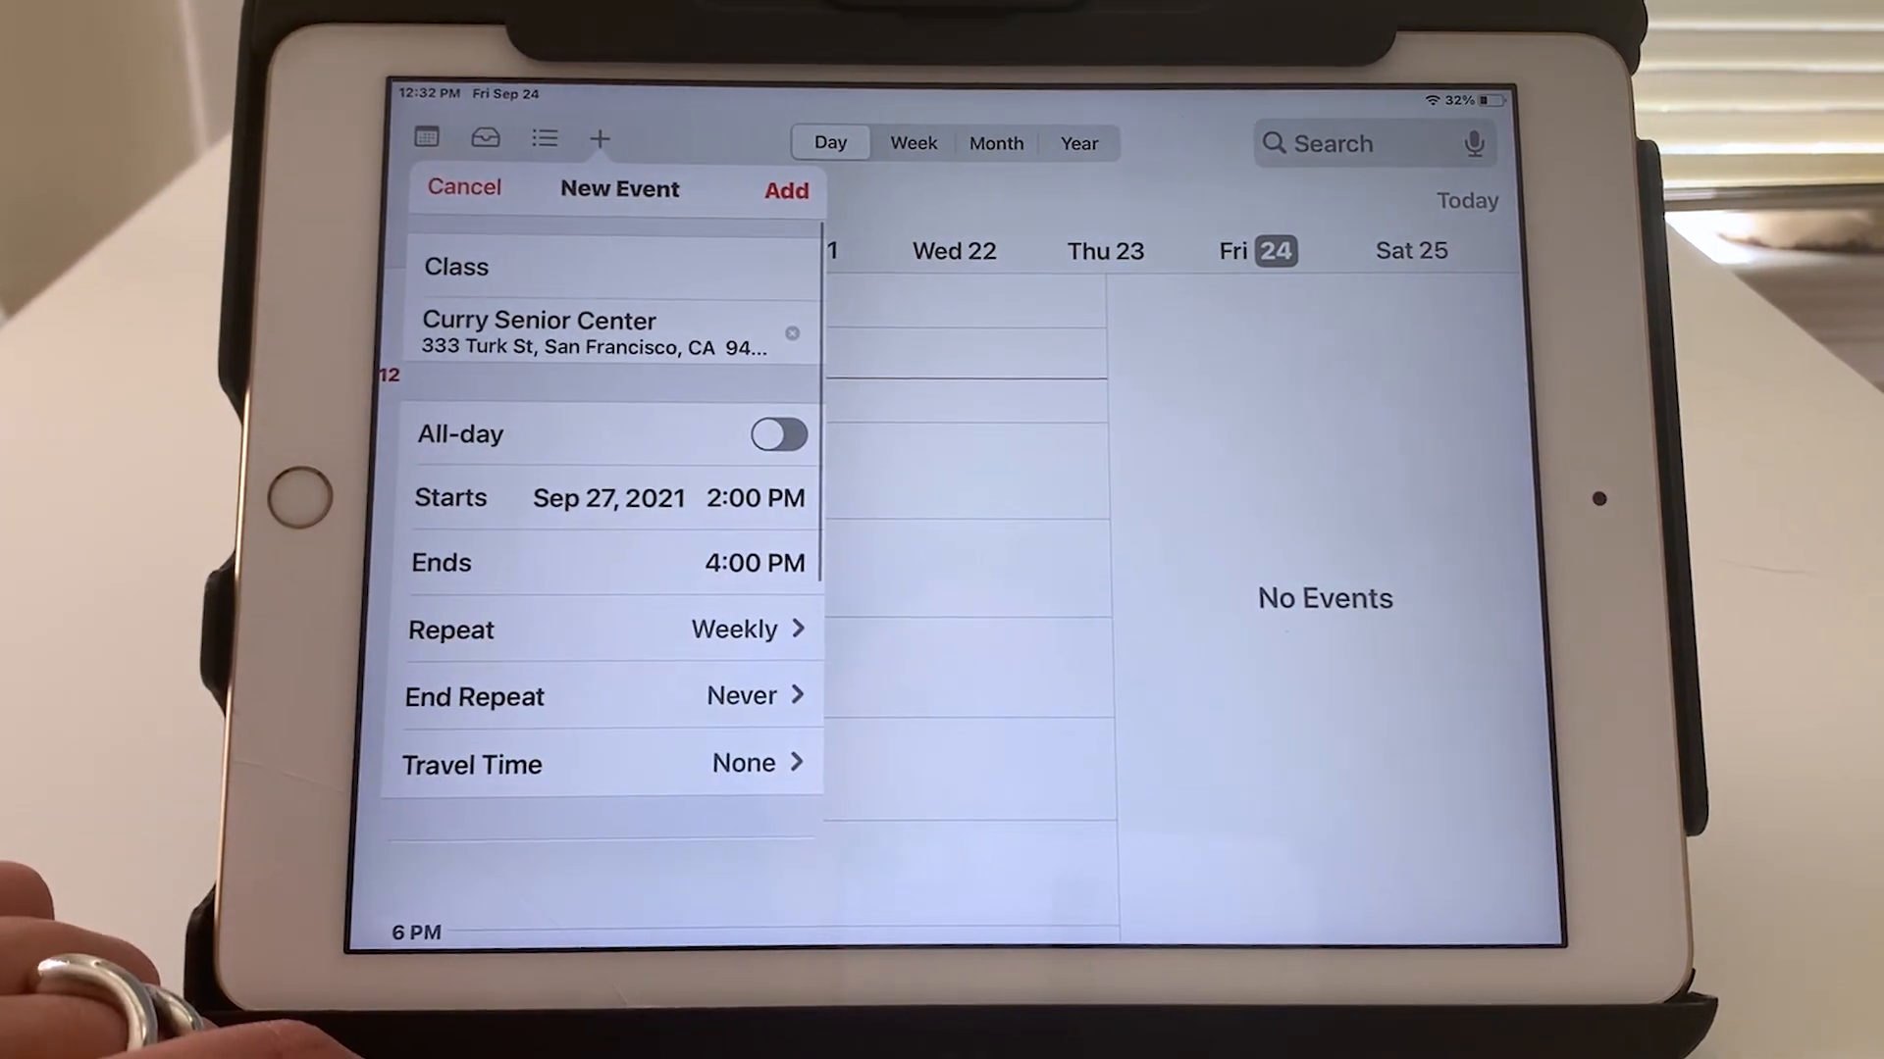
Save the Class event and confirm in Week view it recurs Mondays 2–4 PM into October
click(785, 190)
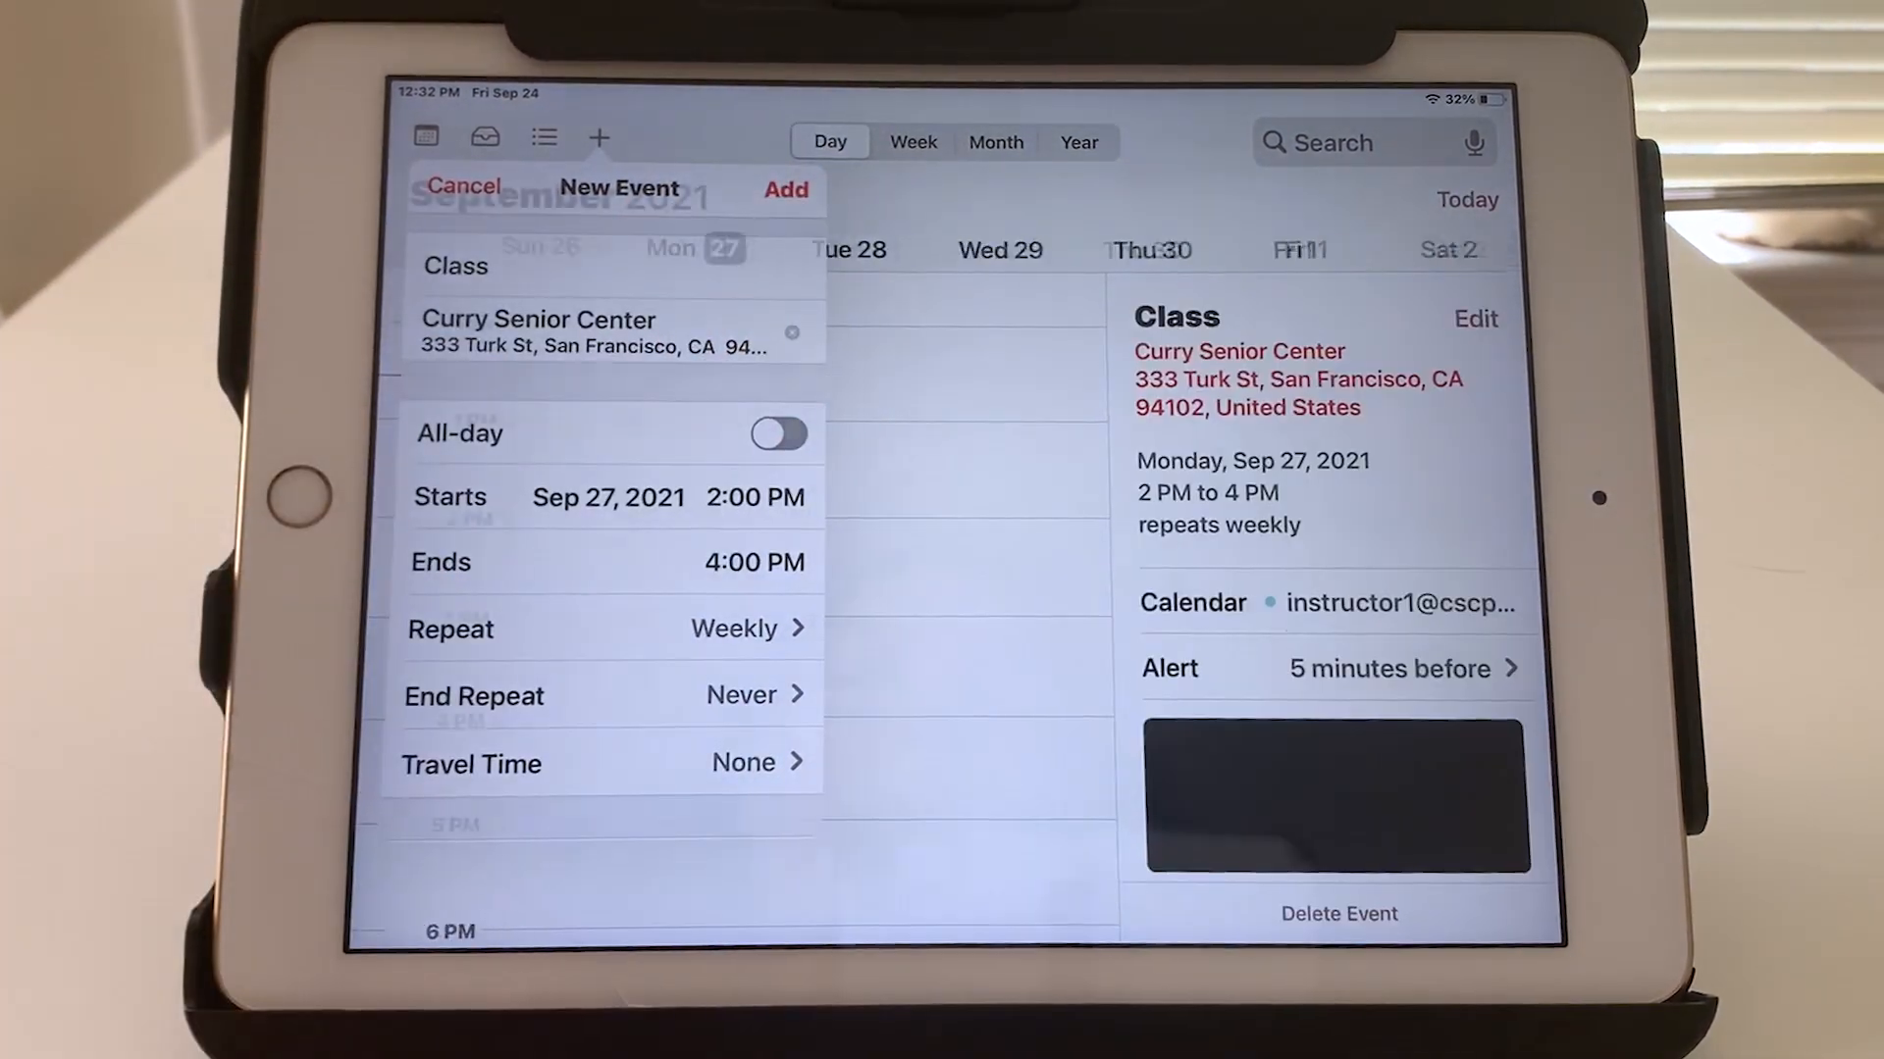
click(463, 186)
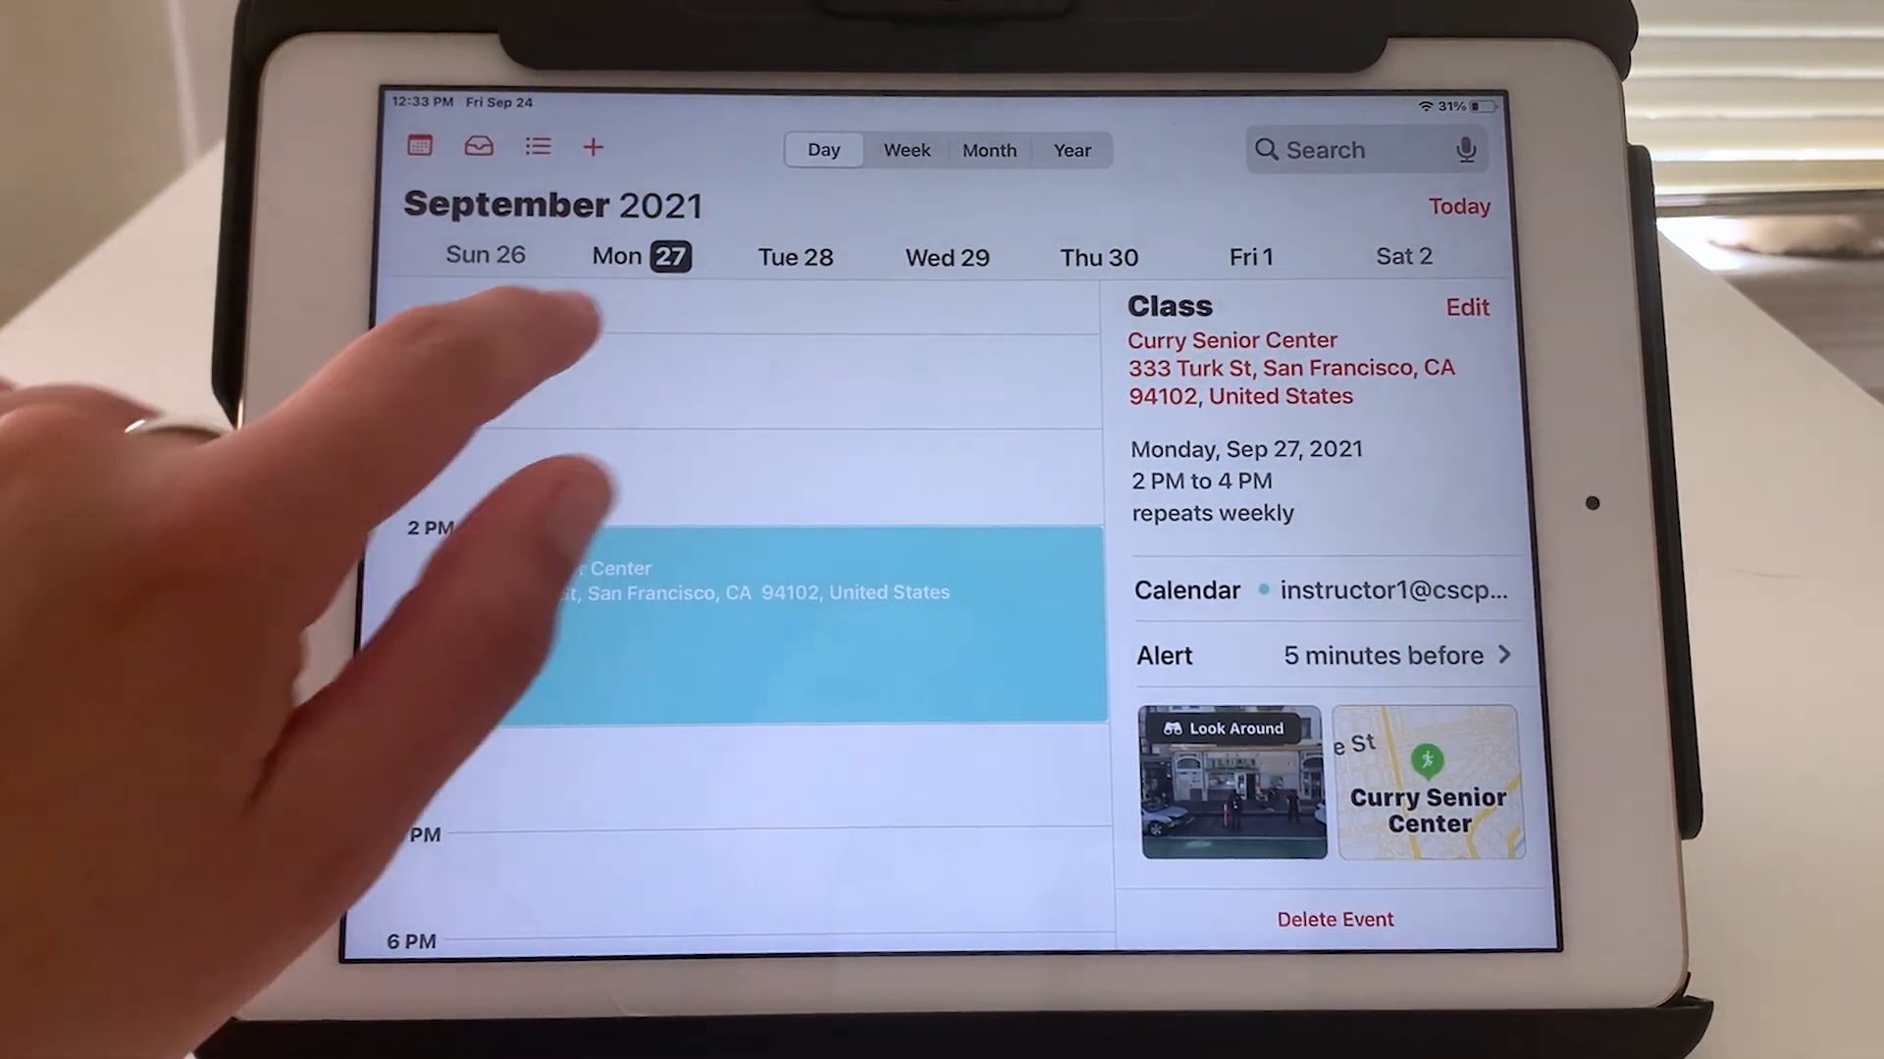
click(906, 149)
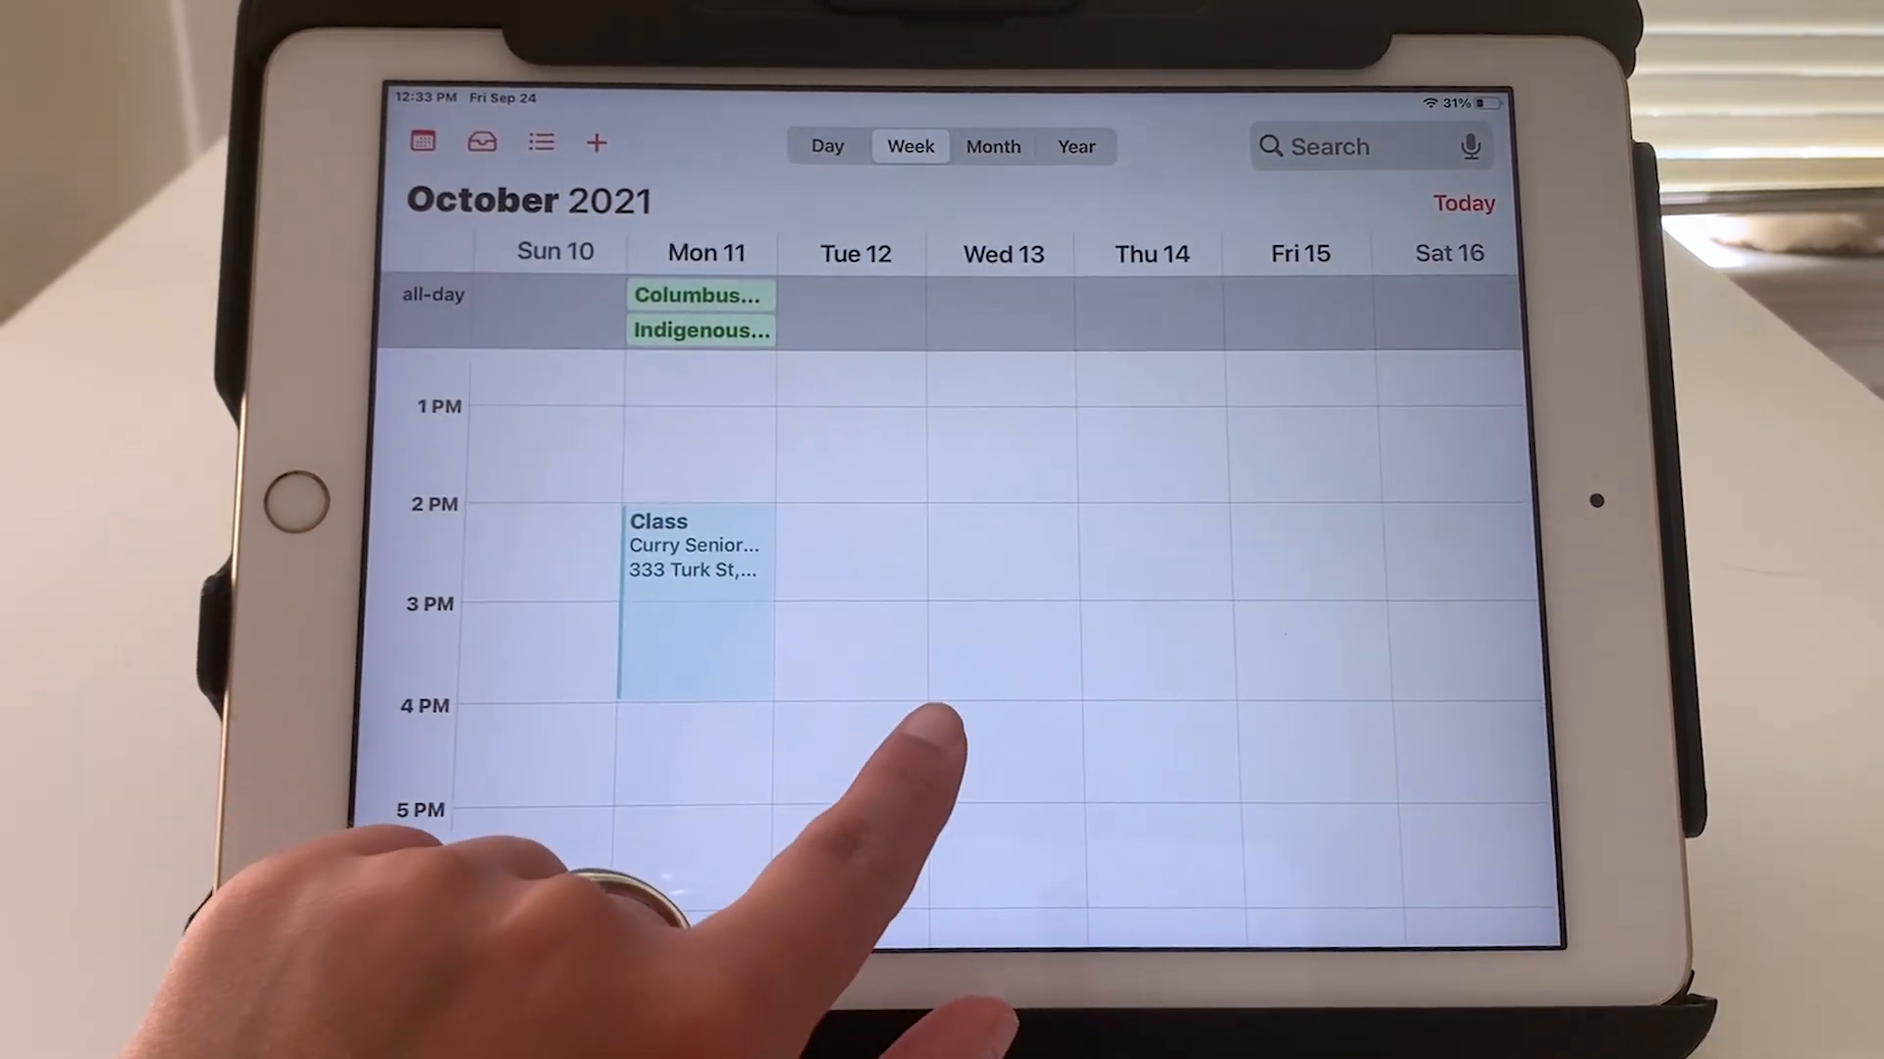
Swipe ahead to the Oct 24–30 week showing Class on Monday the 25th, then jump back to today
scroll(left, 3)
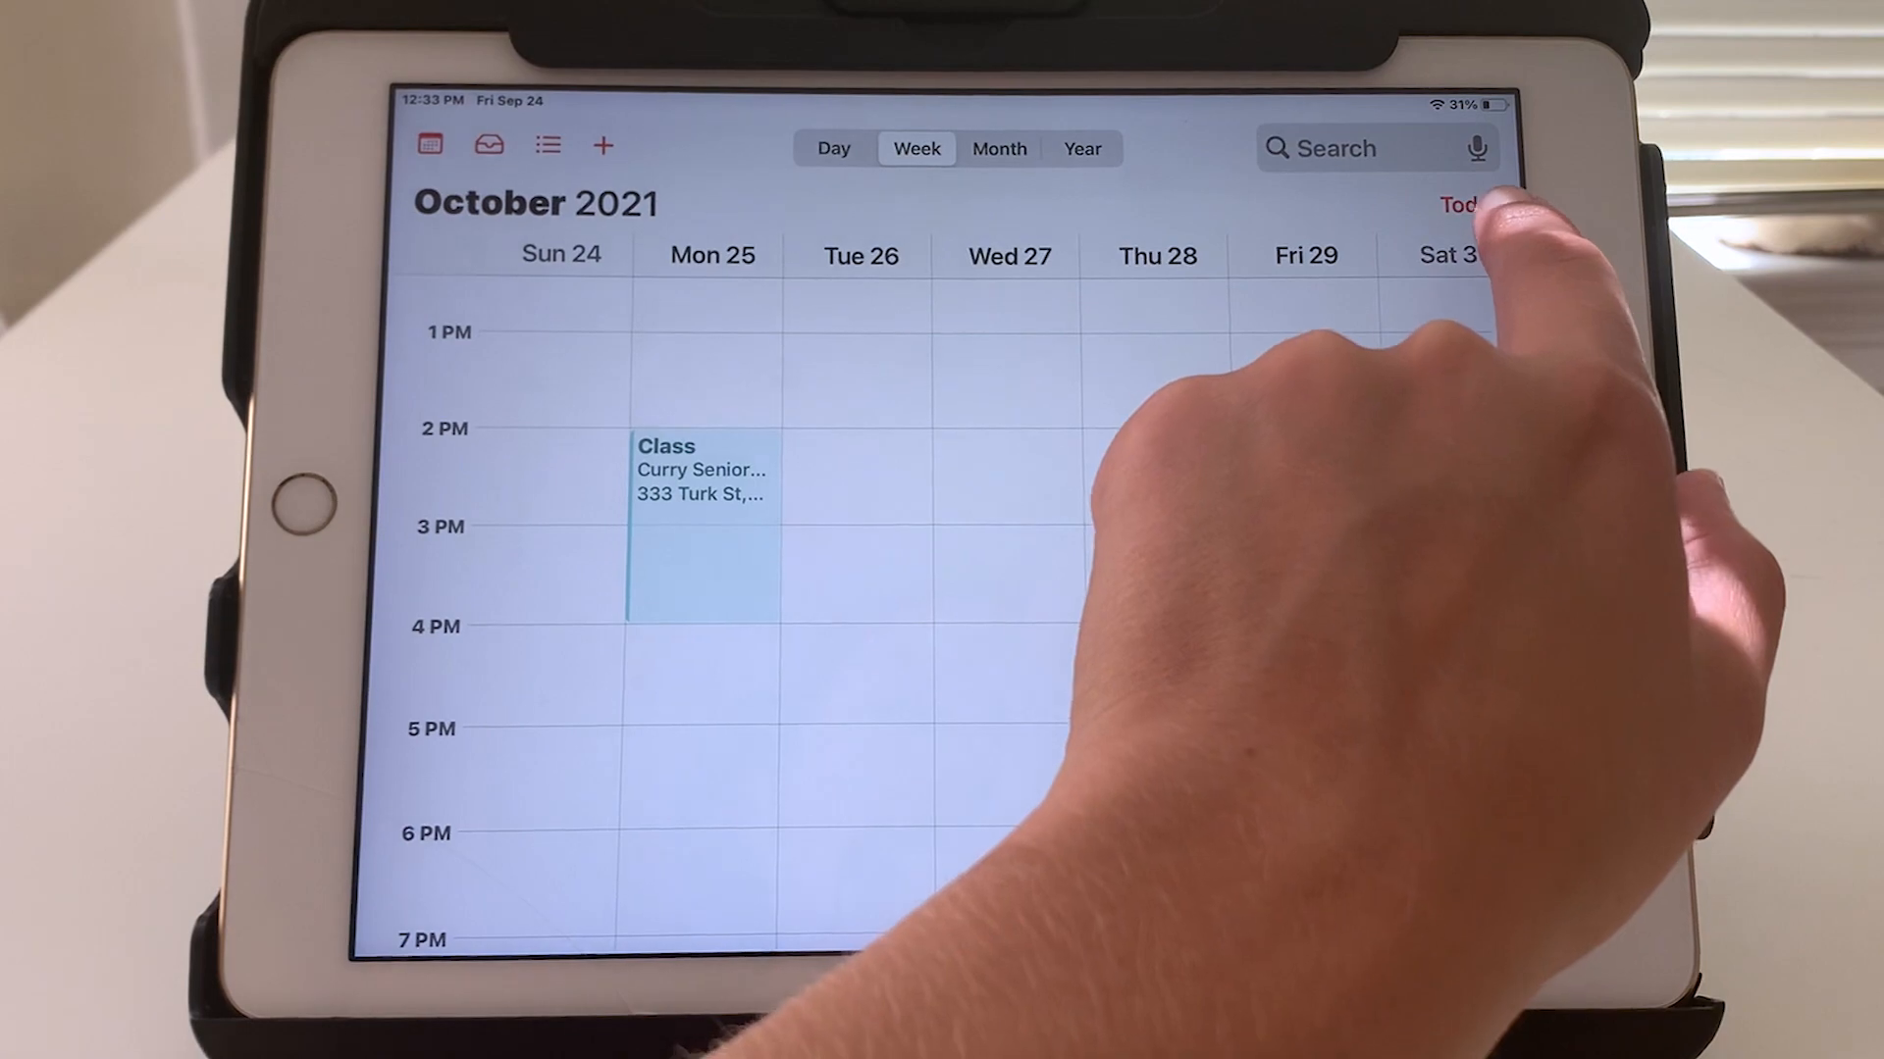
click(1460, 204)
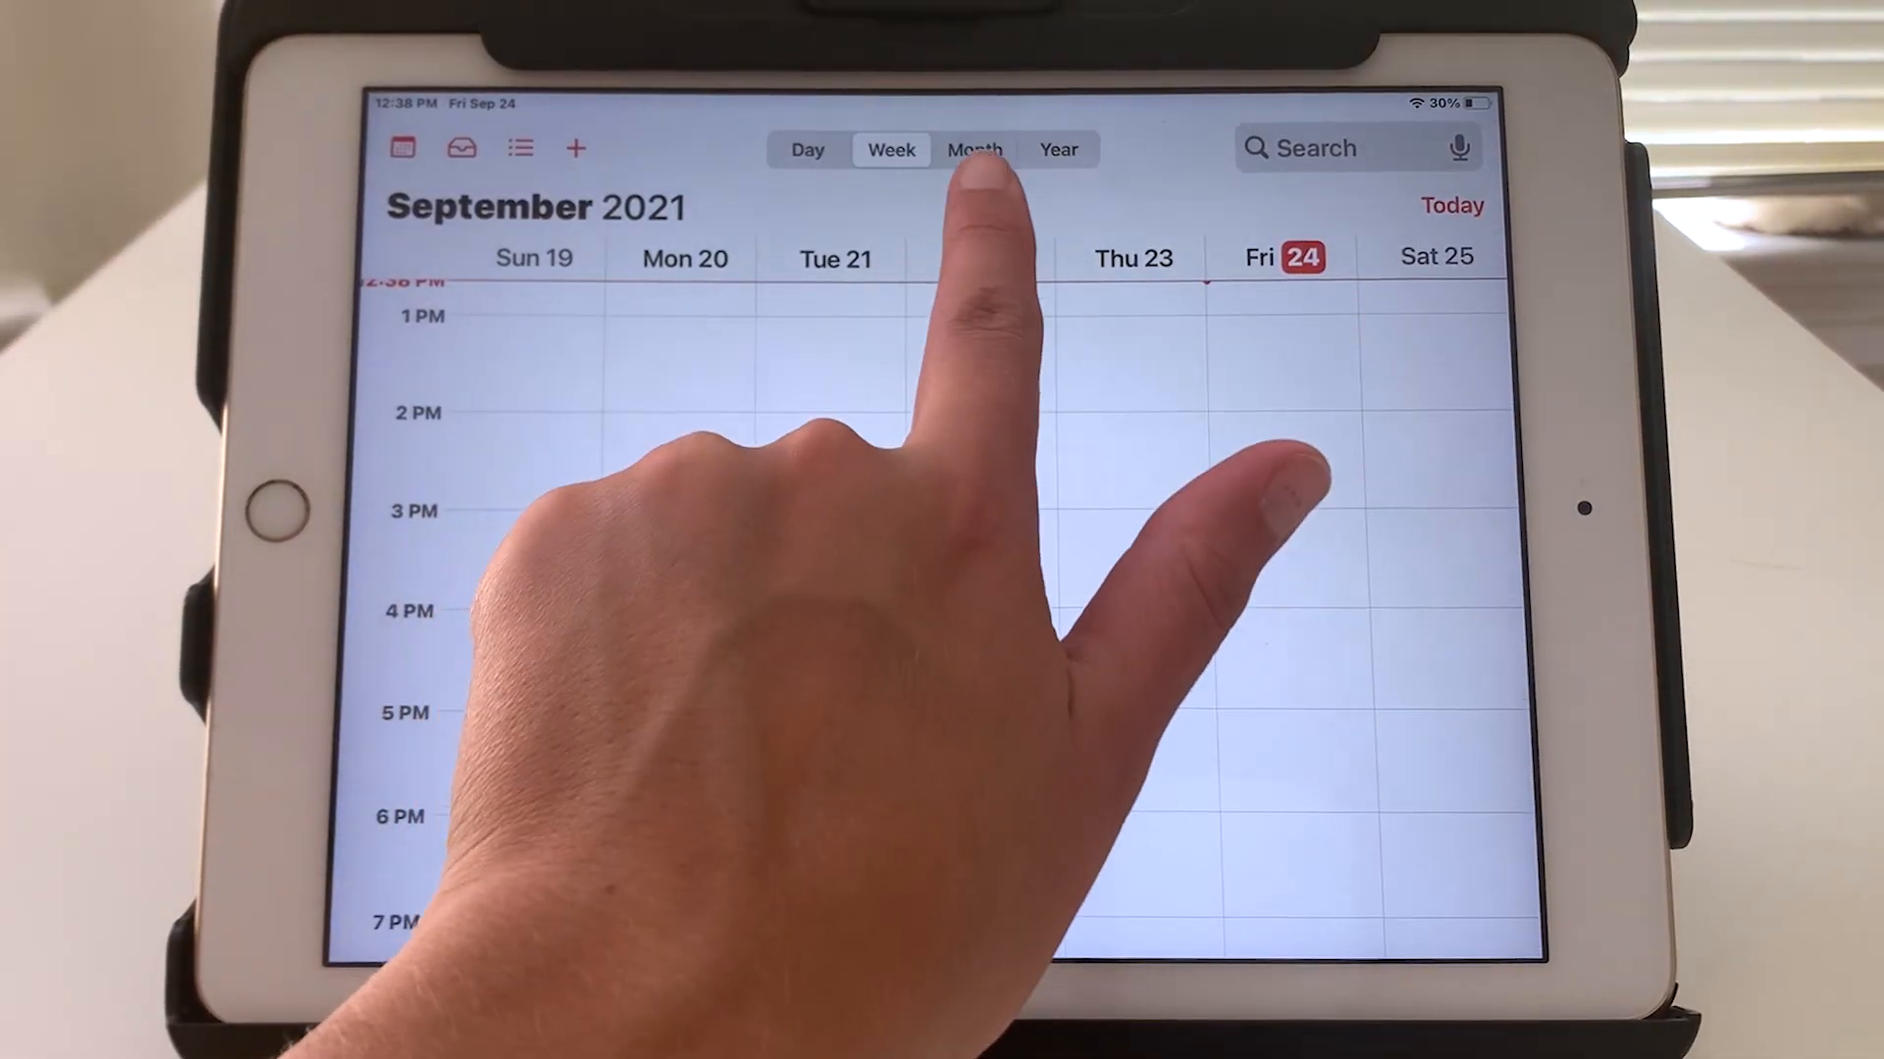
Switch Calendar to Month view showing all of September 2021
click(975, 149)
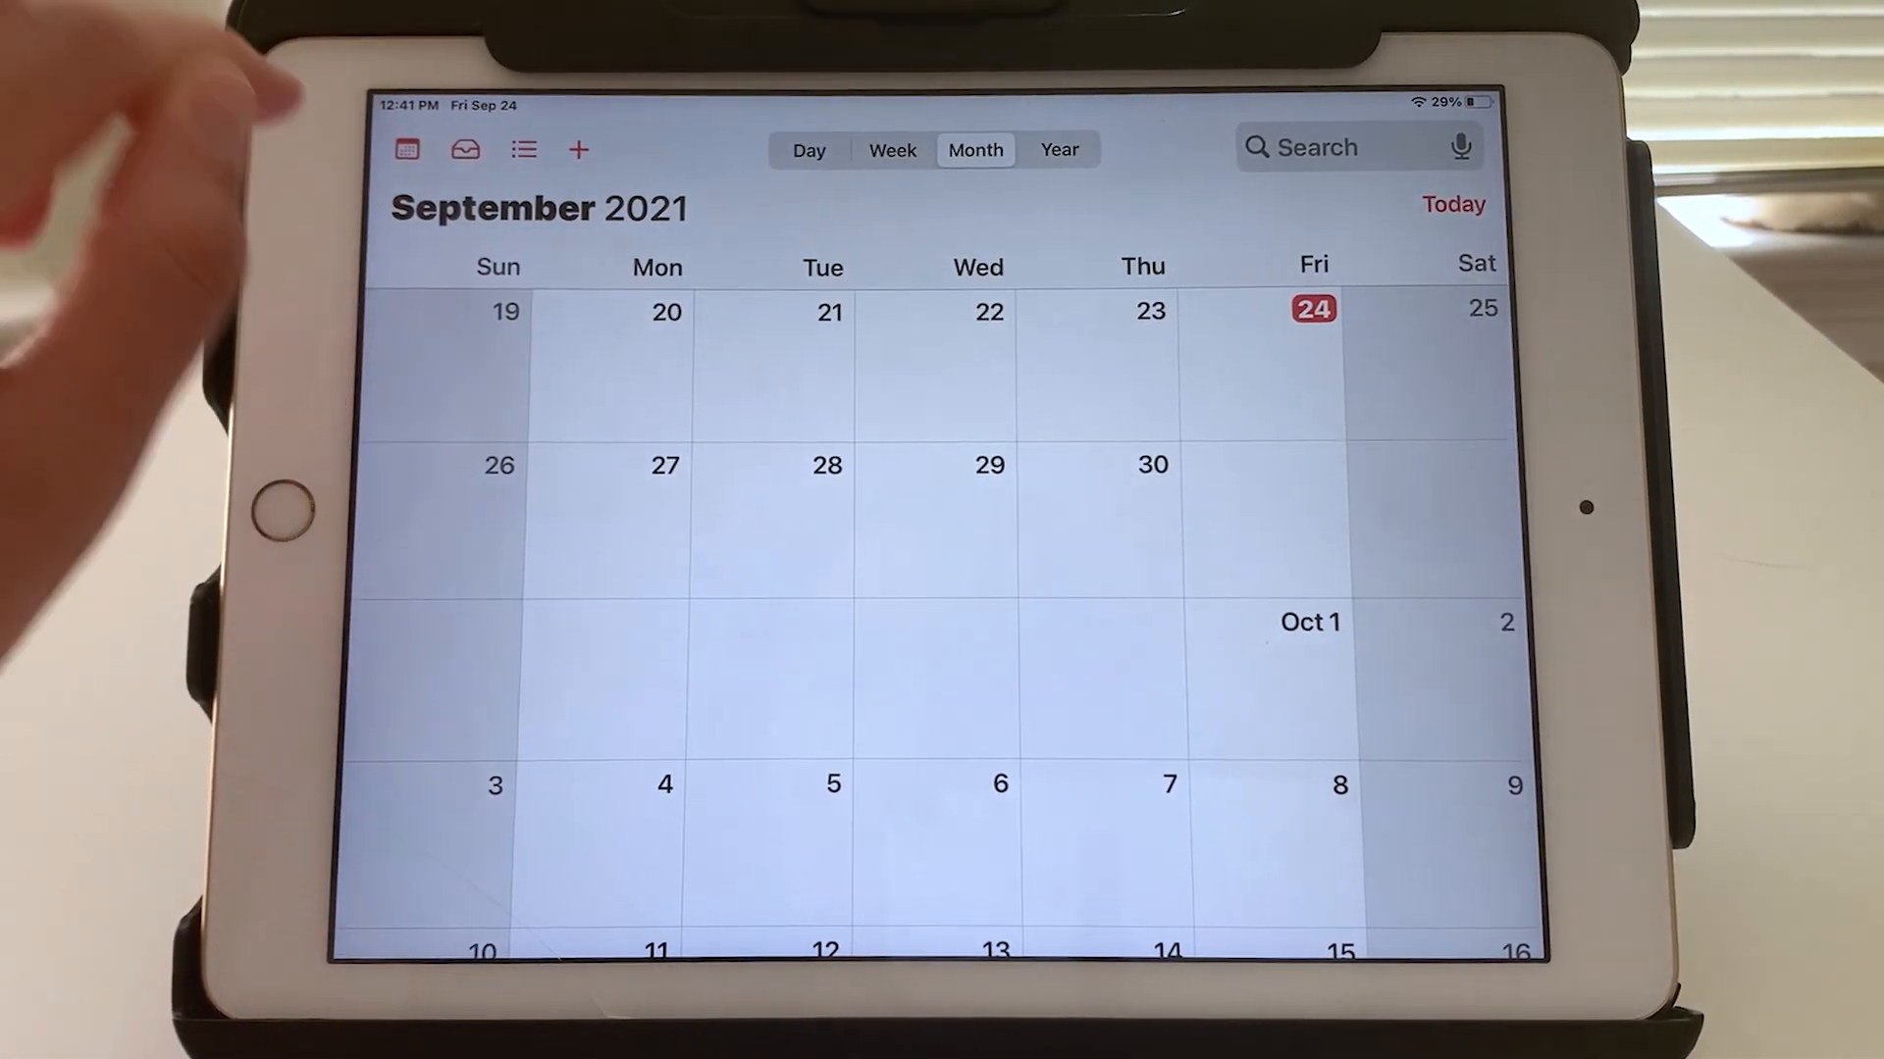
mouse_move(408, 192)
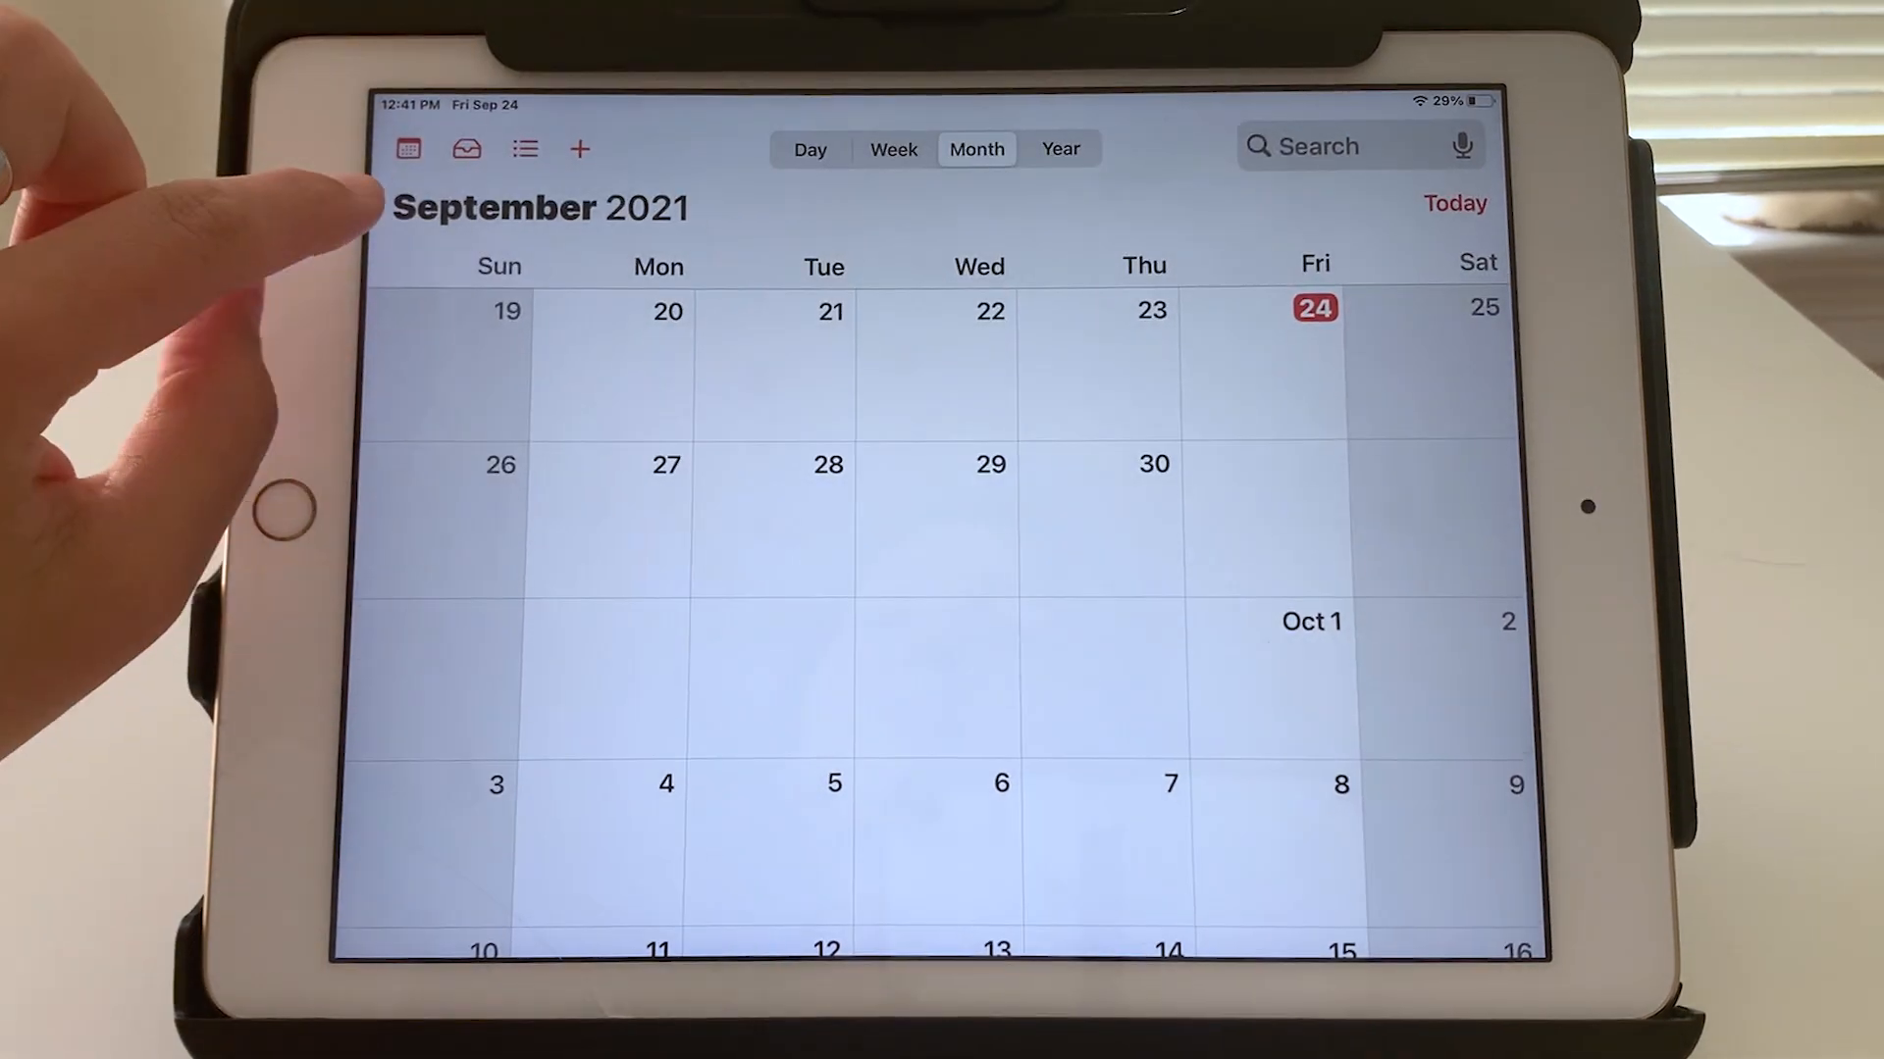
Show the calendars list, hide the Gmail calendar, and start a new Gmail calendar form
click(408, 147)
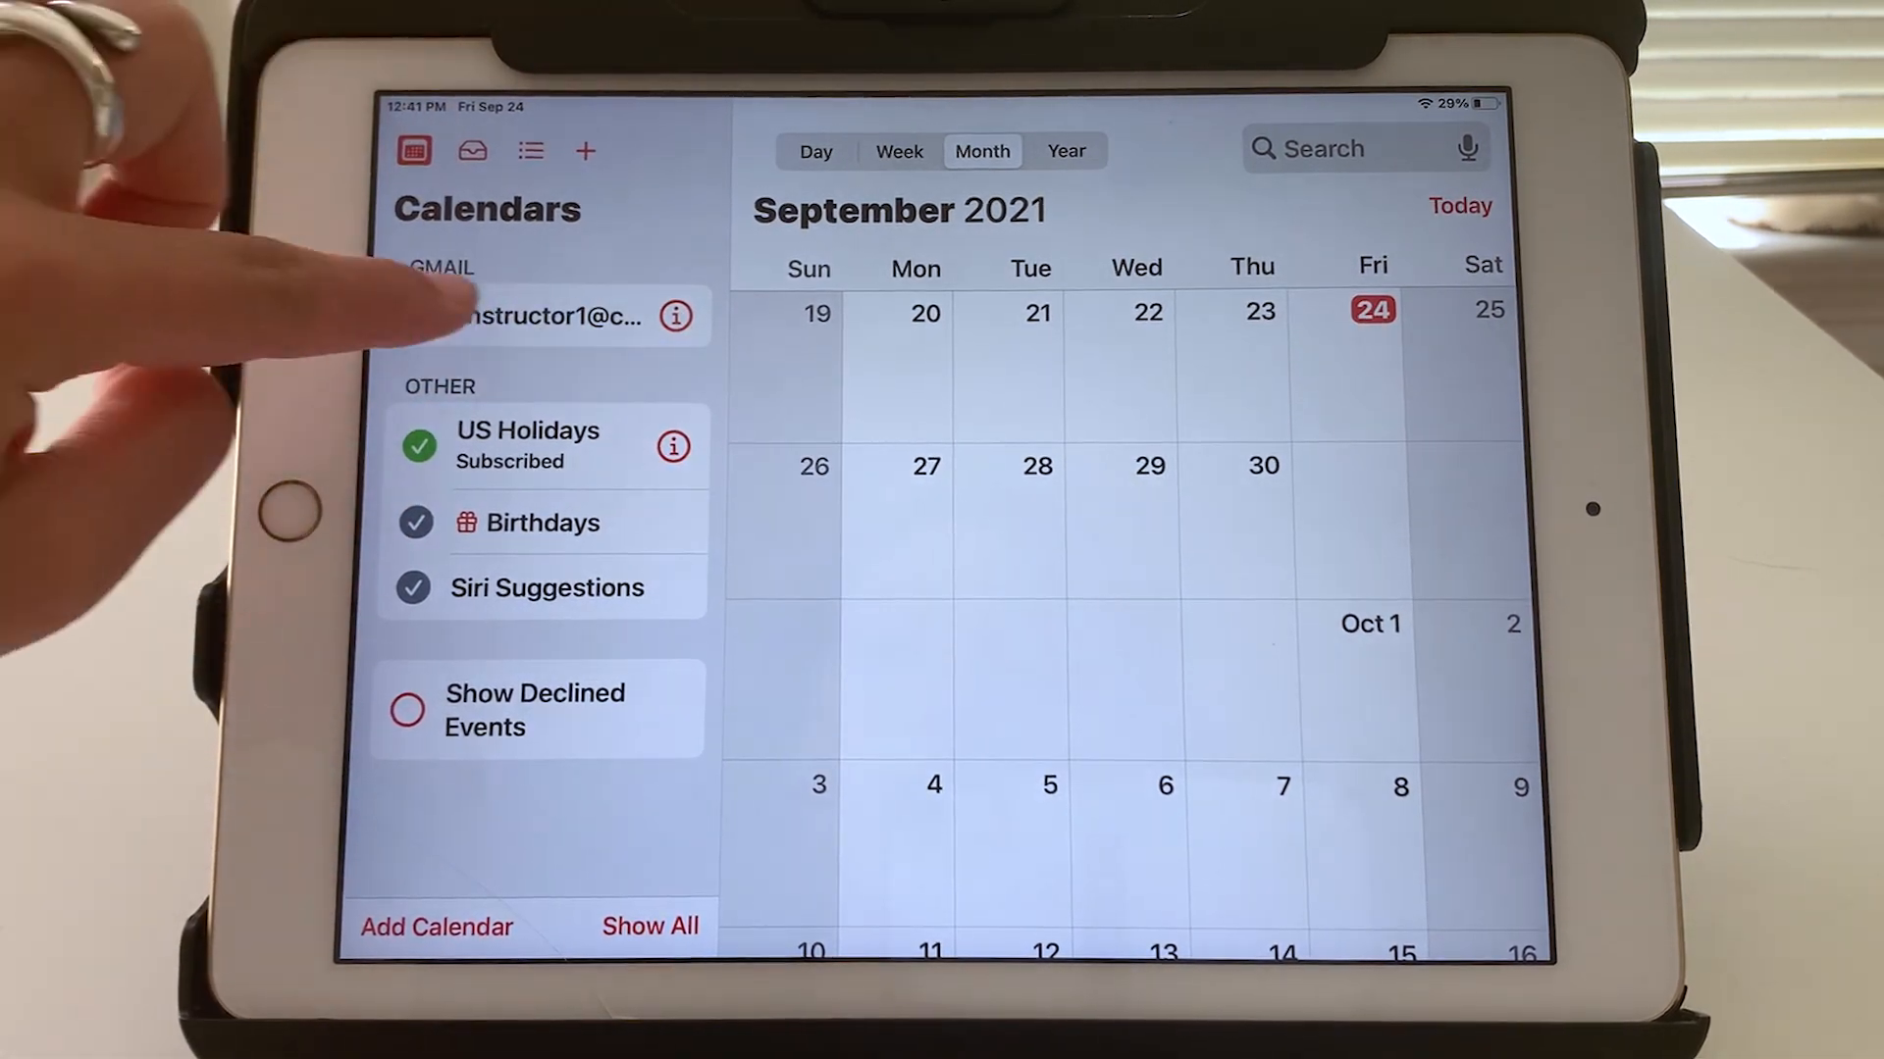
click(416, 314)
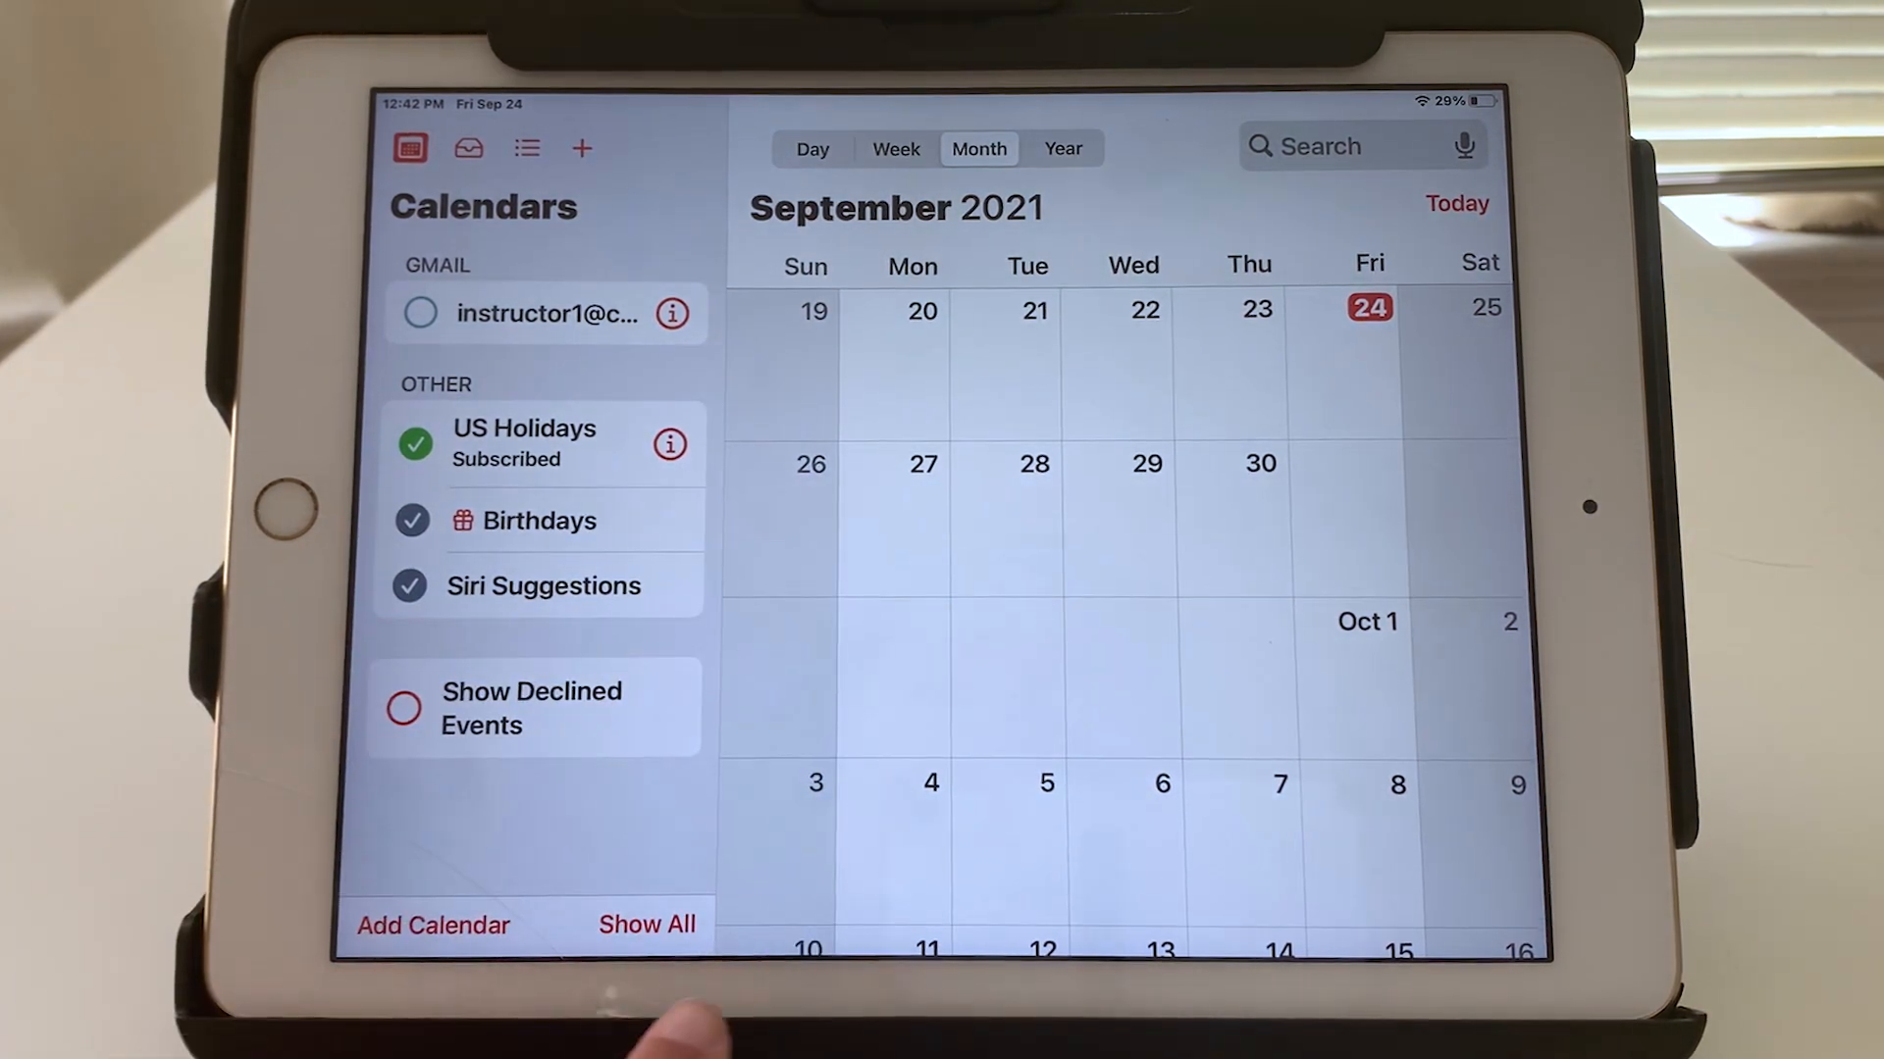
click(431, 924)
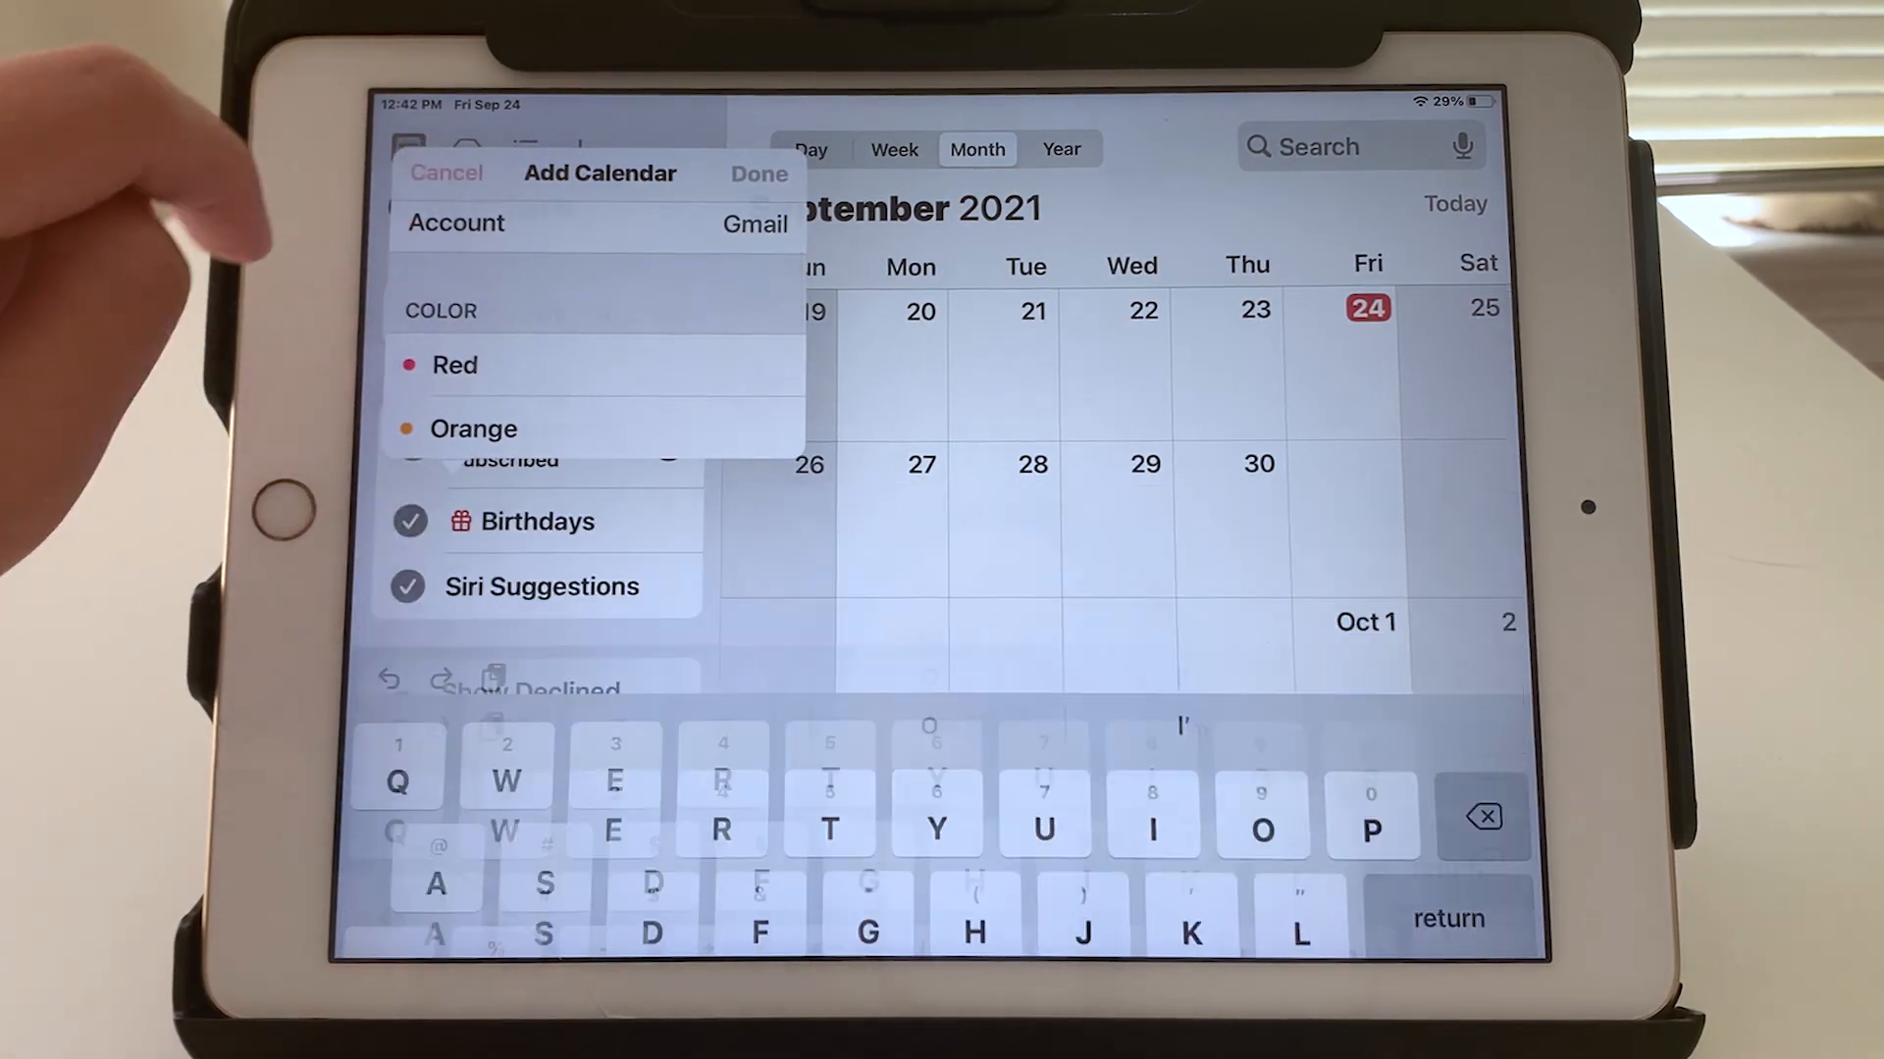
Cancel the new calendar and recolor the existing Gmail calendar Purple
click(446, 173)
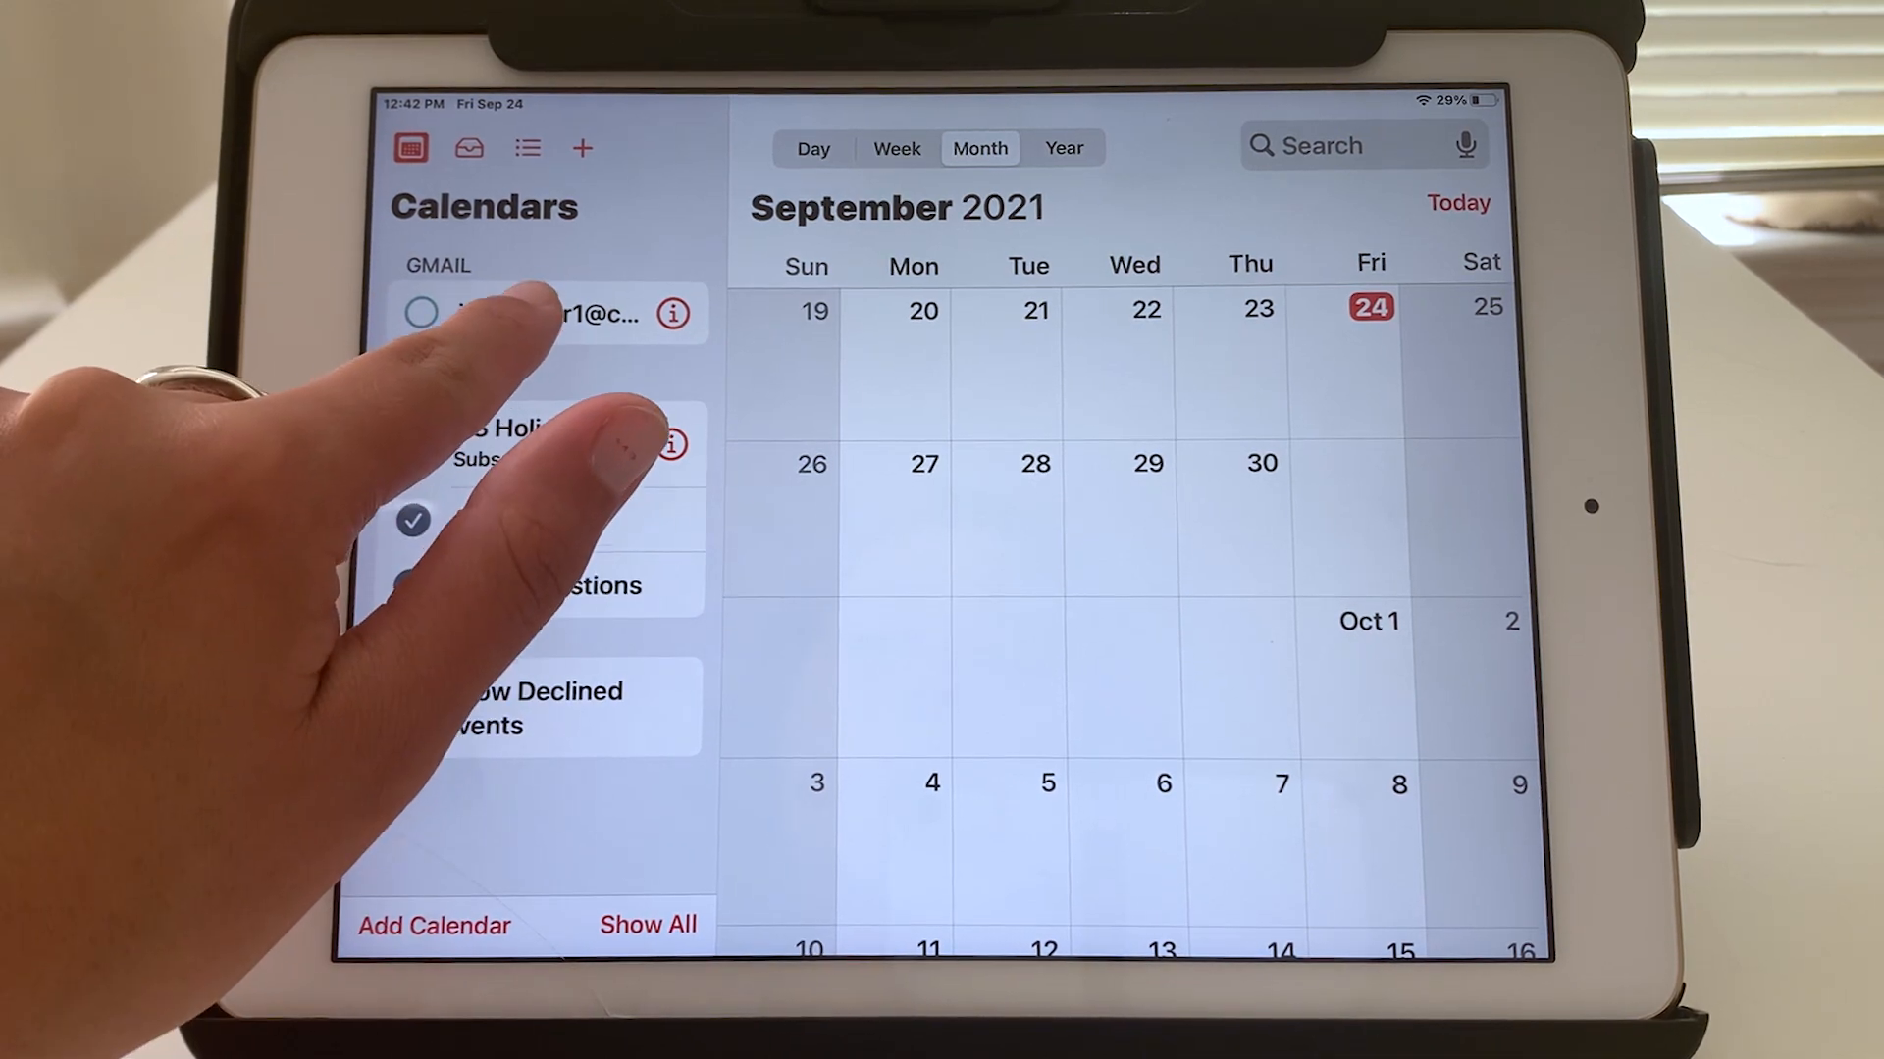
click(420, 312)
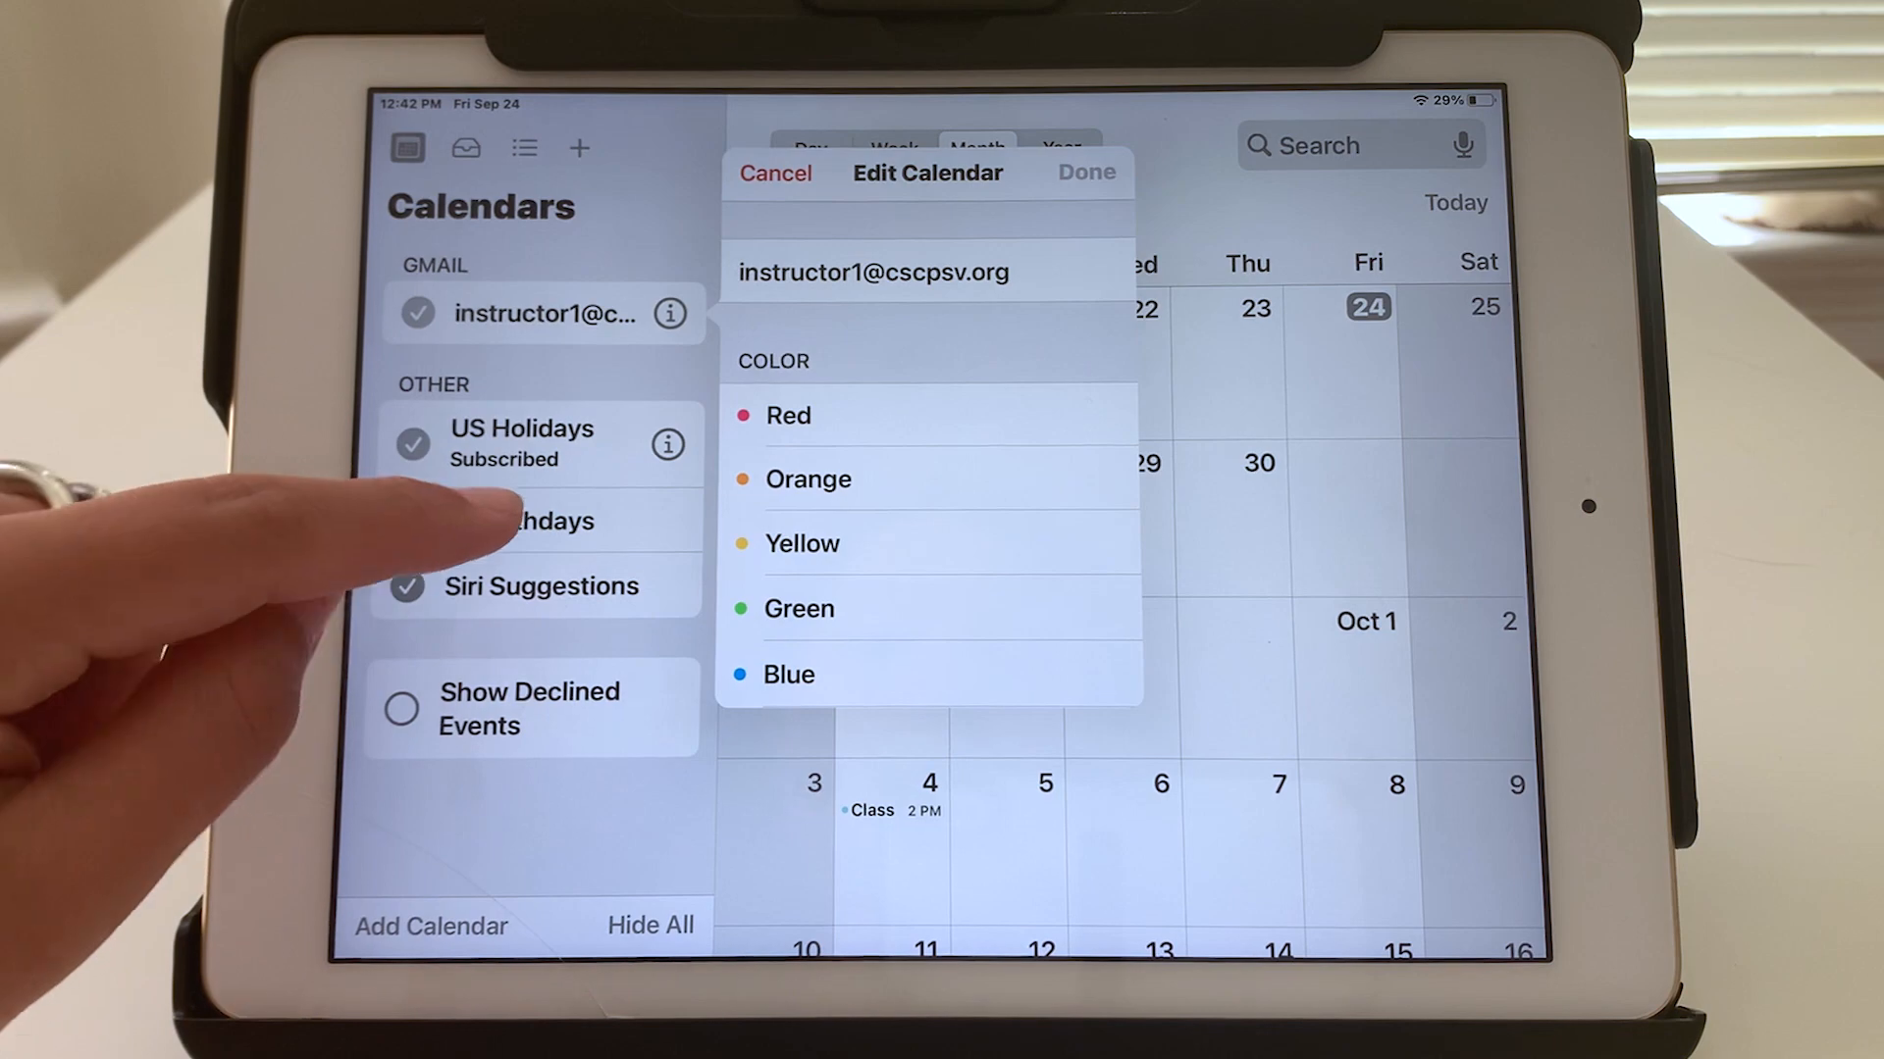
scroll(down, 3)
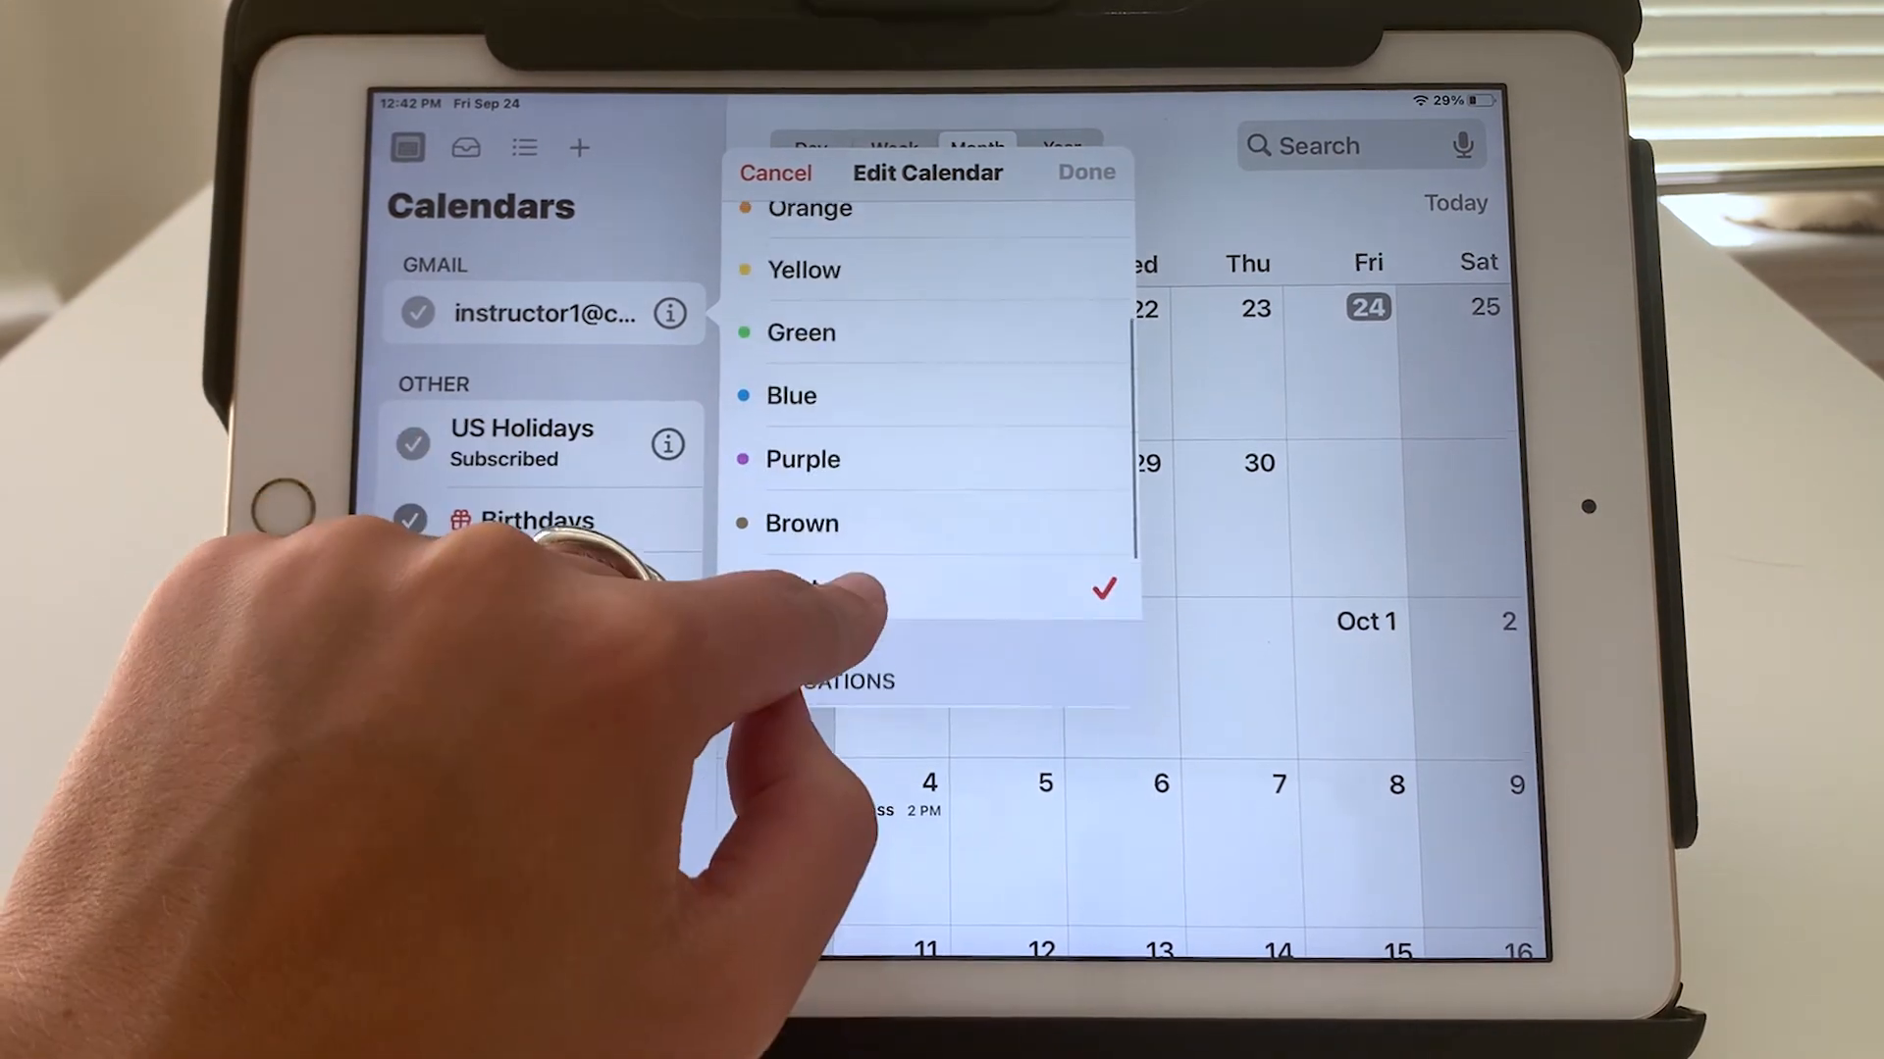
click(802, 467)
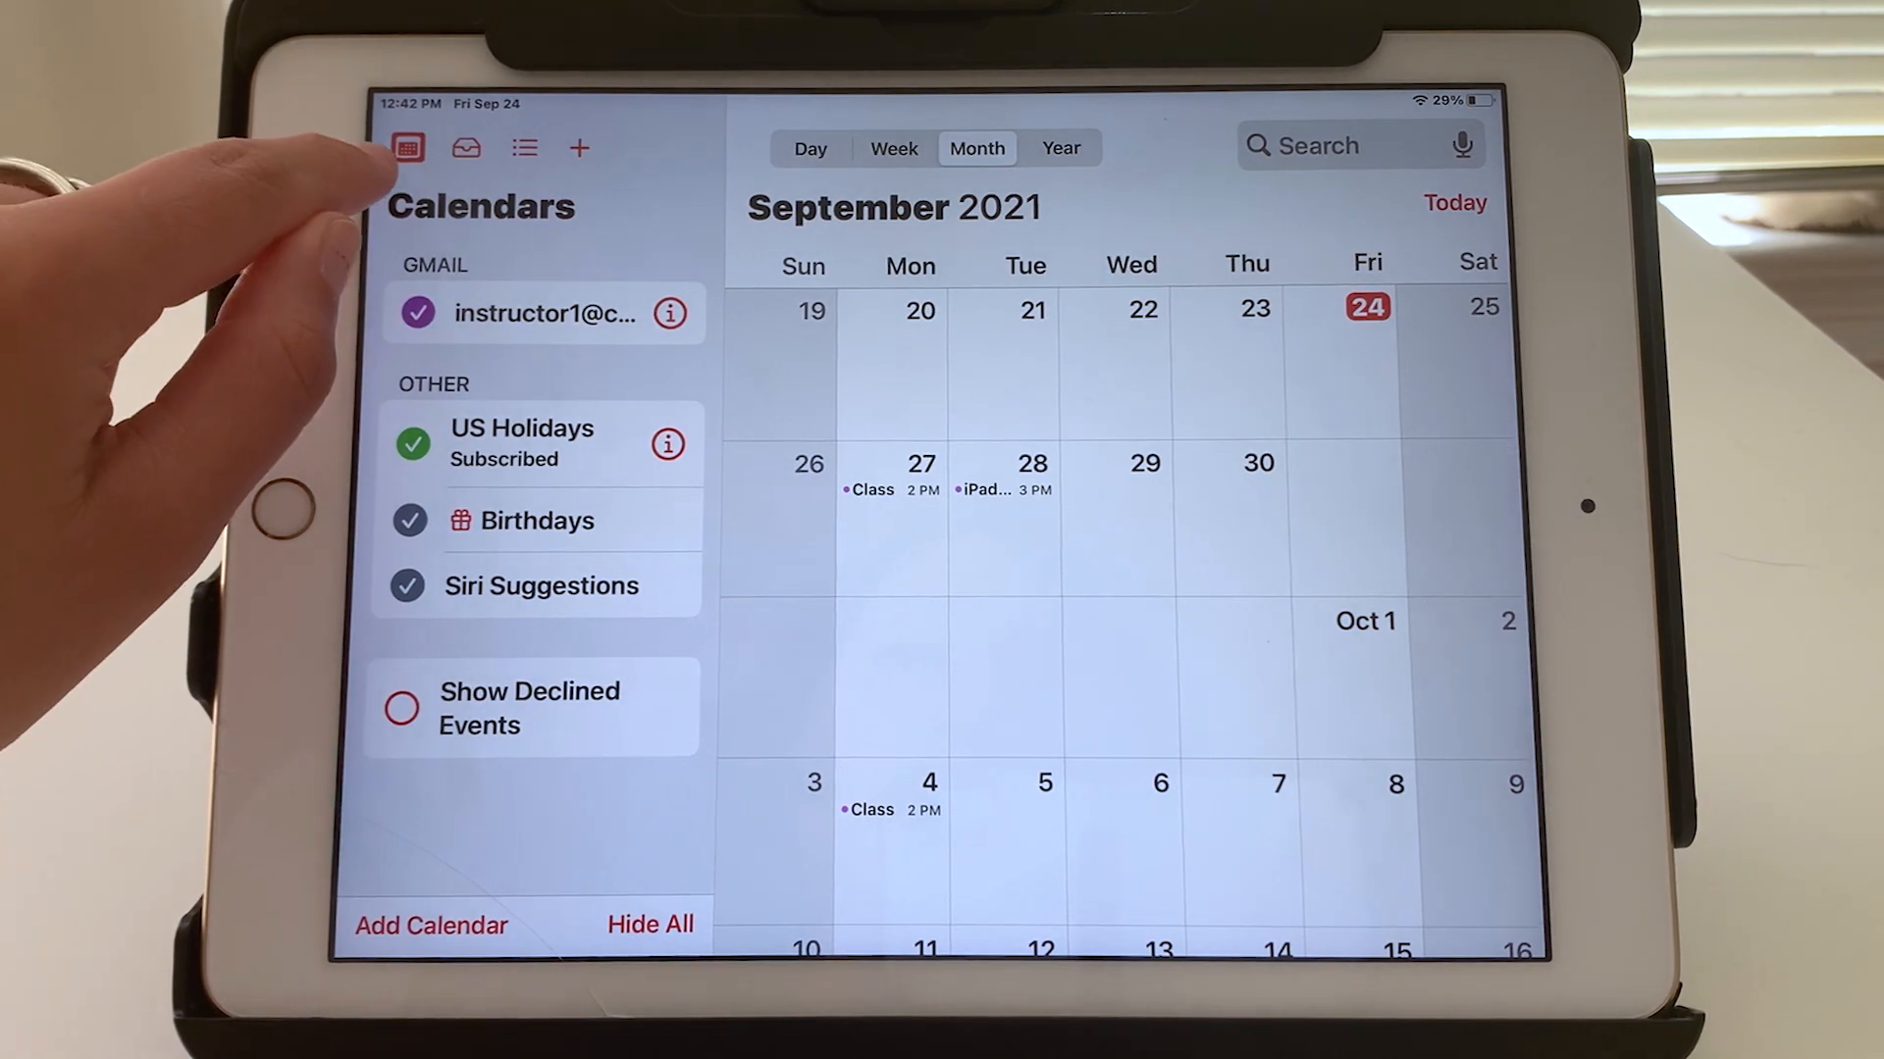
Hide the calendars list and view the Inbox's Replied invitations, which is empty
click(406, 147)
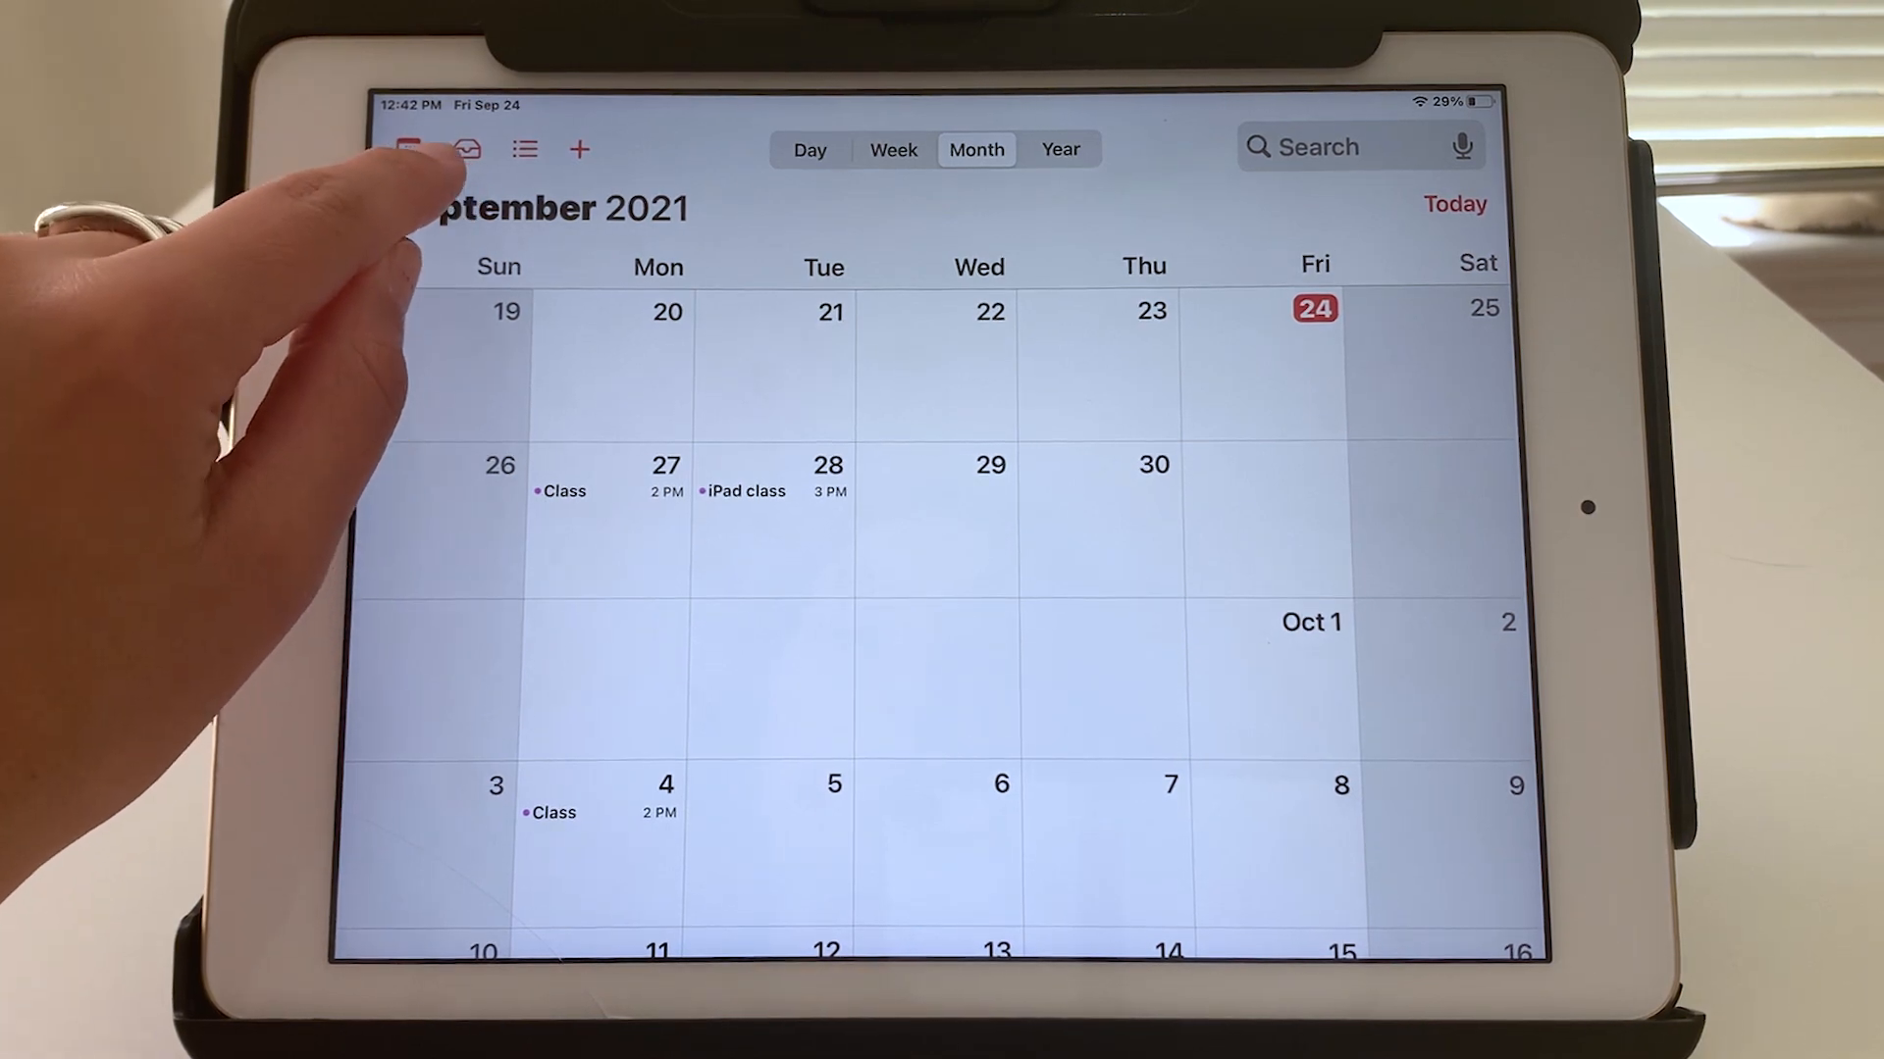
click(467, 147)
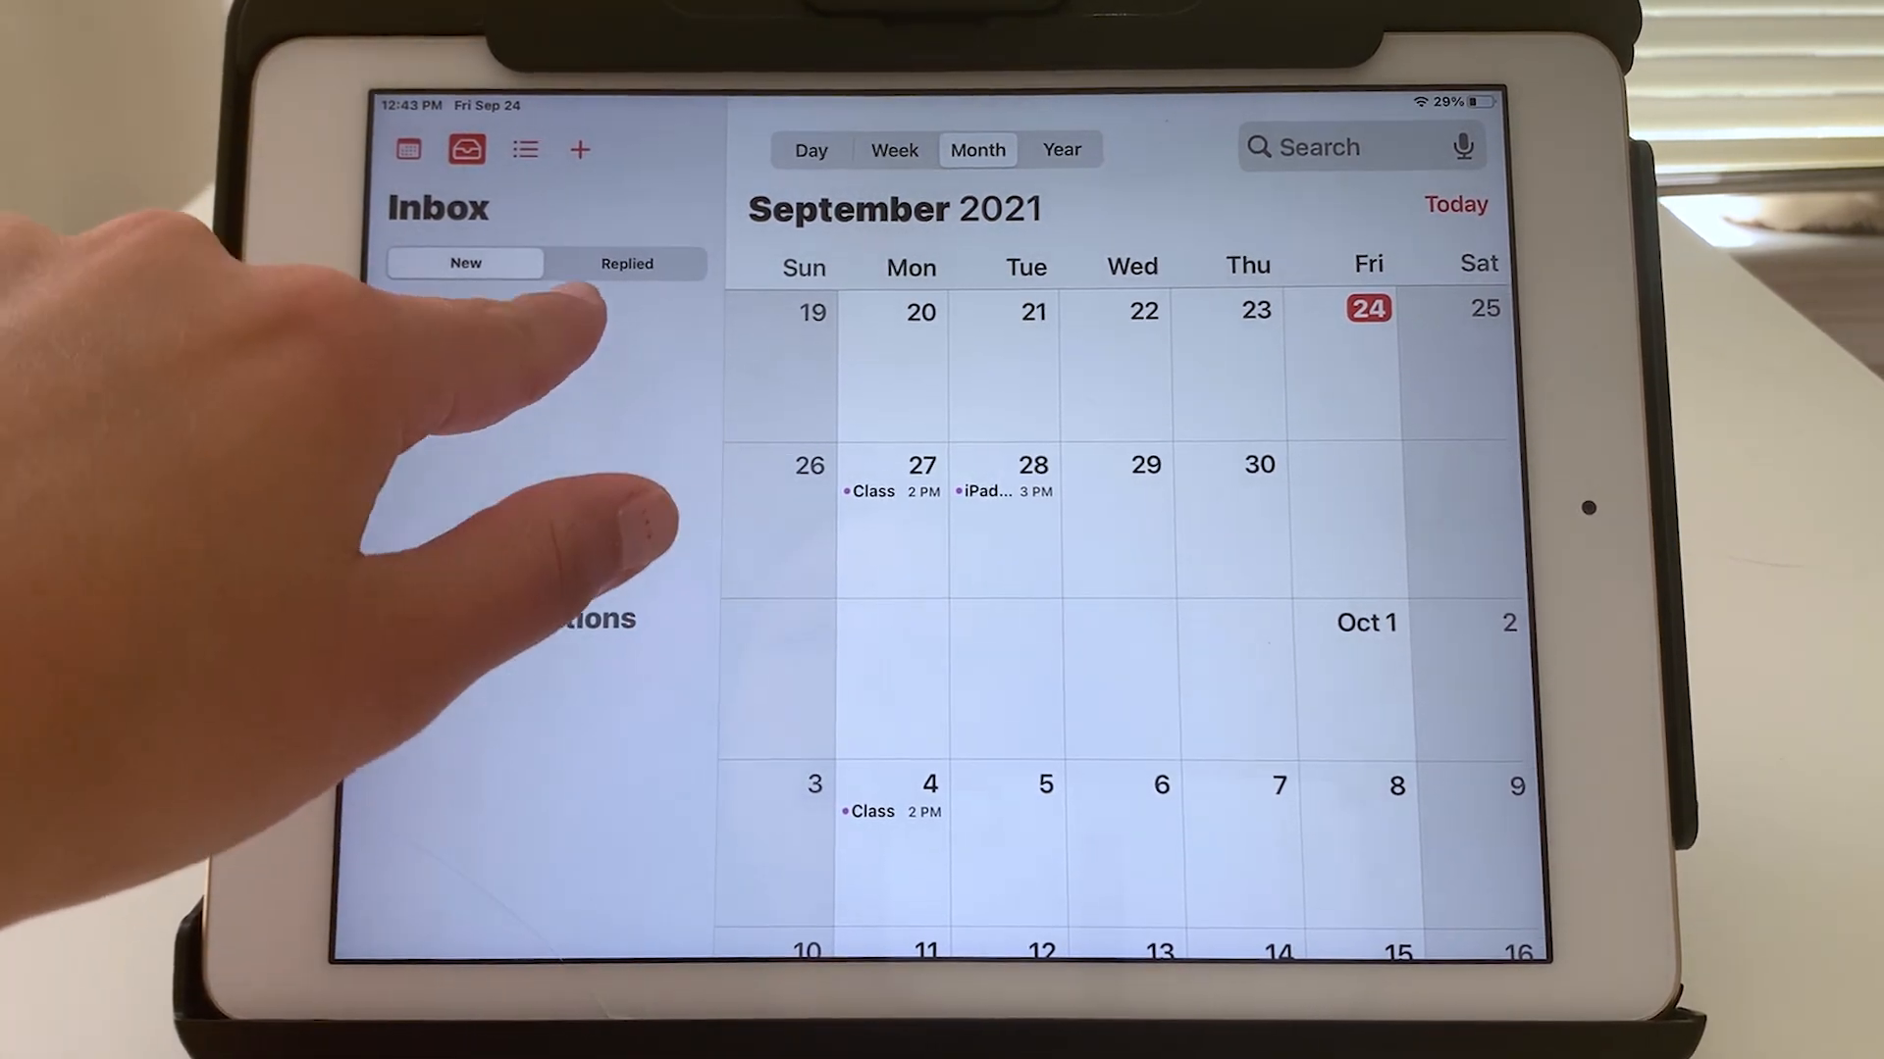
click(625, 262)
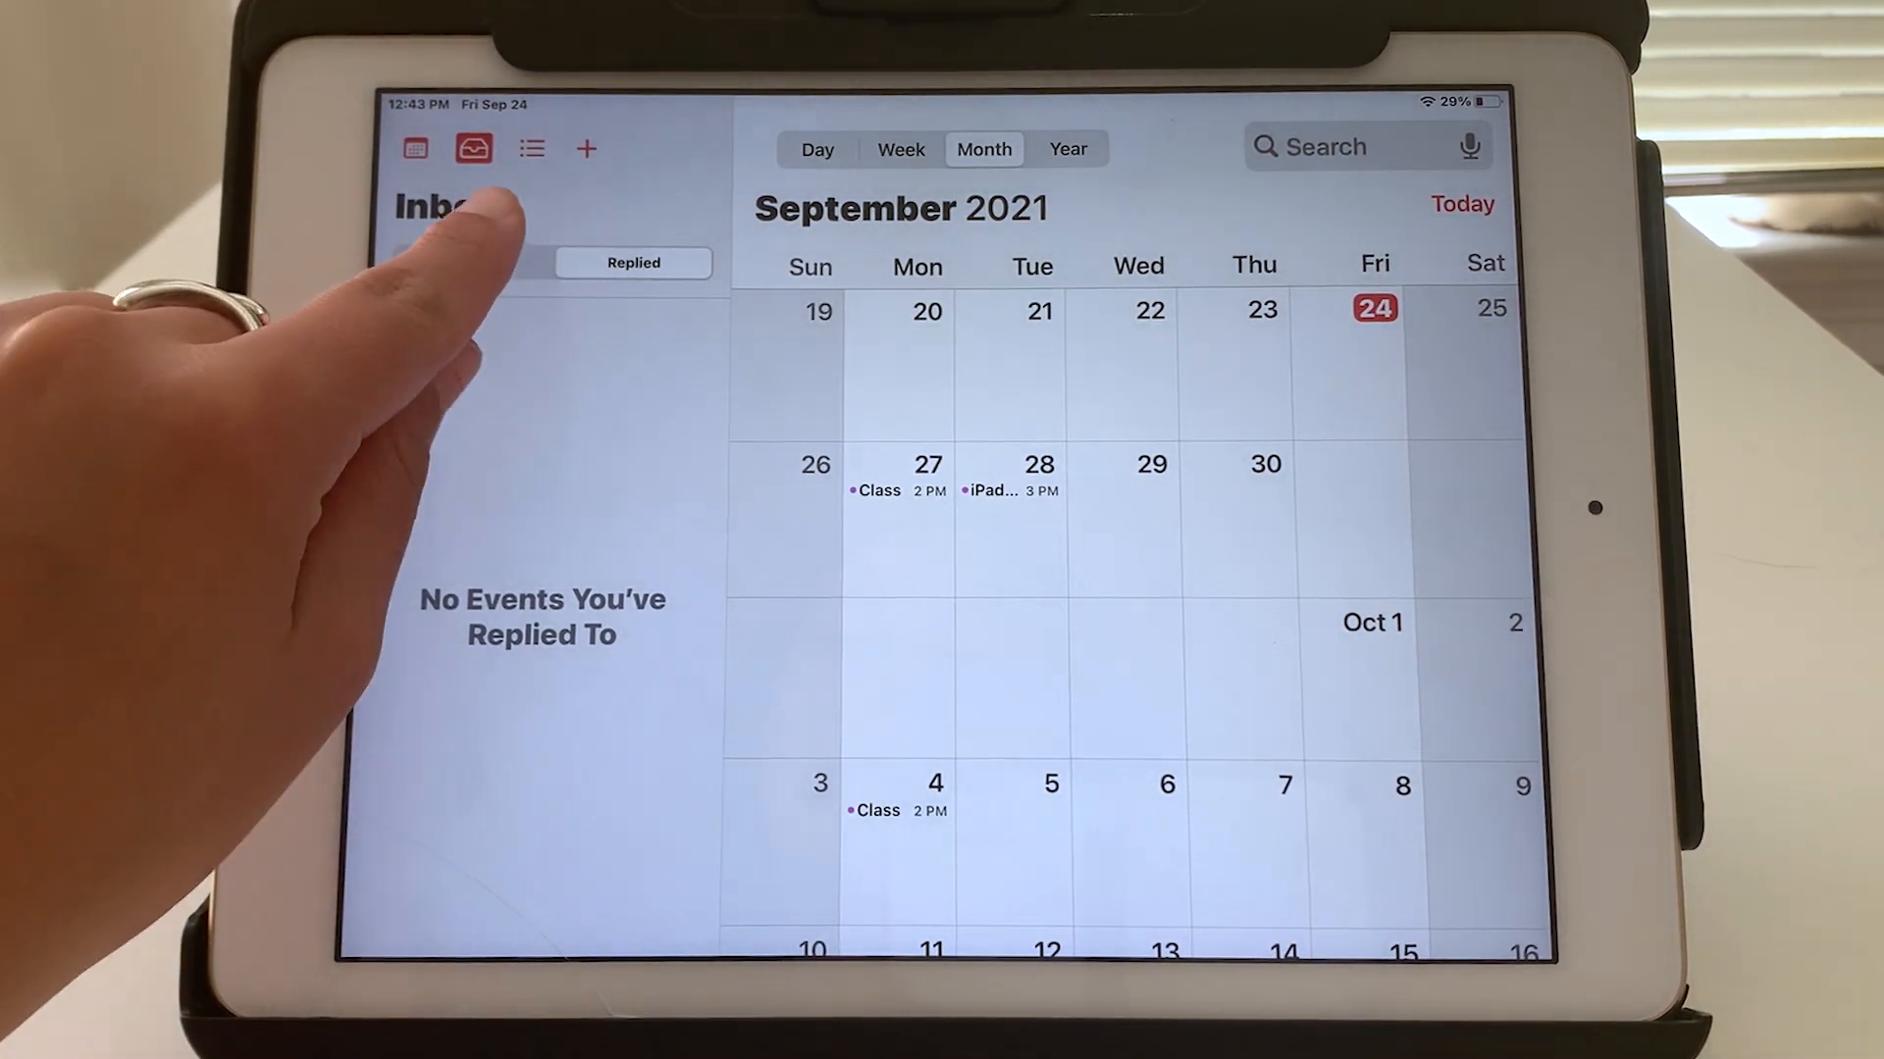
Show the upcoming events list with Class on Sep 27 and Oct 4, iPad class and Columbus Day
click(532, 147)
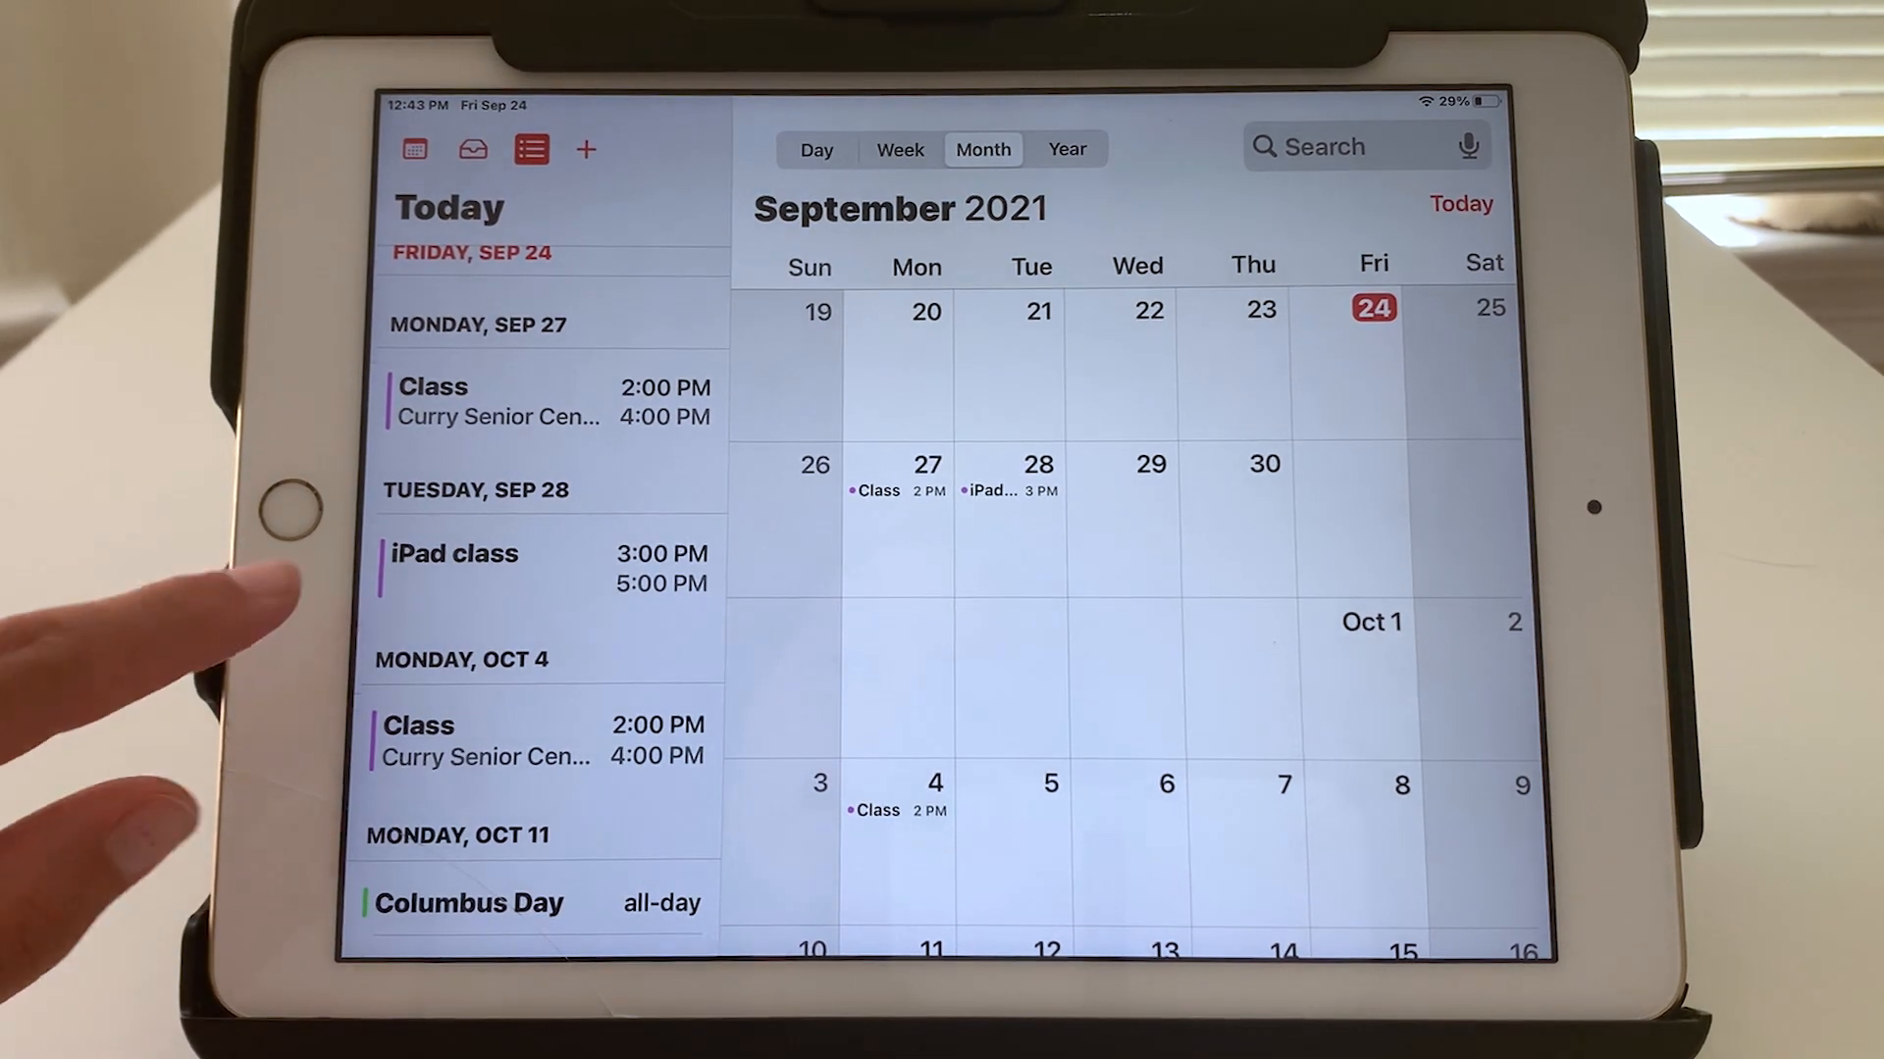
scroll(down, 3)
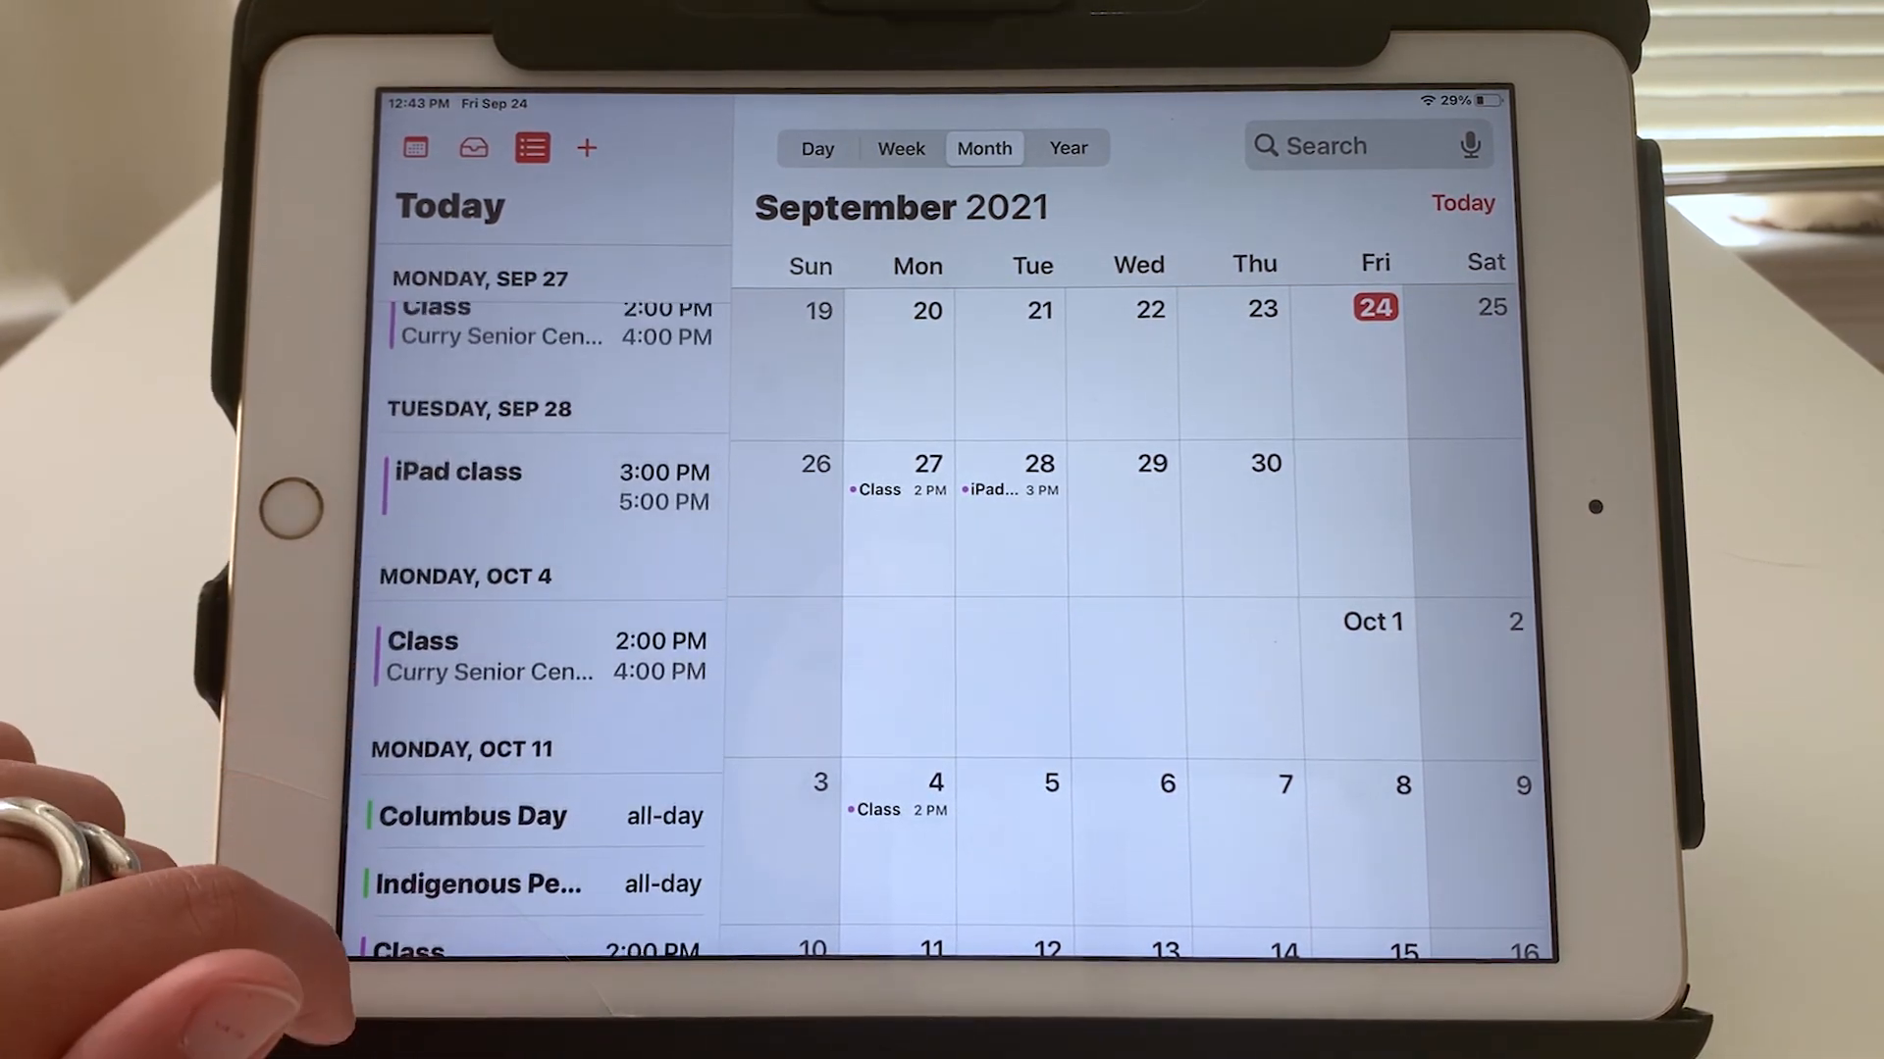
Toggle the events list and Inbox once more, then leave Calendar for the Home Screen
click(531, 147)
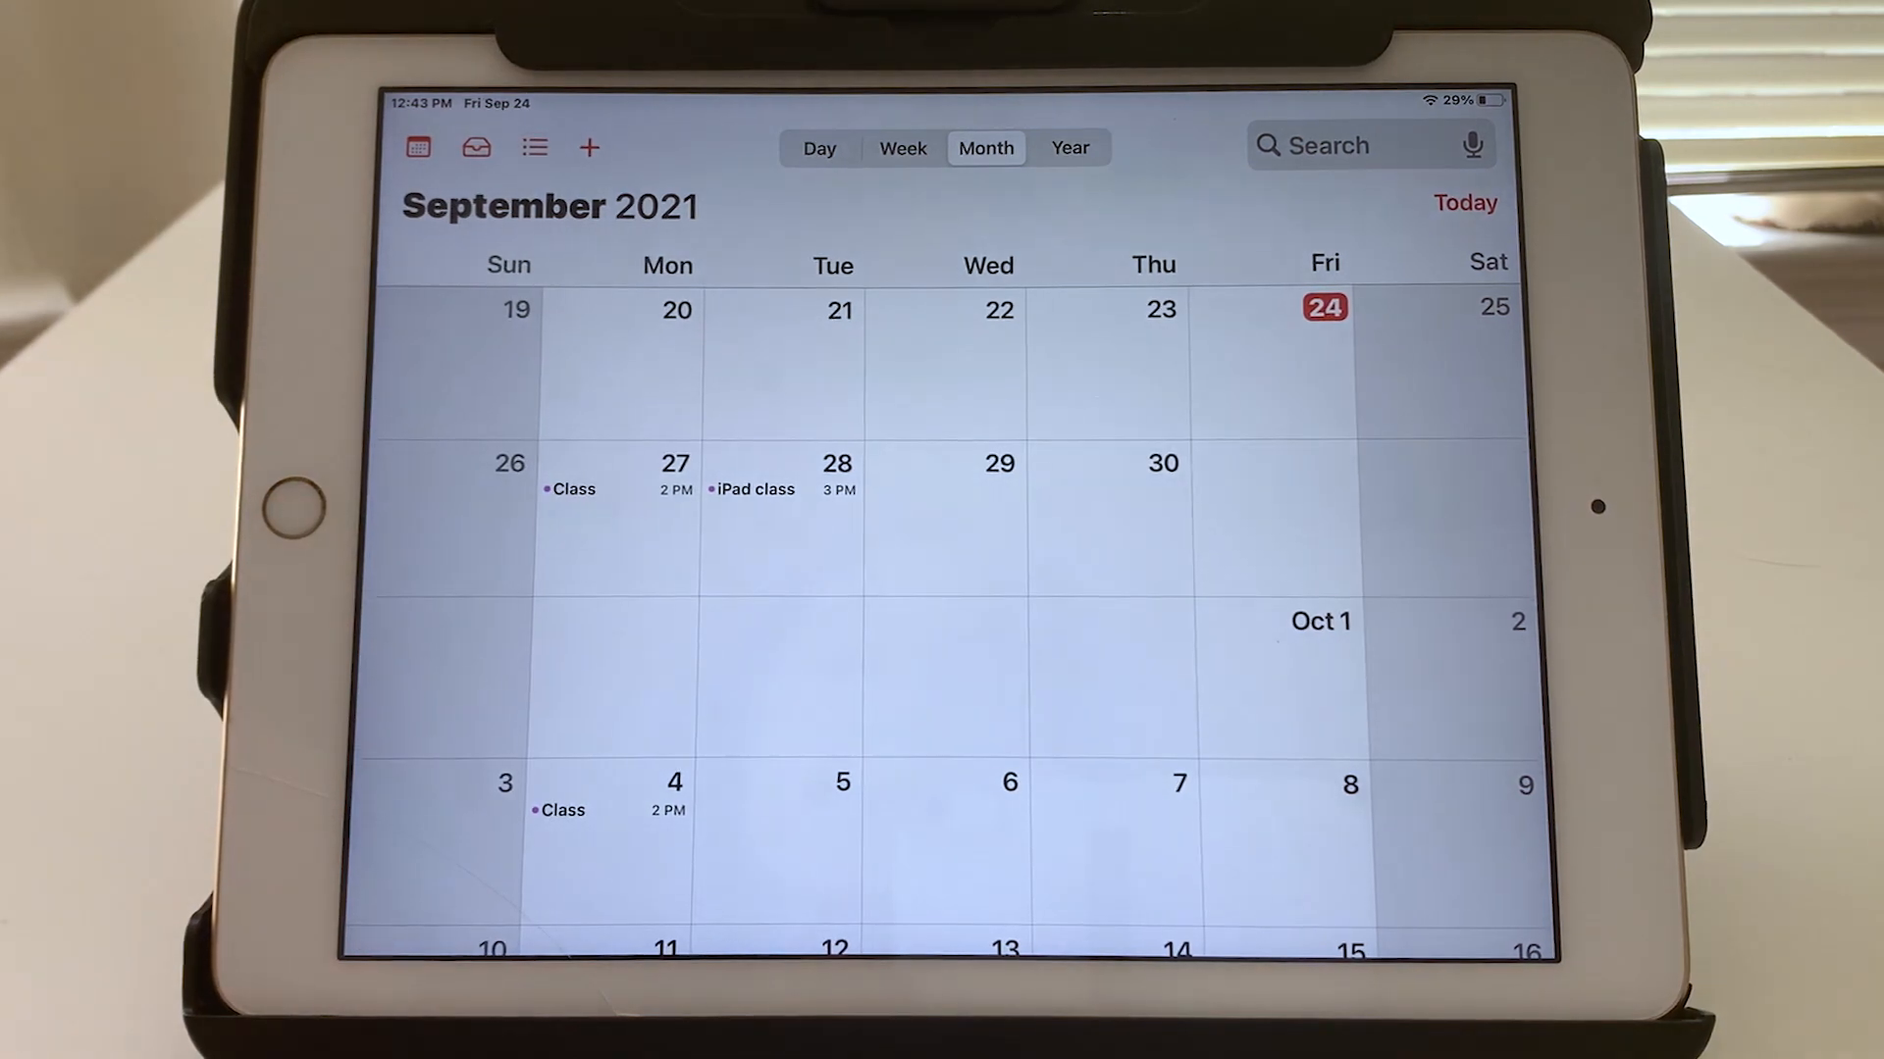
mouse_move(416, 147)
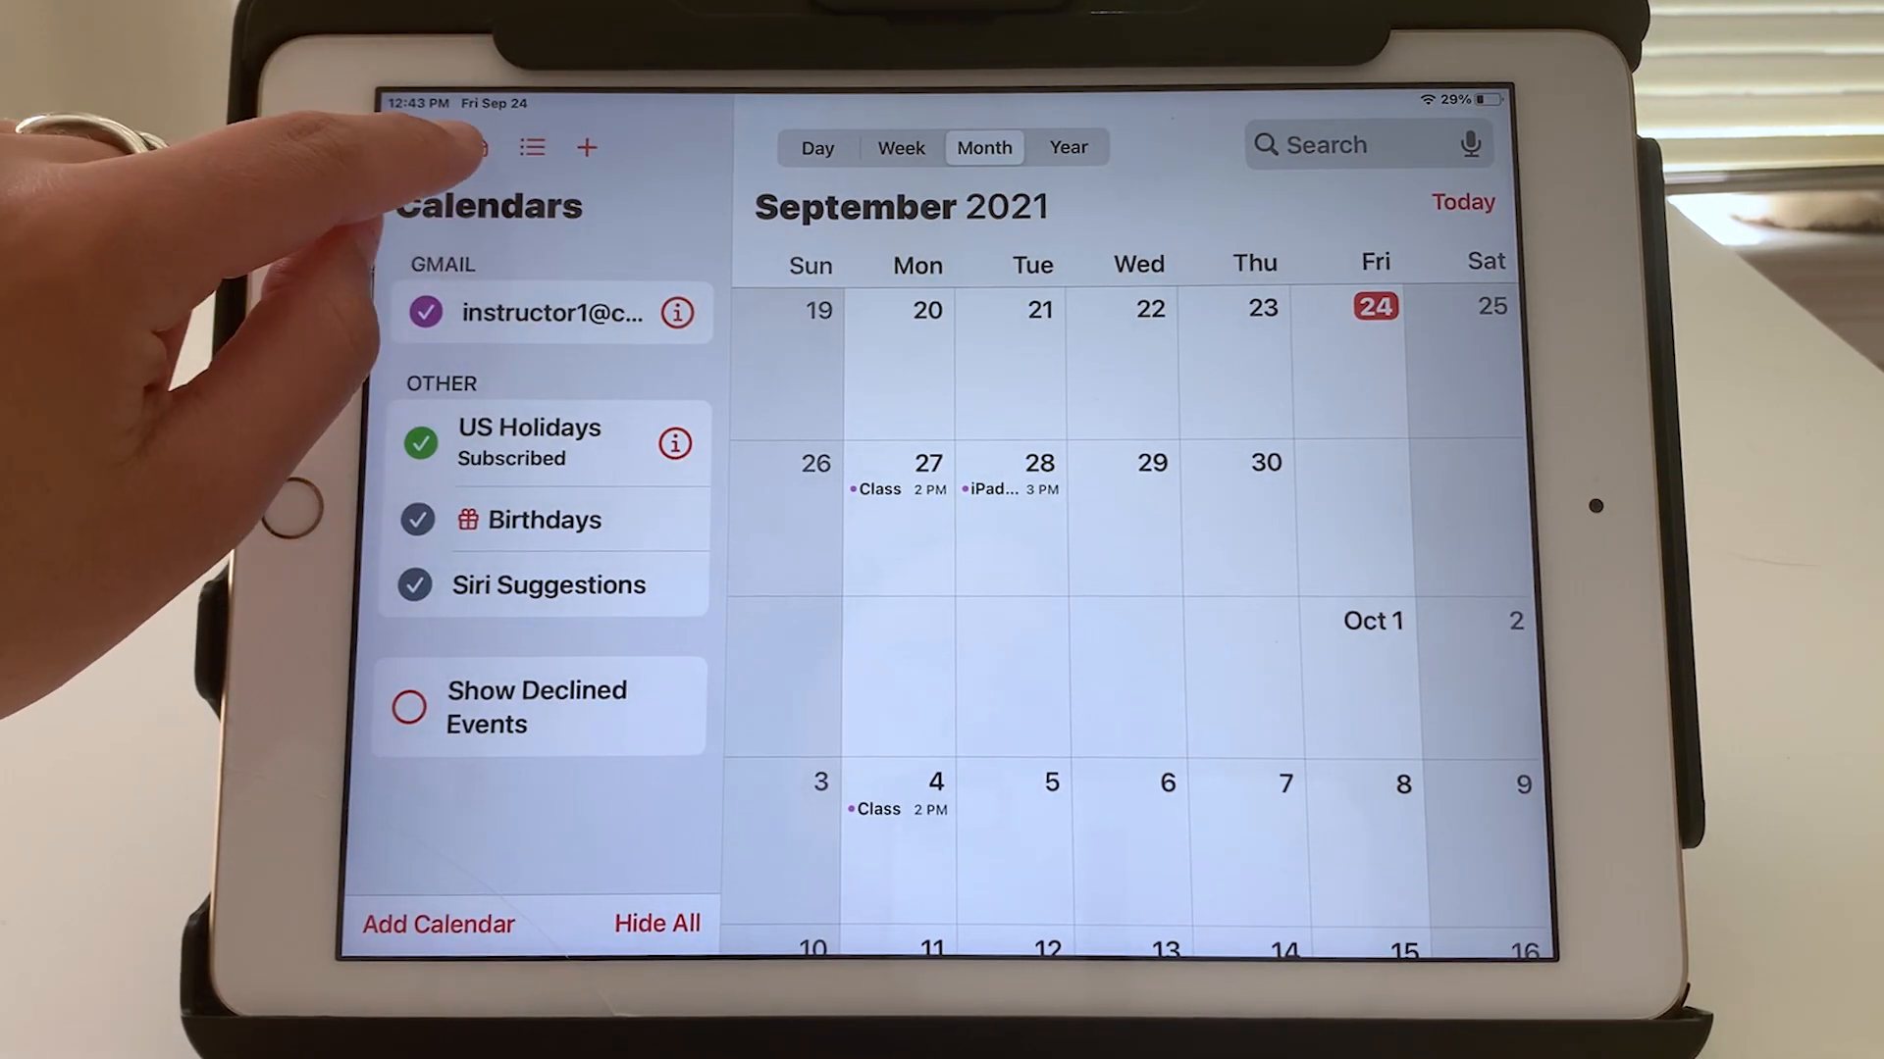
click(473, 147)
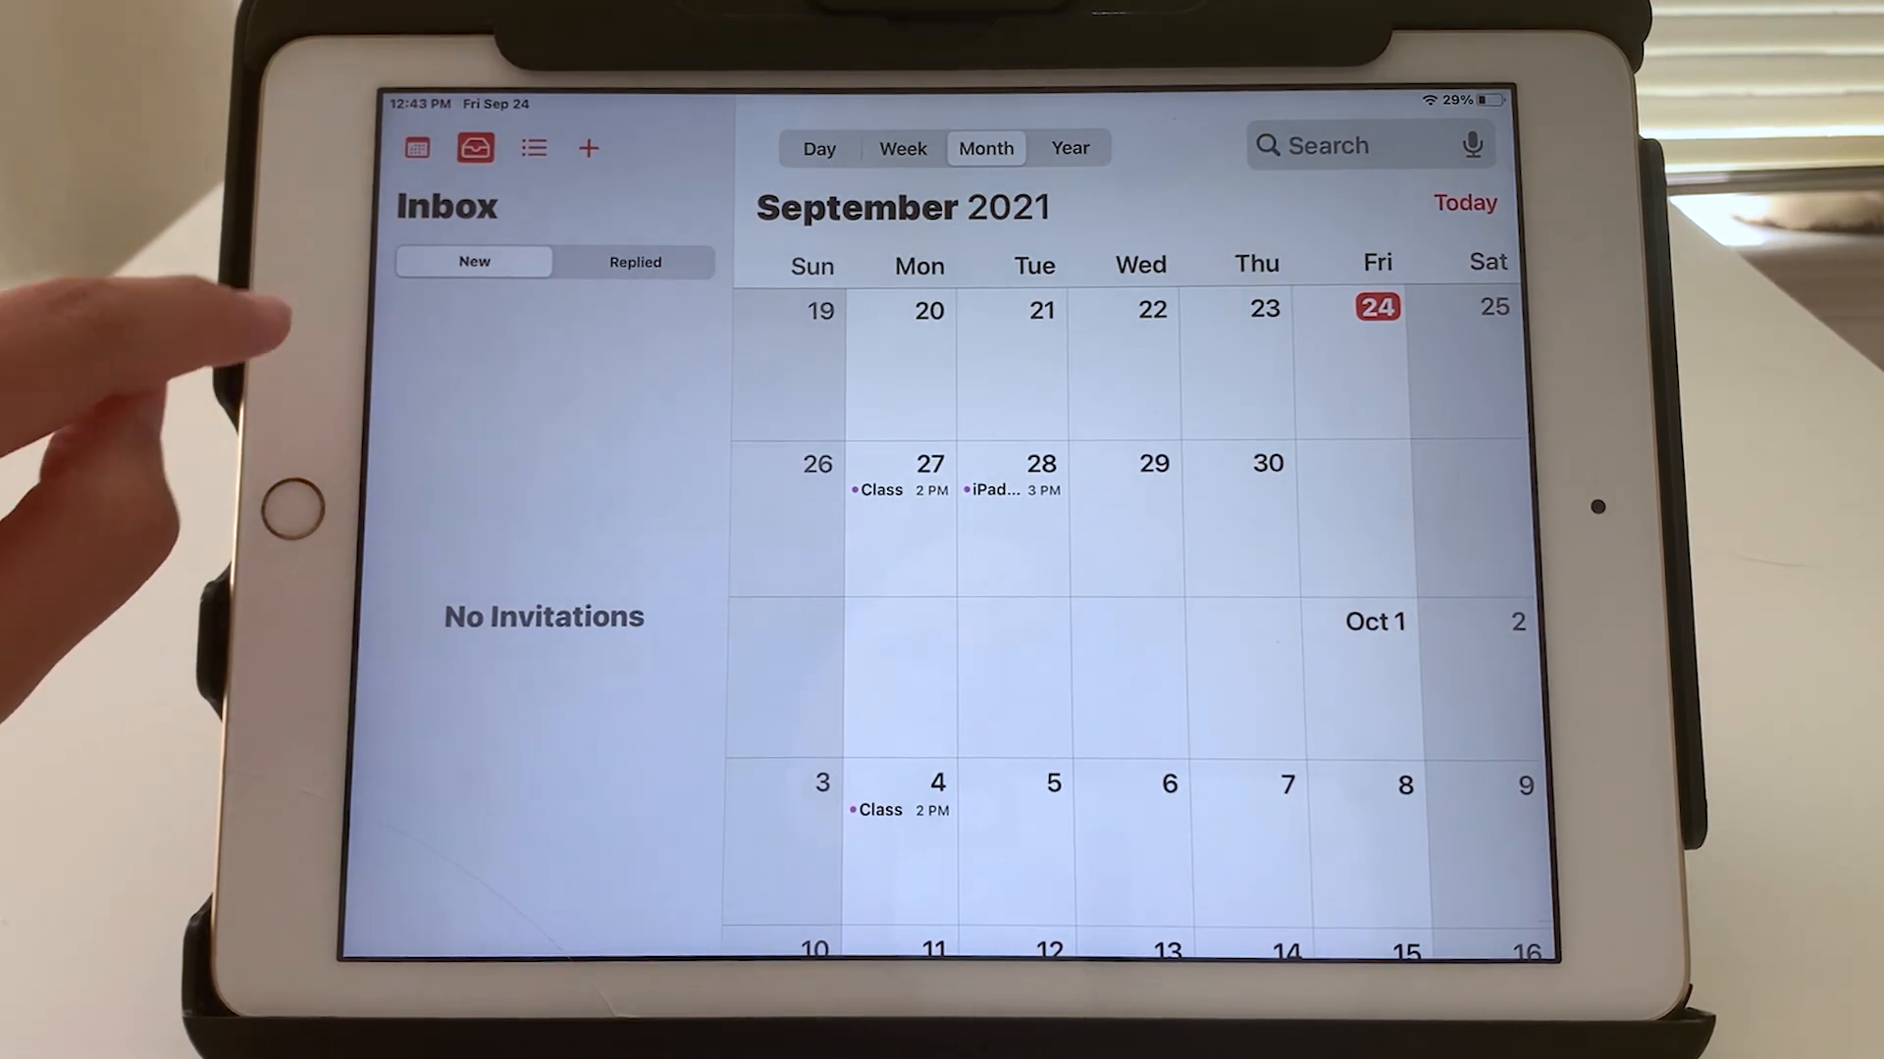
click(532, 147)
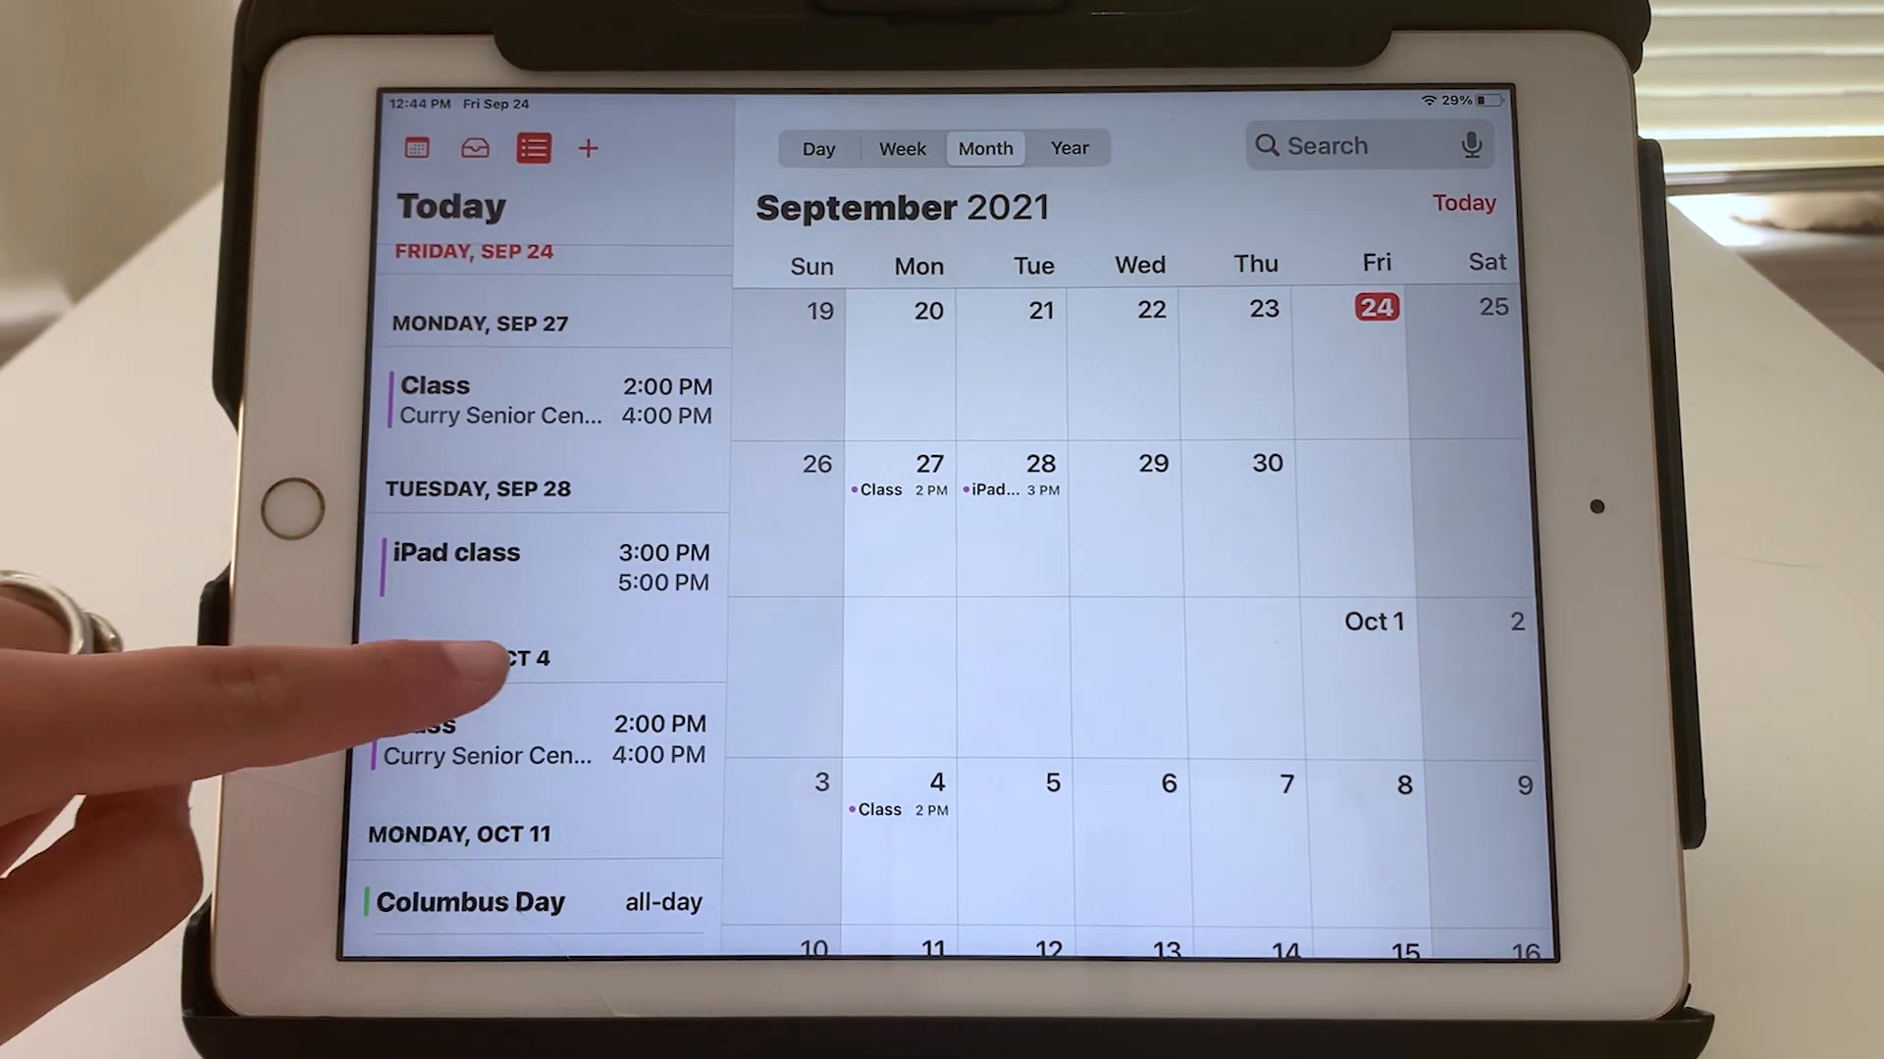
scroll(down, 3)
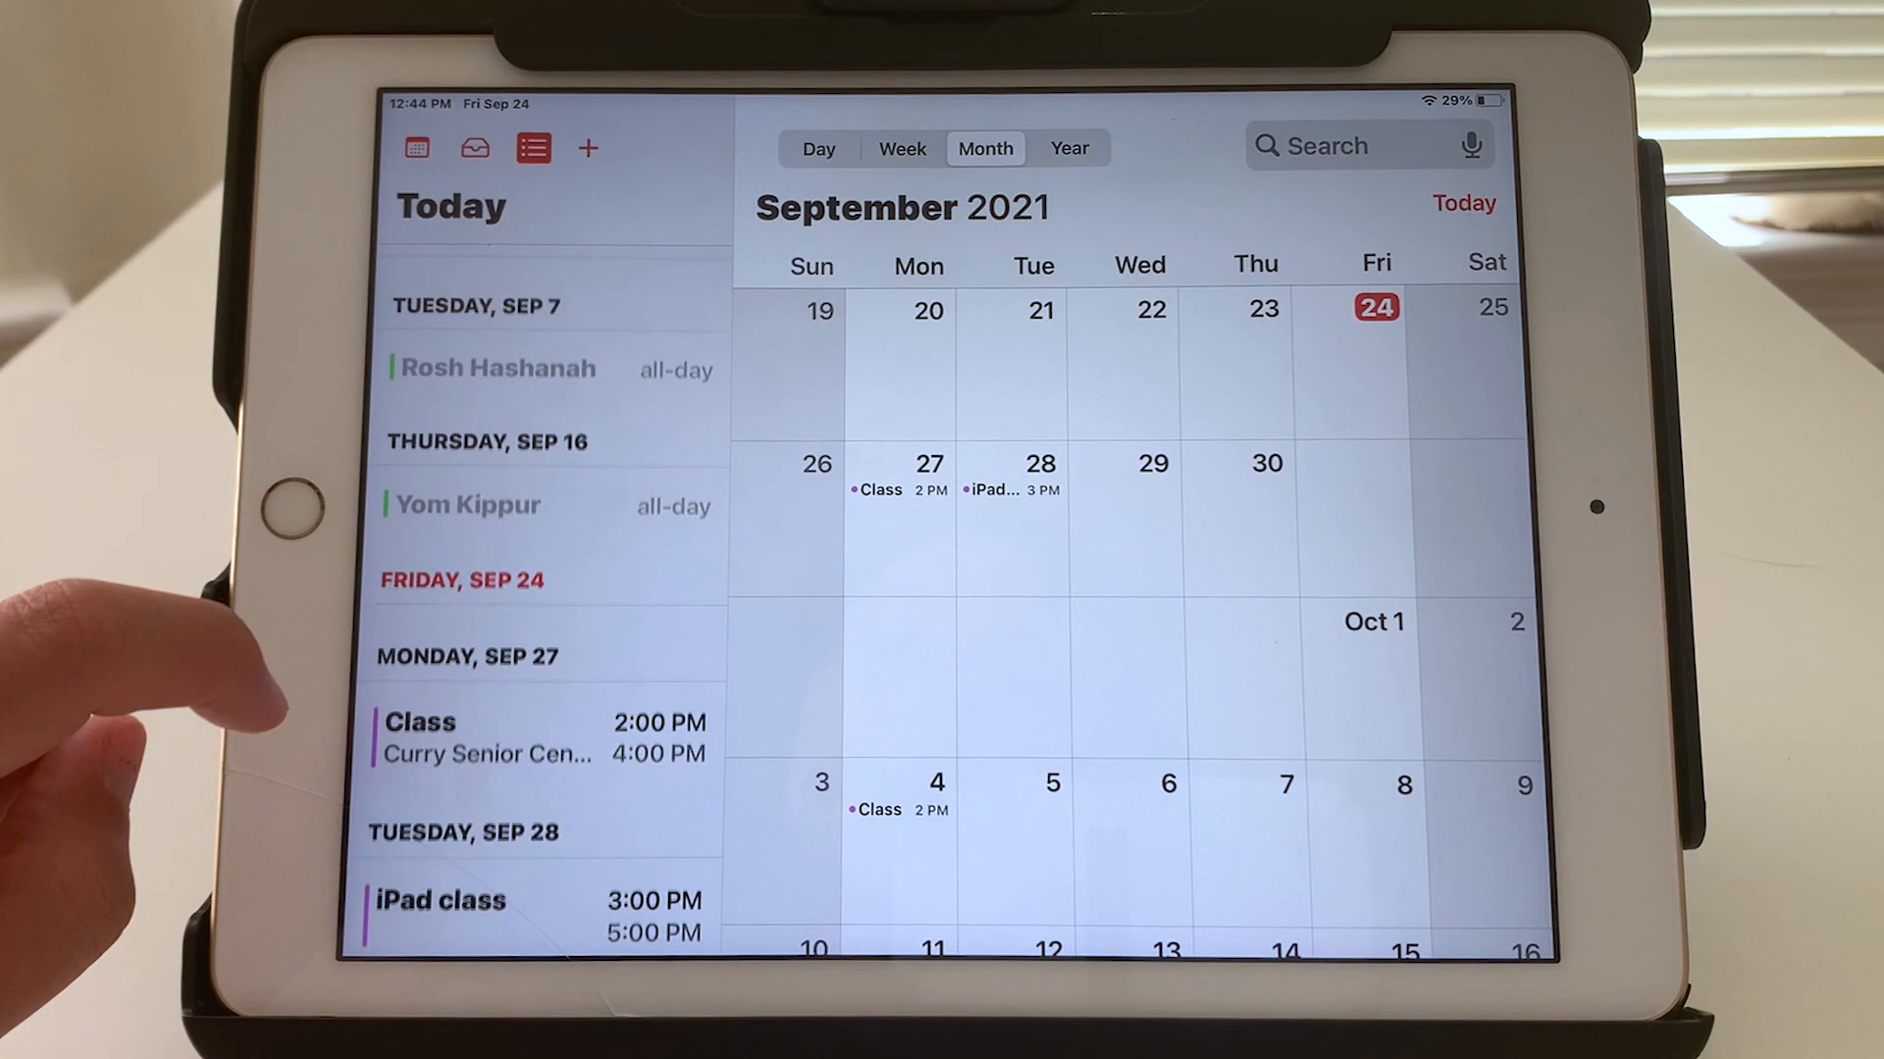
click(587, 147)
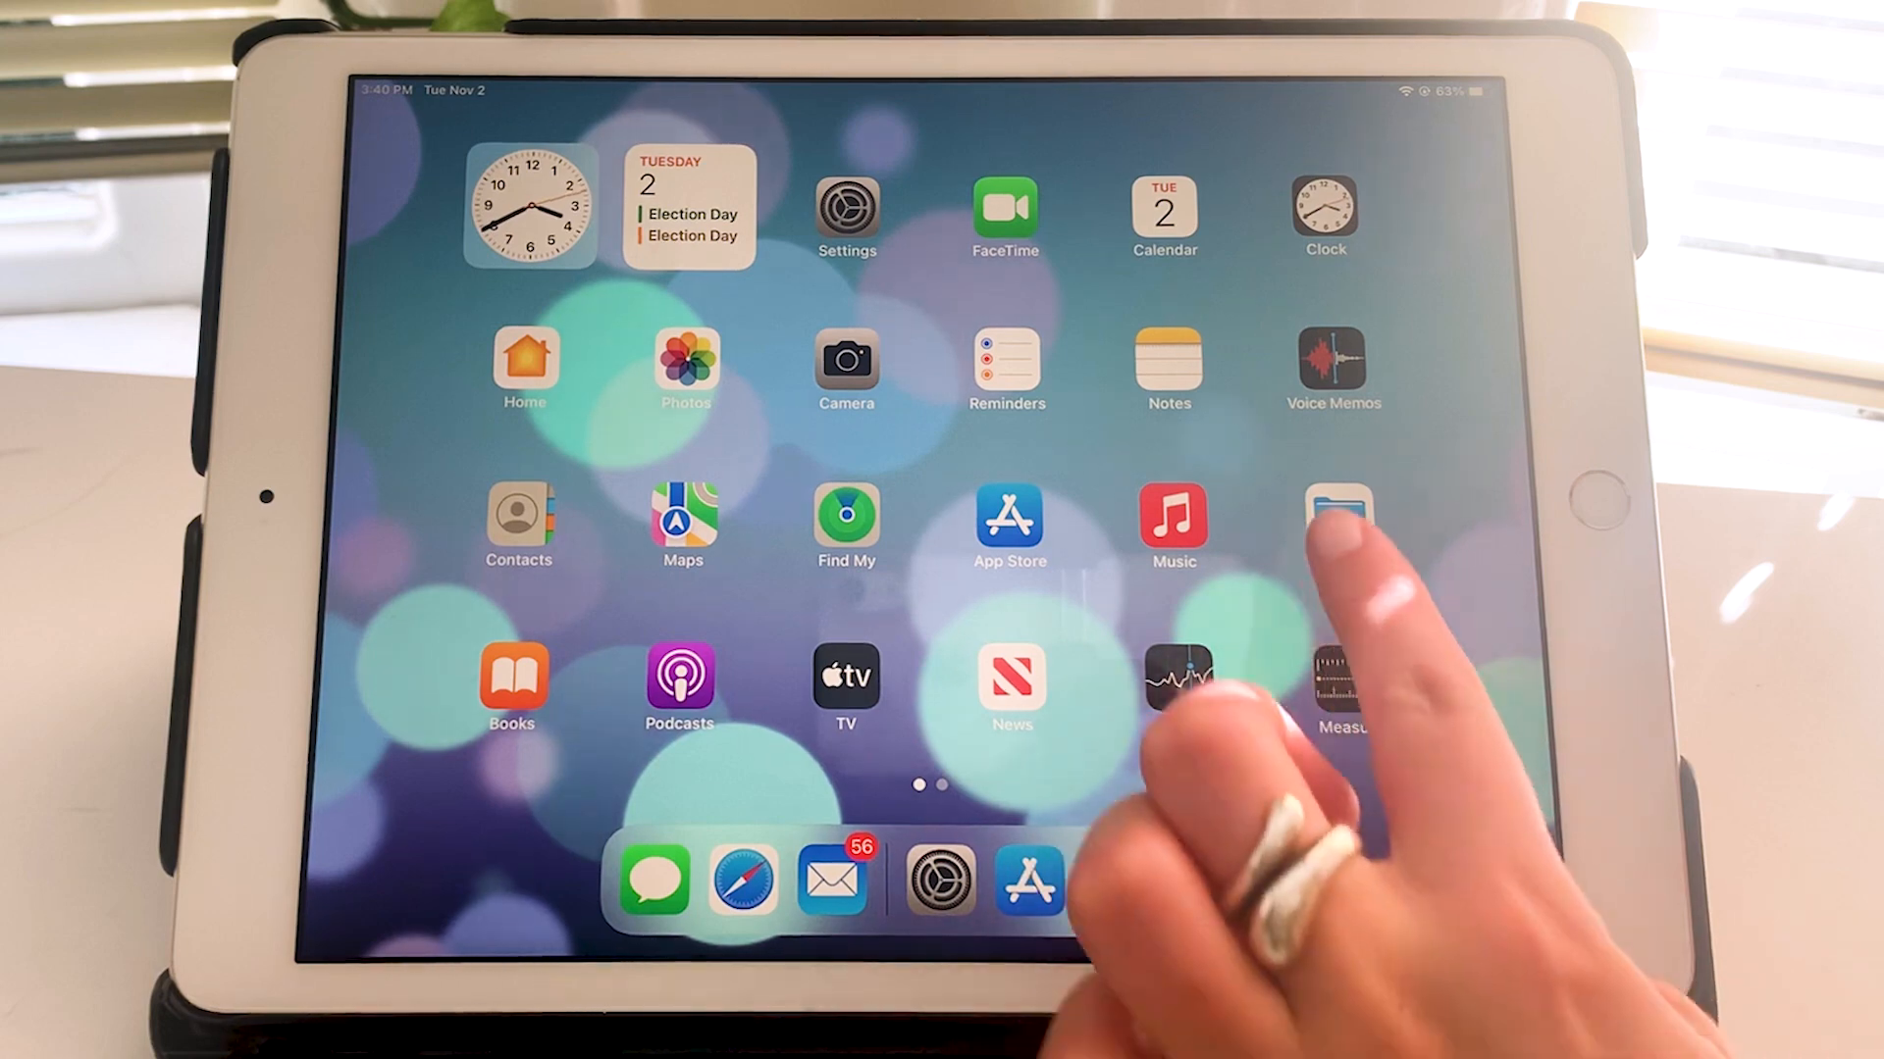
Launch Fitbit from the second Home Screen page and go to the Inspire HR device page
scroll(left, 3)
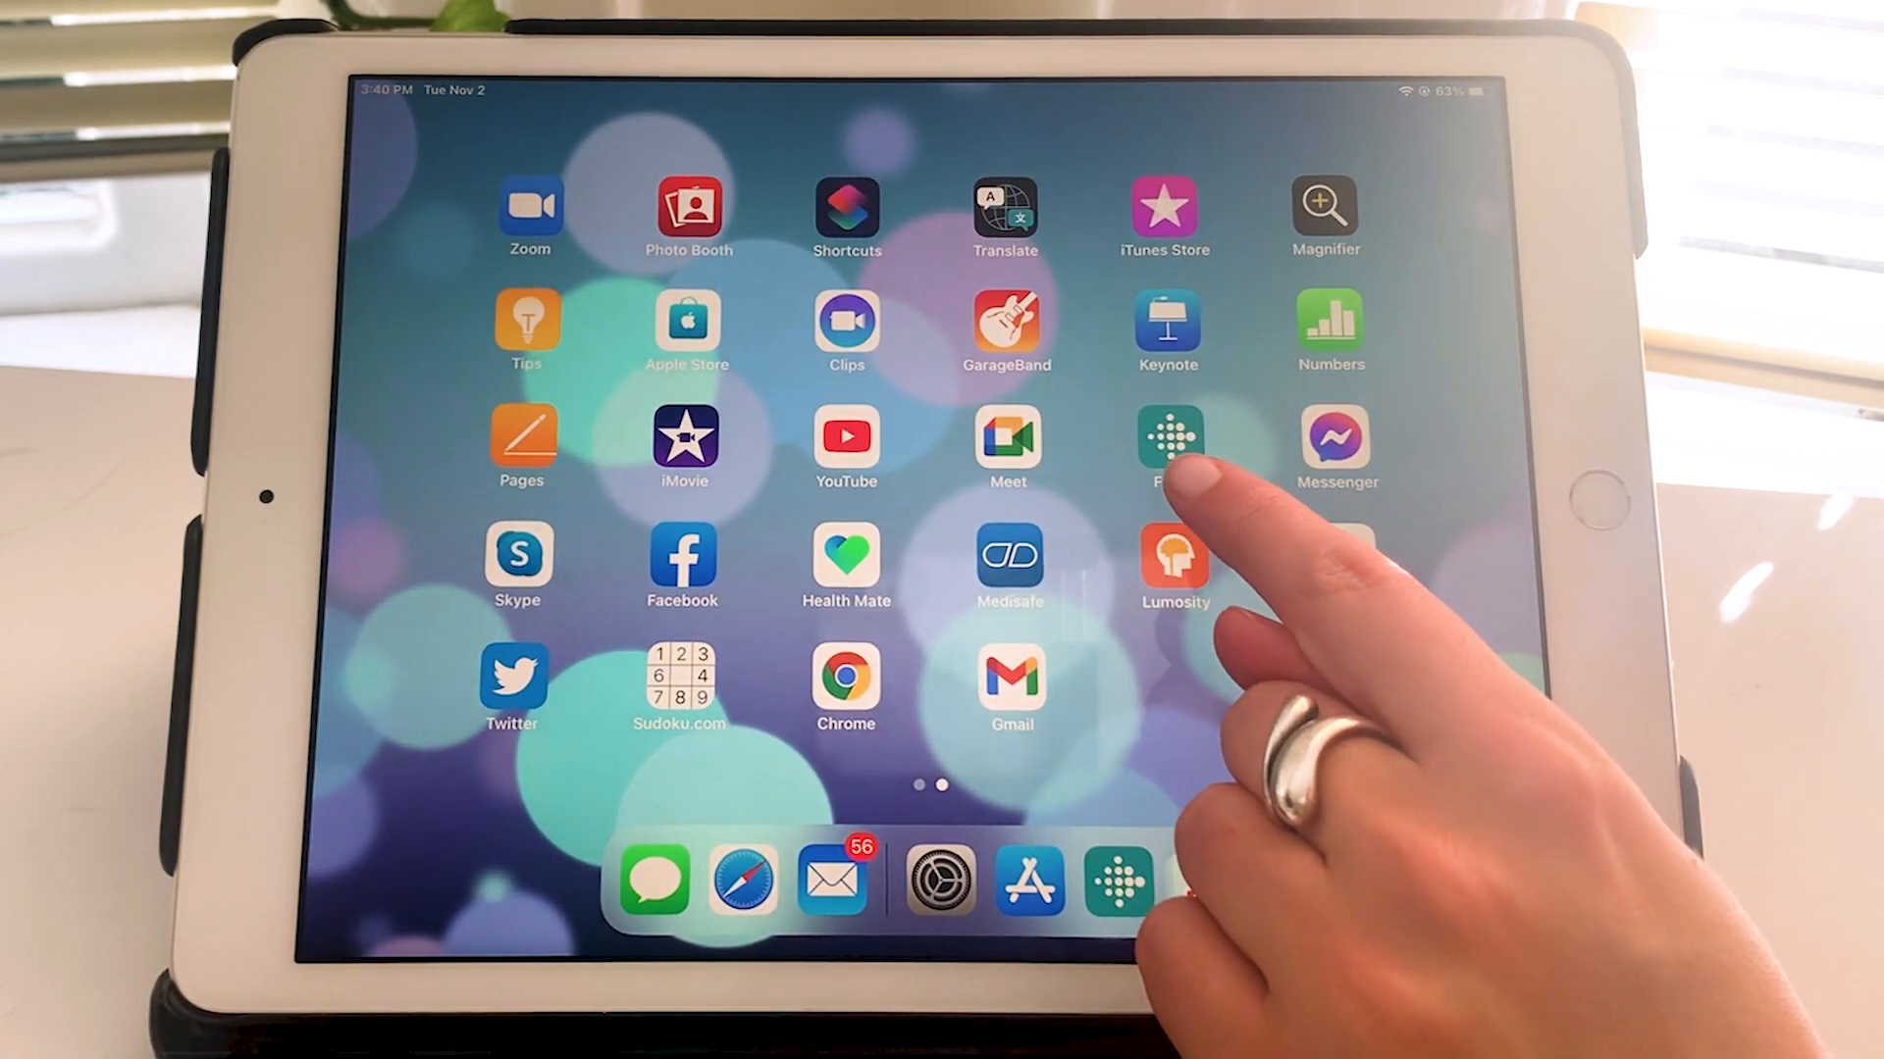
click(1171, 445)
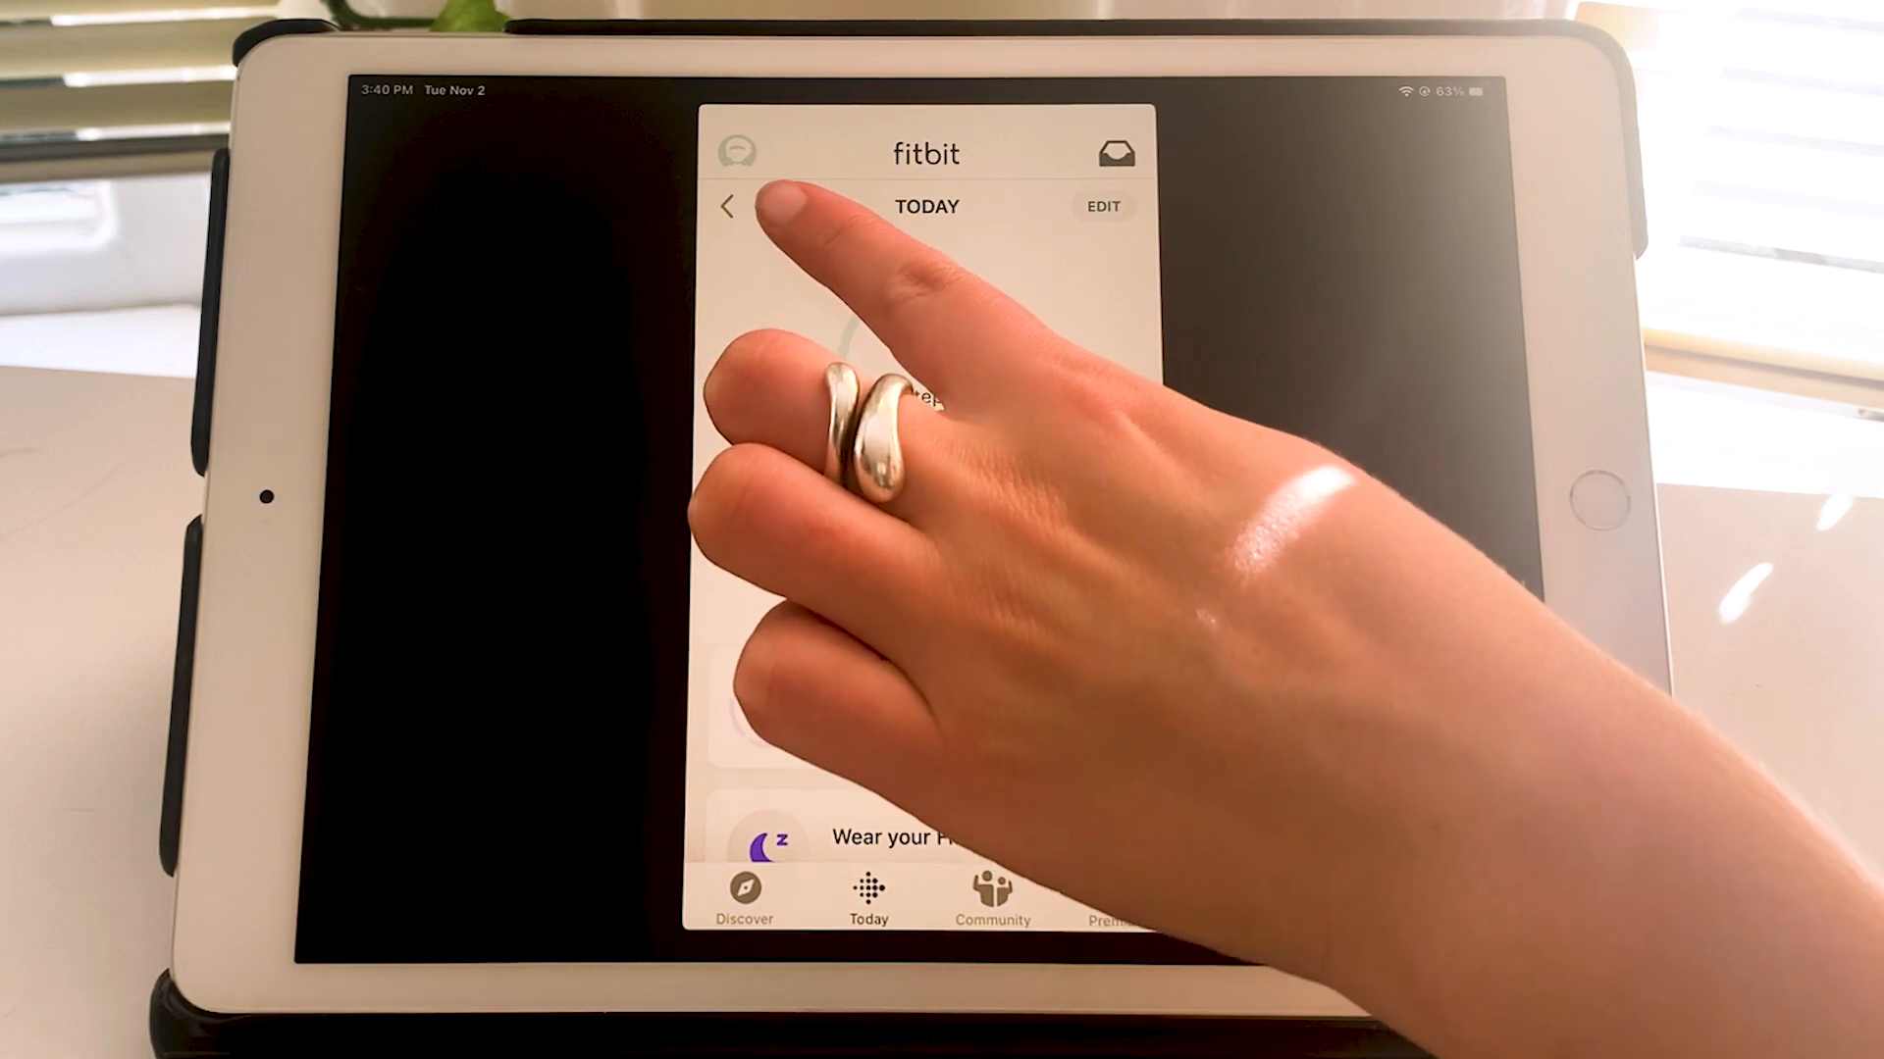
click(738, 153)
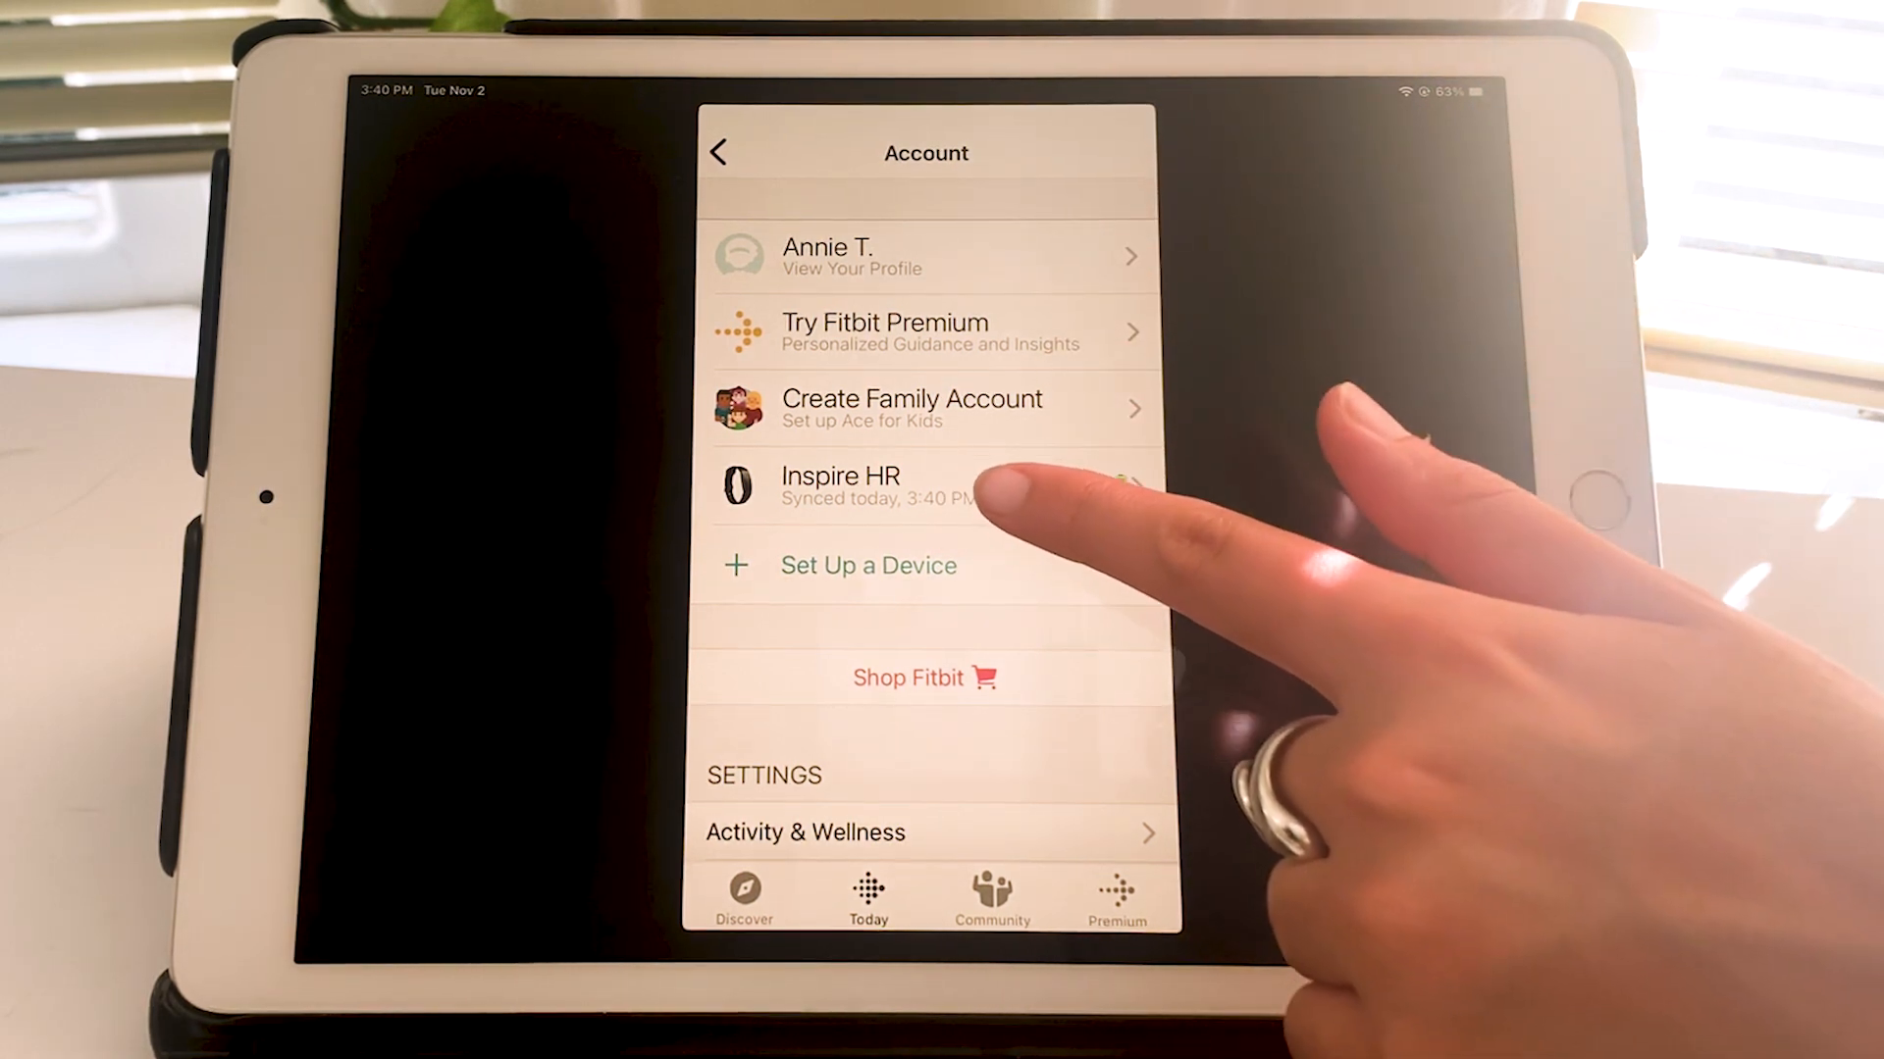
click(842, 489)
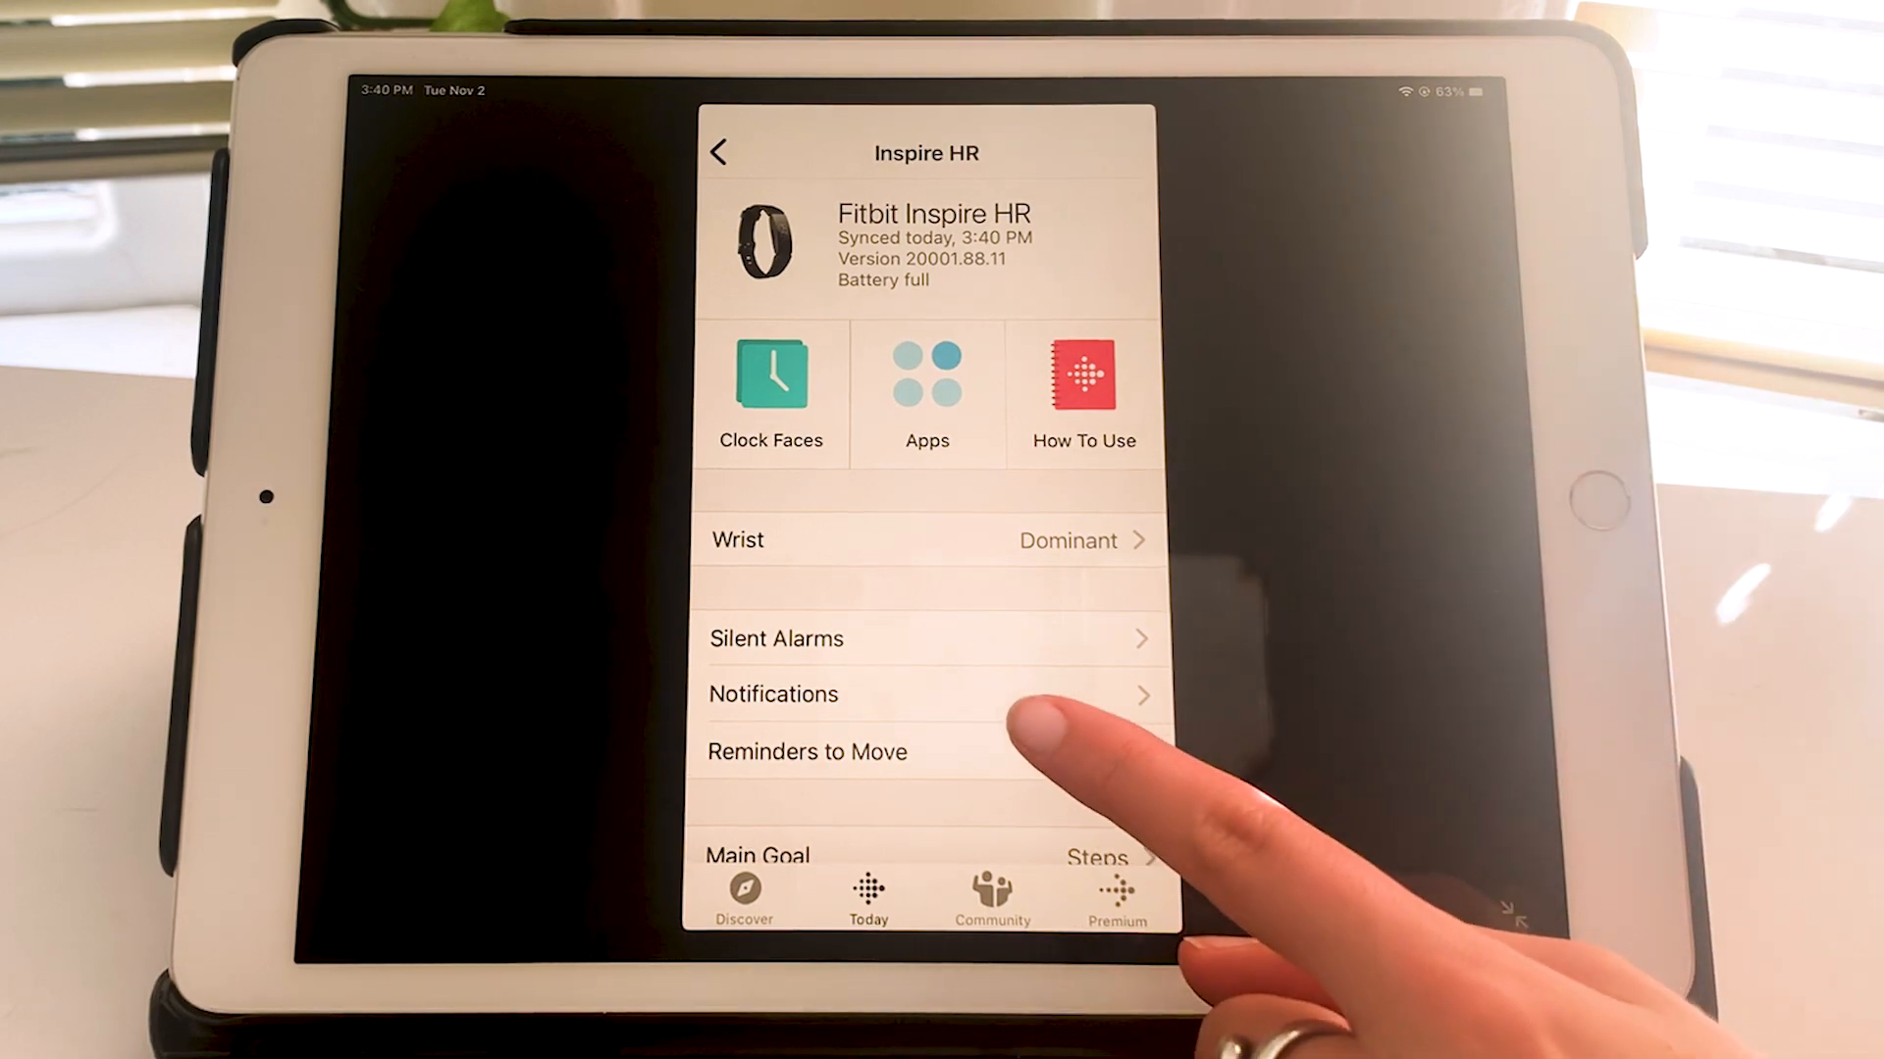
Turn on Calendar Events in the Inspire HR notification settings
click(773, 694)
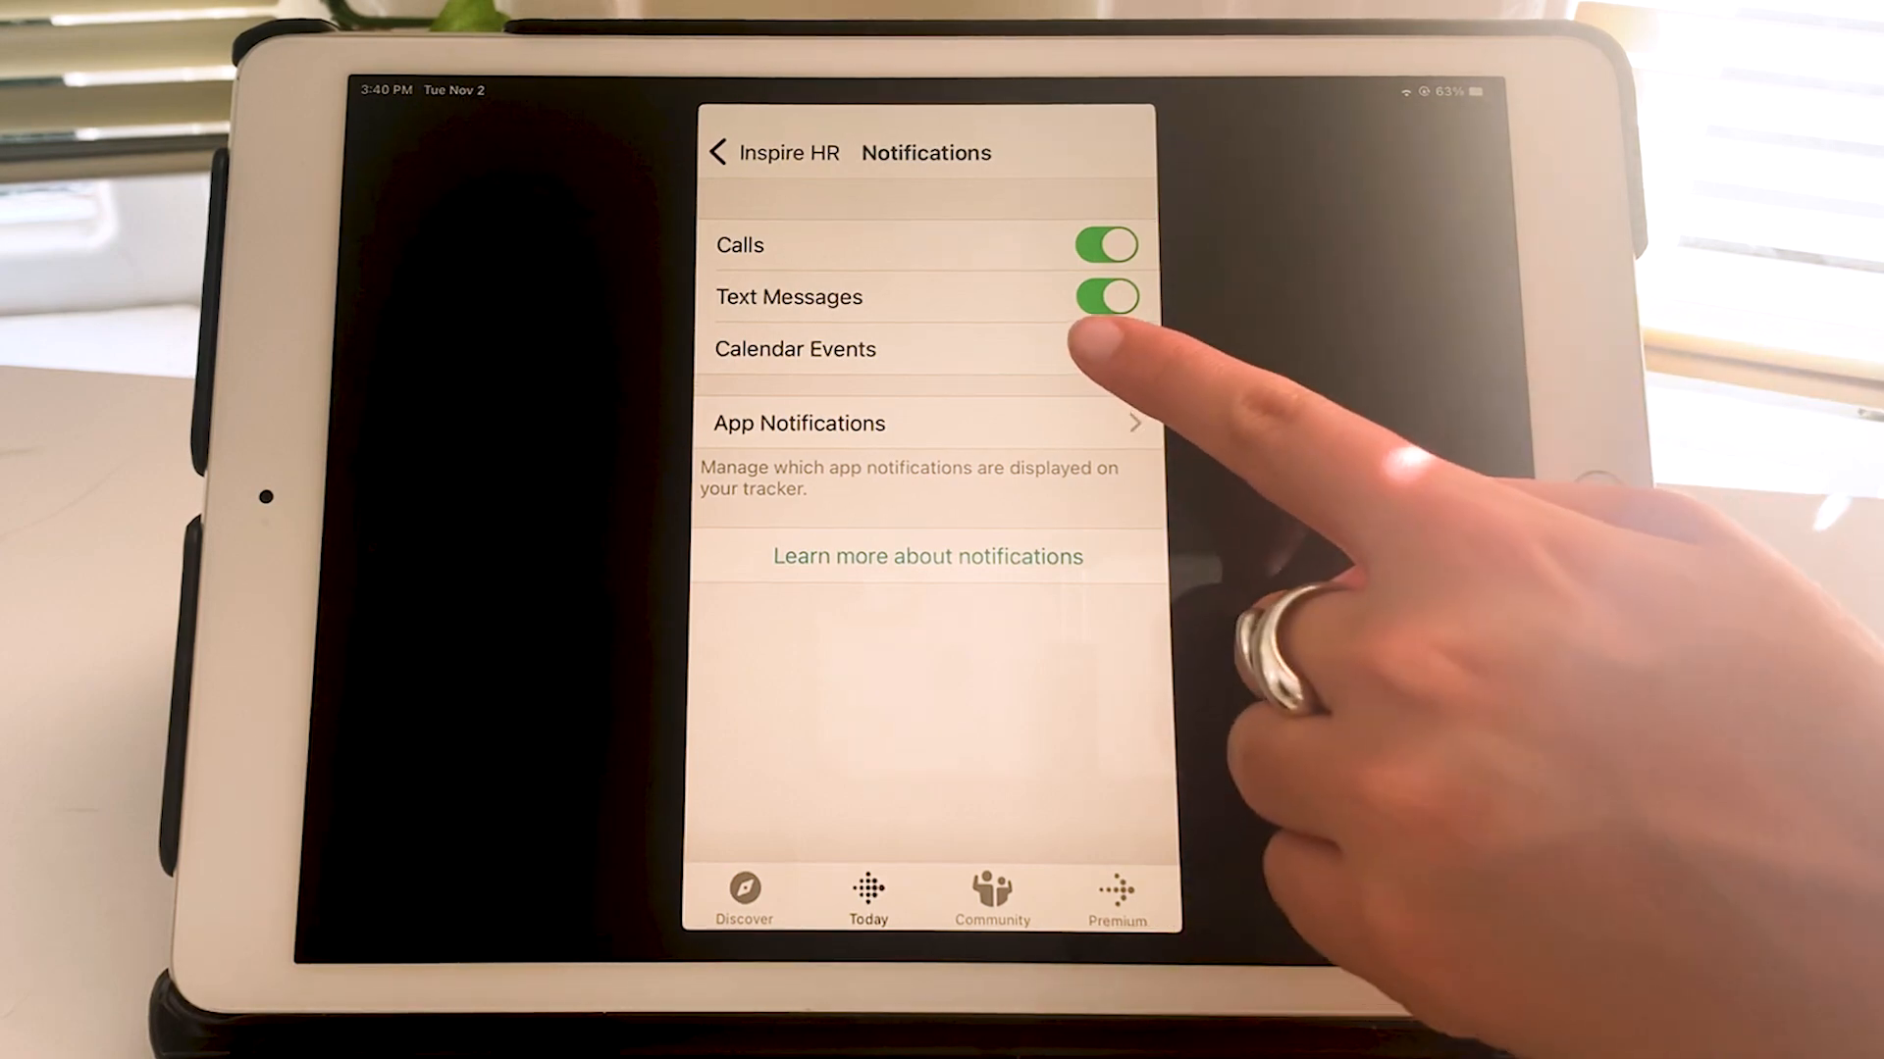
click(1105, 349)
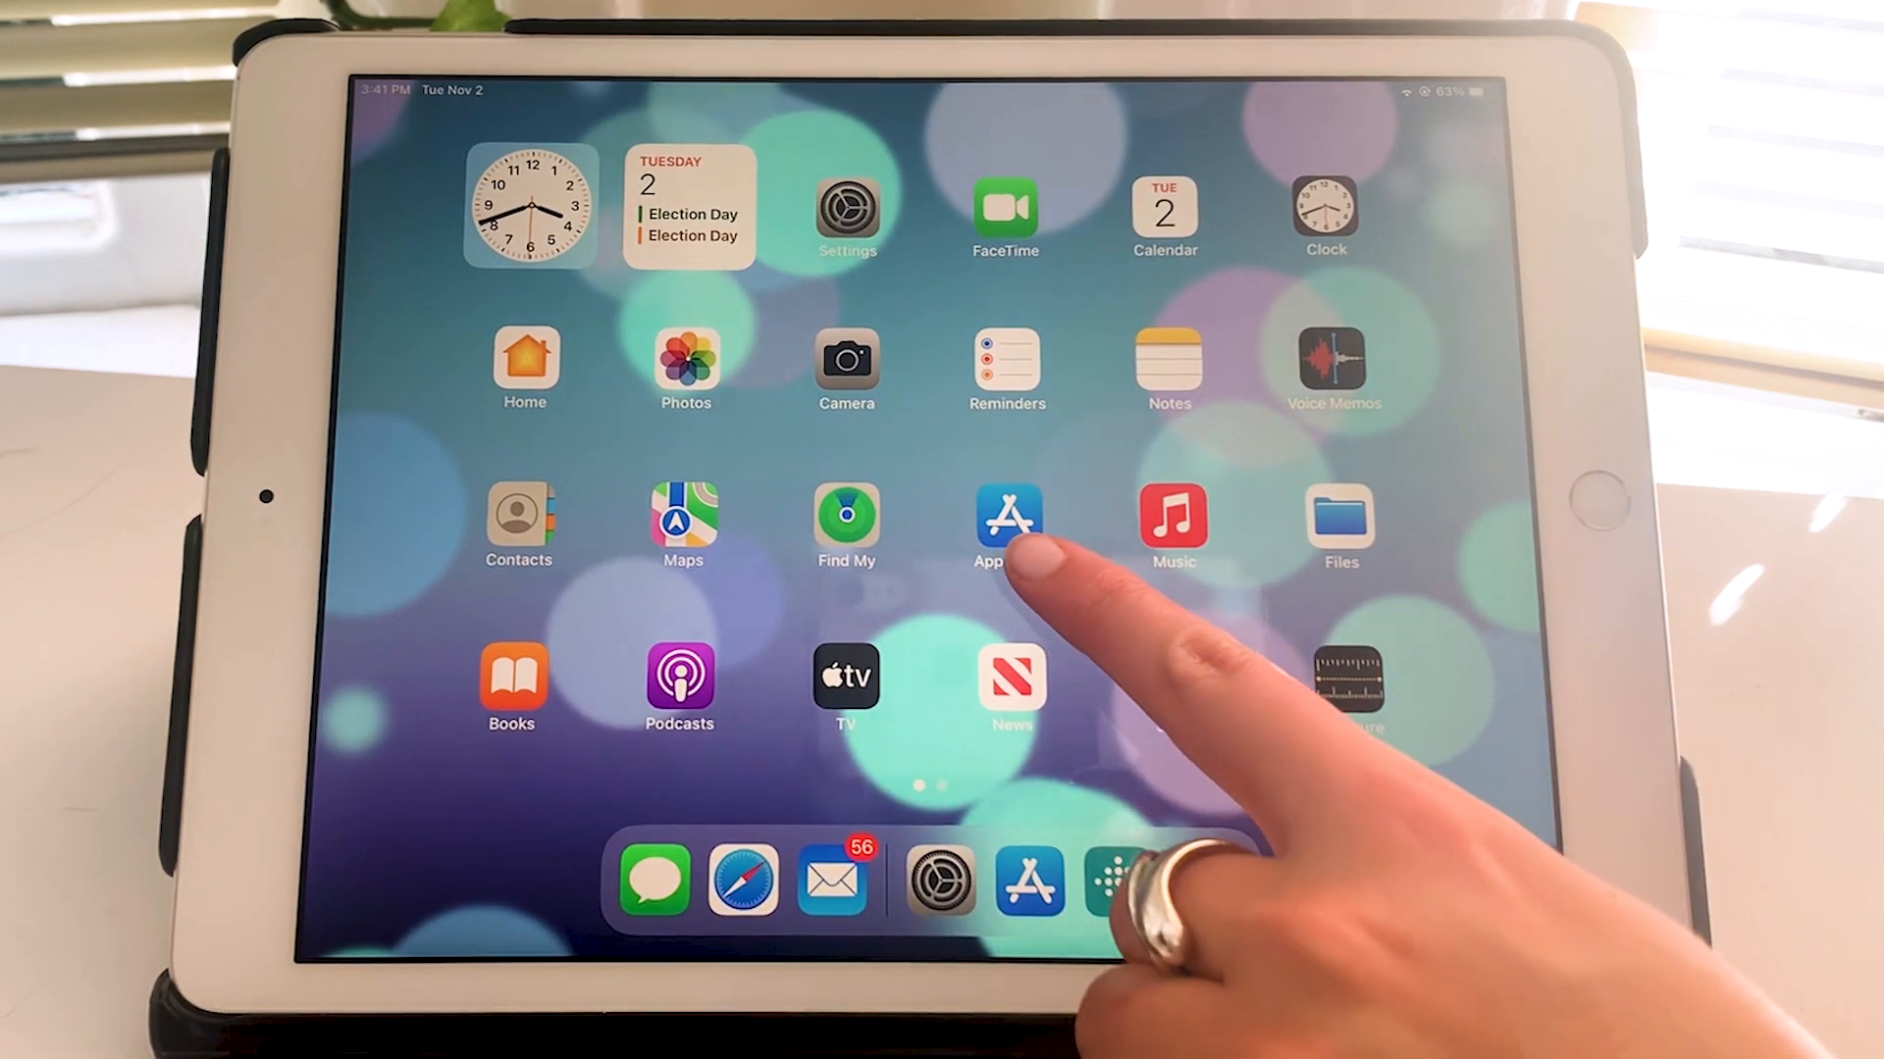
Search the App Store for 'google calendar' and confirm installing Google Calendar: Get Organized
click(1007, 526)
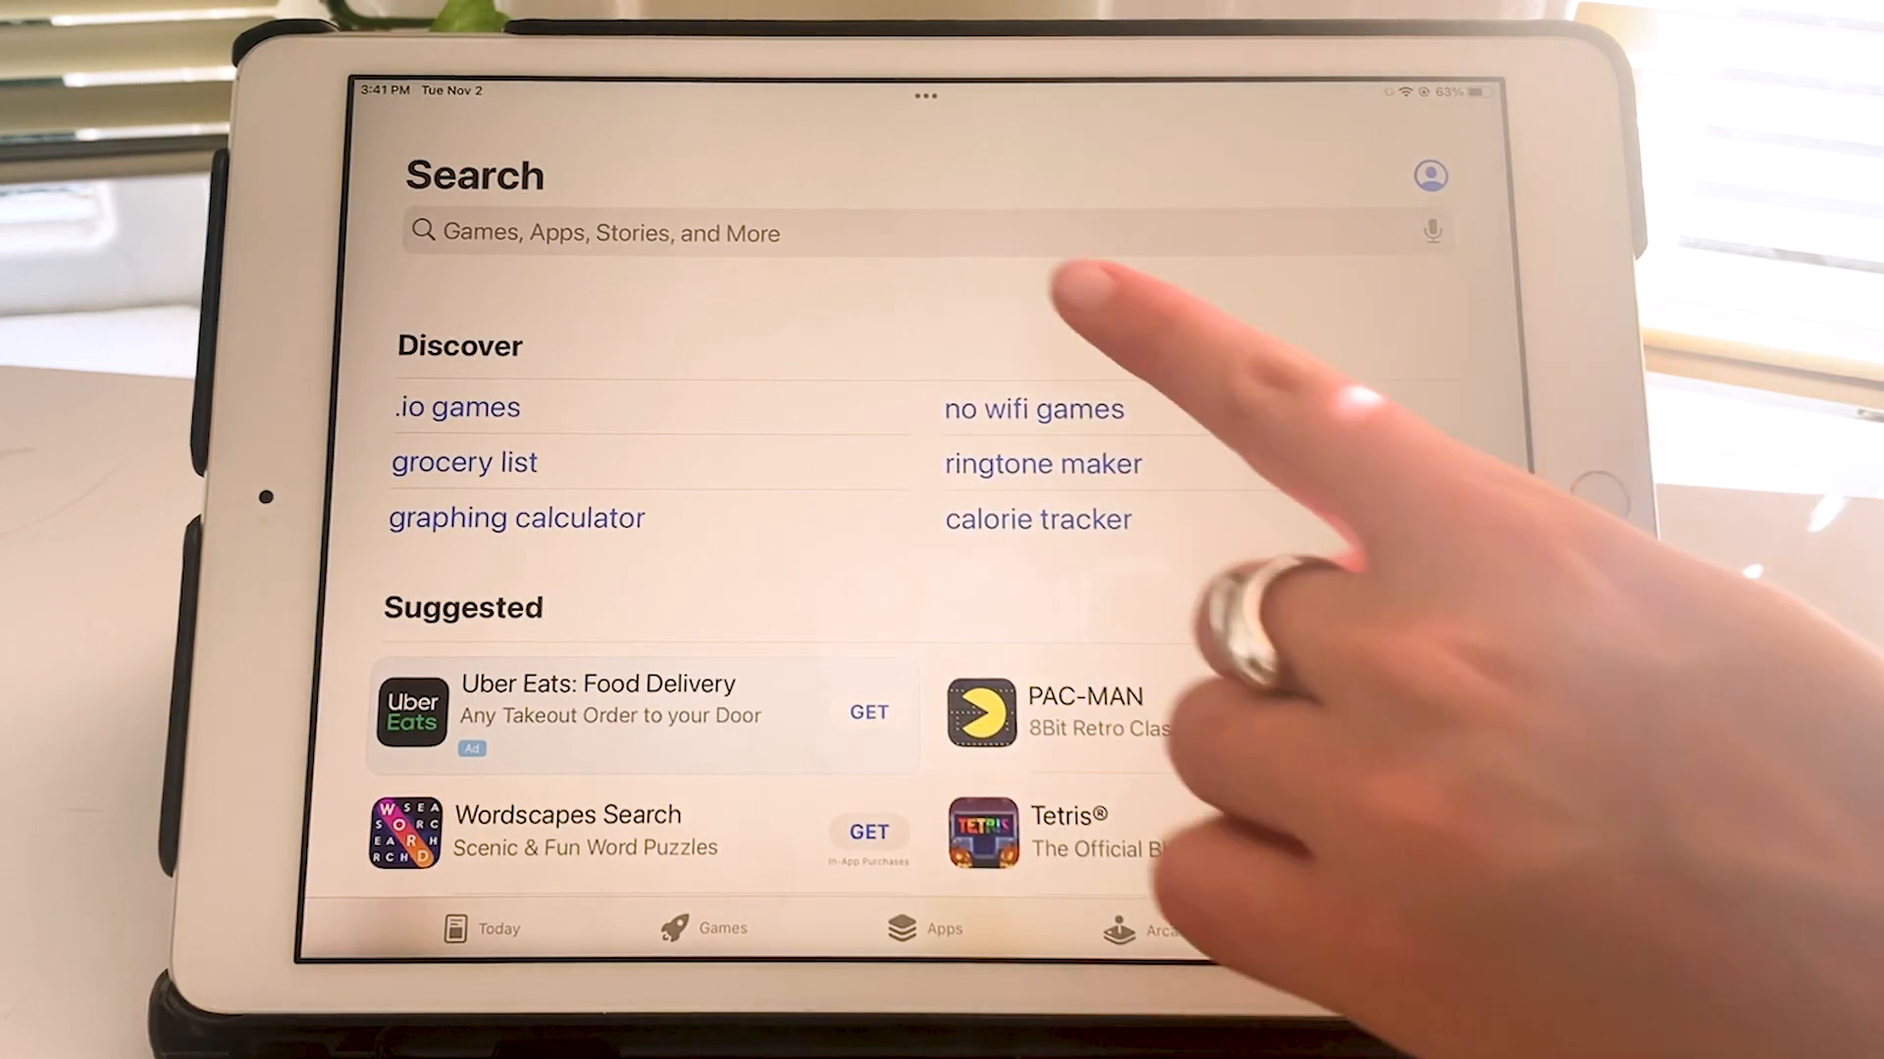
click(924, 232)
text(google calenda)
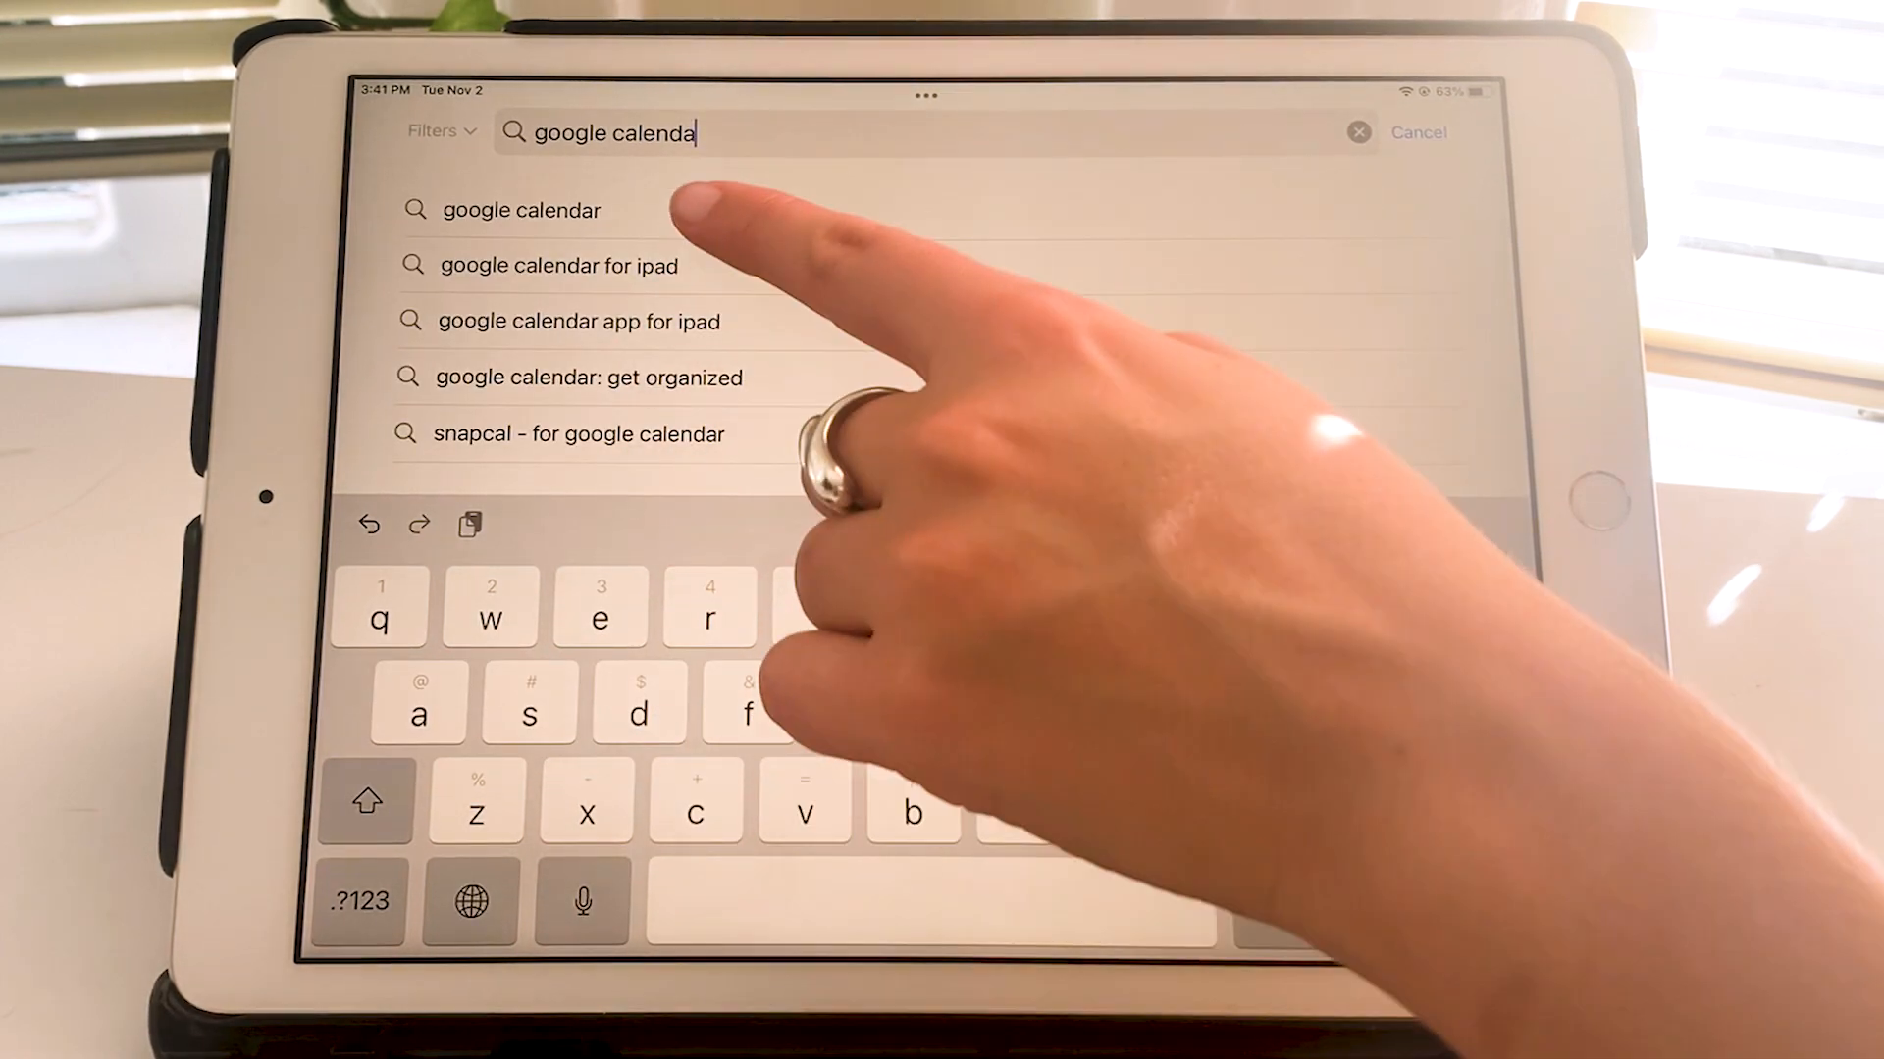
click(522, 210)
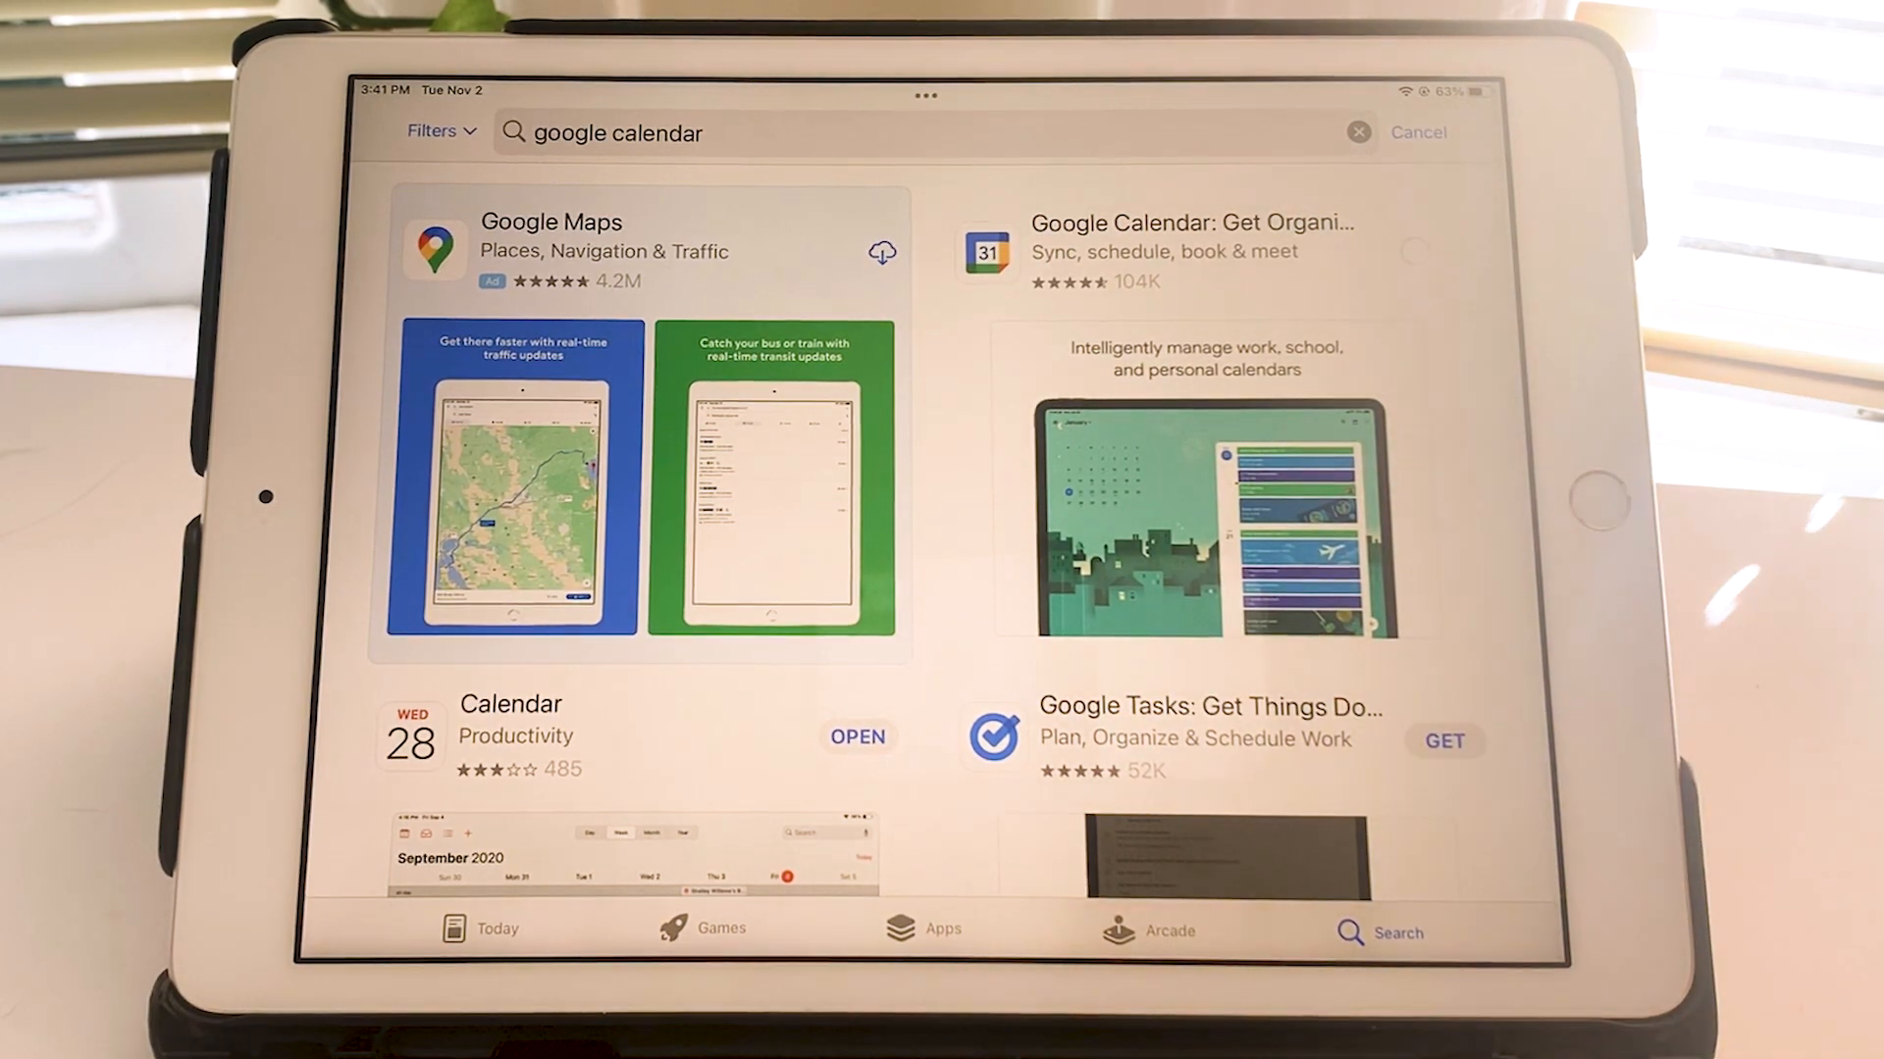
click(1391, 250)
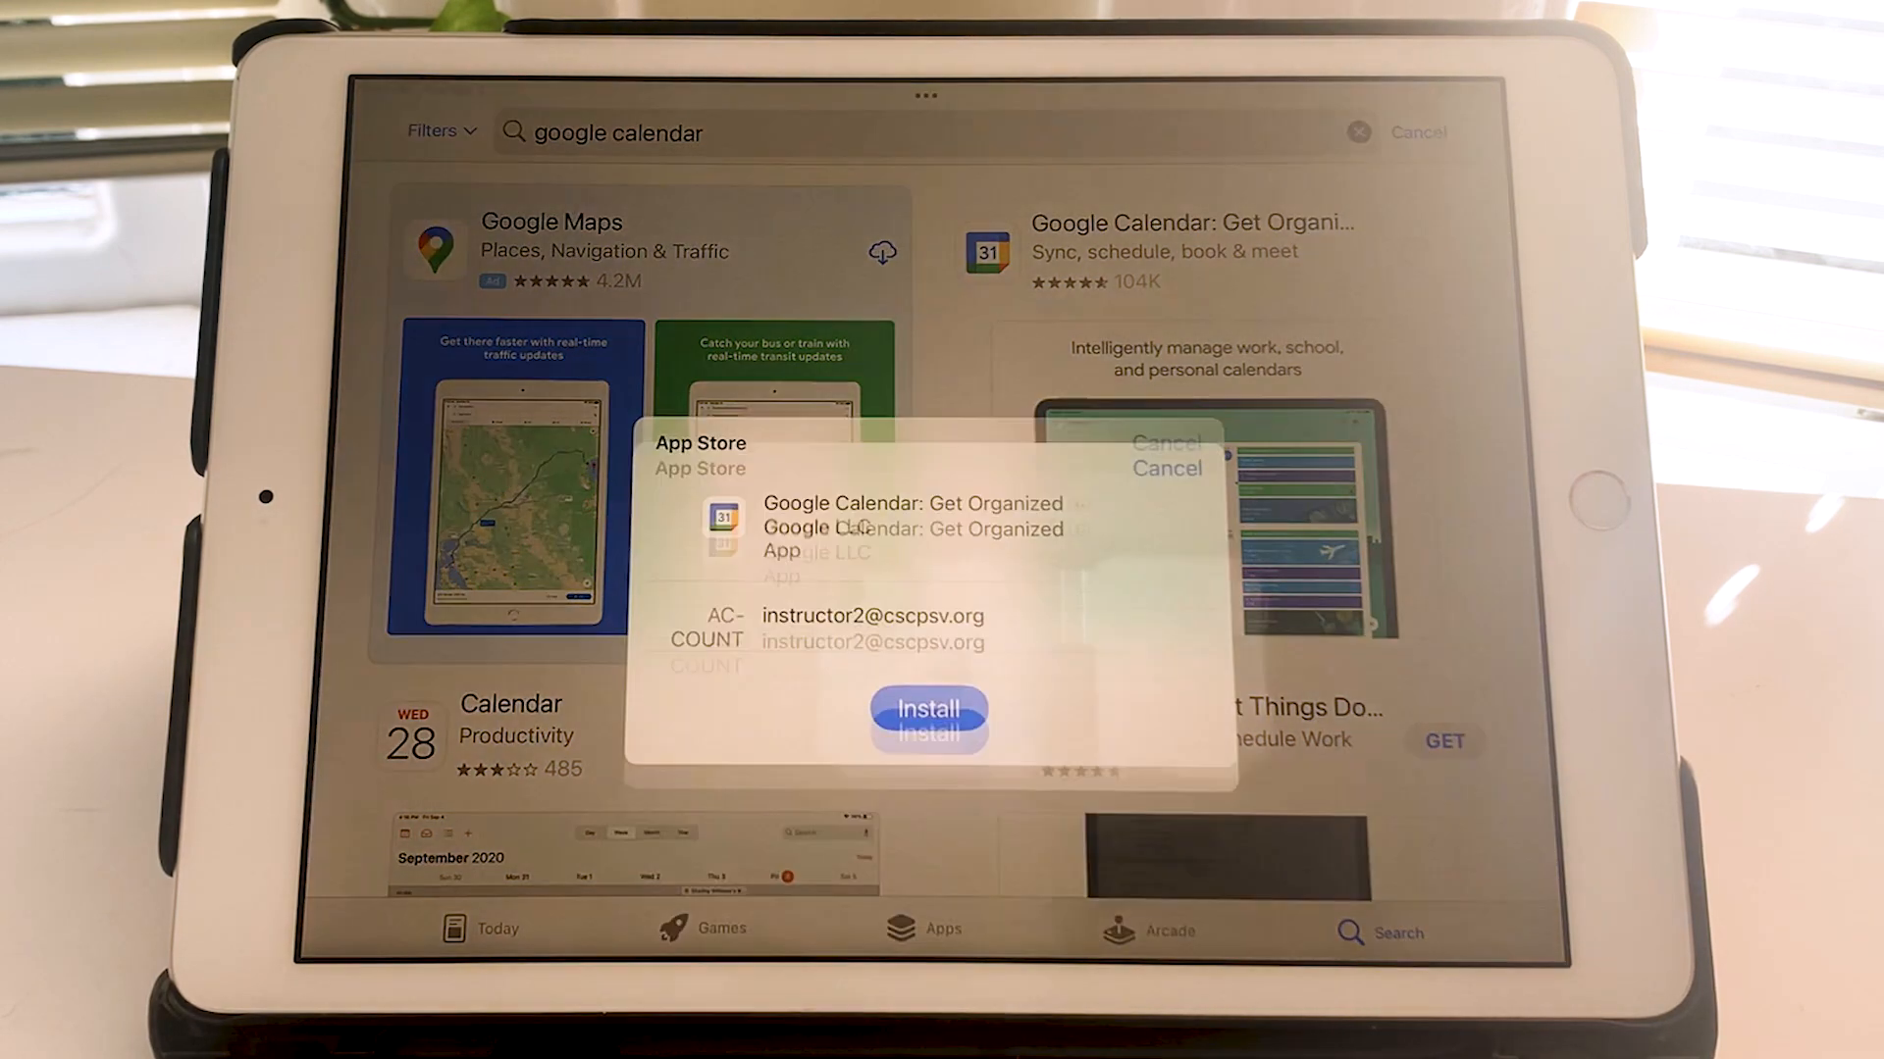
click(928, 708)
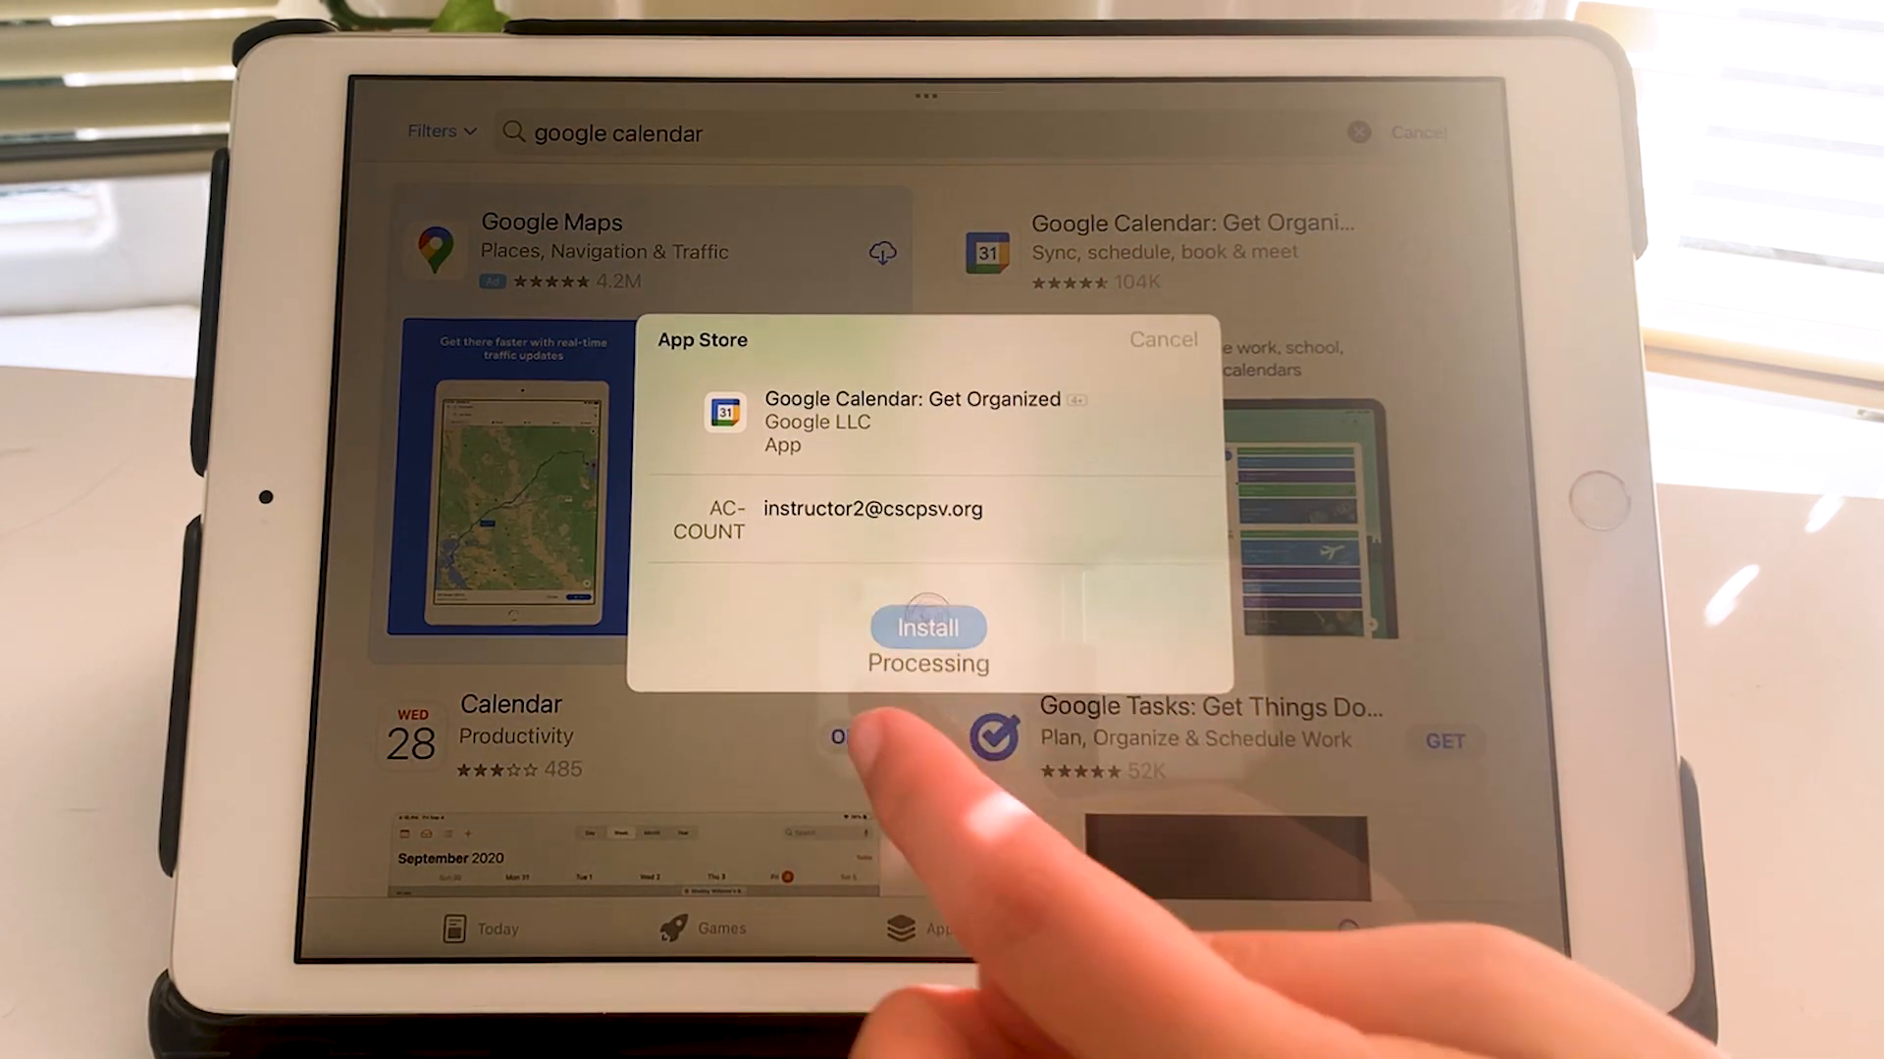